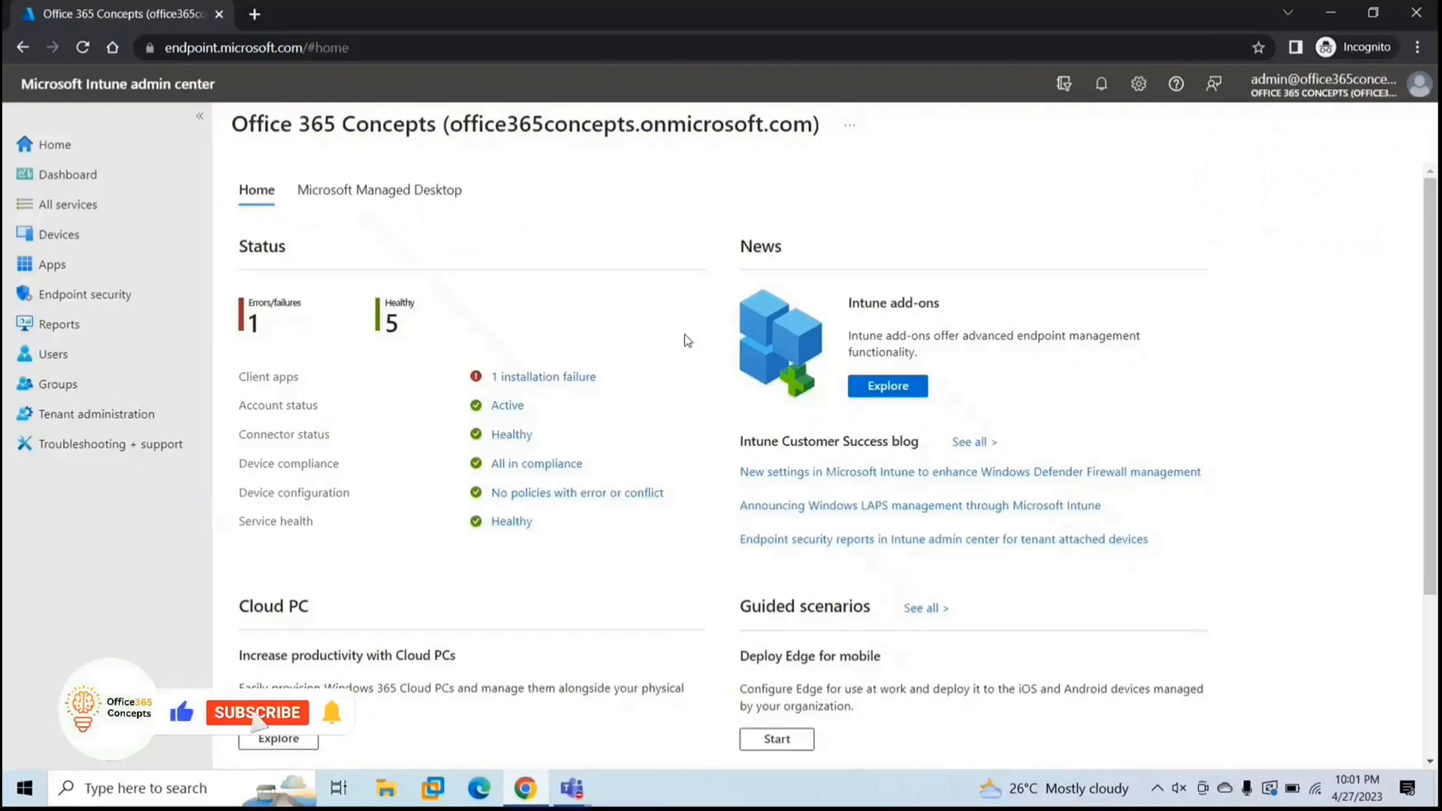
- Go to Apps > Windows and start adding a new Windows app
click(257, 713)
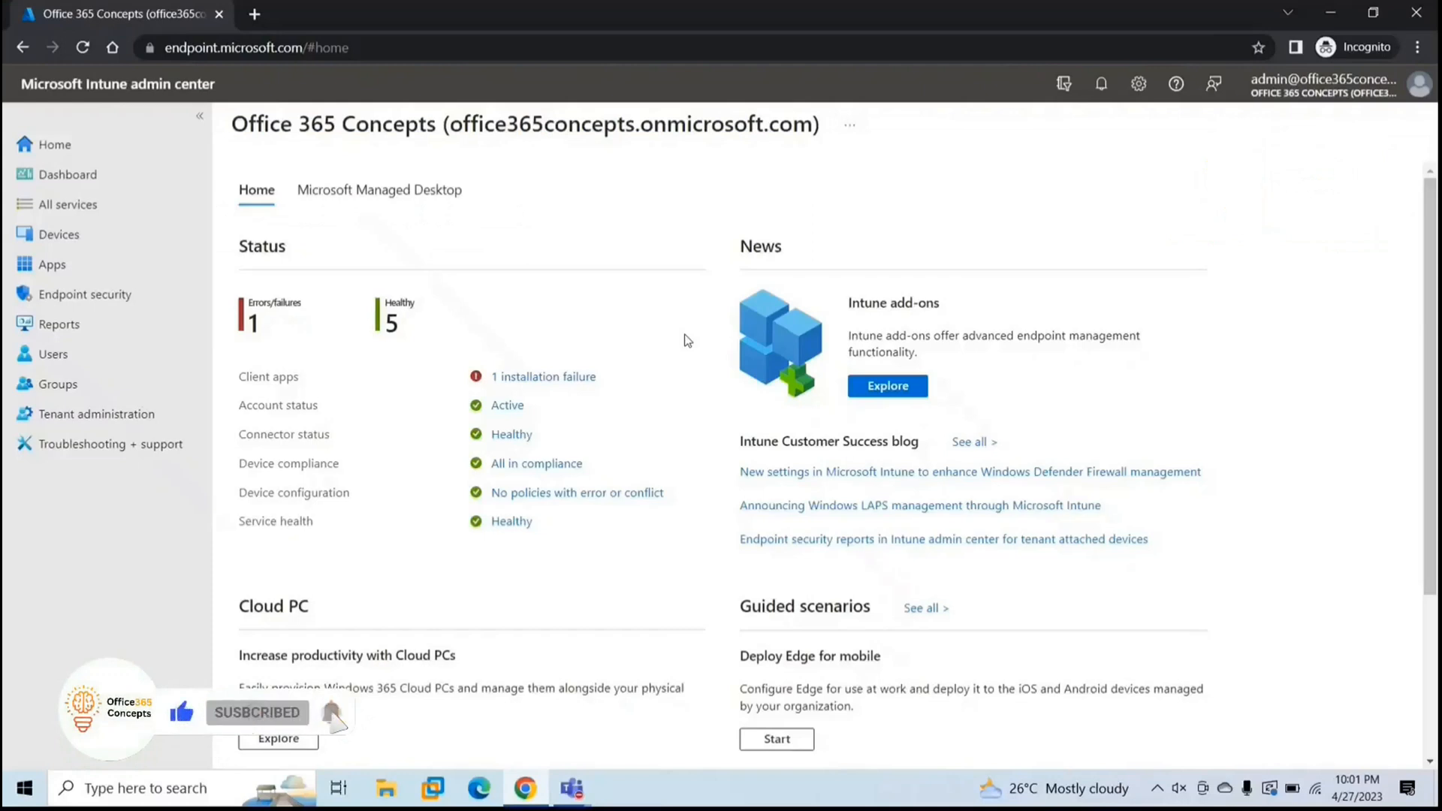
click(51, 265)
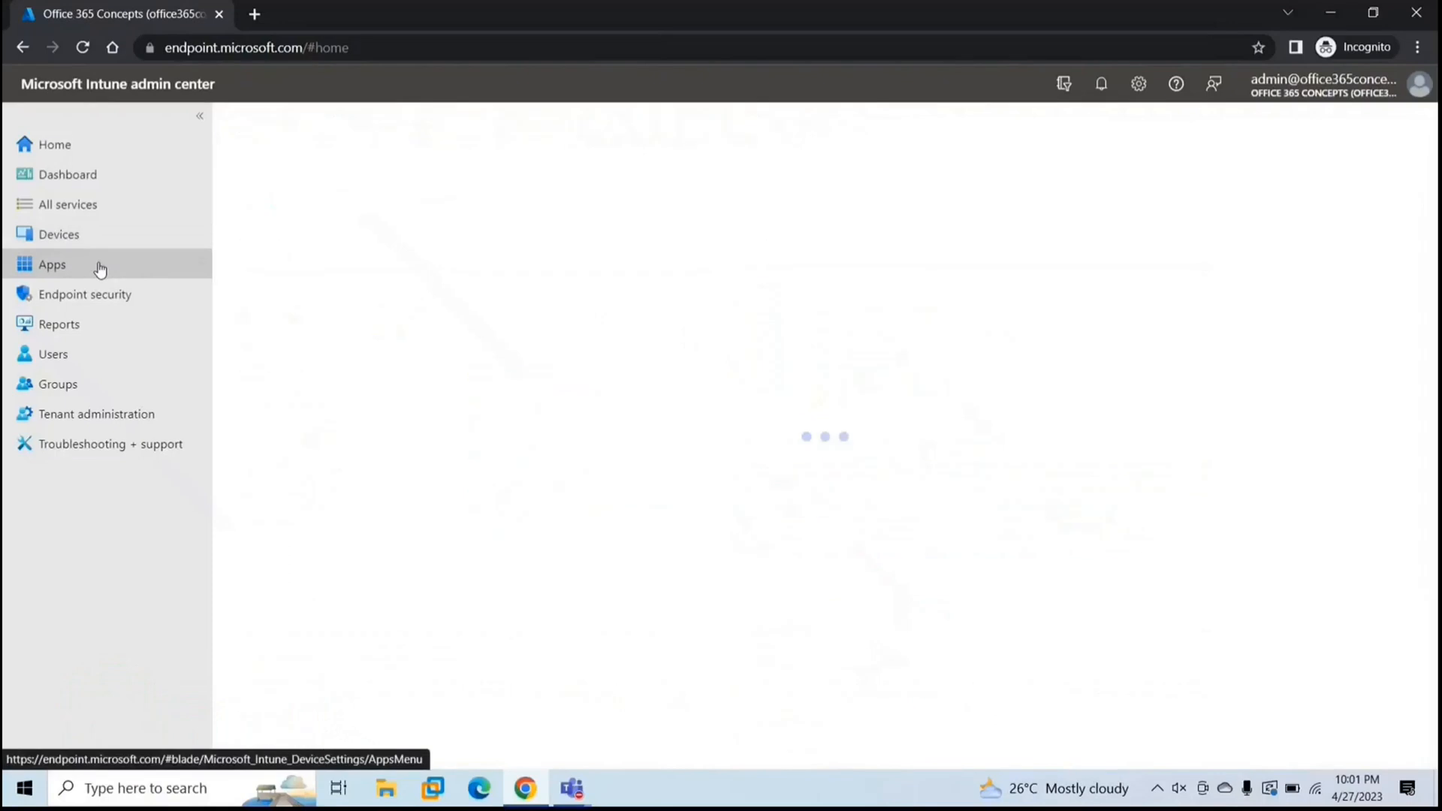
click(51, 264)
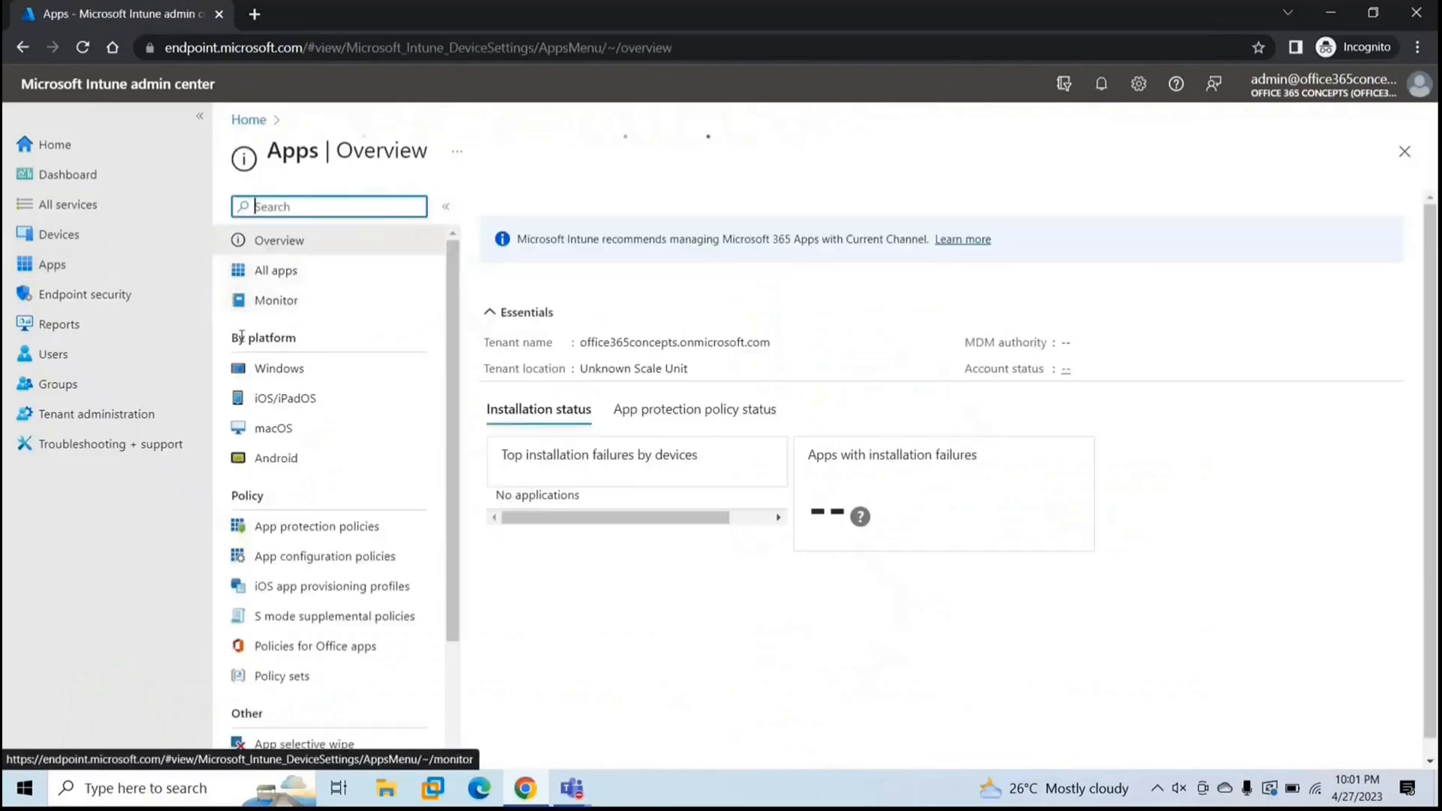
click(279, 368)
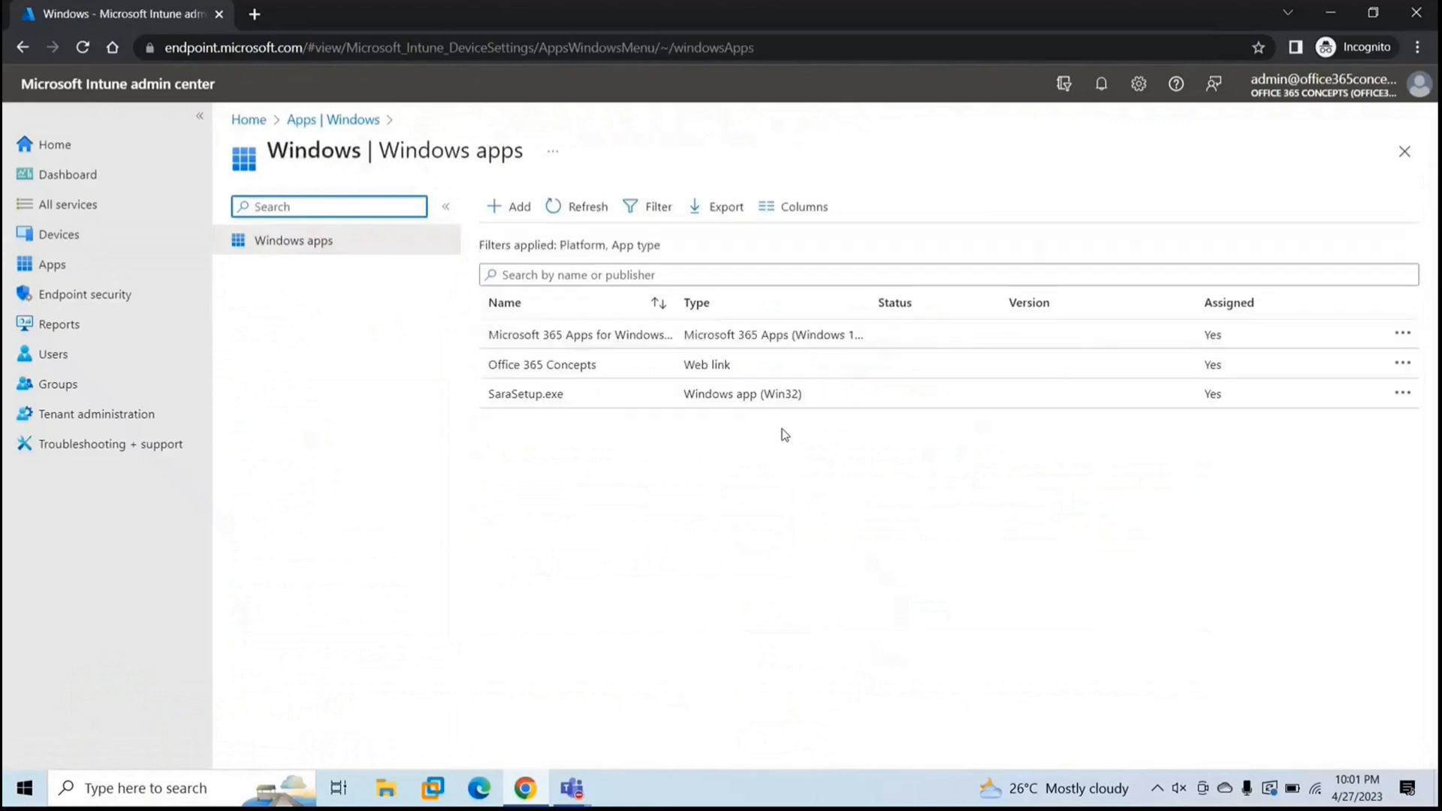
mouse_move(795, 482)
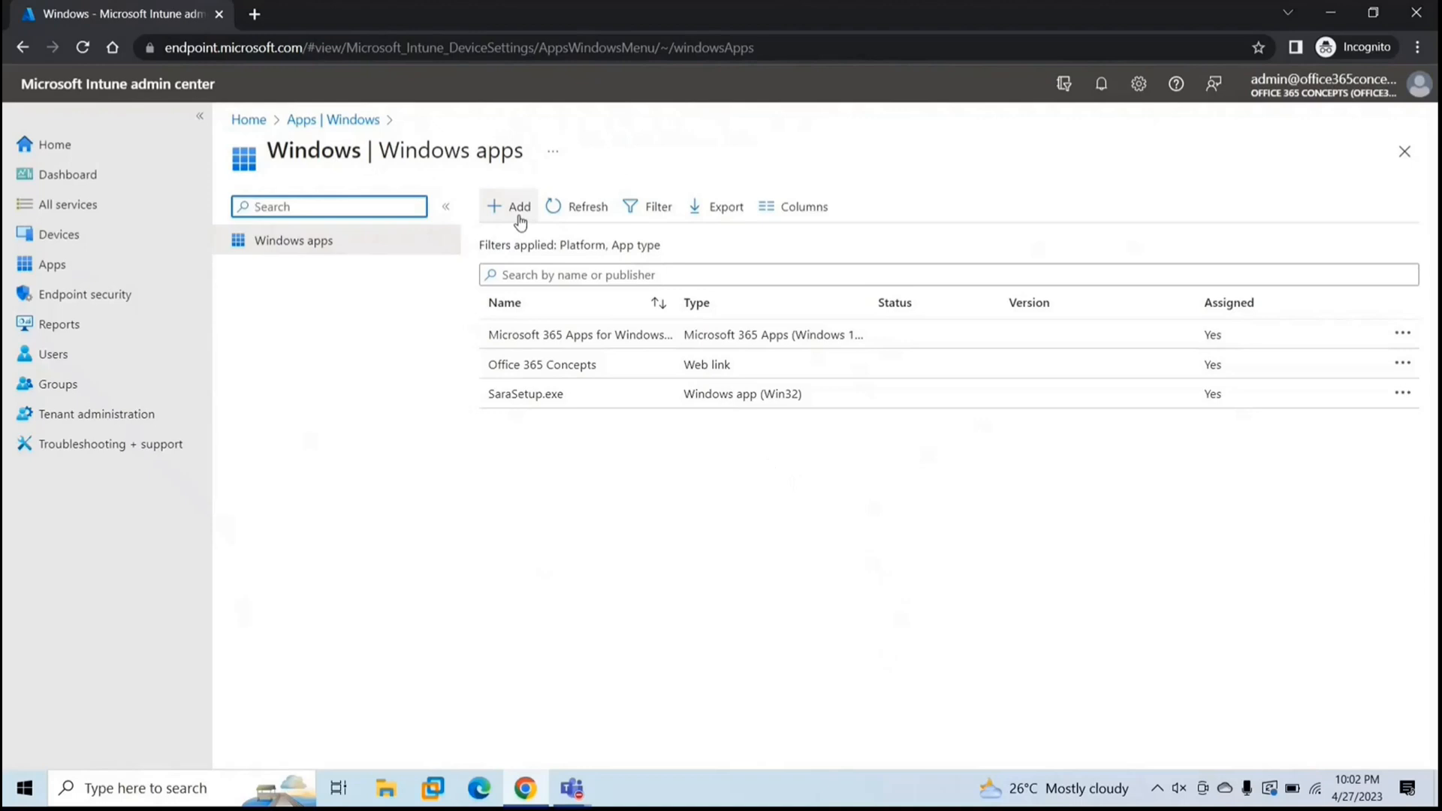
click(511, 206)
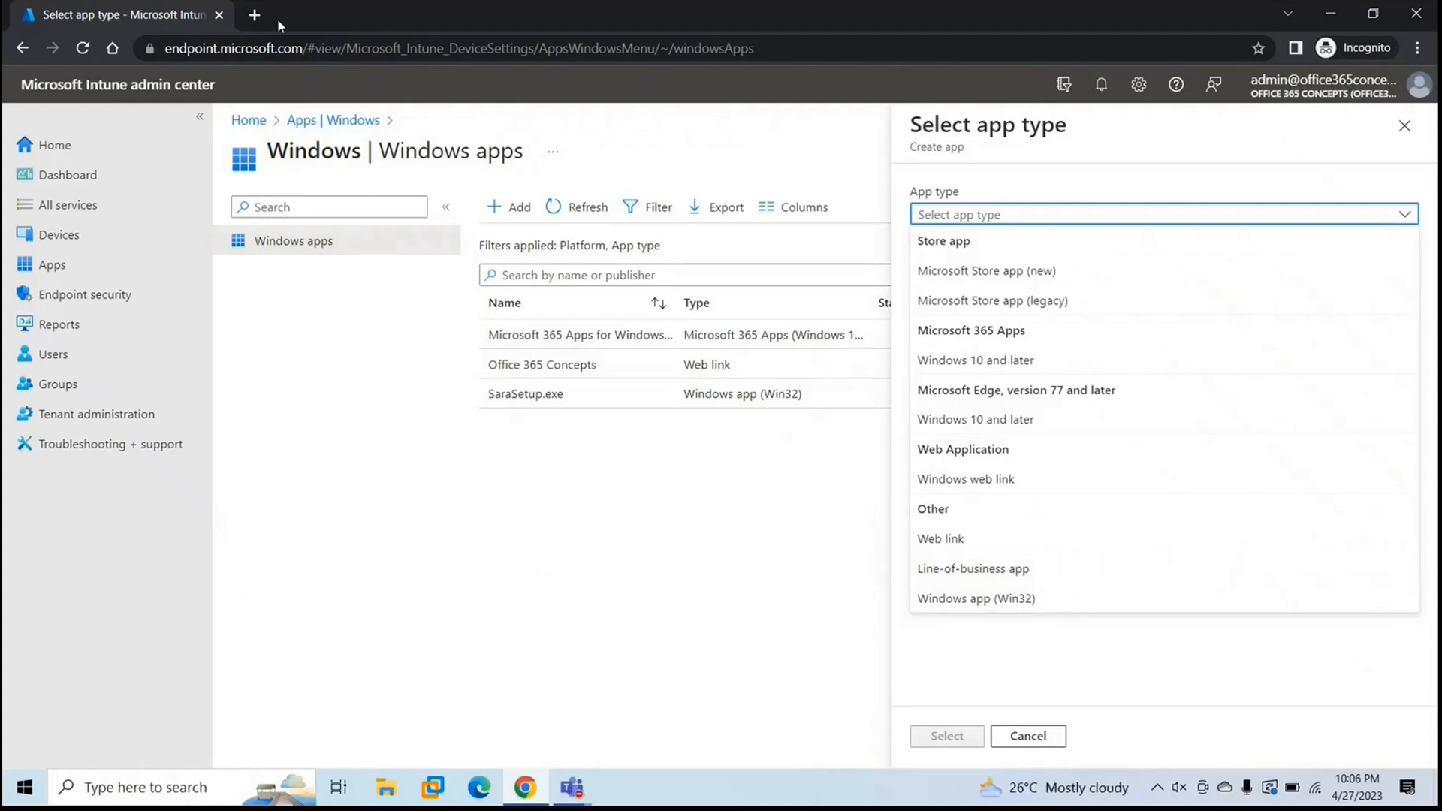
- Search Google for the Chrome MSI installer and reach the Chrome Enterprise download page
click(256, 15)
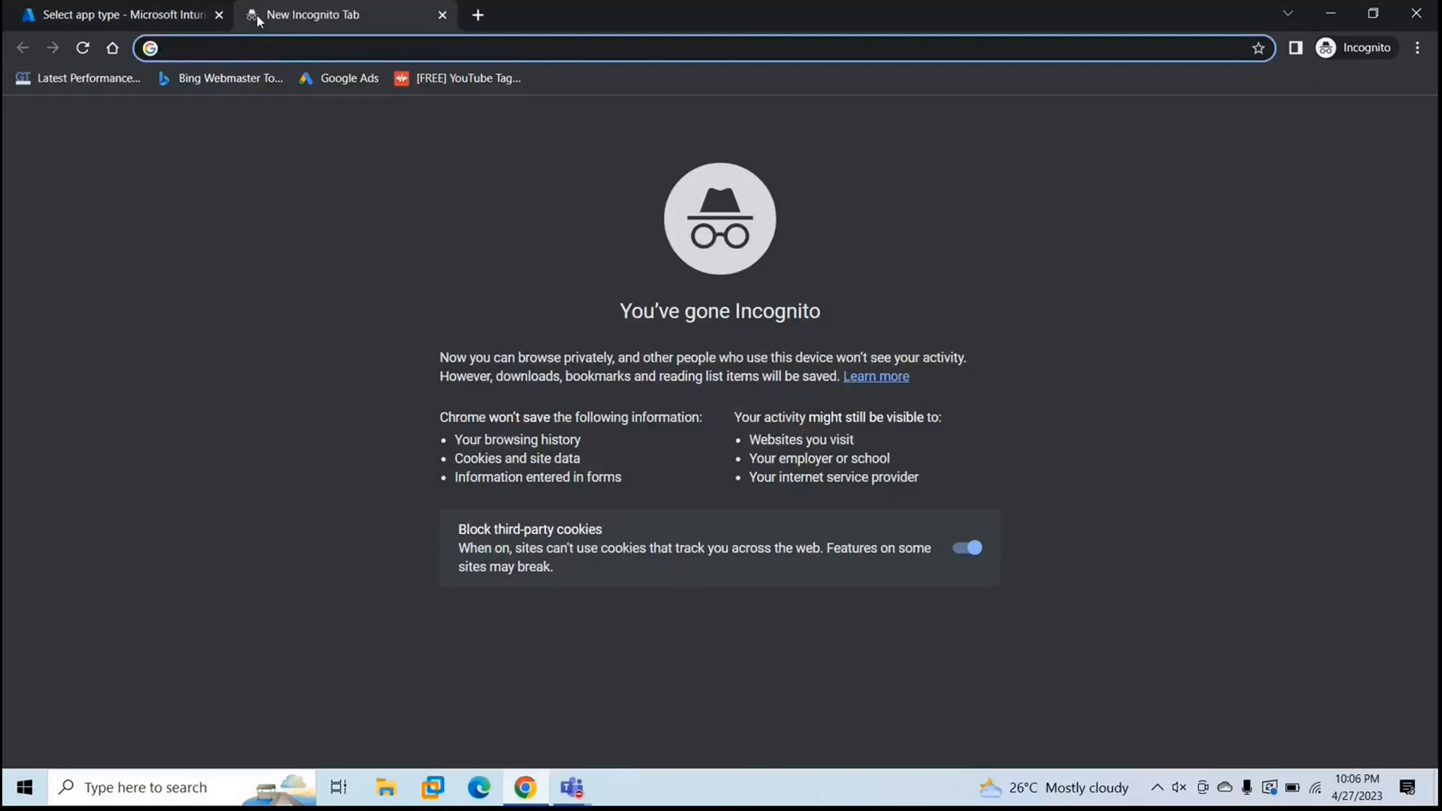
text(google chrome msi installer)
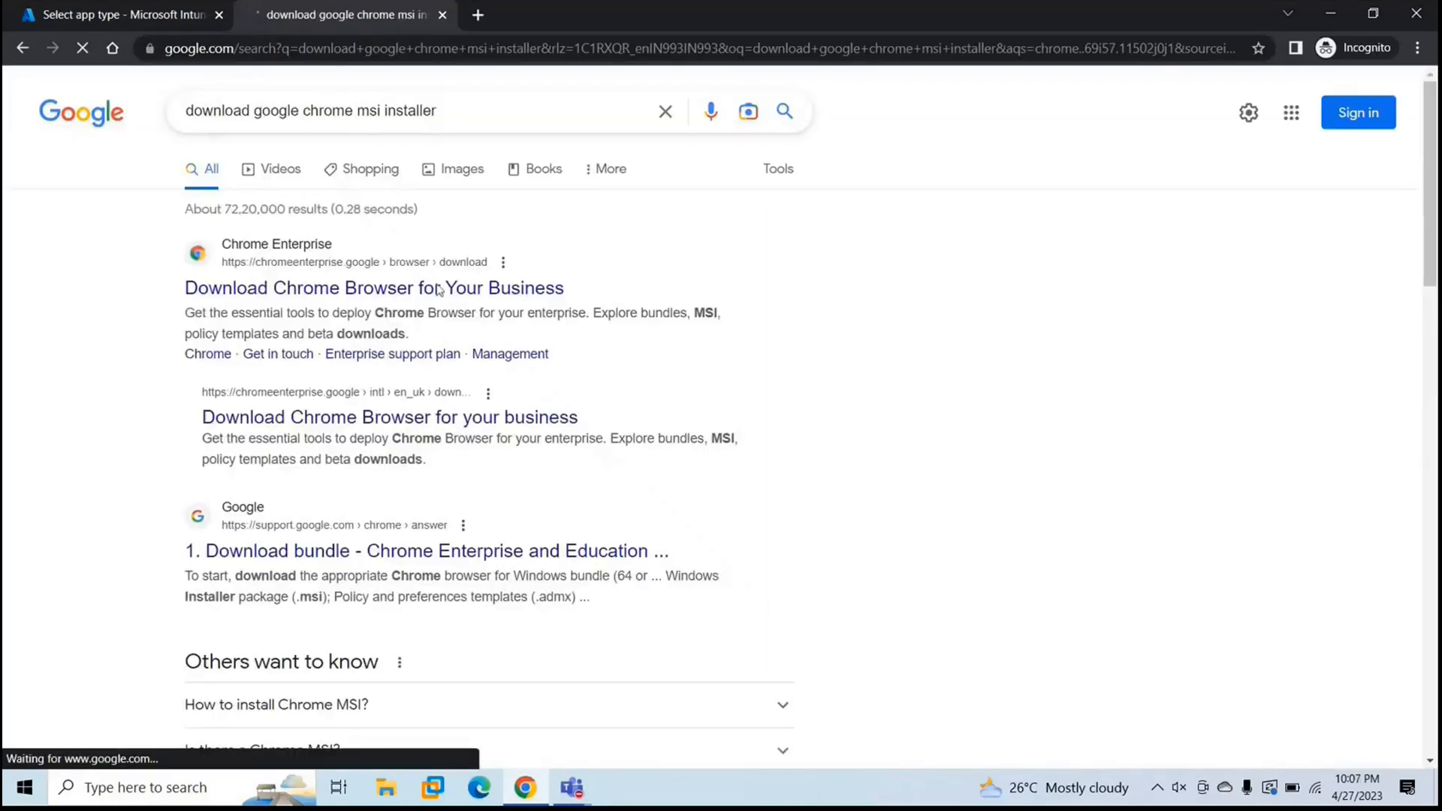
scroll(down, 3)
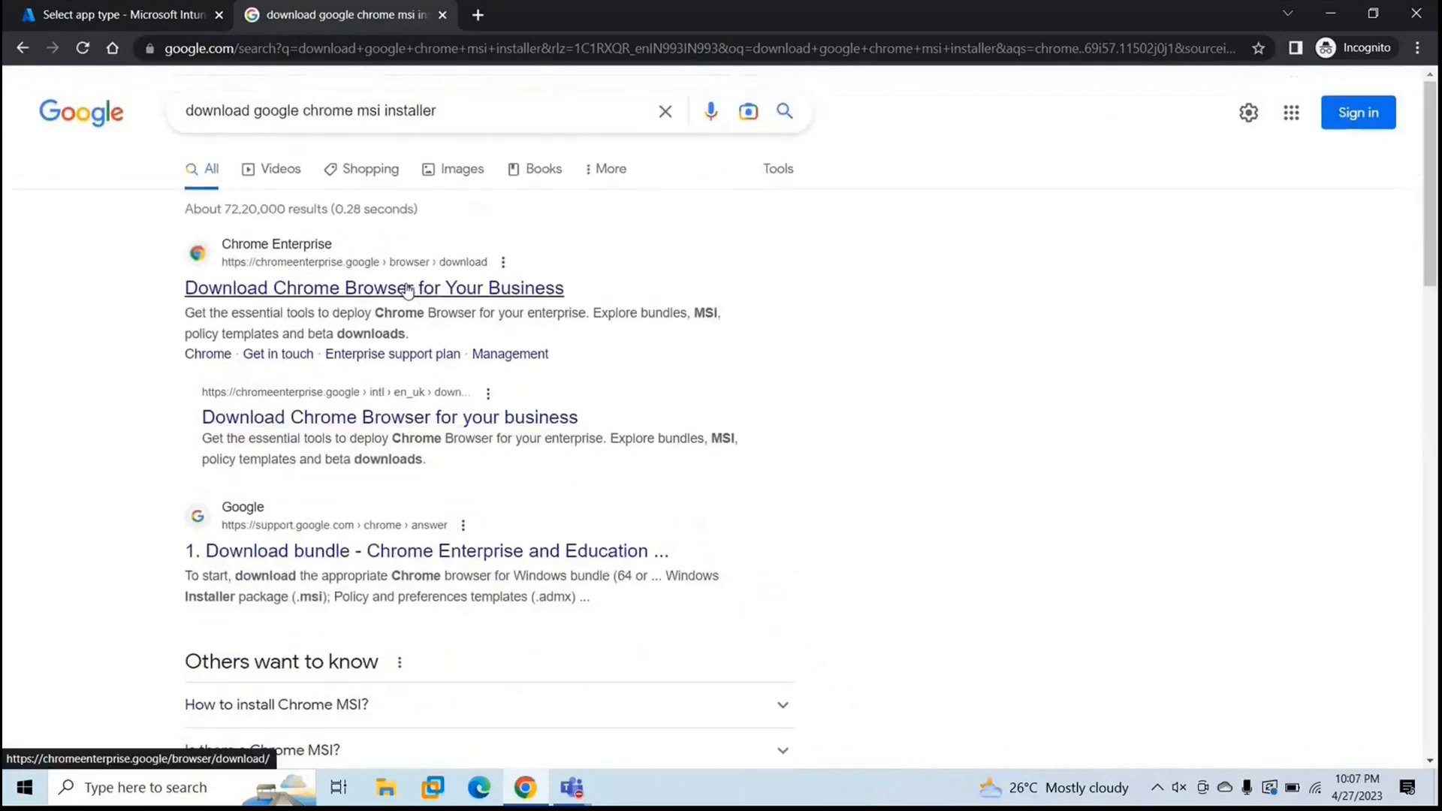
click(375, 289)
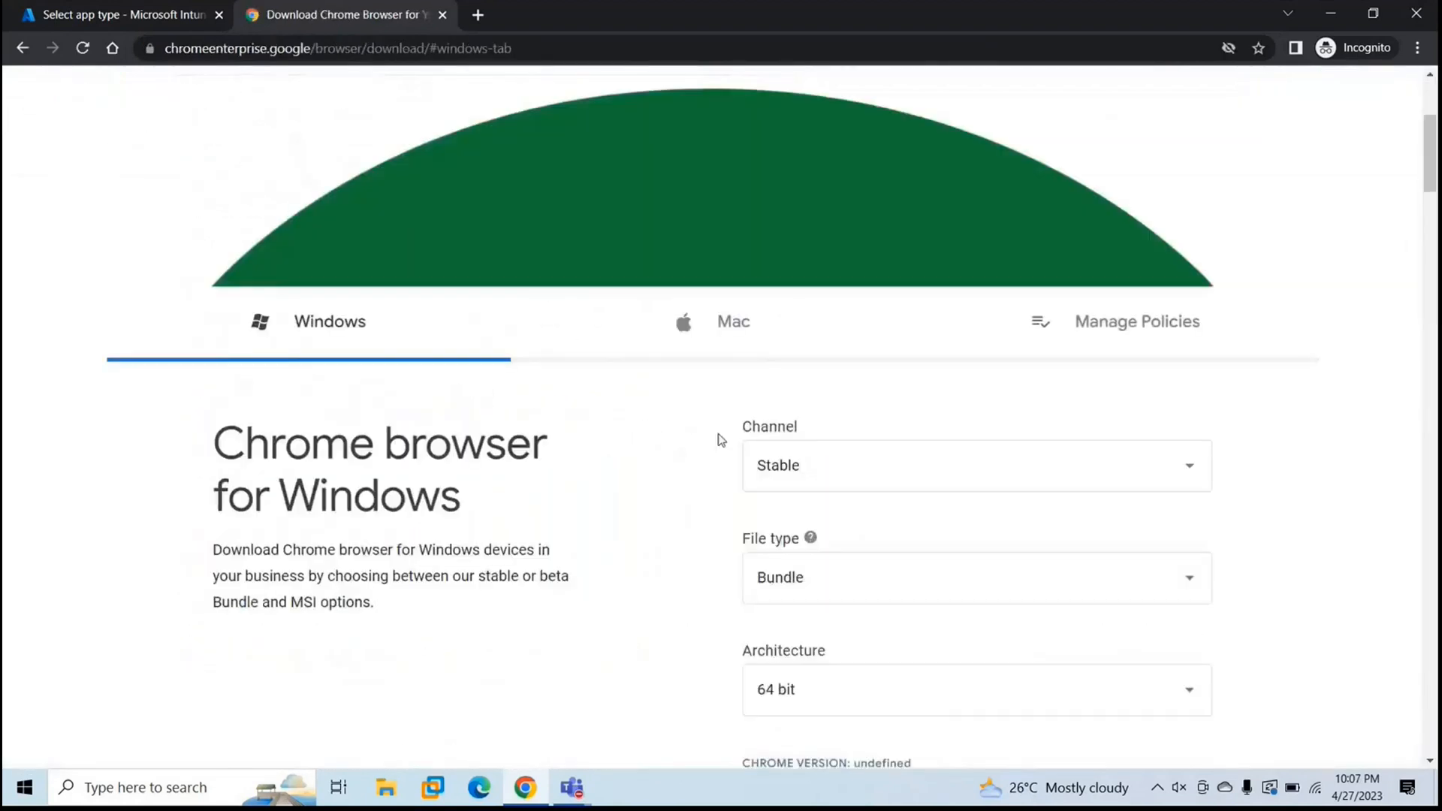
- Download the 64-bit Chrome Enterprise bundle for Windows, accepting the terms
scroll(down, 3)
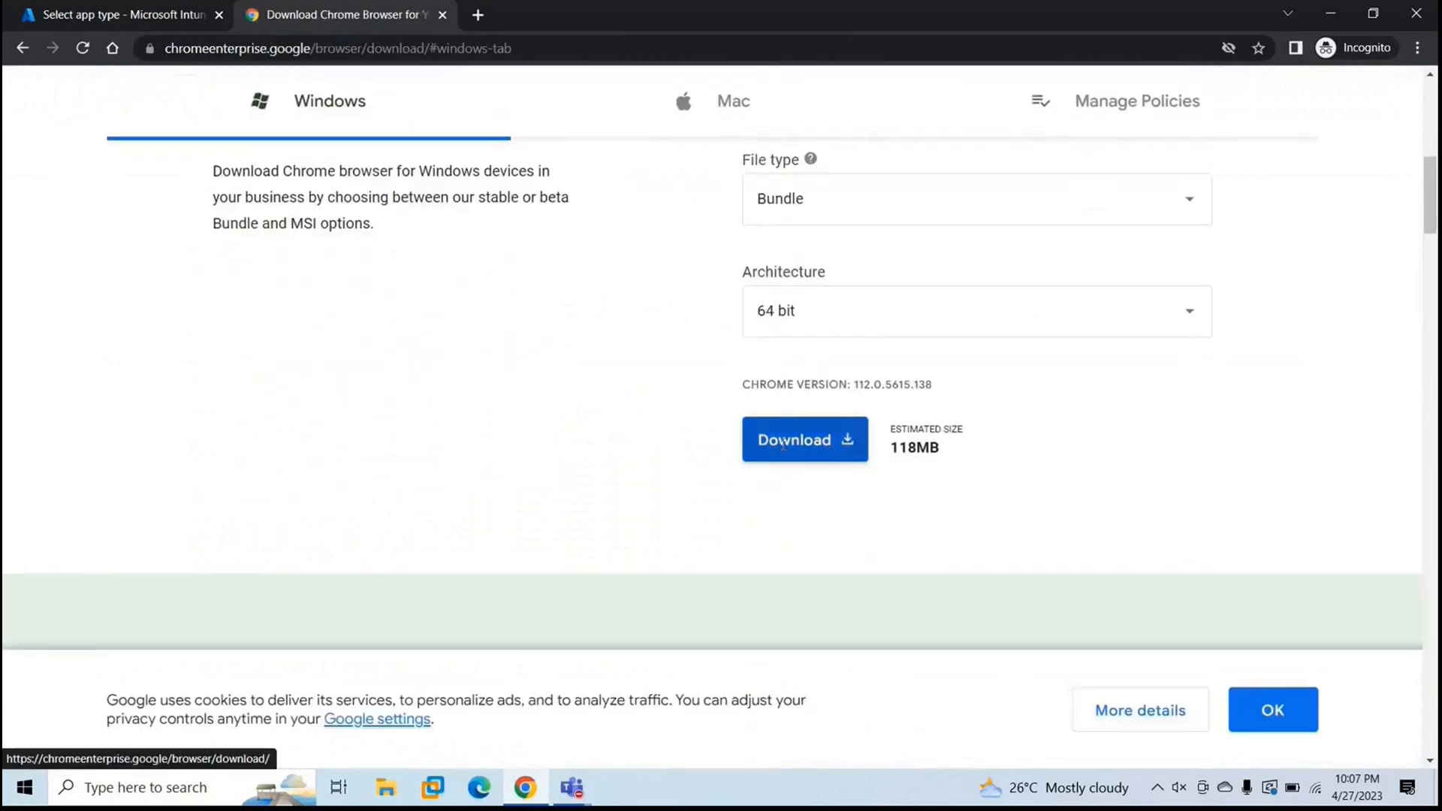
click(803, 439)
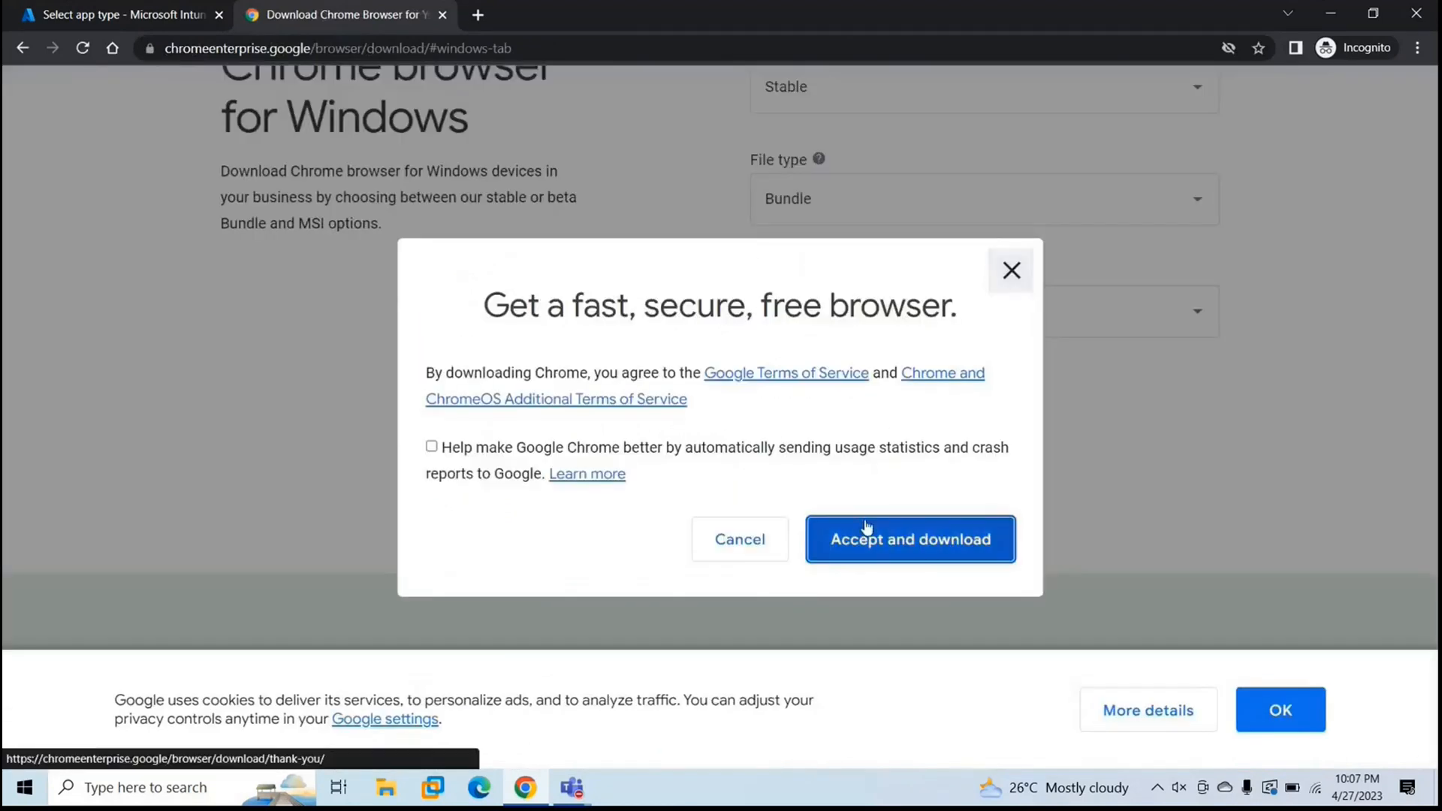
click(910, 540)
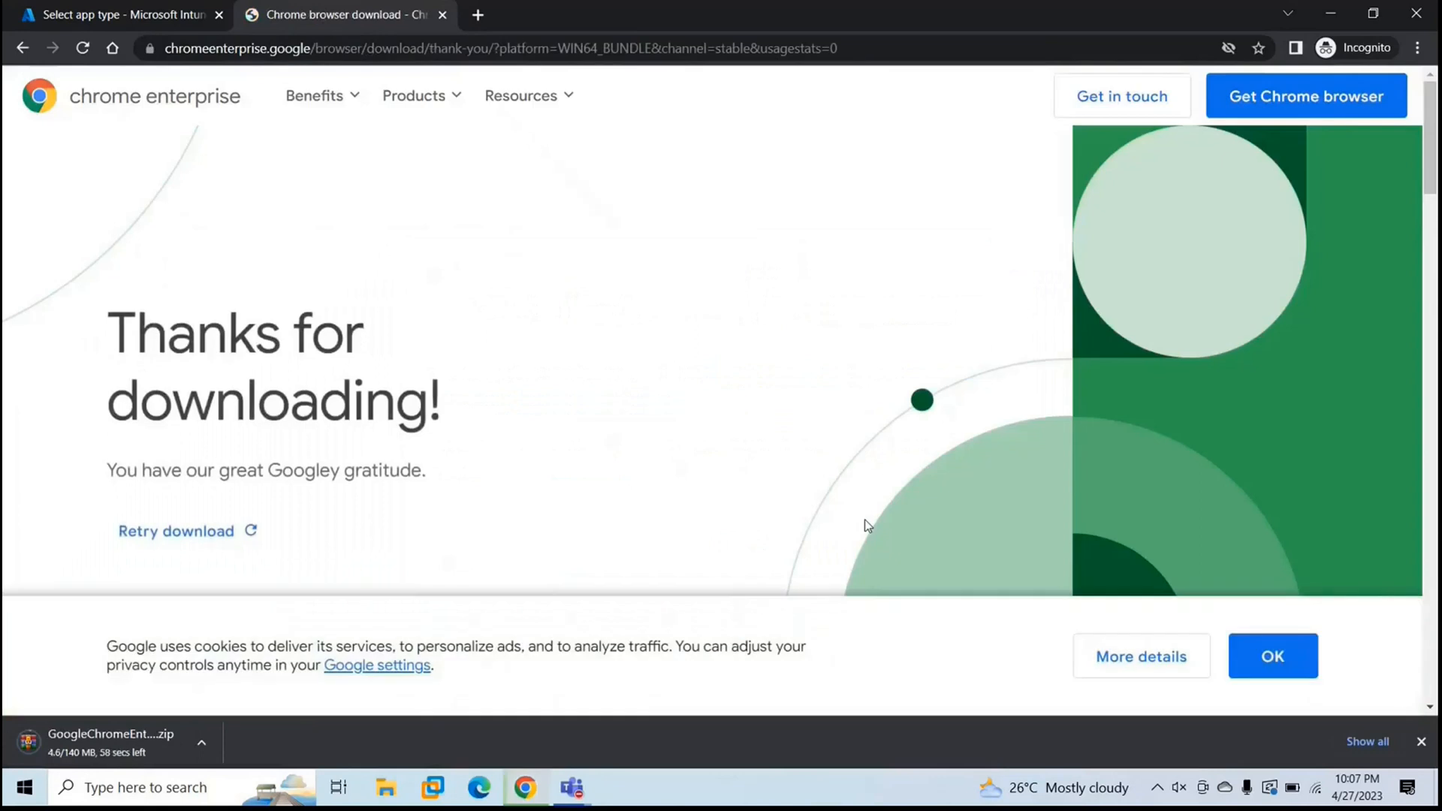
click(200, 742)
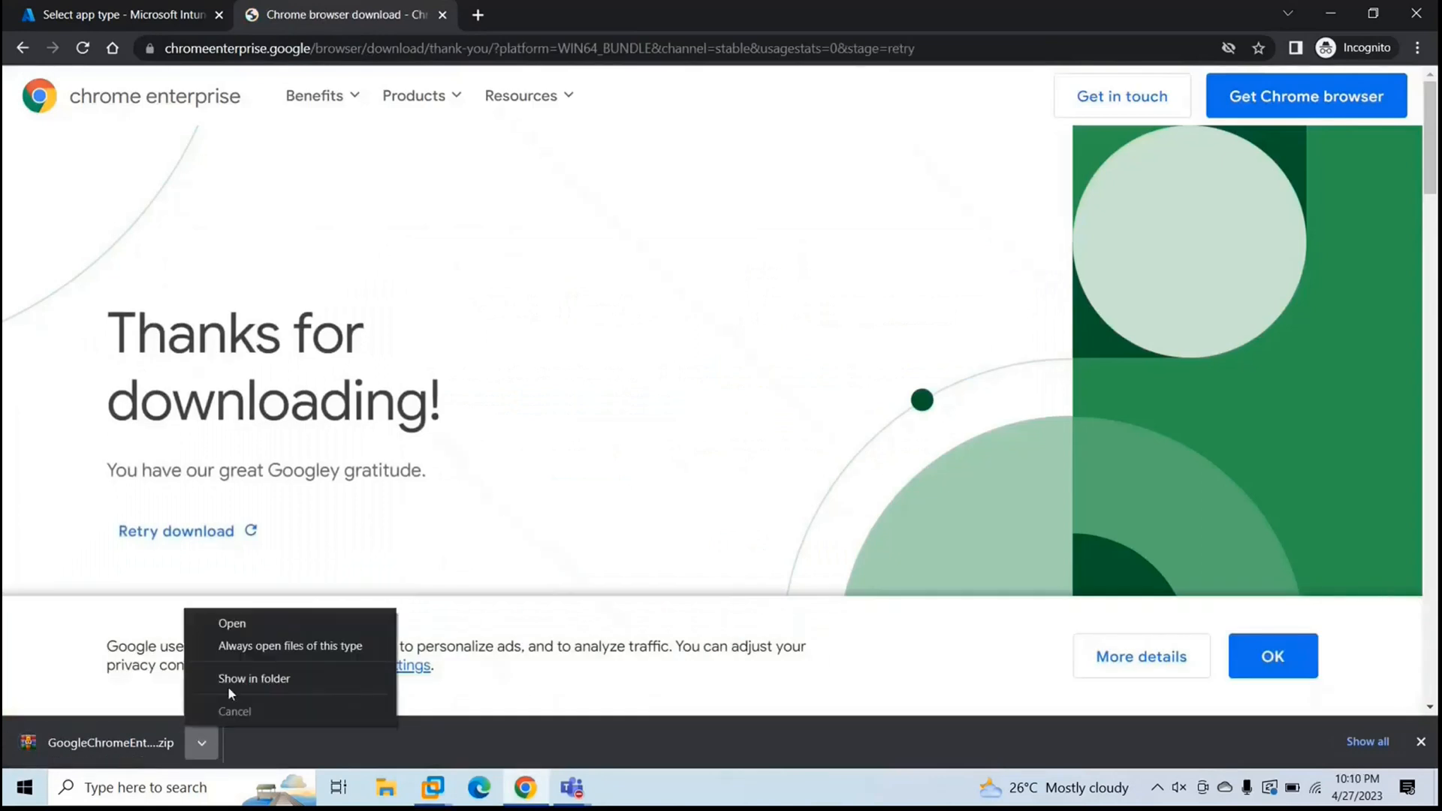
- Show the downloaded zip on the Desktop, create a New folder and extract the bundle into it
click(254, 678)
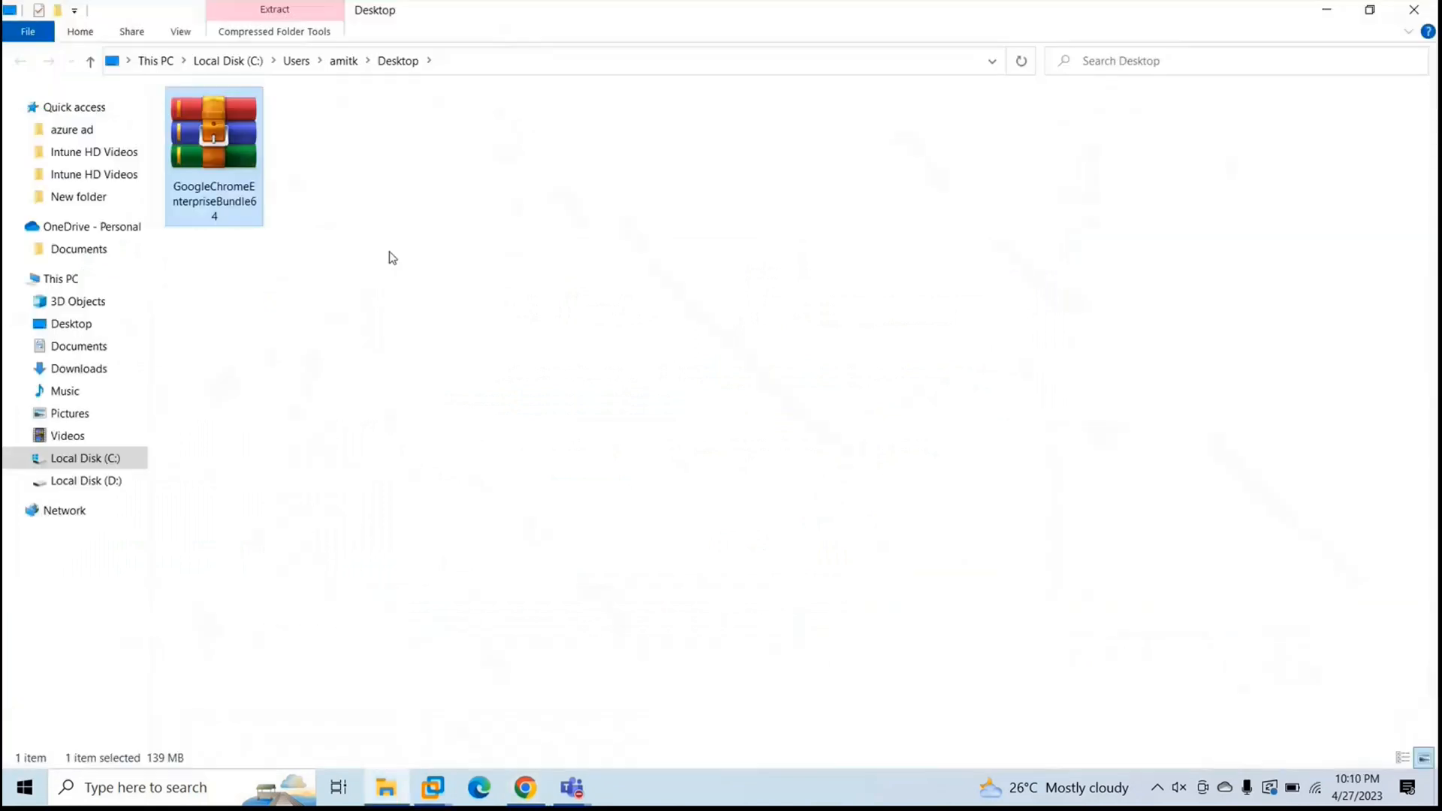
right_click(389, 257)
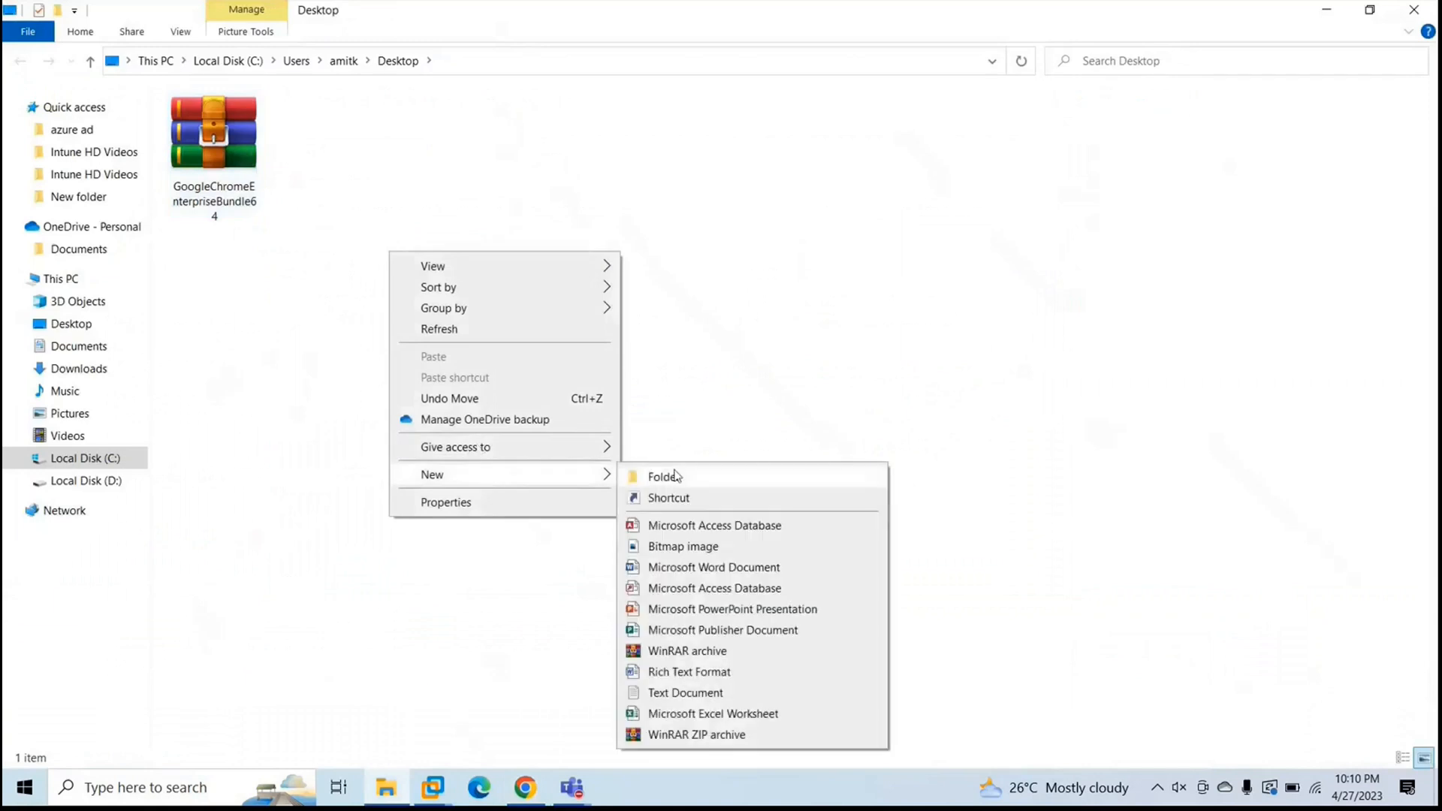
click(661, 476)
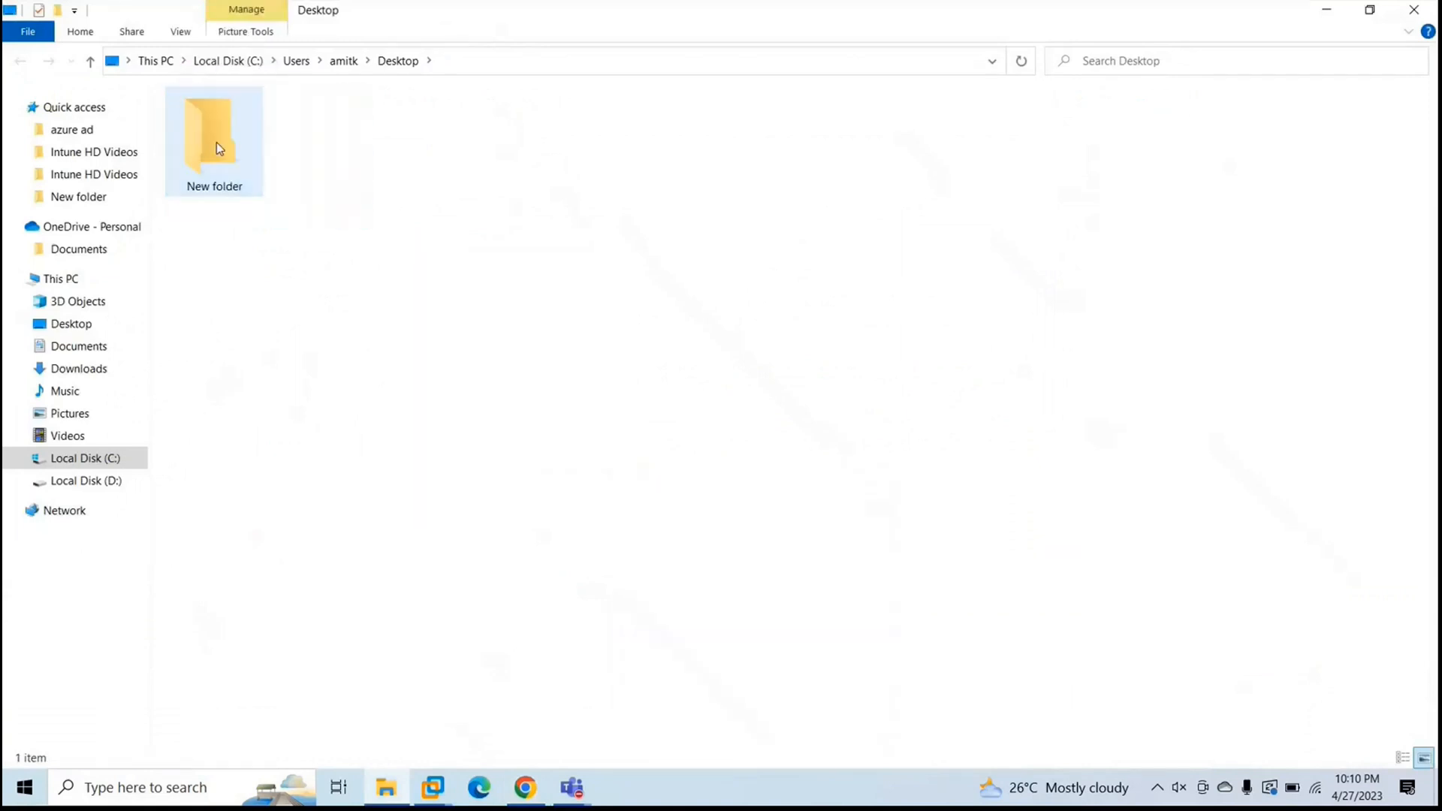
right_click(213, 129)
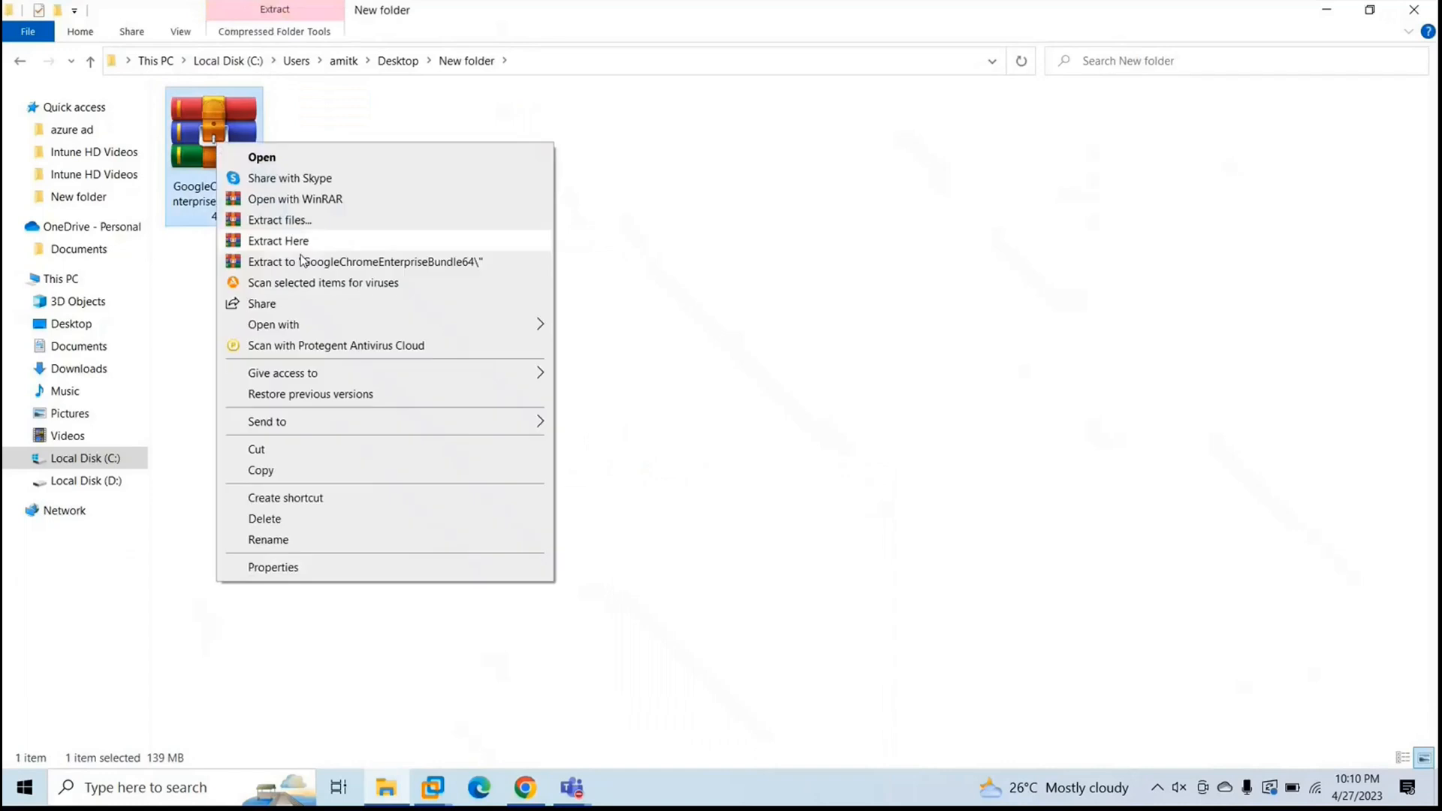
click(278, 241)
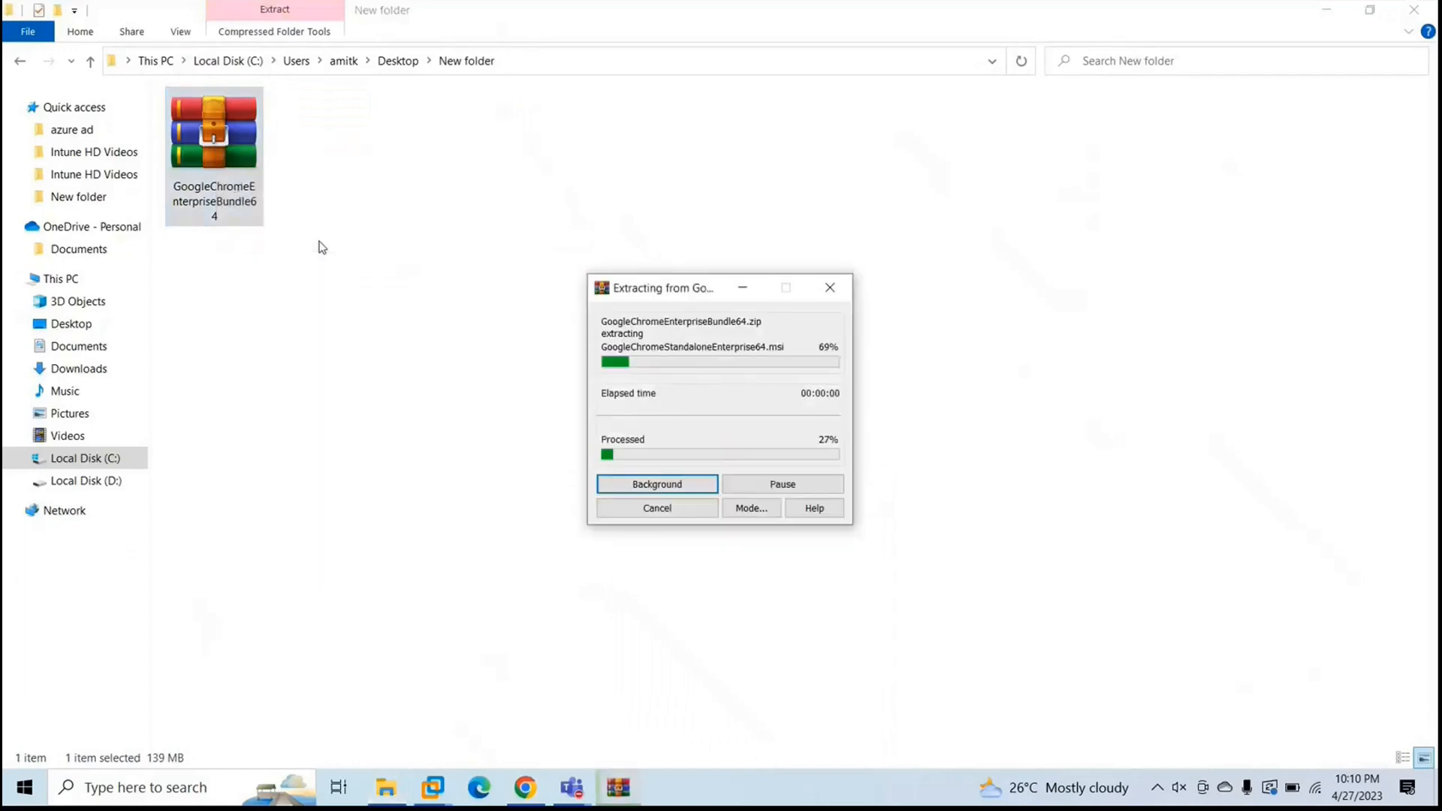
click(657, 484)
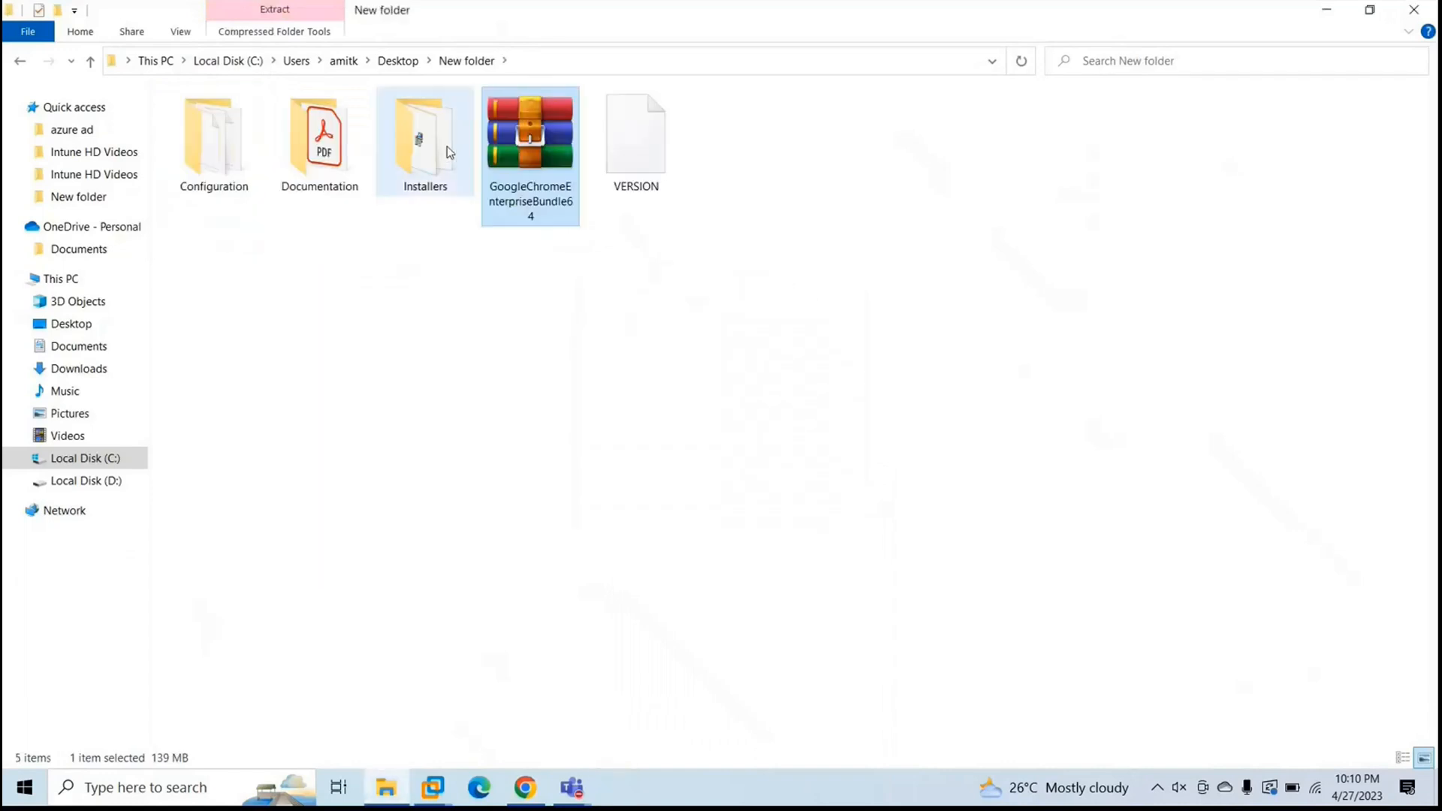
- In Installers, inspect the GoogleChromeStandaloneEnterprise64 installer's .msi properties
double_click(423, 138)
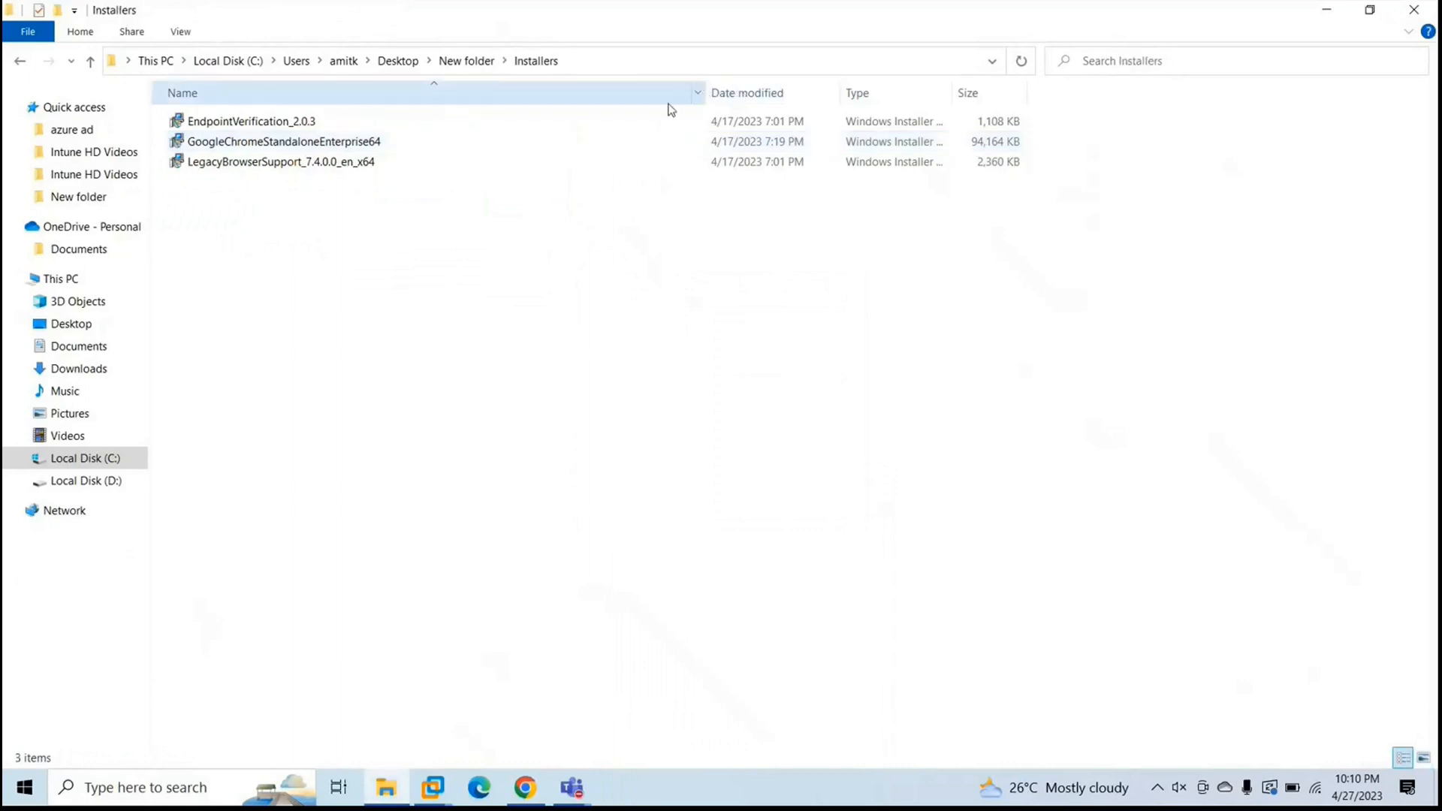
click(283, 142)
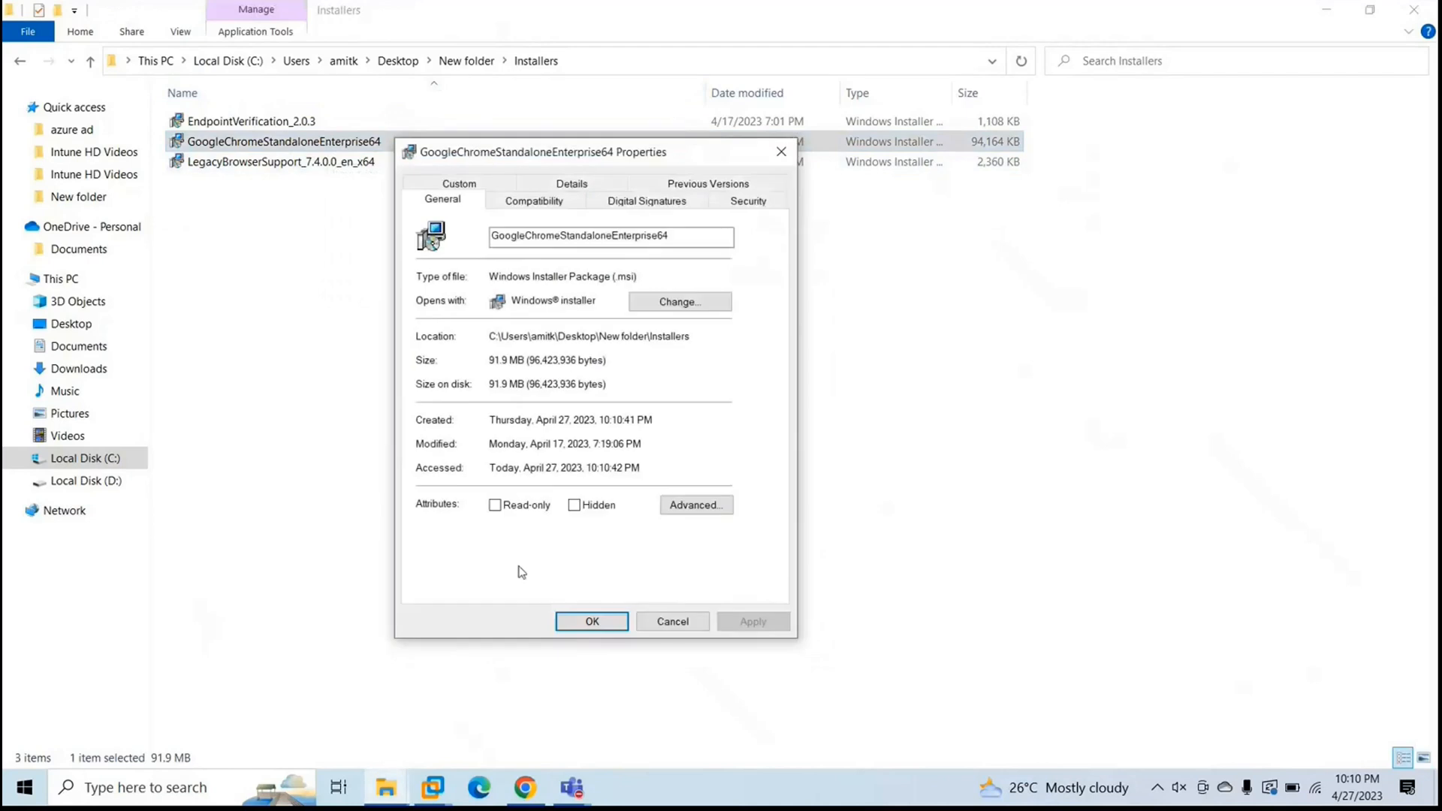
double_click(627, 276)
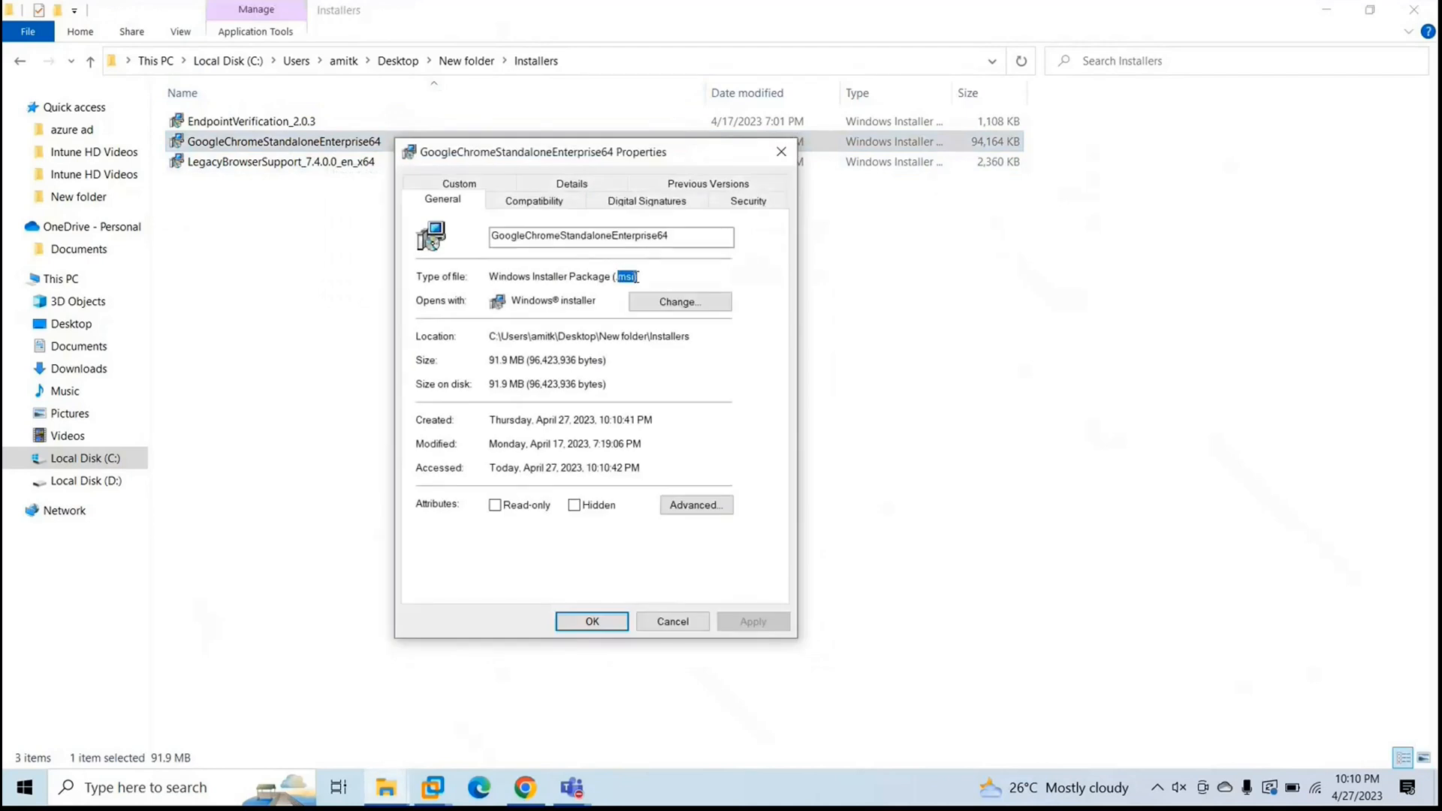
click(592, 621)
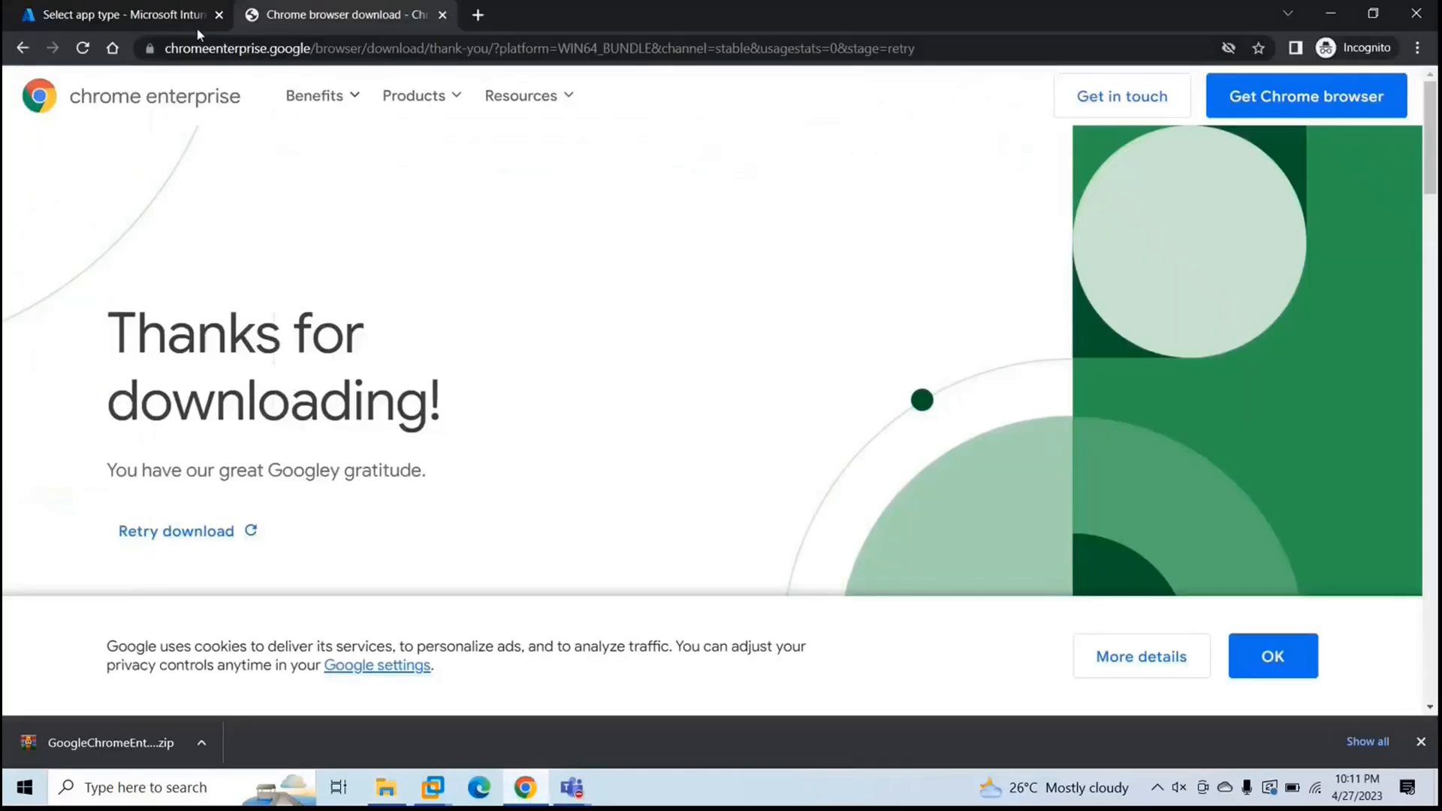
- Back in Intune, choose Line-of-business app as the app type and confirm it
click(121, 15)
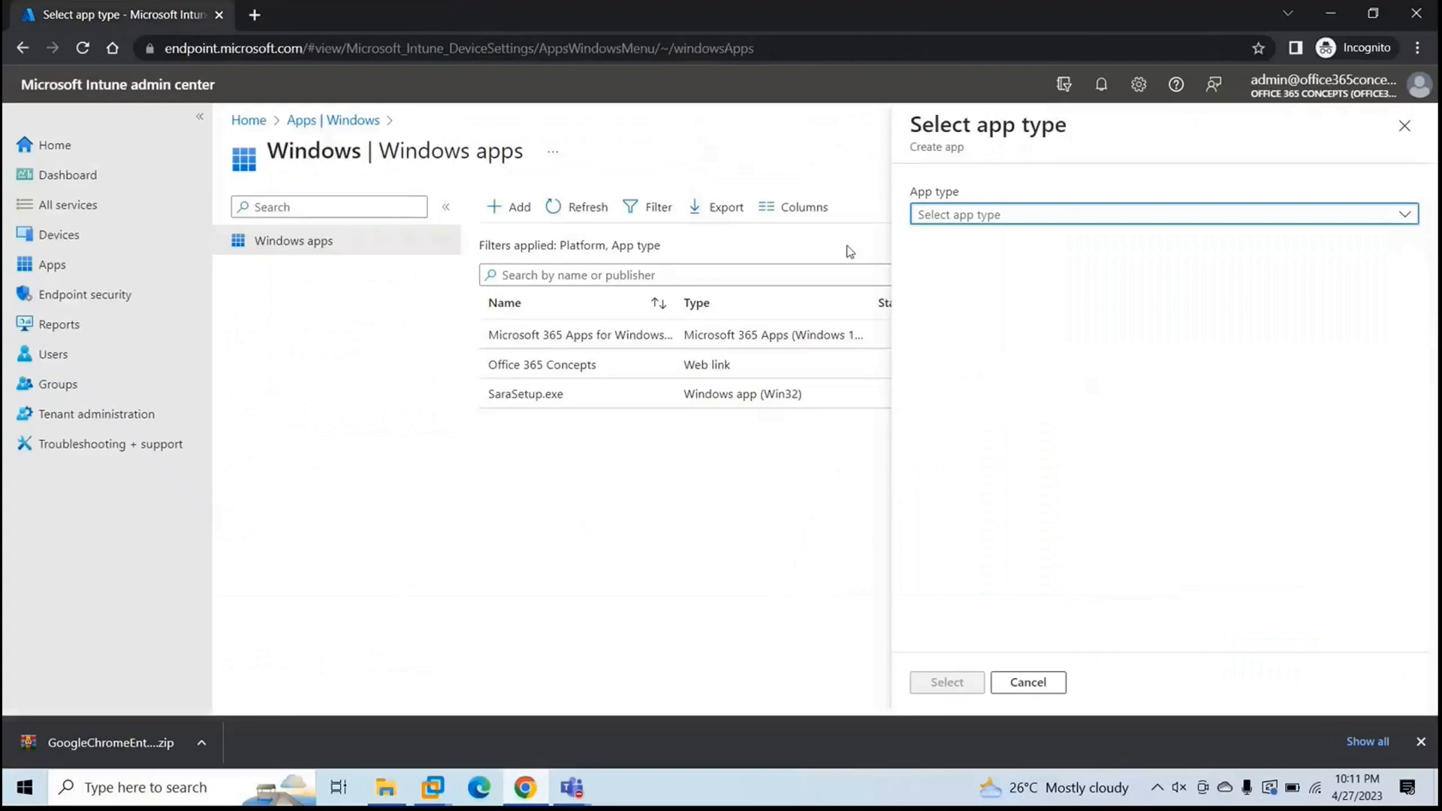
click(1162, 215)
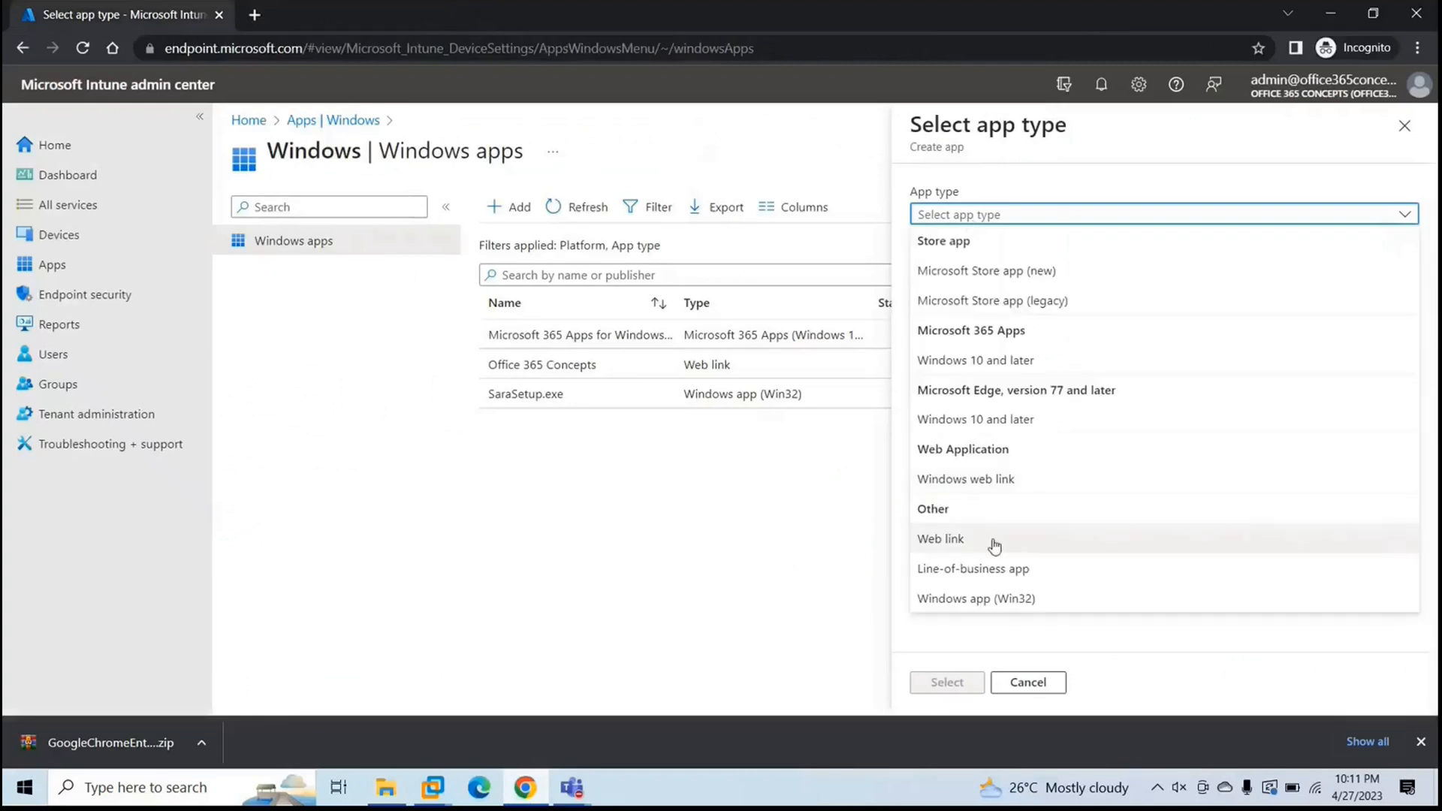
click(973, 568)
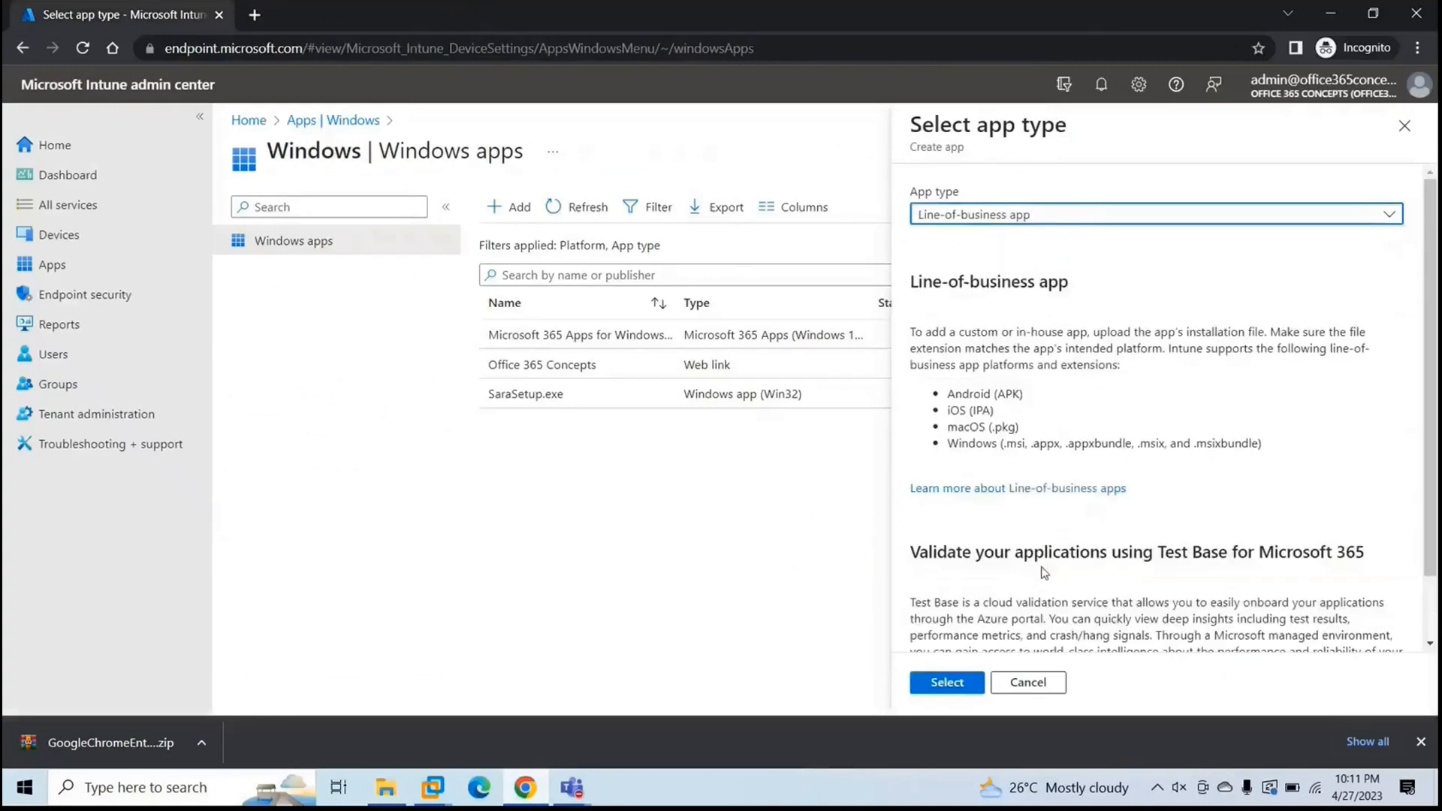
mouse_move(948, 400)
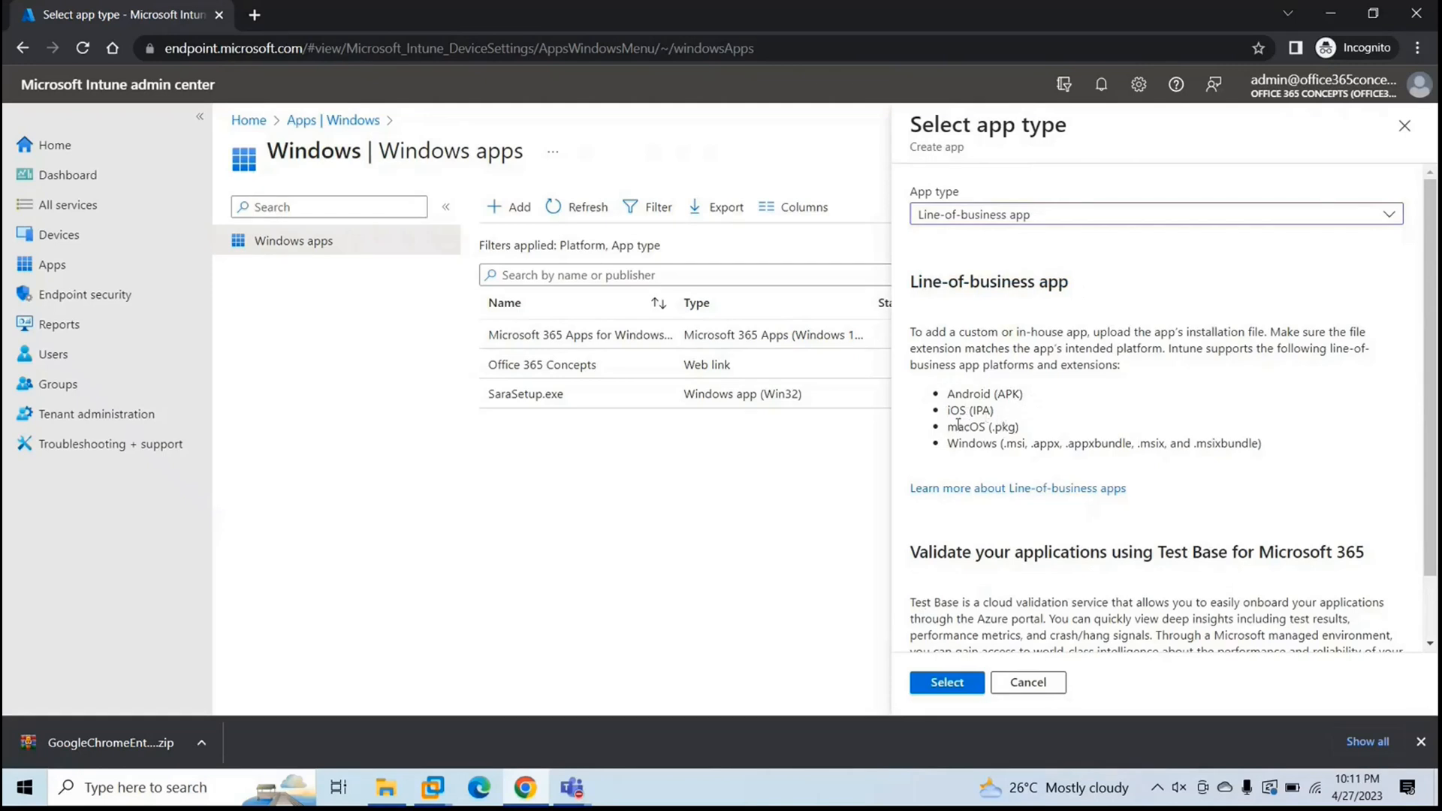
mouse_move(1019, 436)
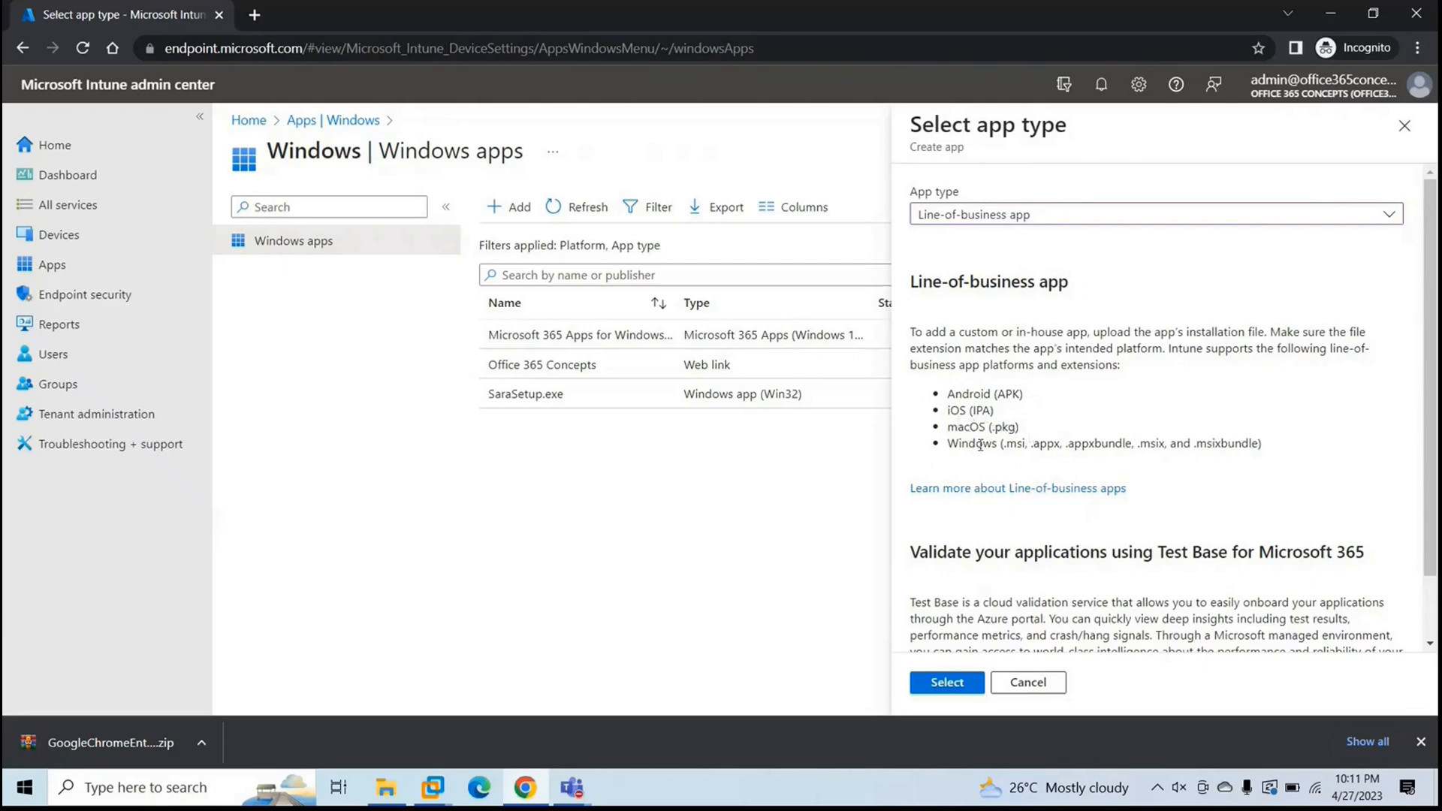
drag(1009, 442, 1218, 442)
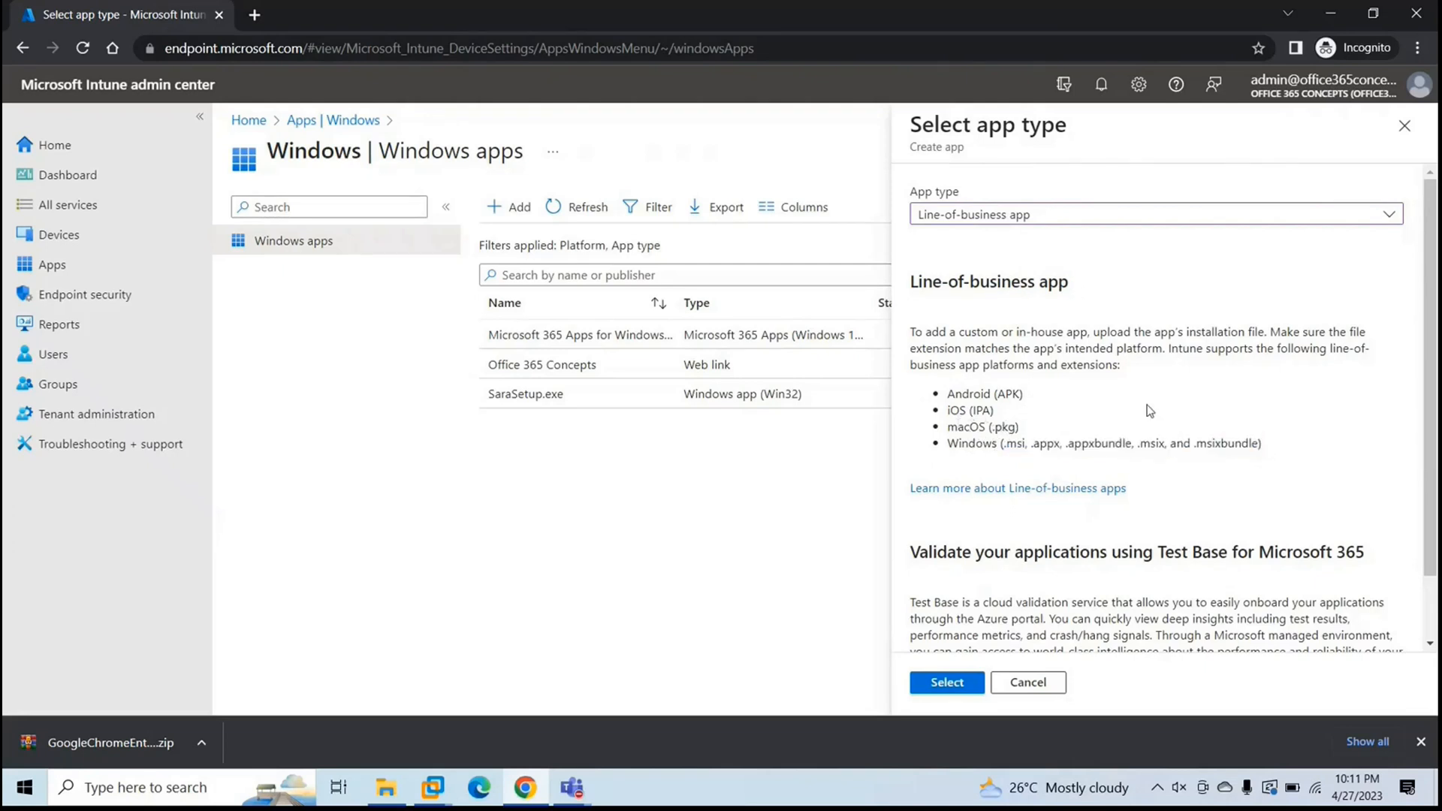
double_click(938, 281)
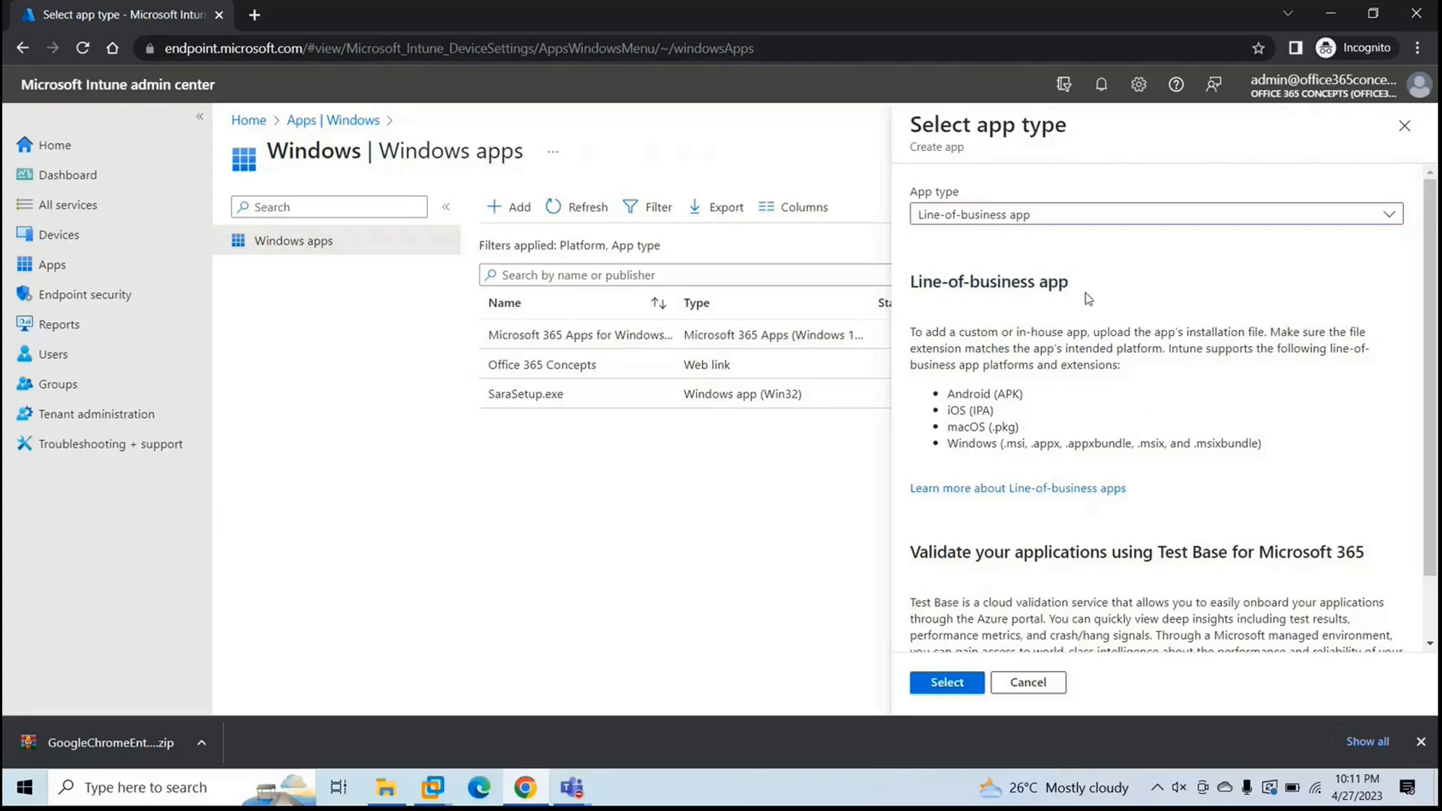
click(945, 682)
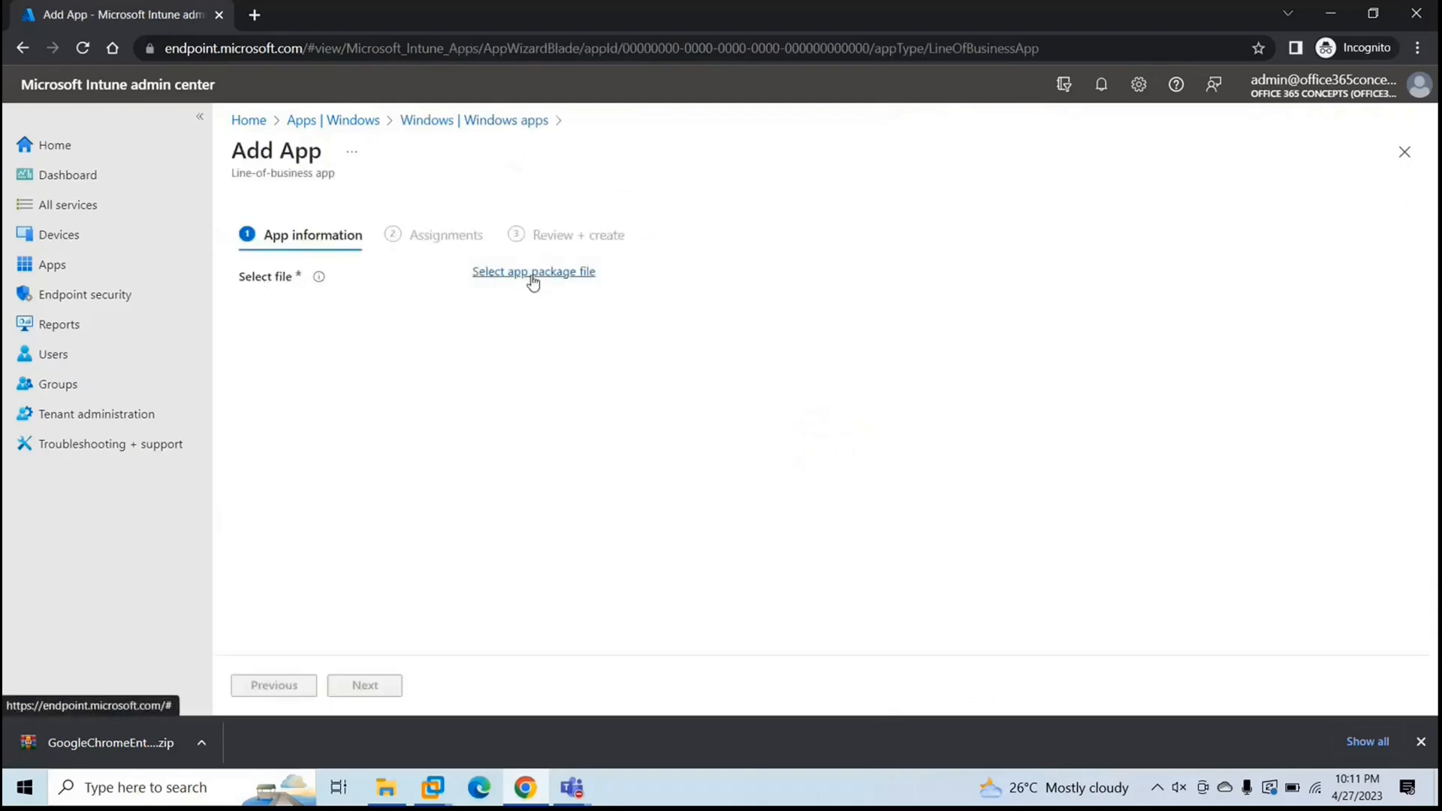
- Upload GoogleChromeStandaloneEnterprise64.msi from Desktop > New folder > Installers as the app package
click(533, 272)
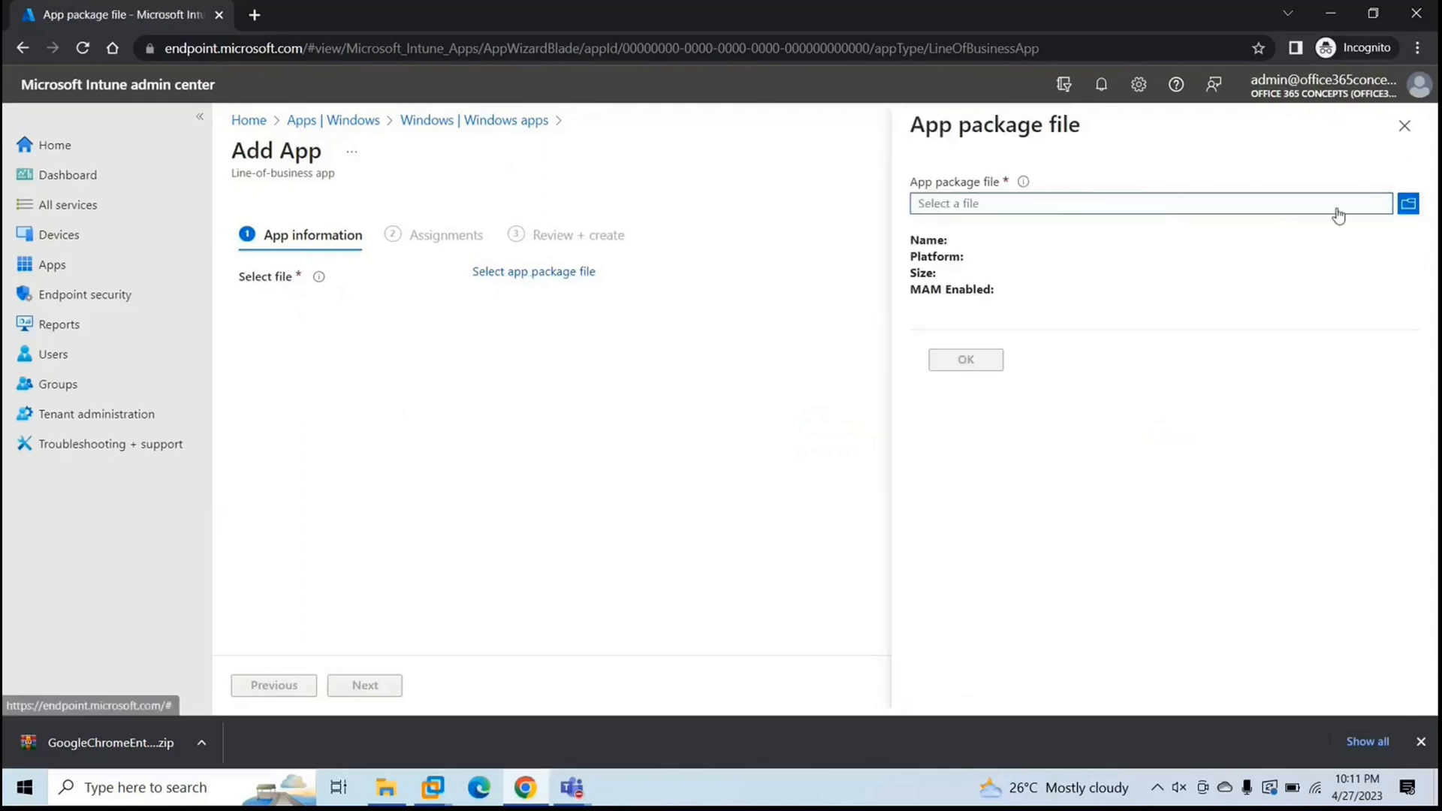
click(1408, 203)
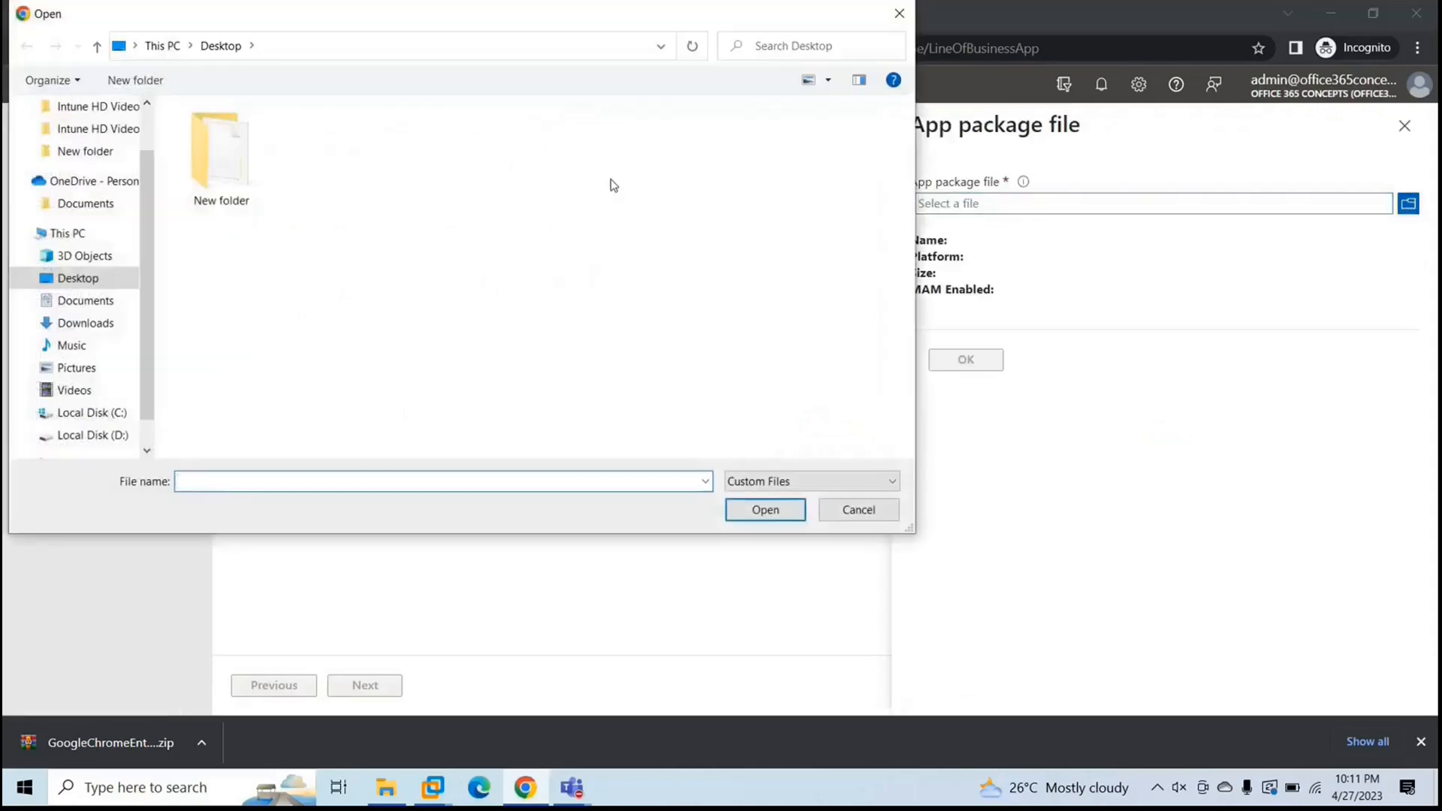
double_click(221, 148)
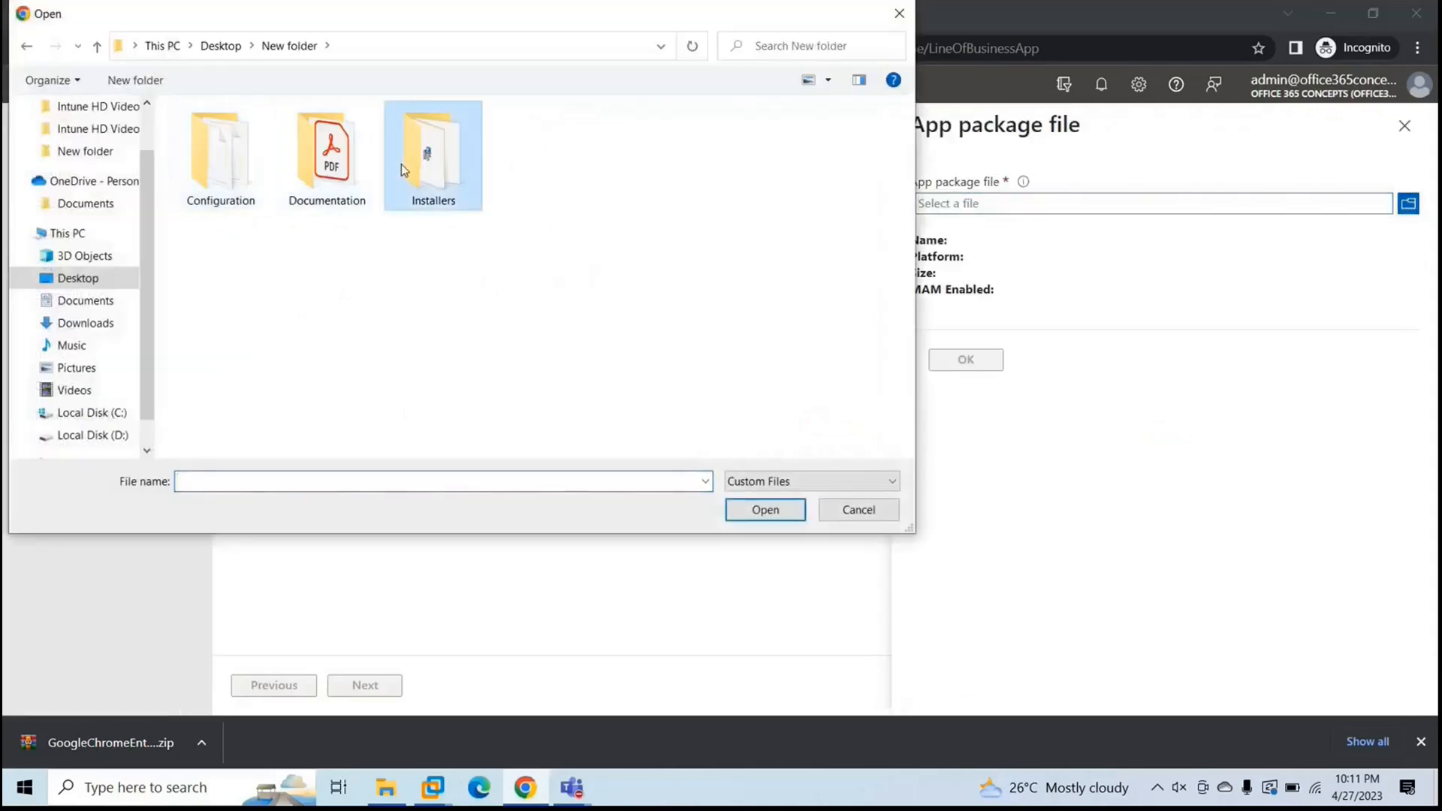
double_click(433, 147)
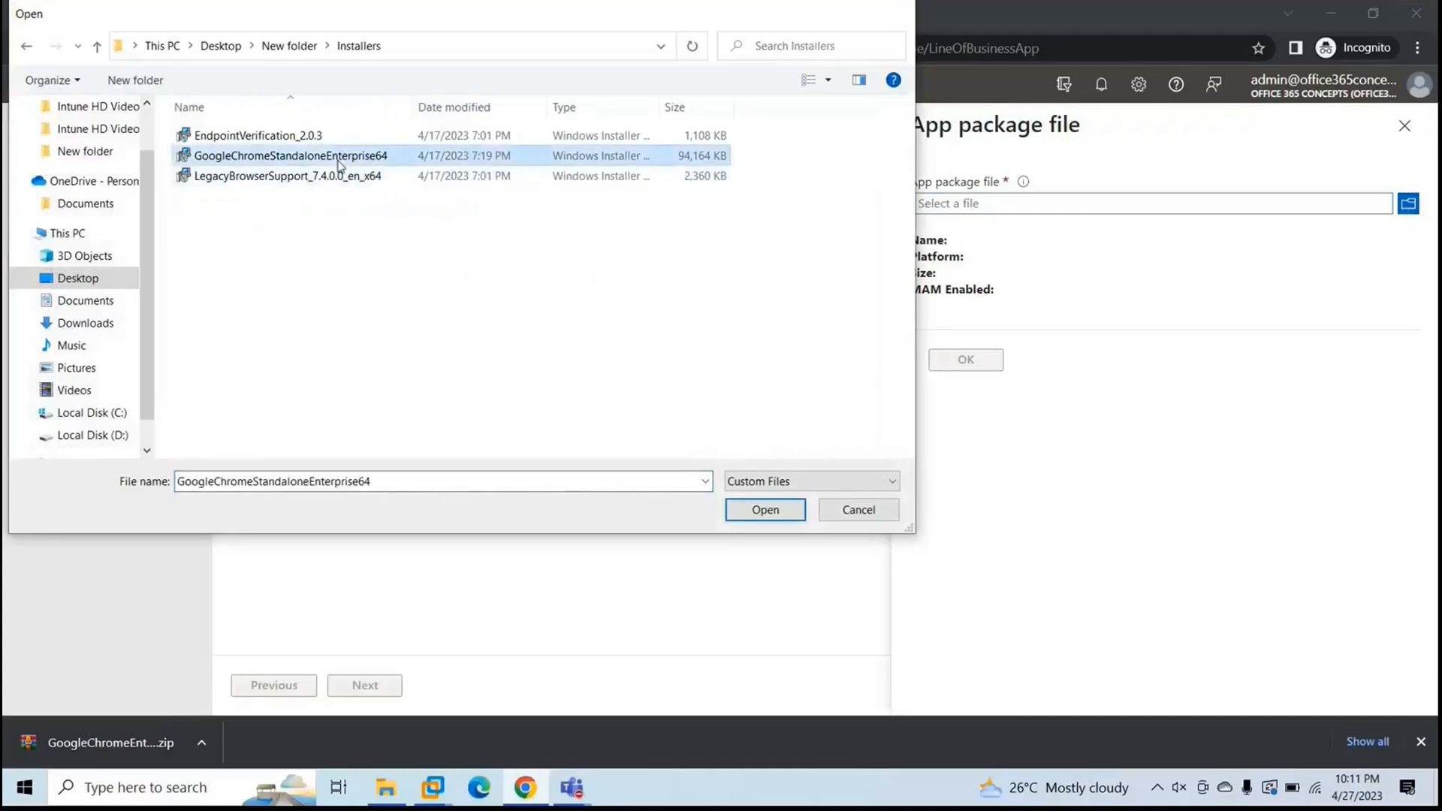
click(765, 509)
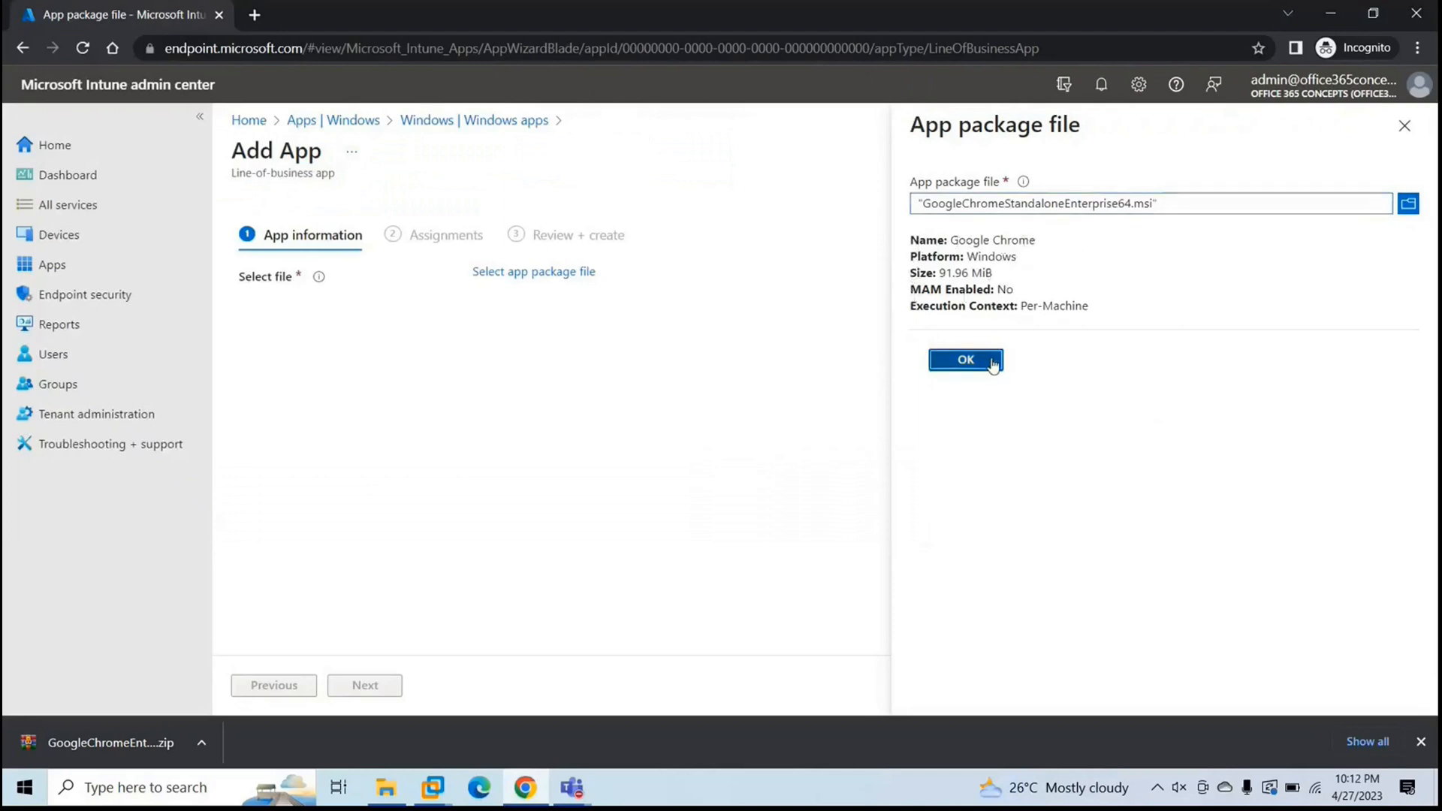
click(964, 359)
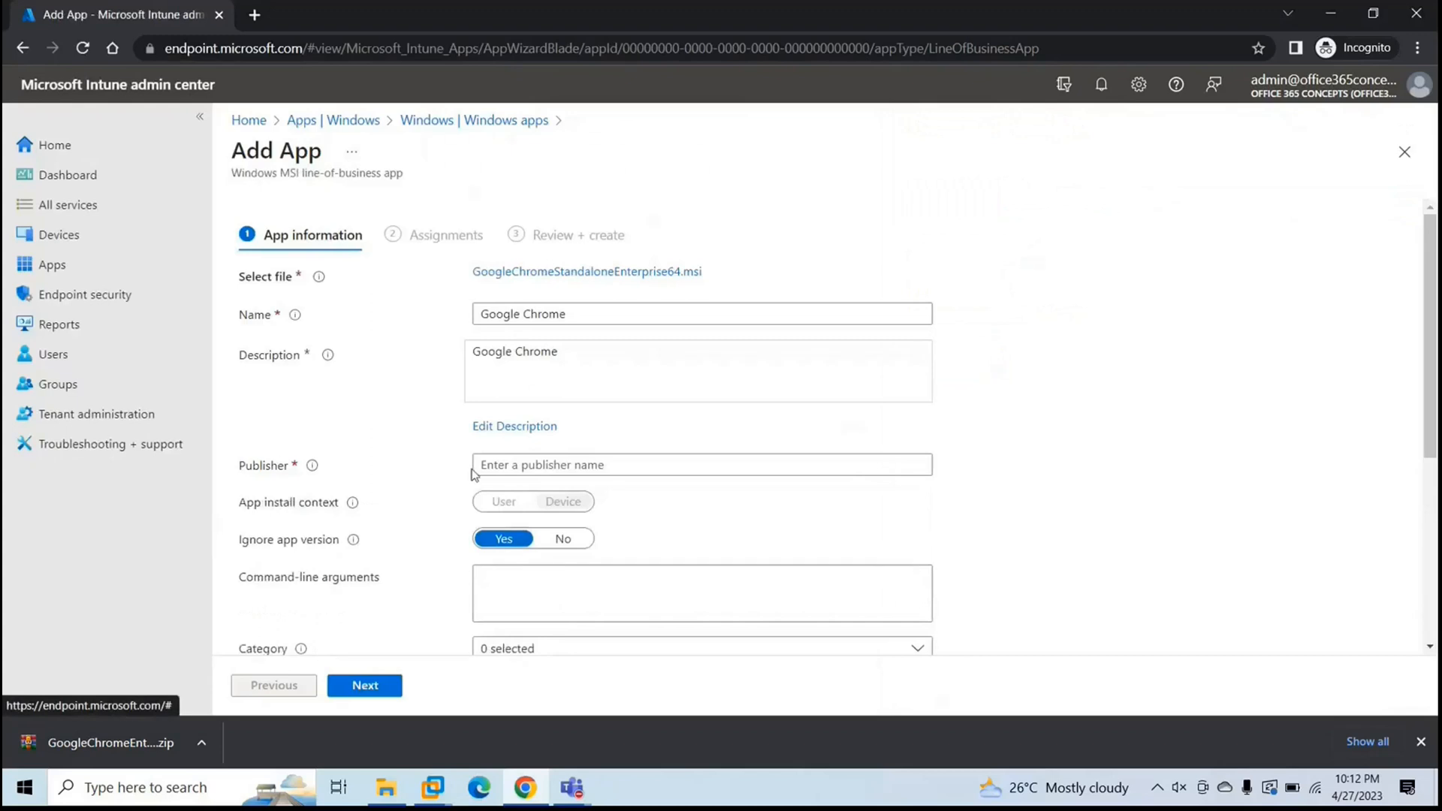
- Enter Google as the Publisher and continue to the Assignments step
text(Google)
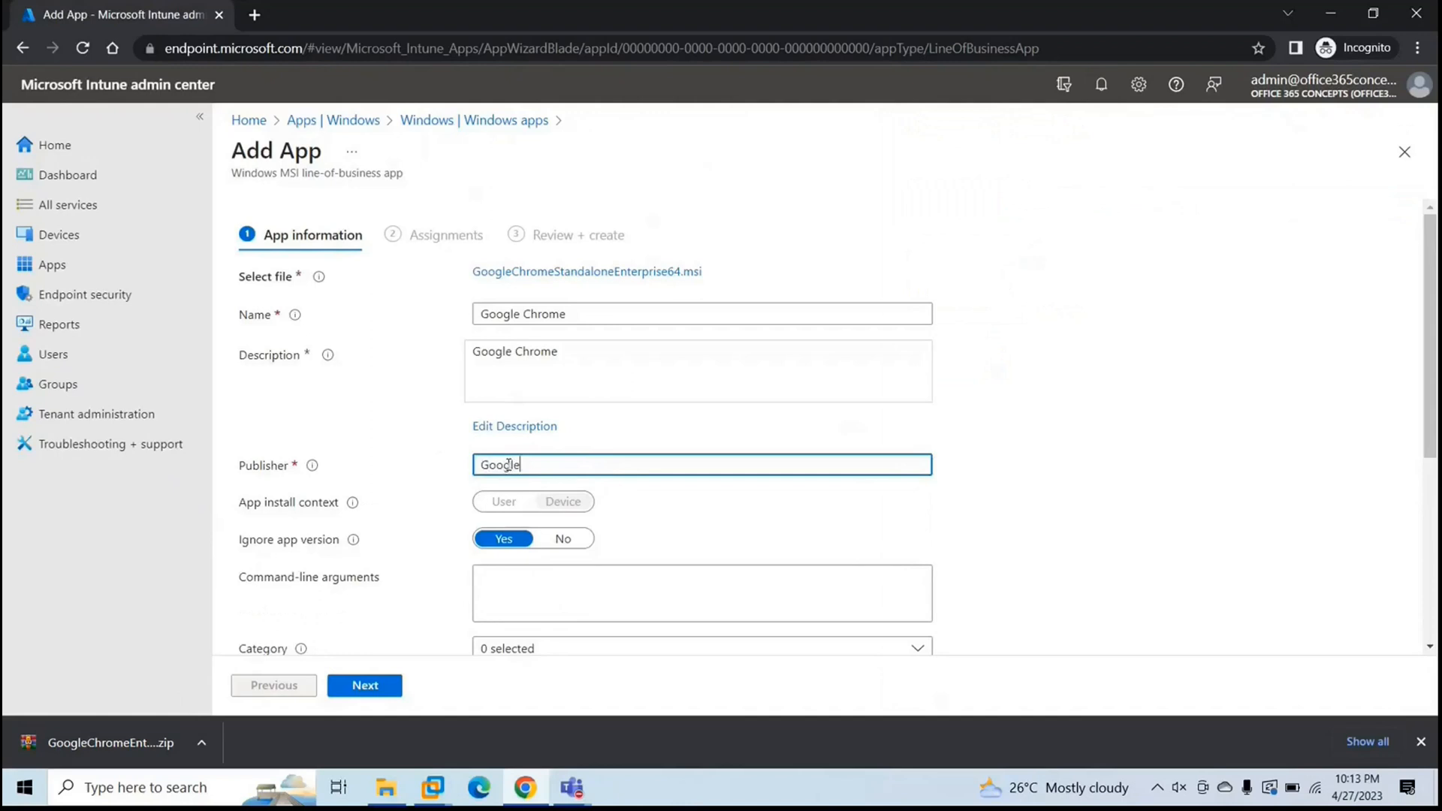
scroll(down, 3)
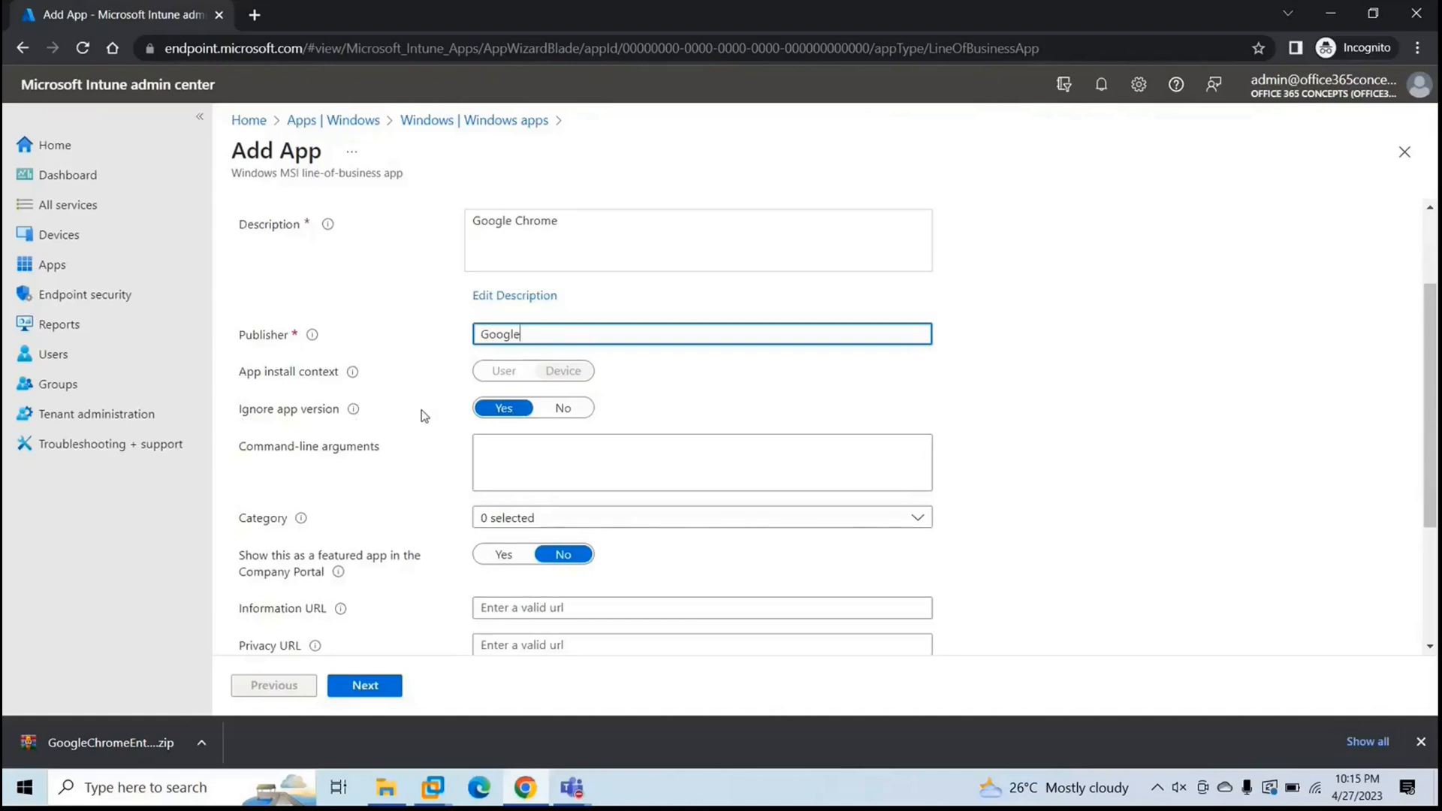
scroll(down, 3)
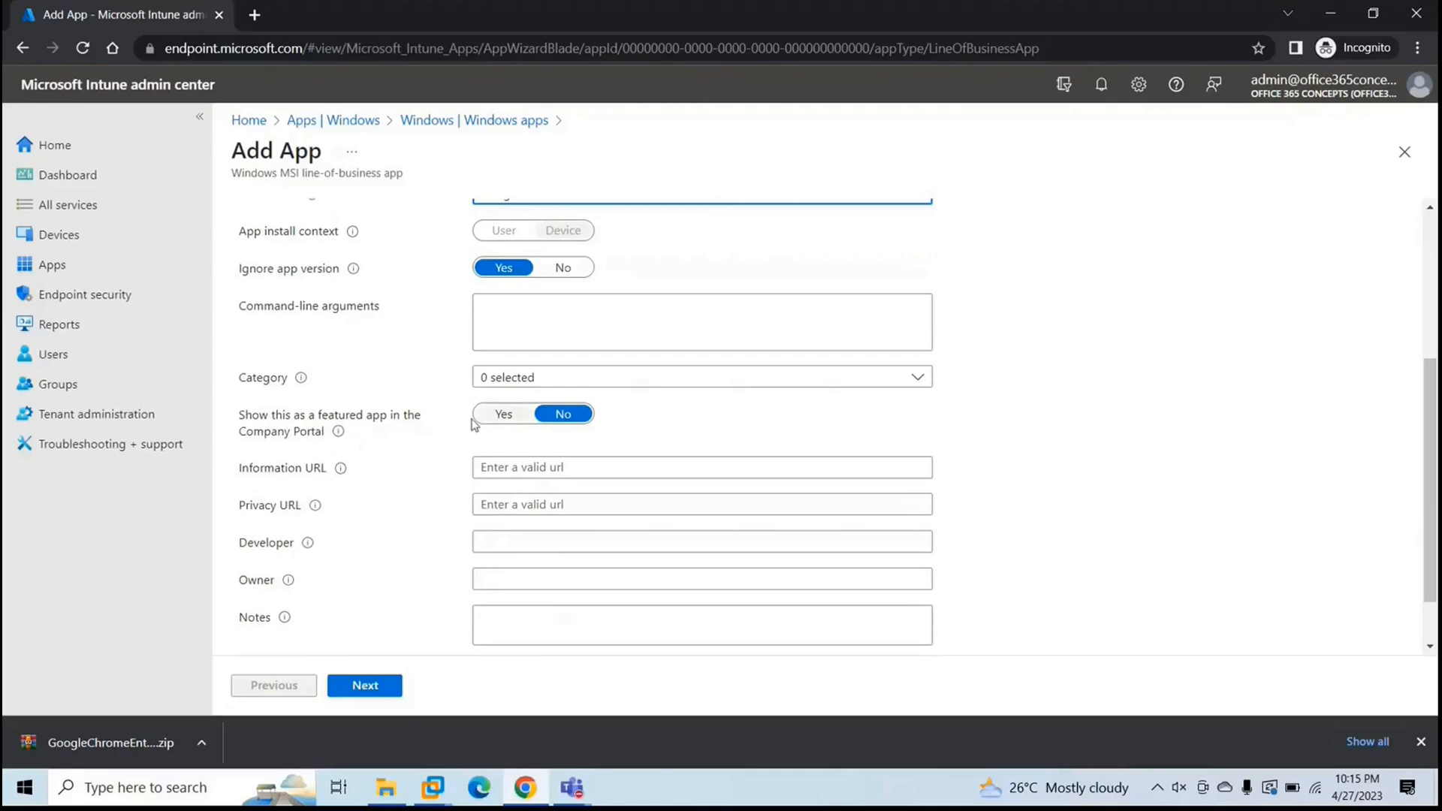
mouse_move(446, 421)
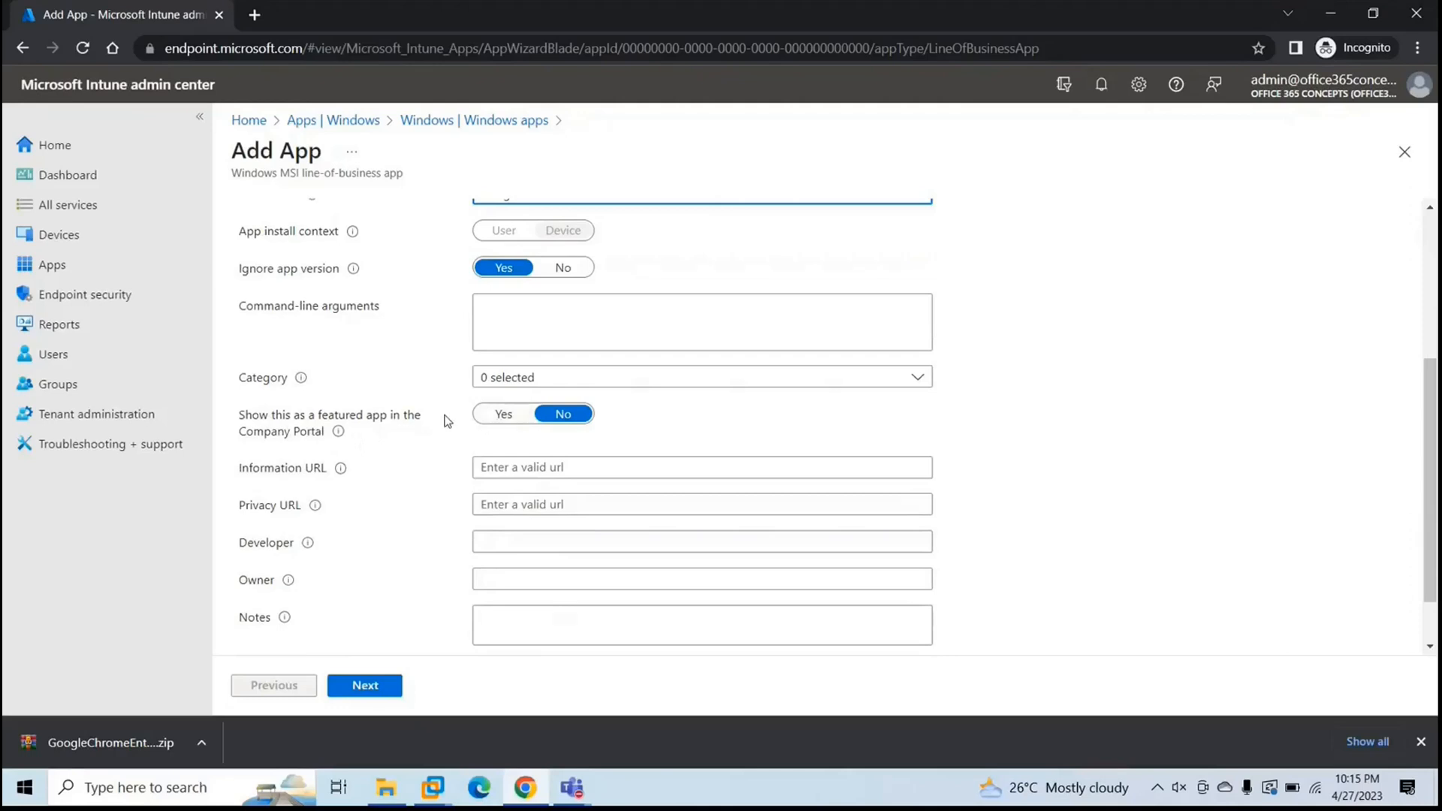
mouse_move(447, 416)
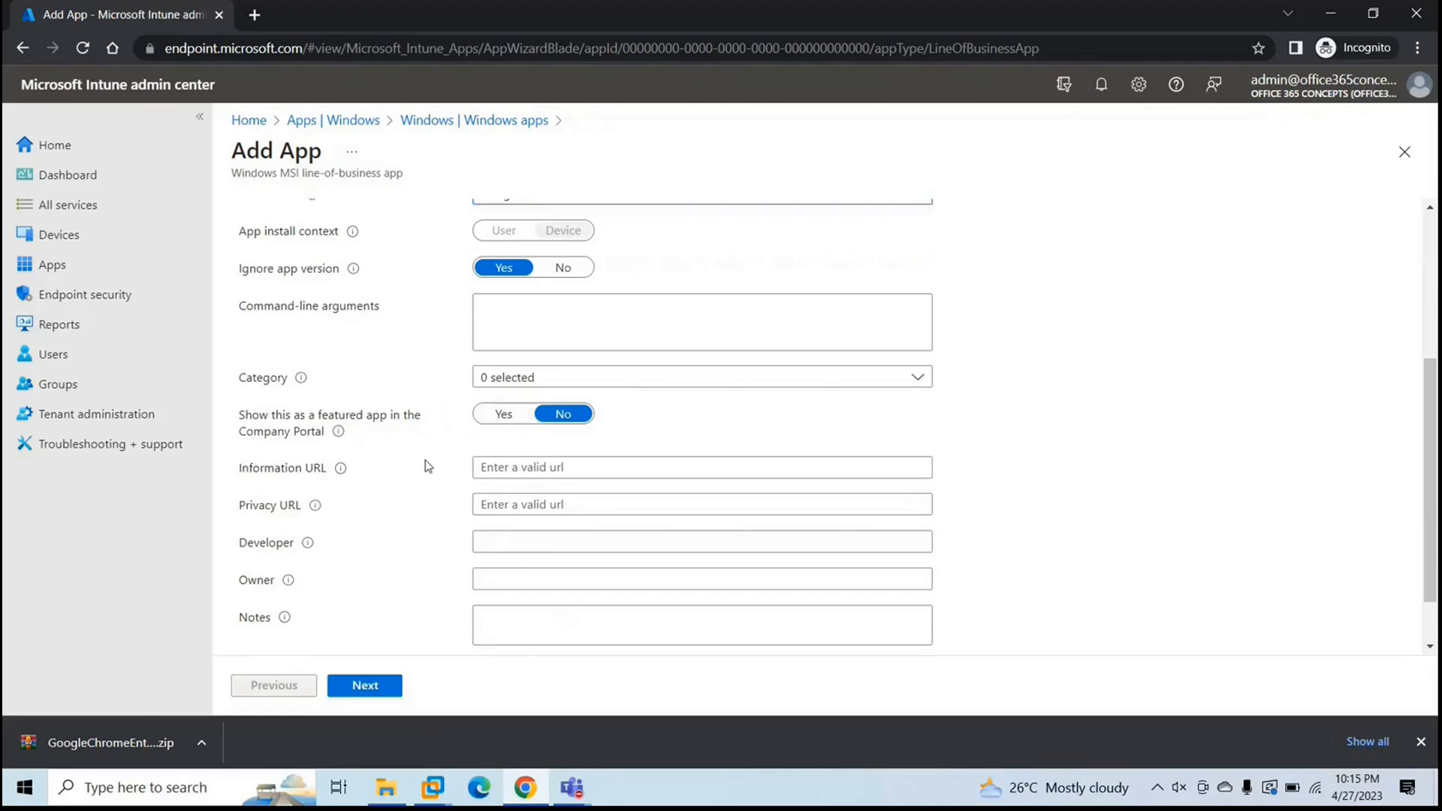
scroll(down, 3)
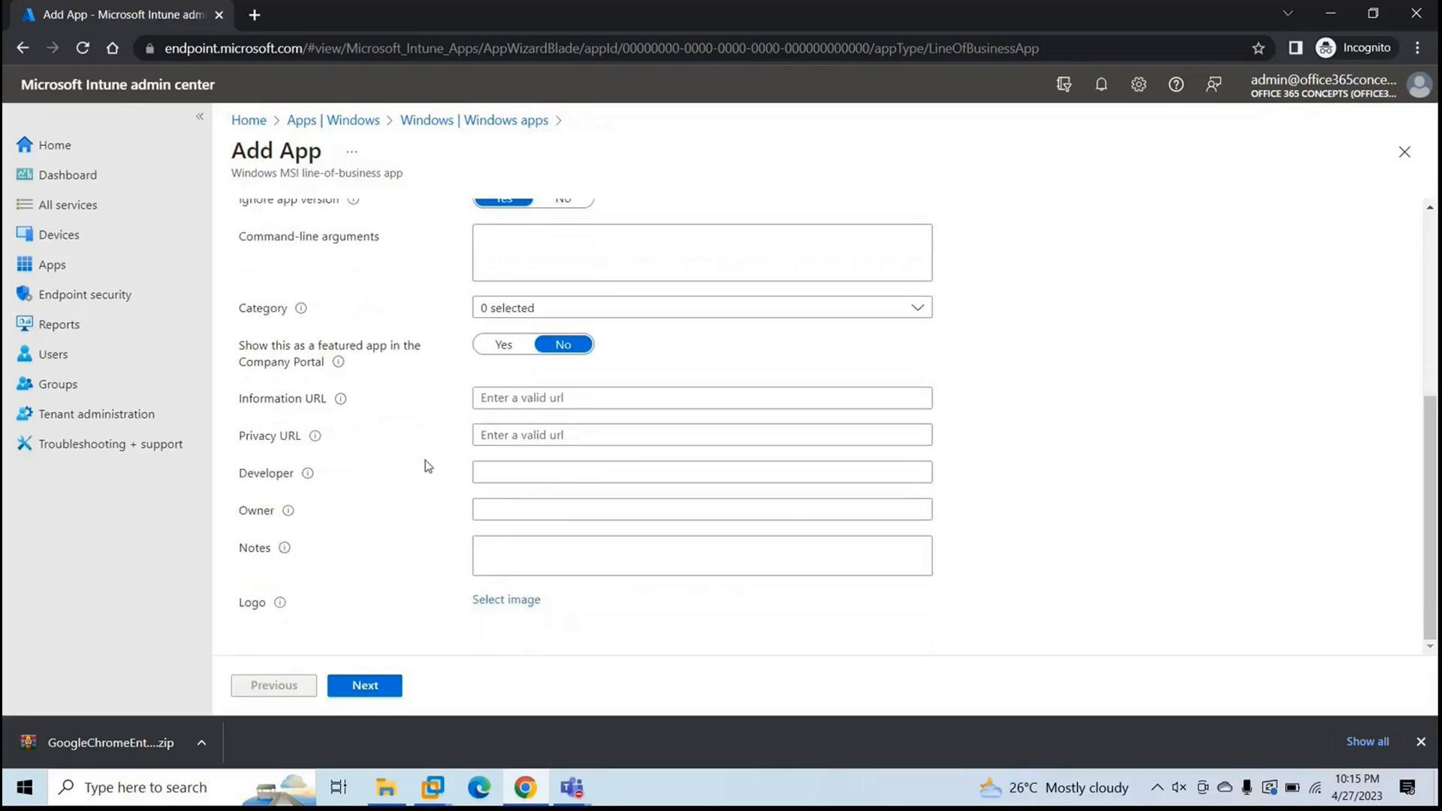
click(364, 686)
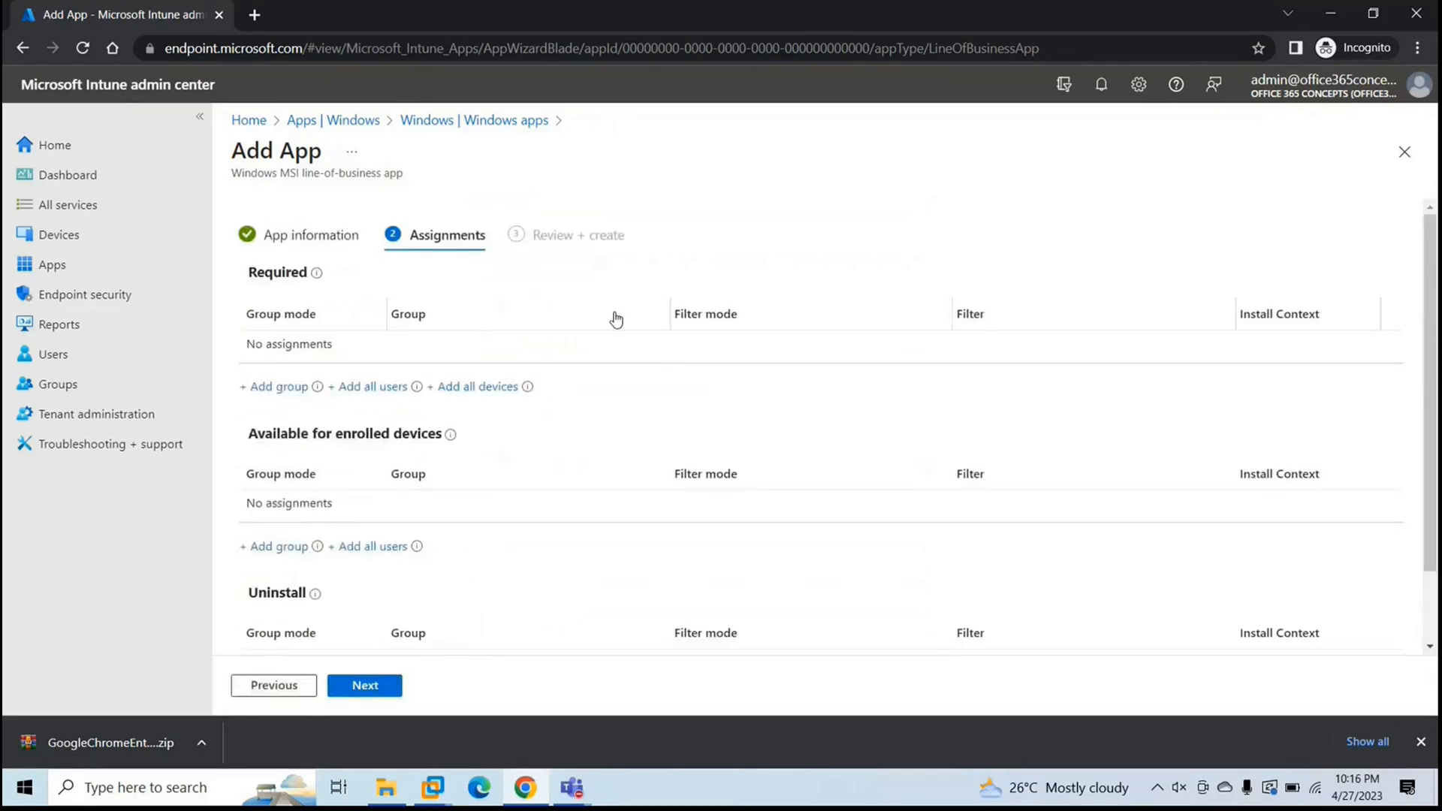
mouse_move(580, 260)
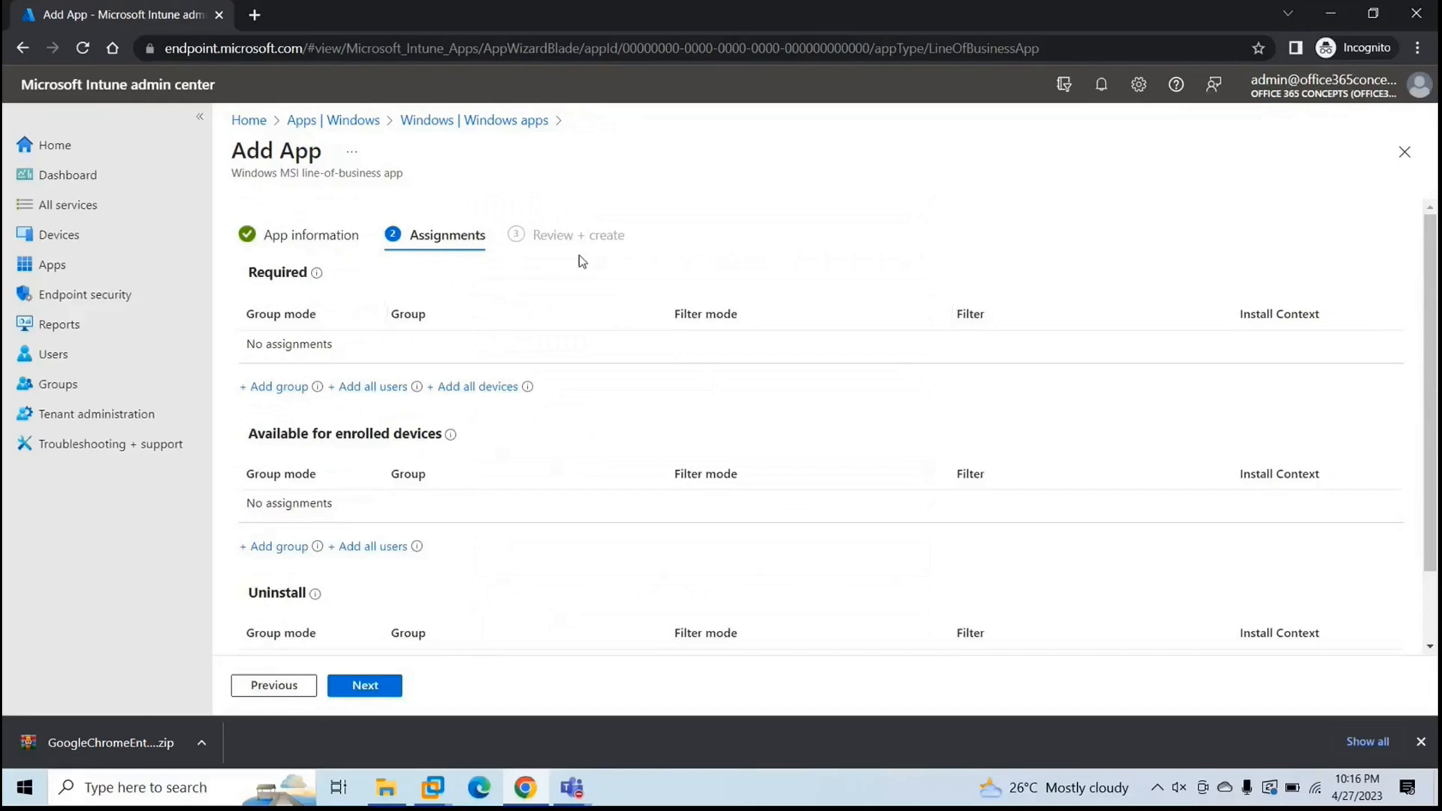
mouse_move(367, 386)
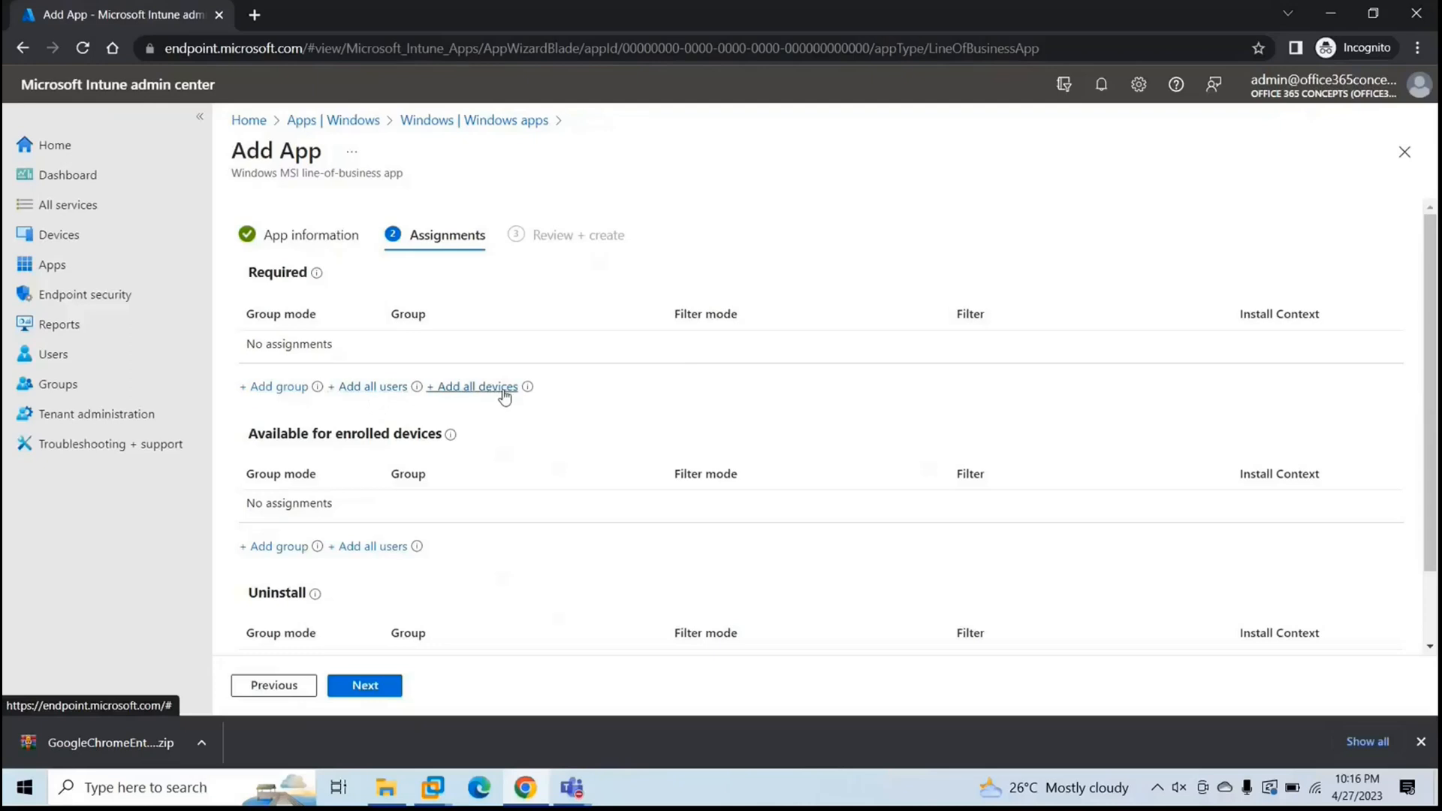
mouse_move(702, 384)
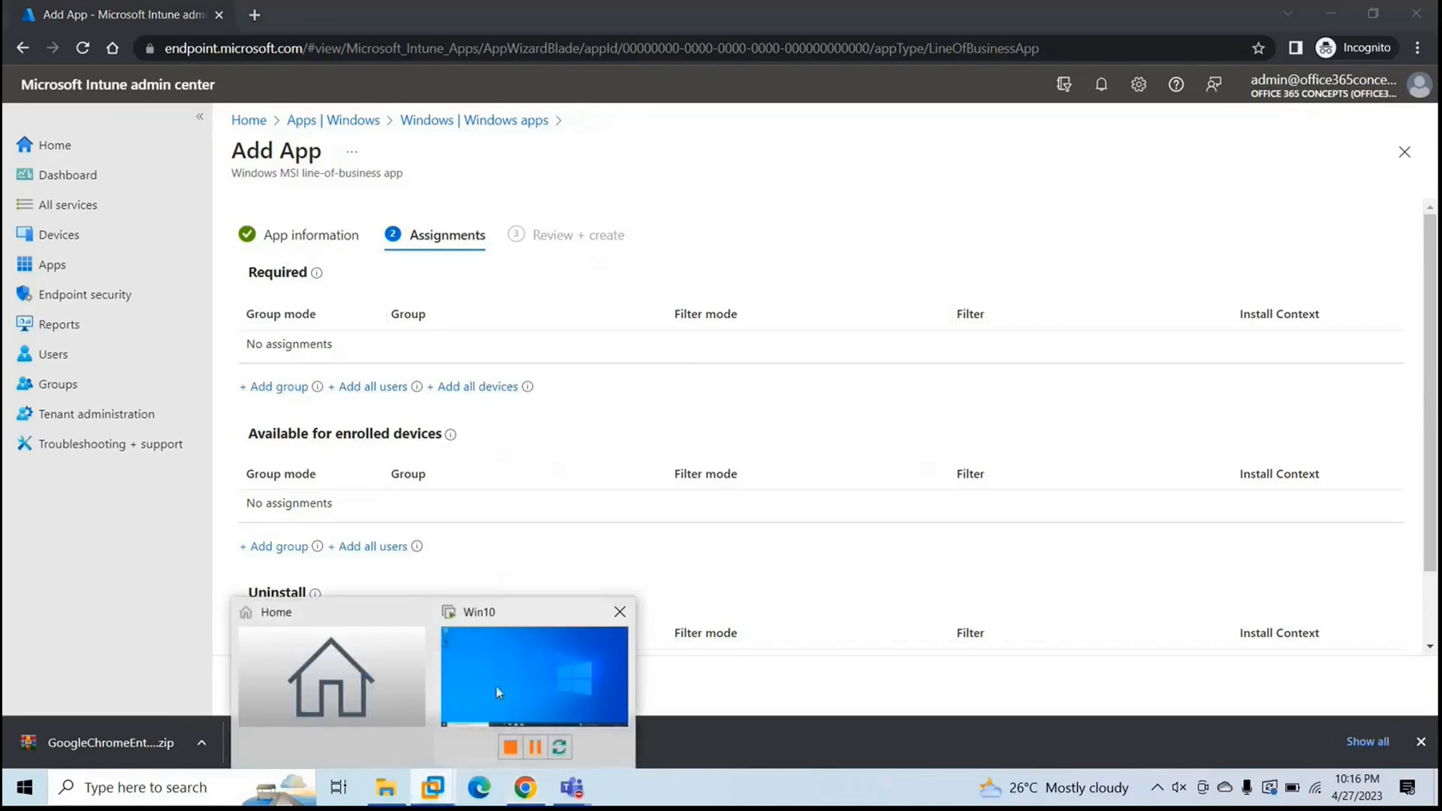
- Switch to the Windows 10 virtual machine's desktop, leaving Assignments pending
click(533, 676)
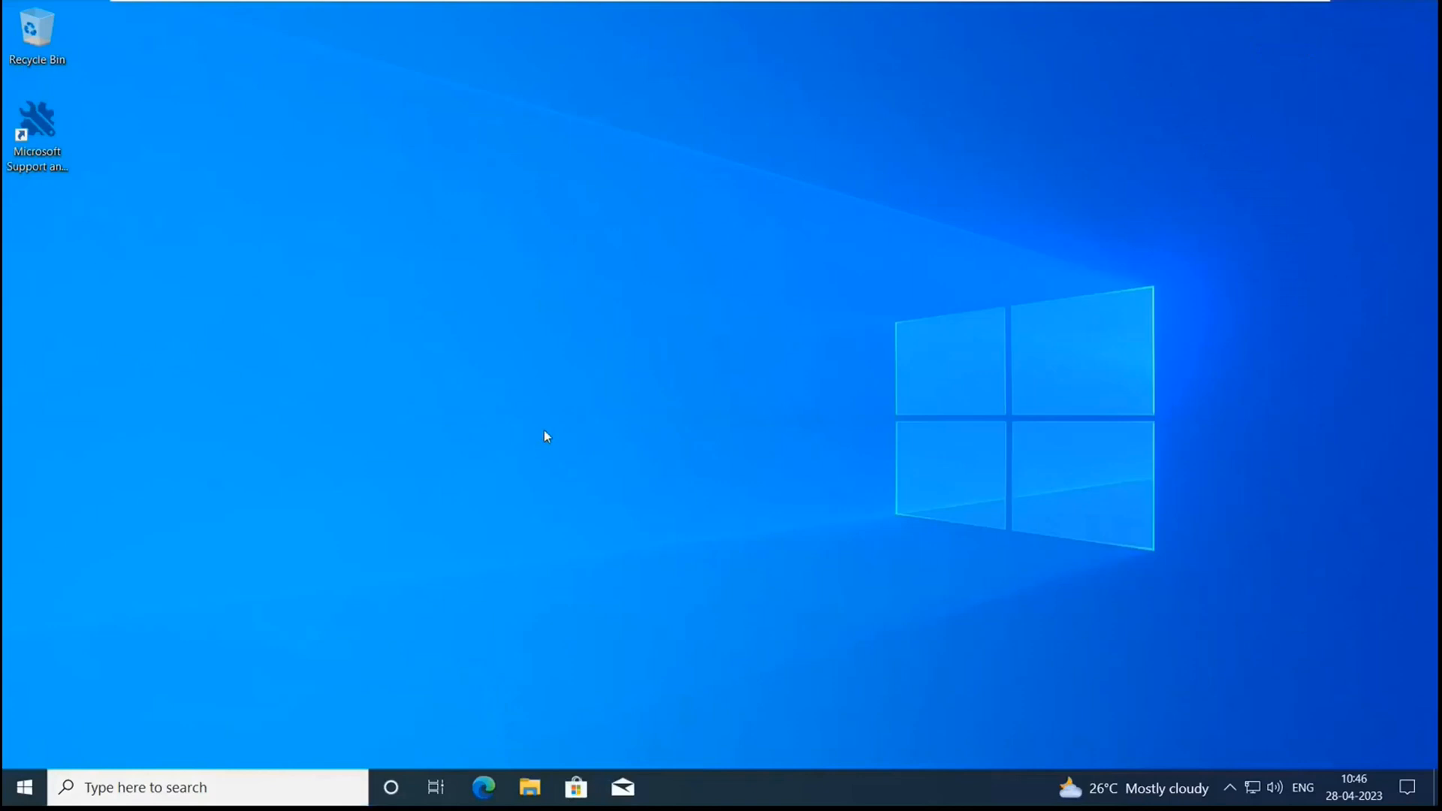
- Run cmd via Win+R and show the device hostname DESKTOP-T39R18J
key(Win+r)
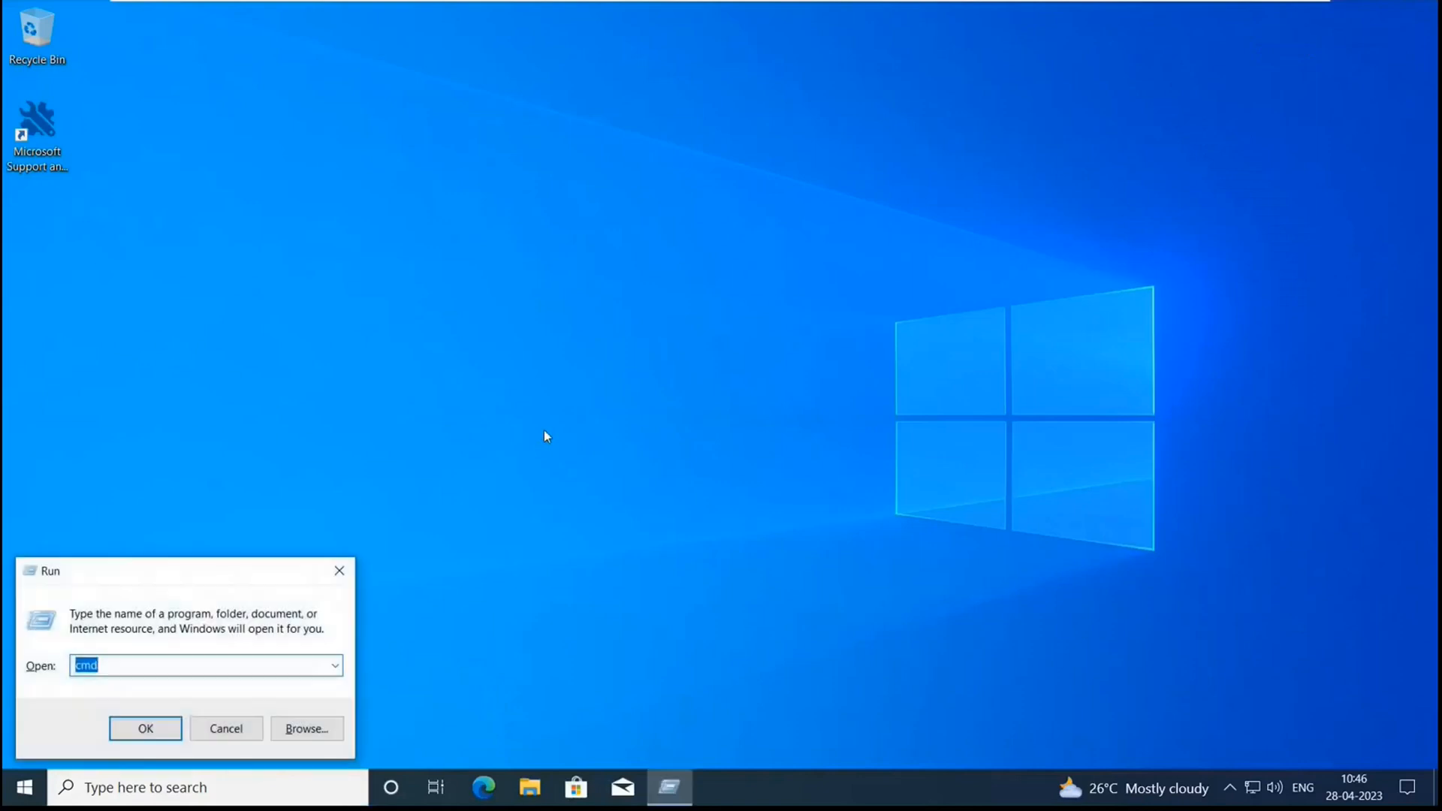
click(144, 728)
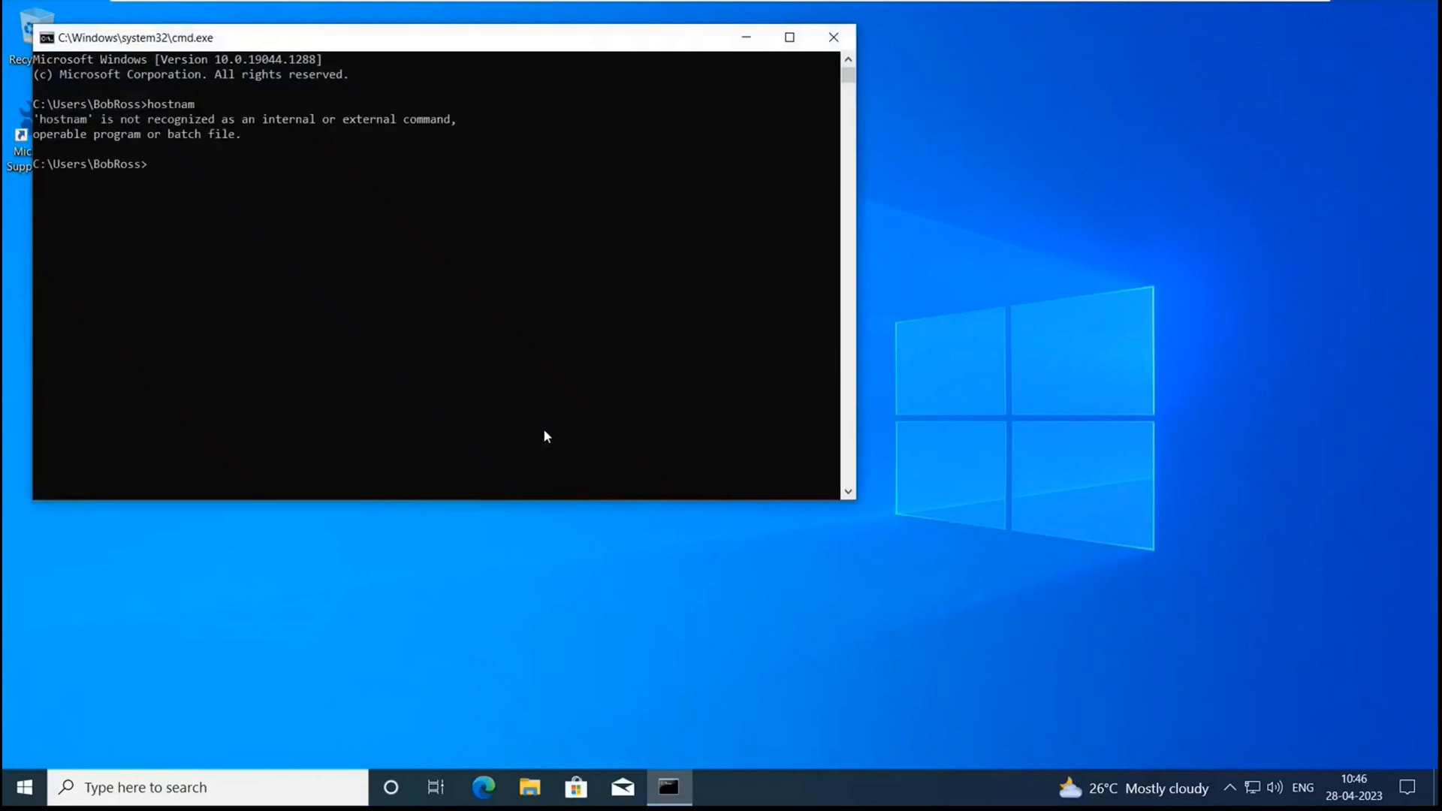
text(hostname)
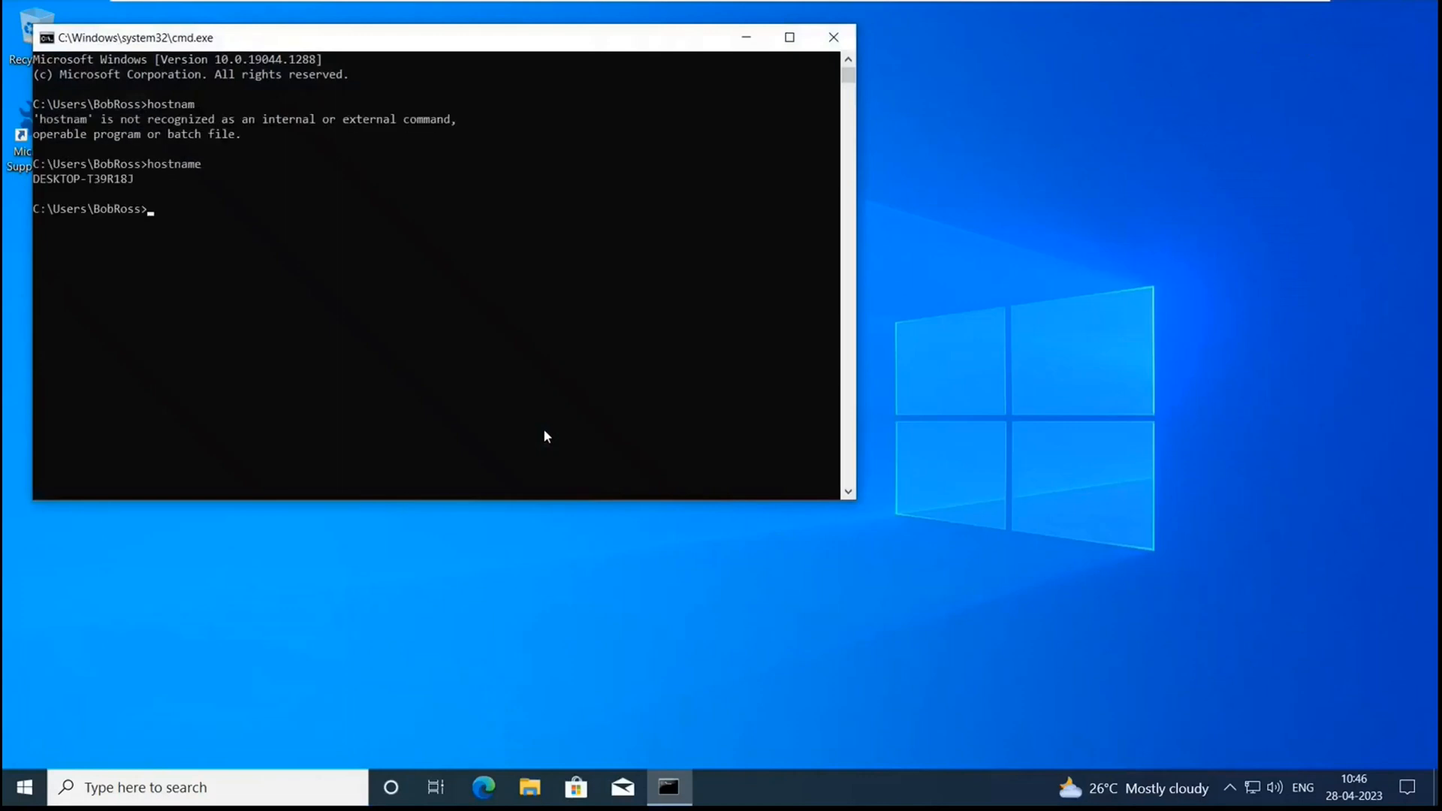
mouse_move(832, 36)
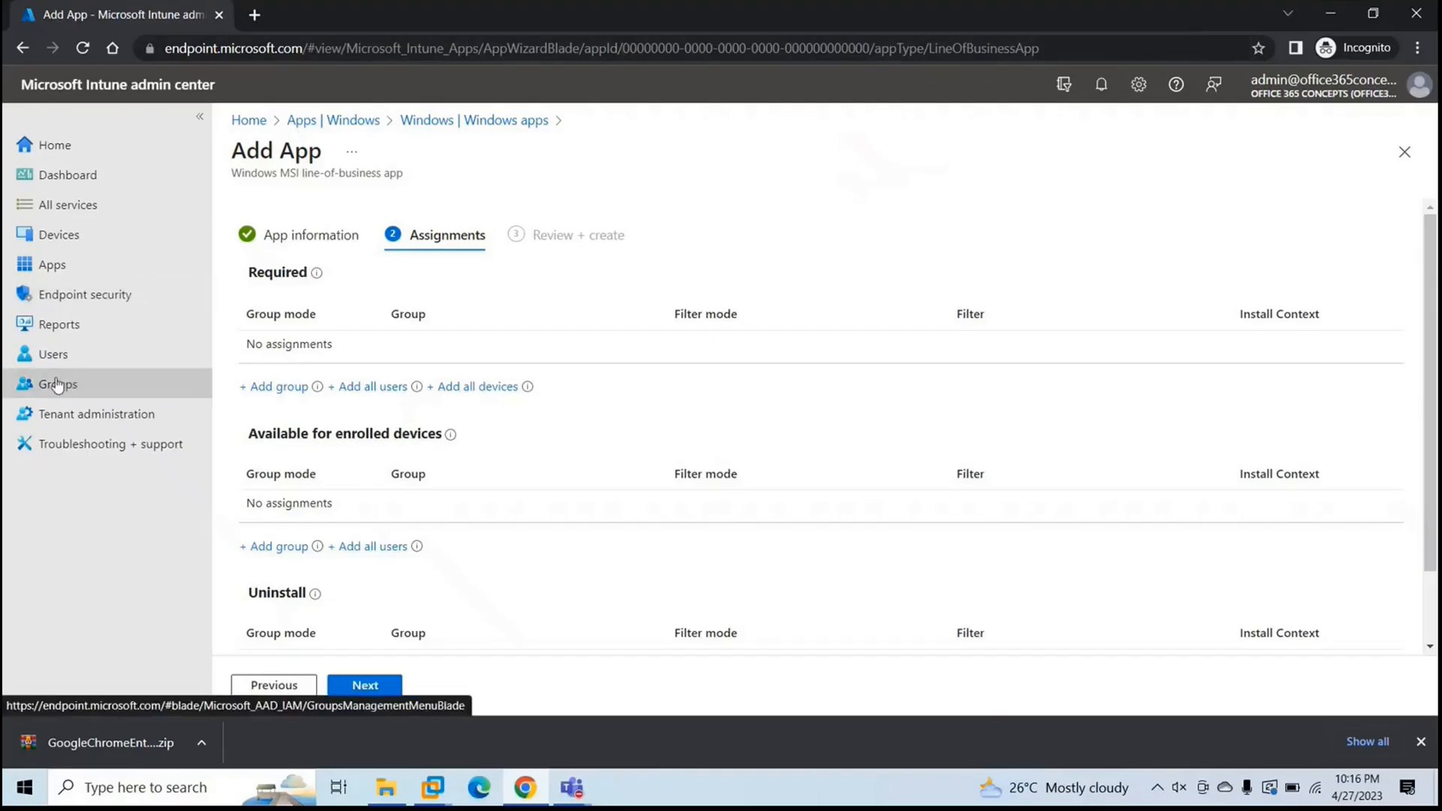
- Create a new security group named LOB APP with Dynamic Device membership and add a dynamic query
click(57, 383)
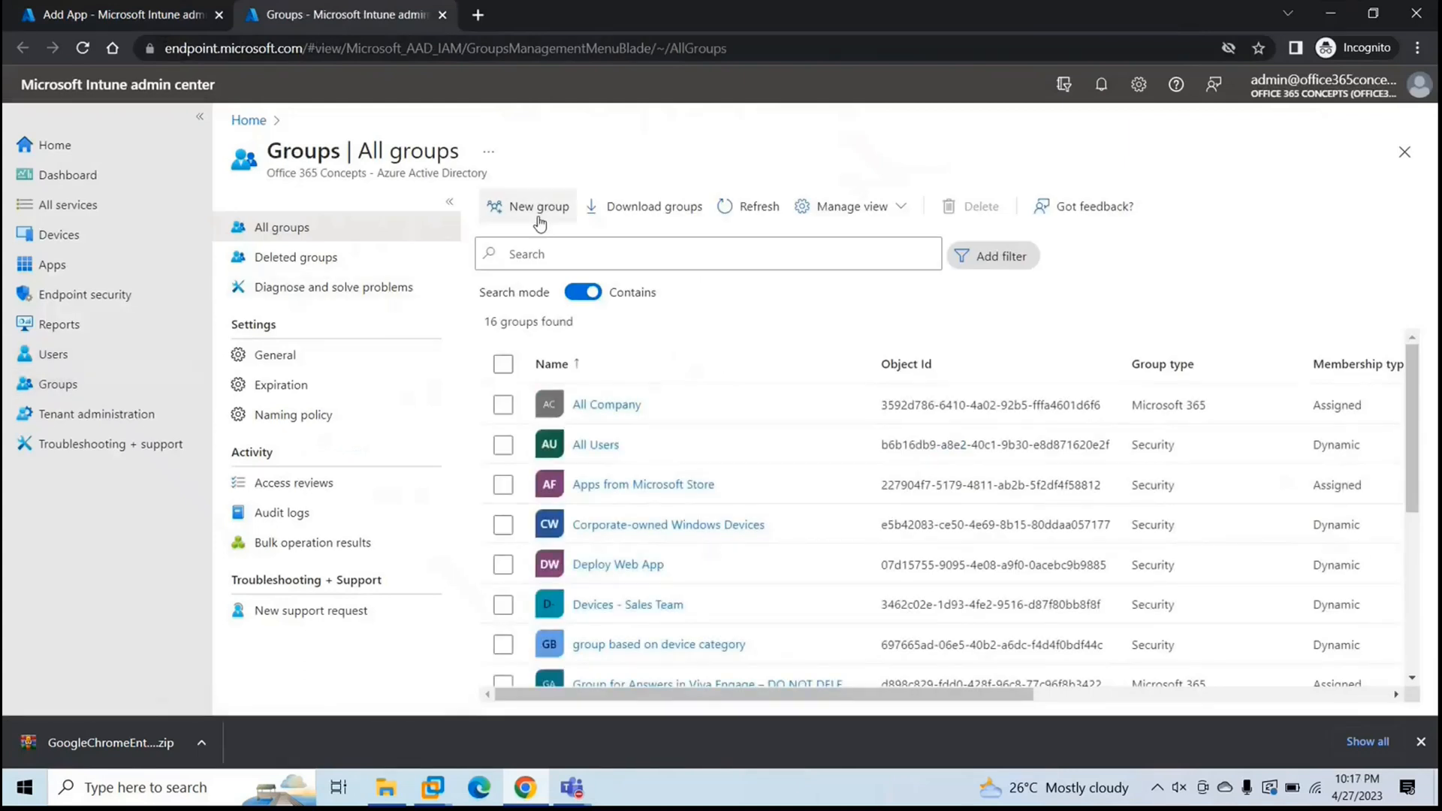
click(538, 206)
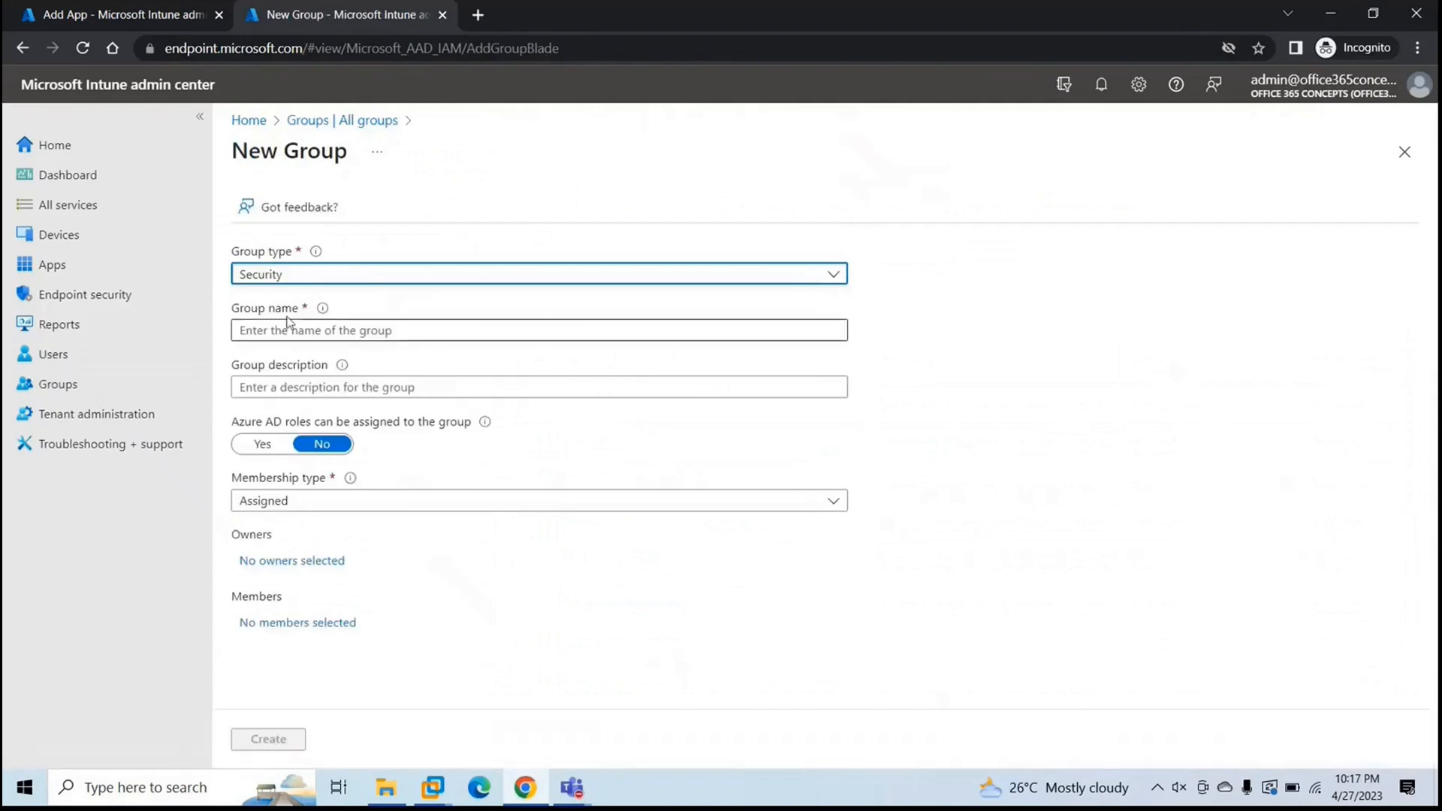
click(540, 330)
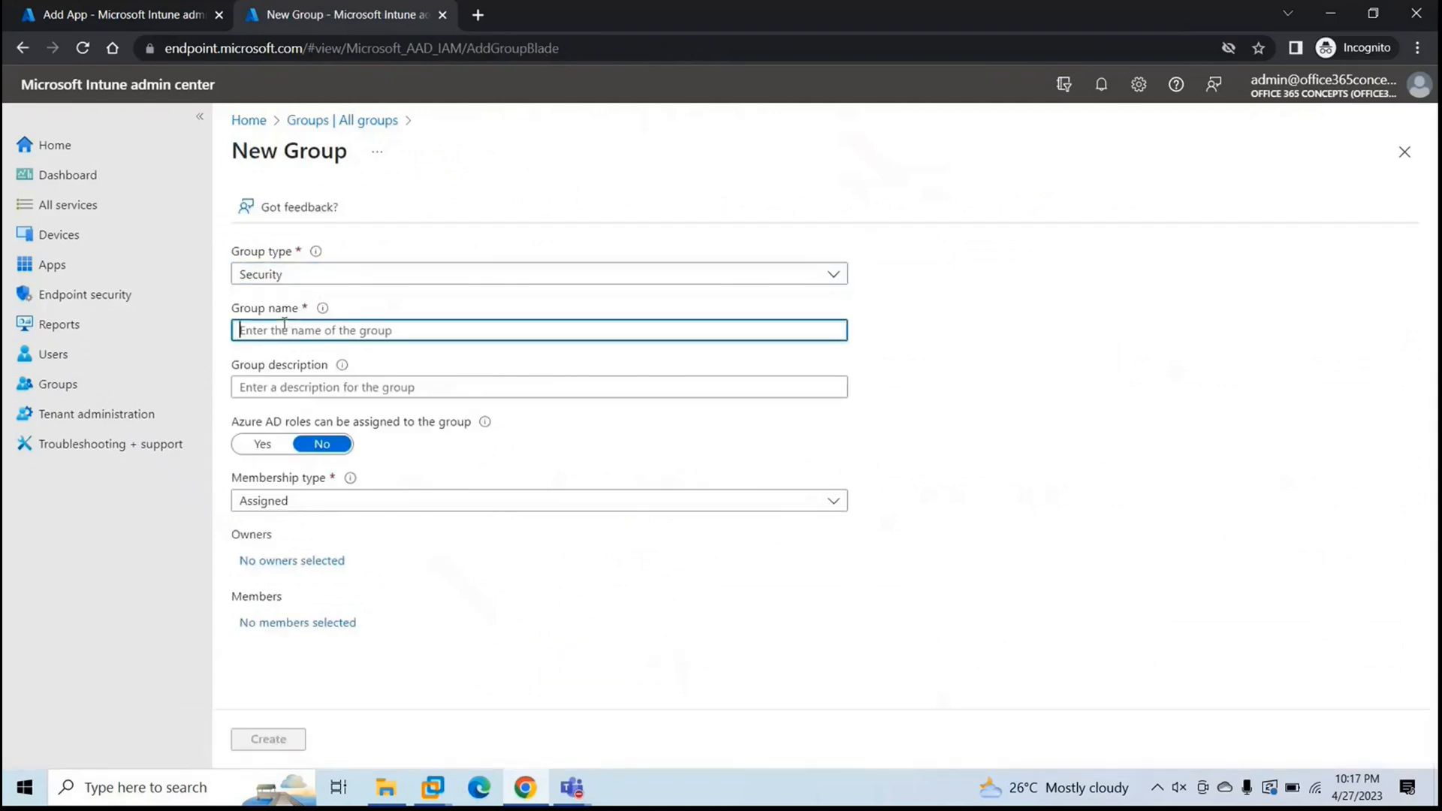
text(LOB APP)
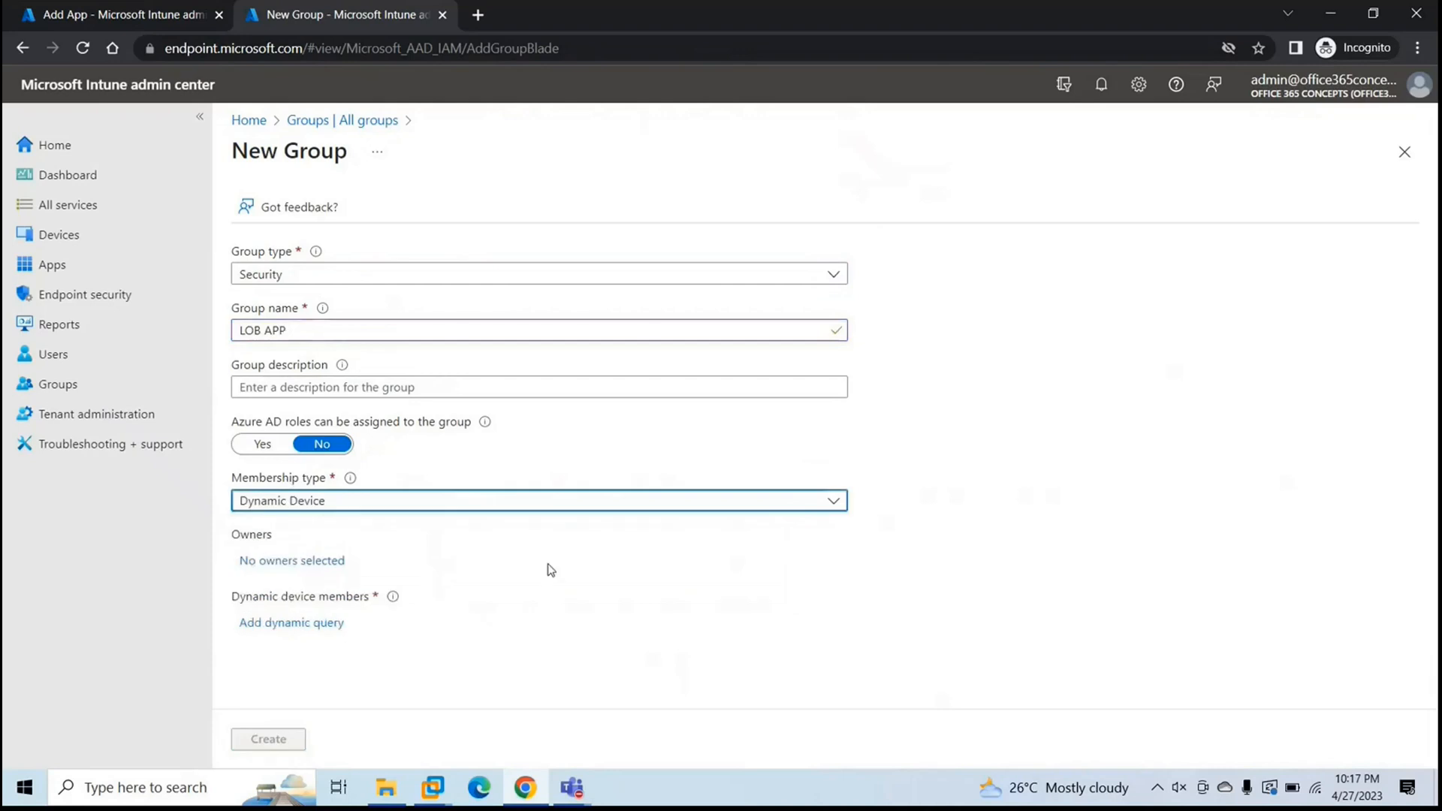
click(291, 622)
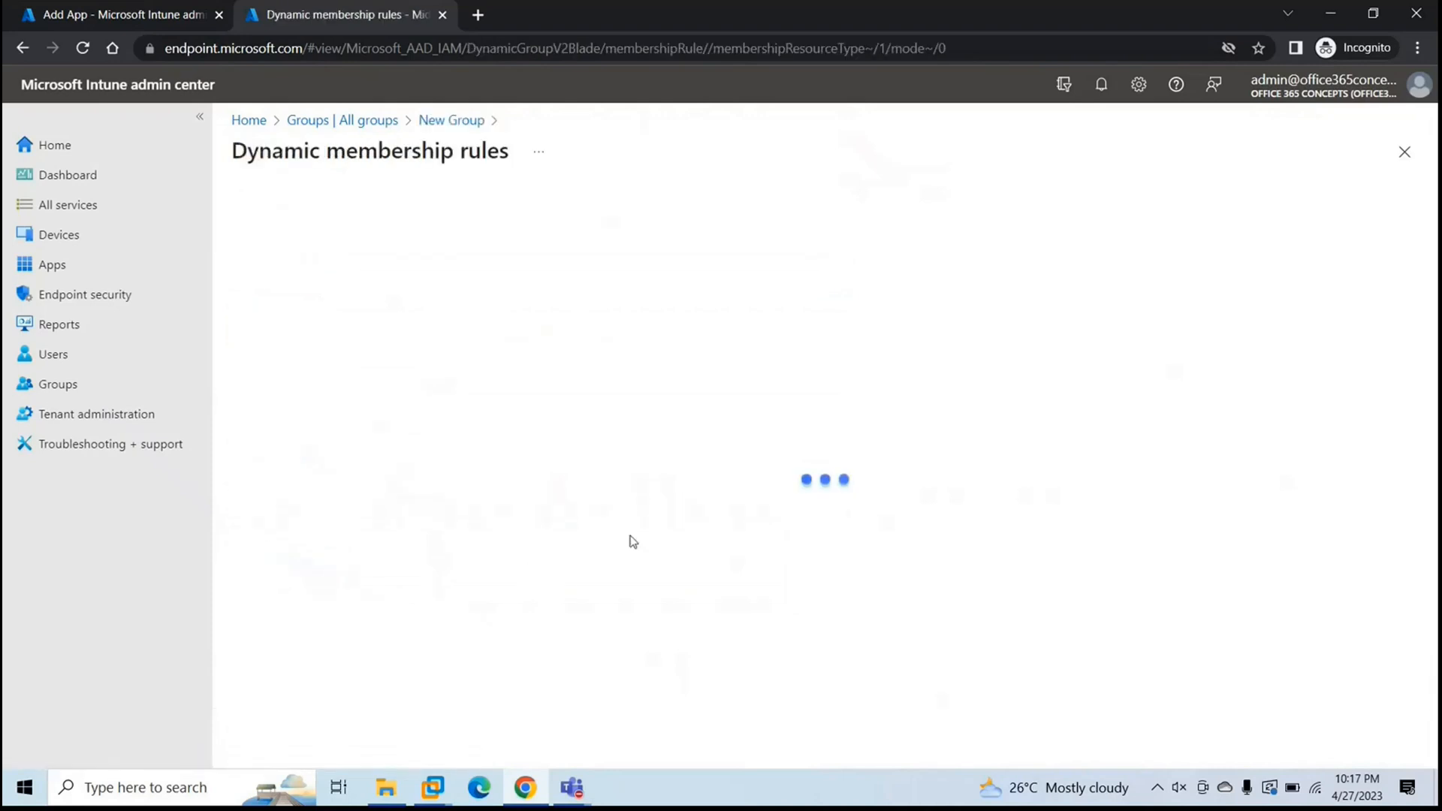
- Set the membership rule to objectId Equals, then open a new tab for the Azure portal
click(583, 360)
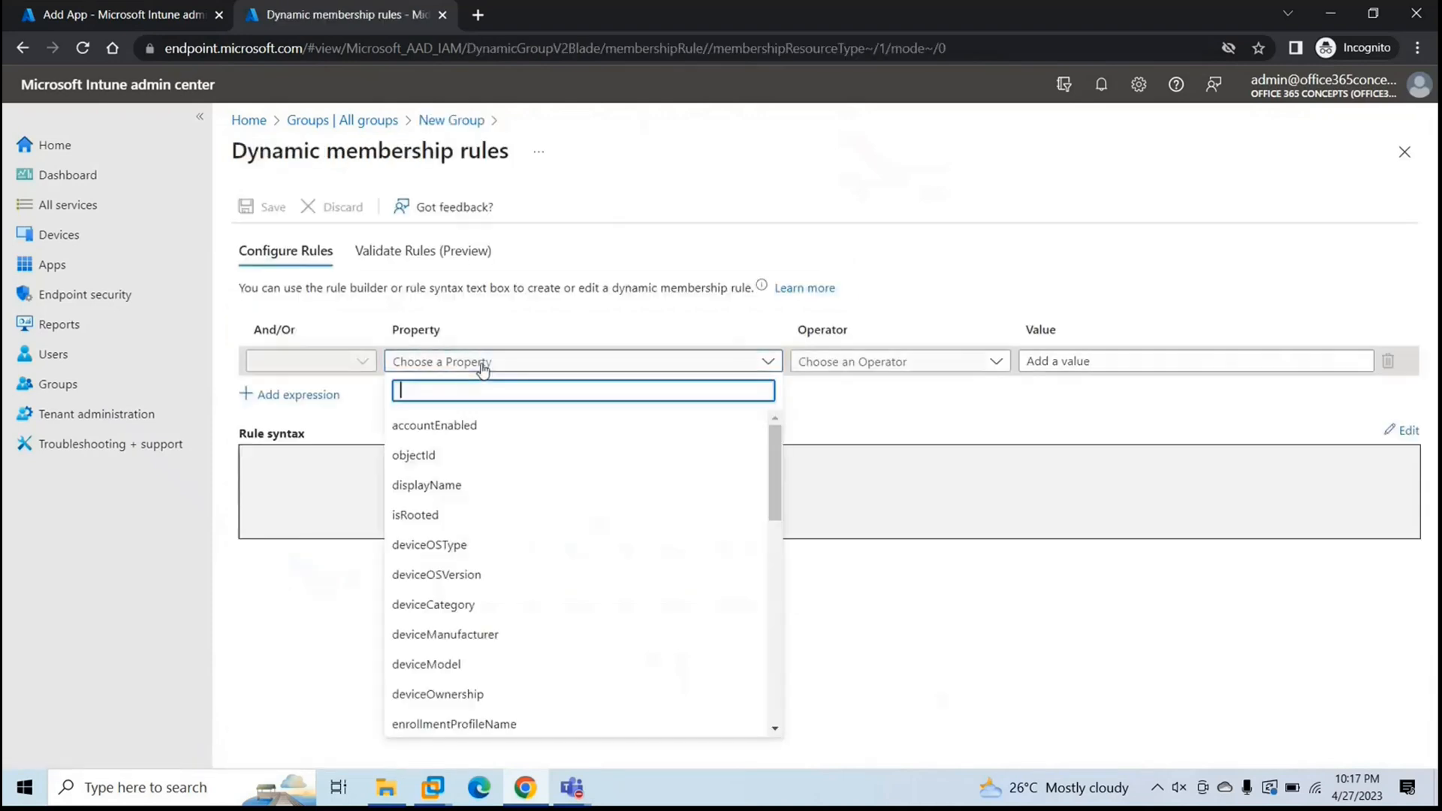
text(object)
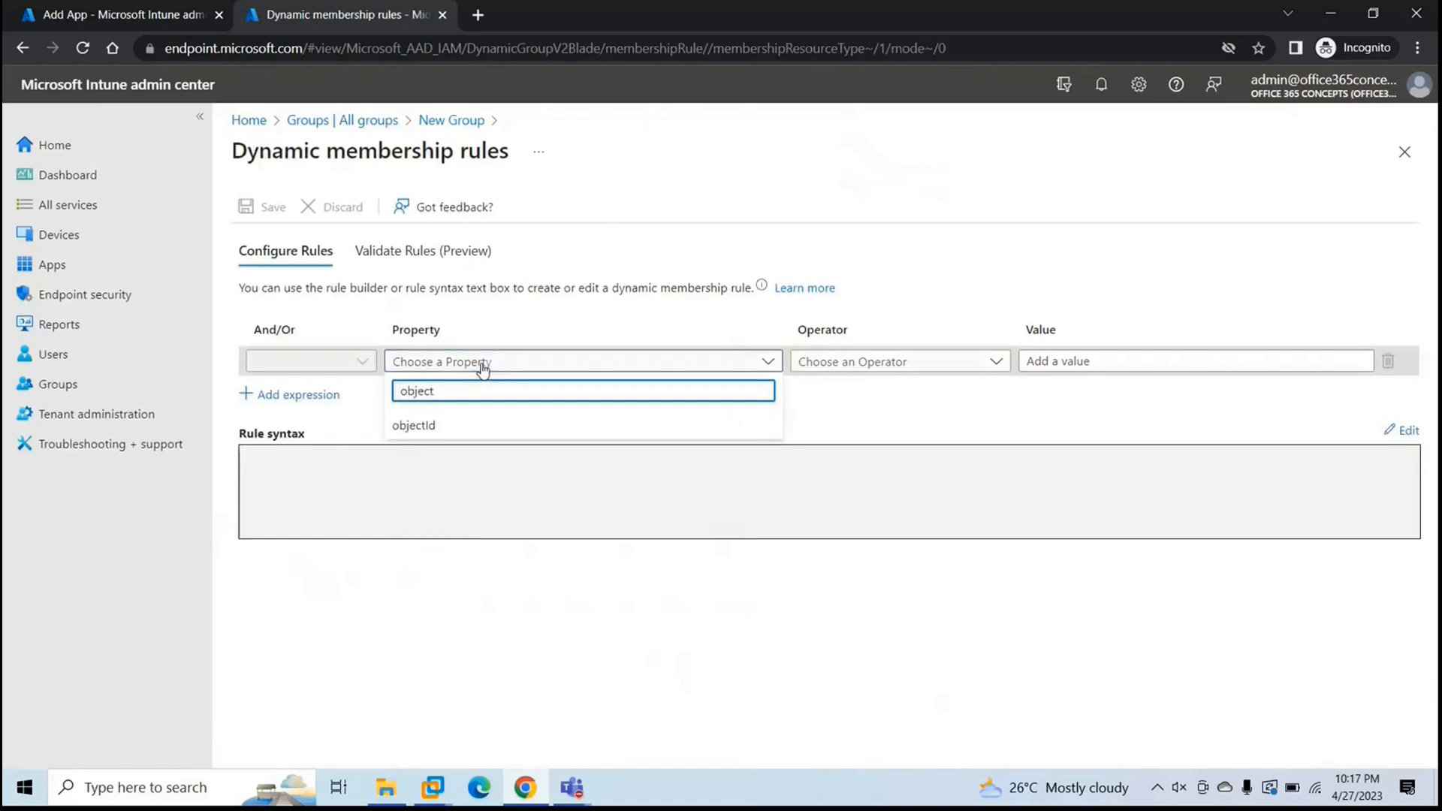
click(415, 425)
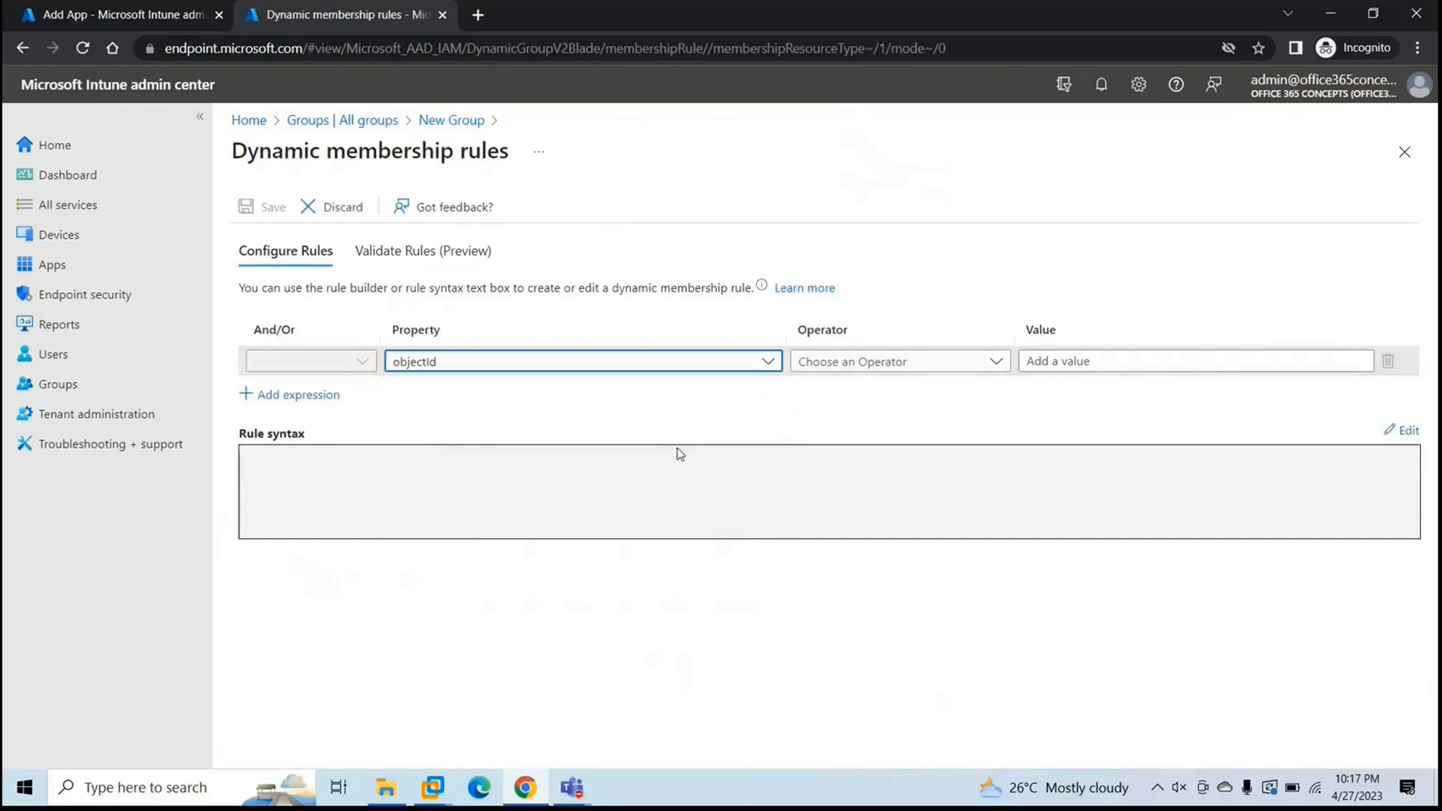
click(897, 360)
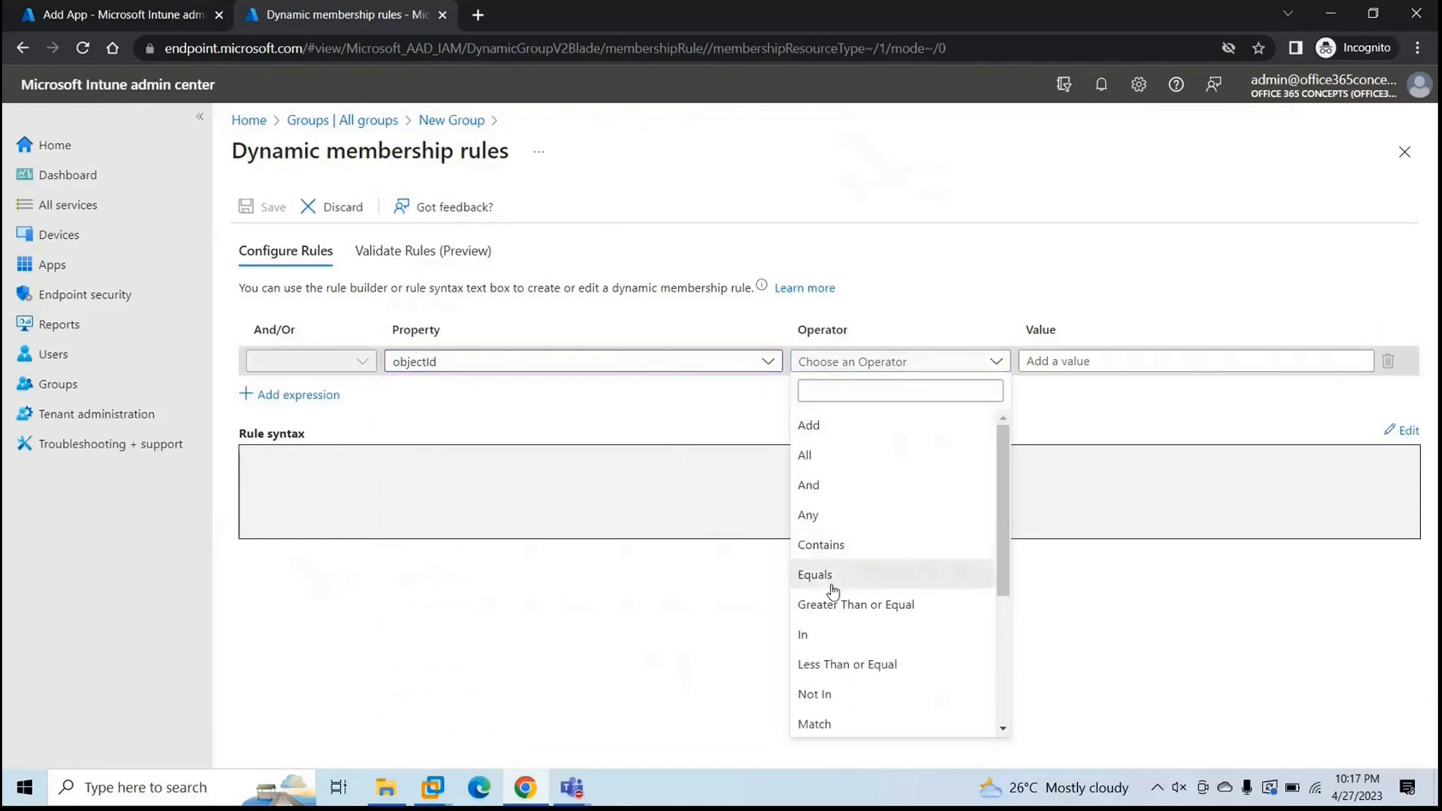
click(815, 574)
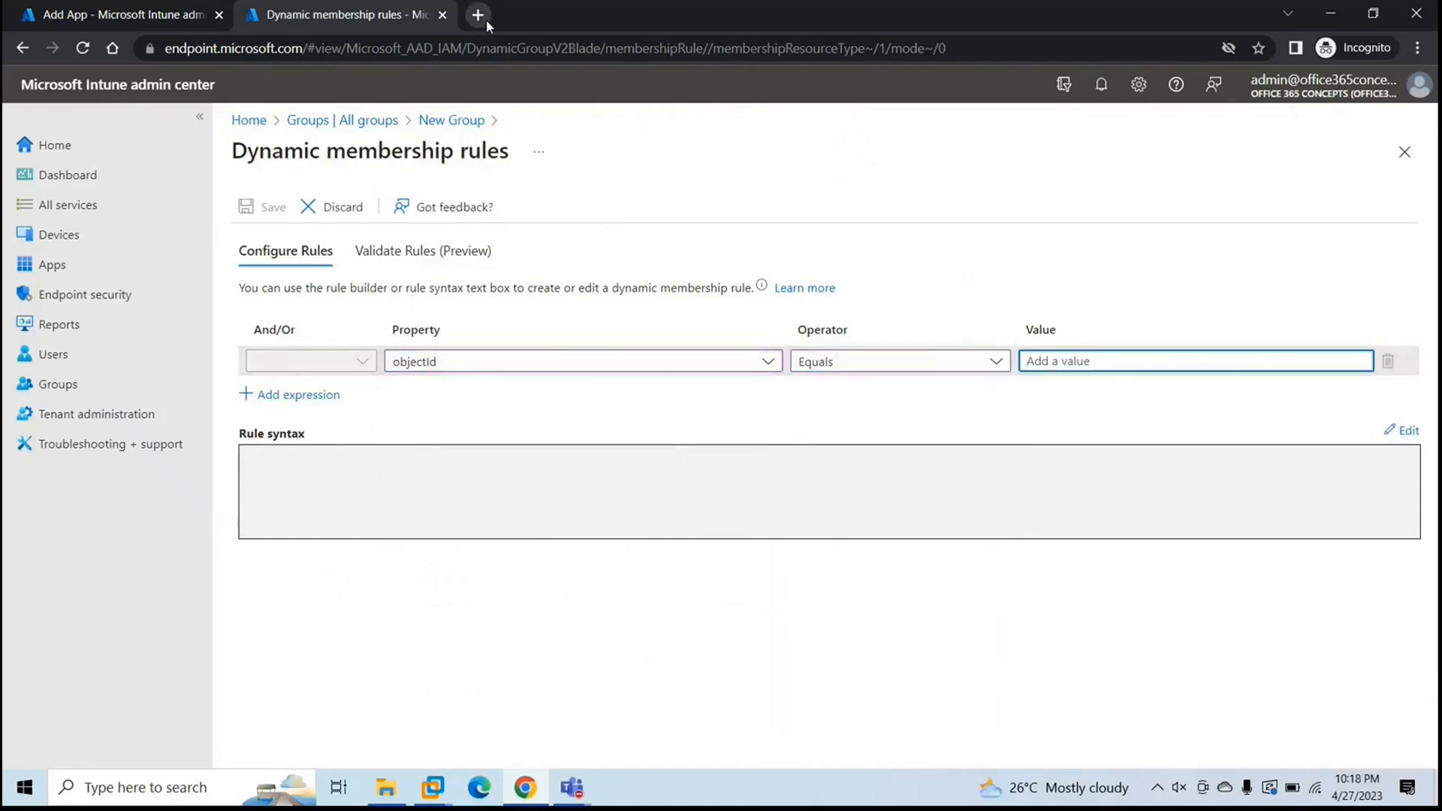
click(477, 15)
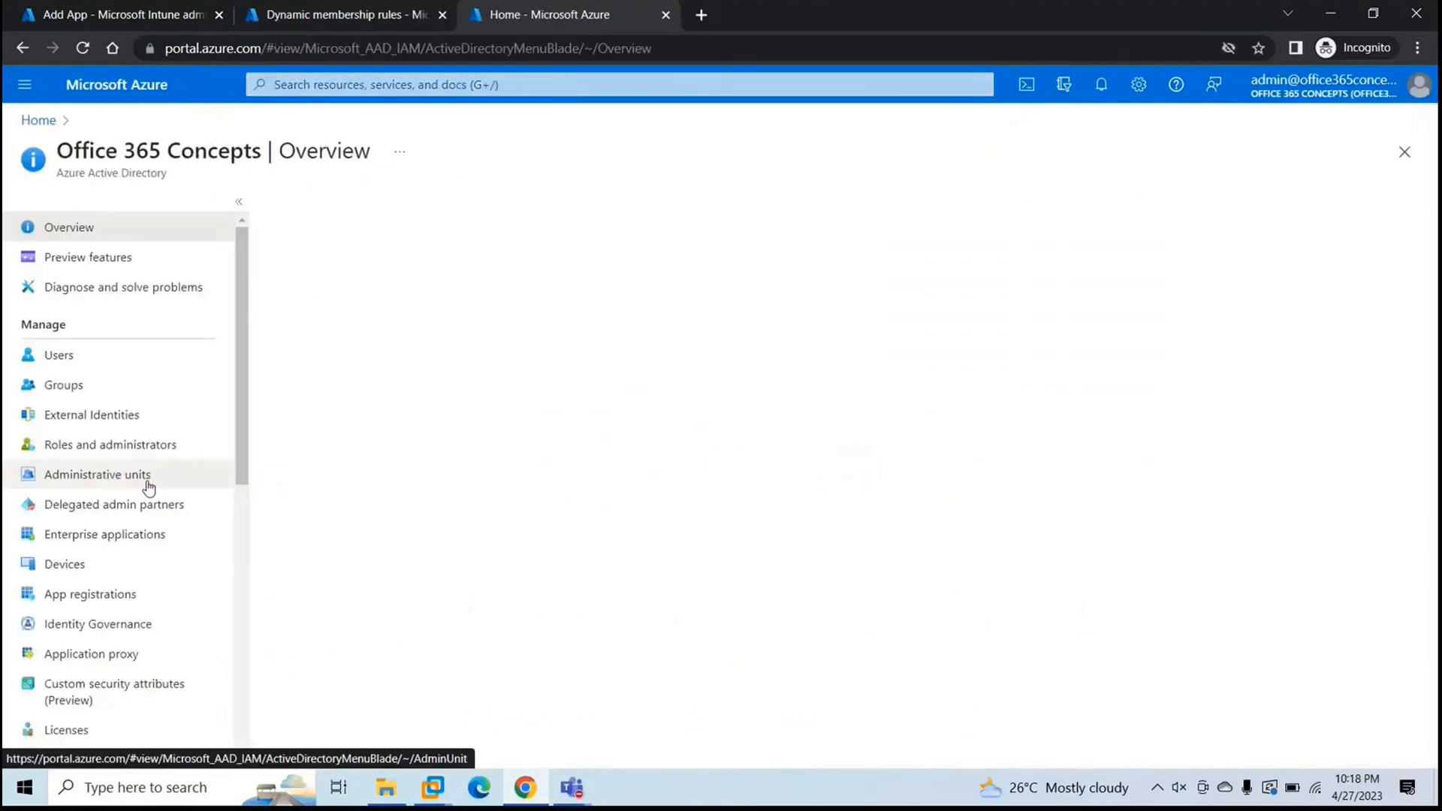
- Look up DESKTOP-T39R18J's Object ID under Devices > All devices and return to the rules tab
click(65, 563)
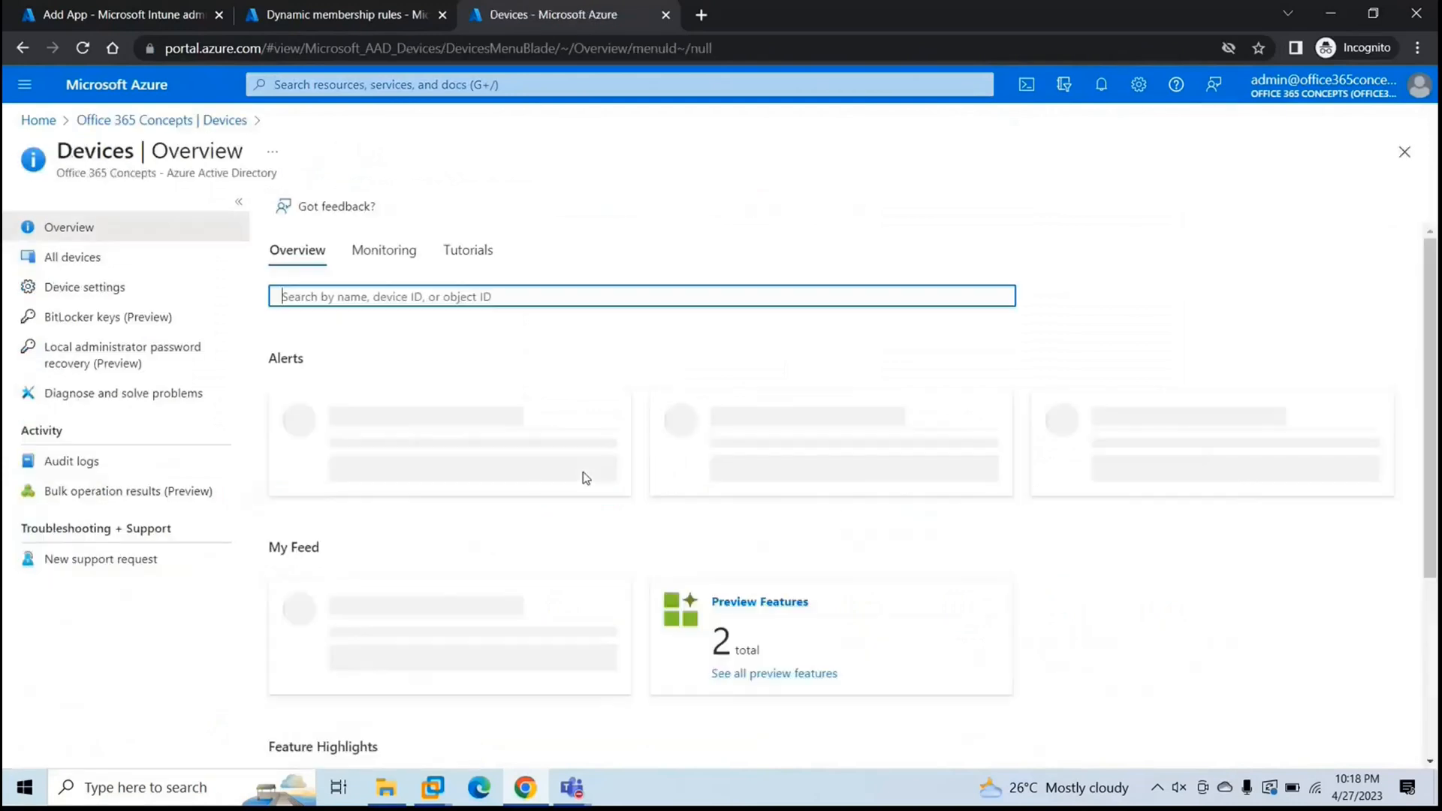
click(72, 257)
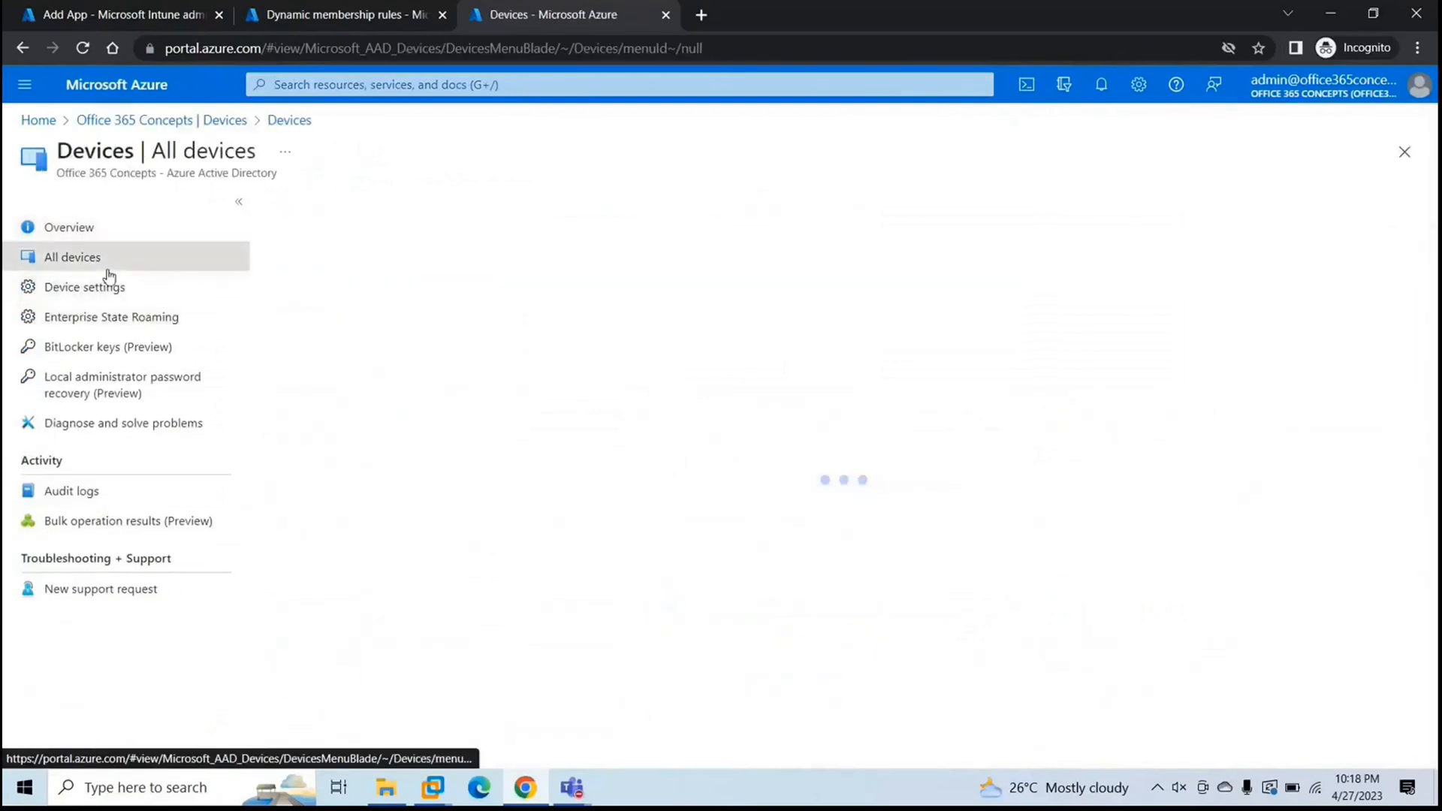
click(72, 257)
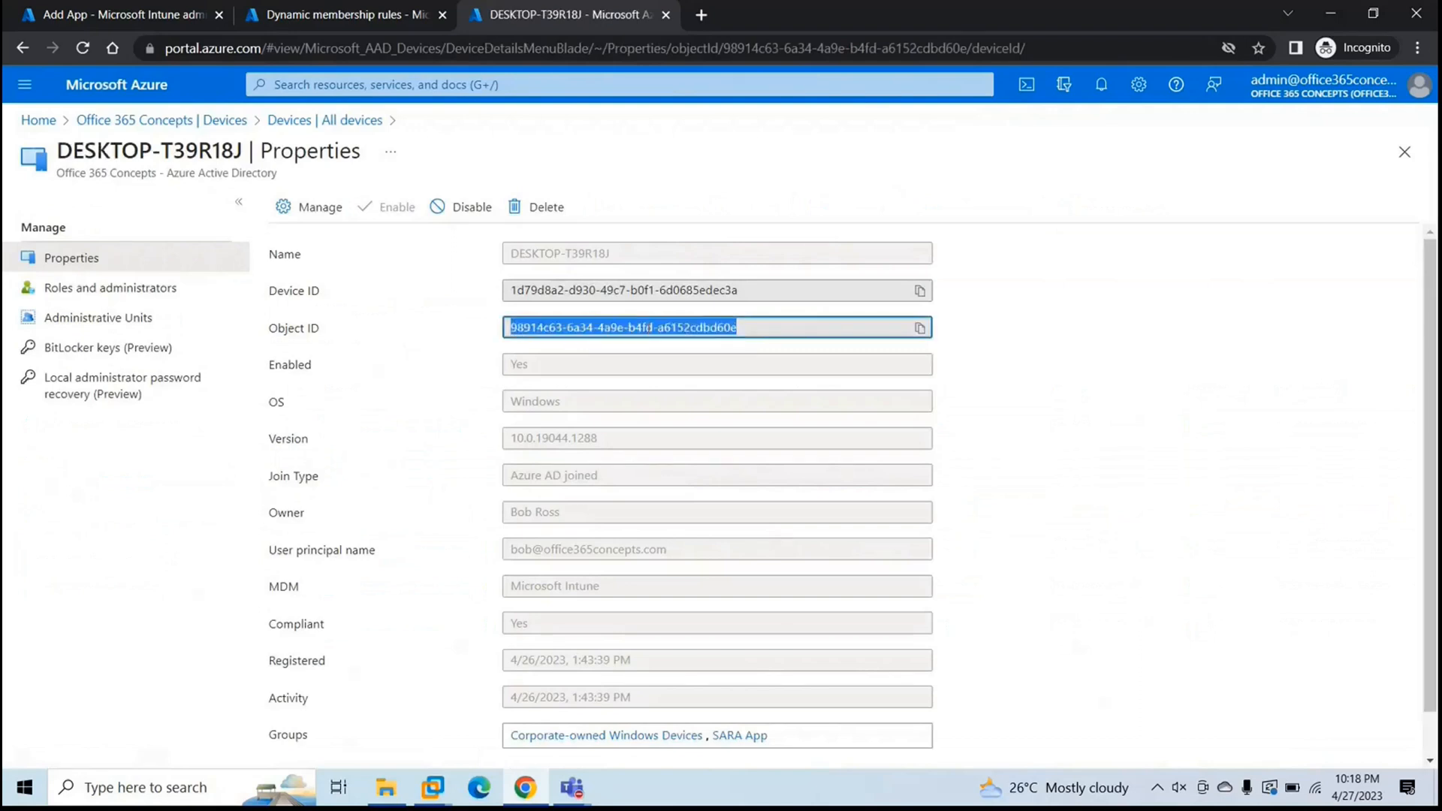
click(344, 15)
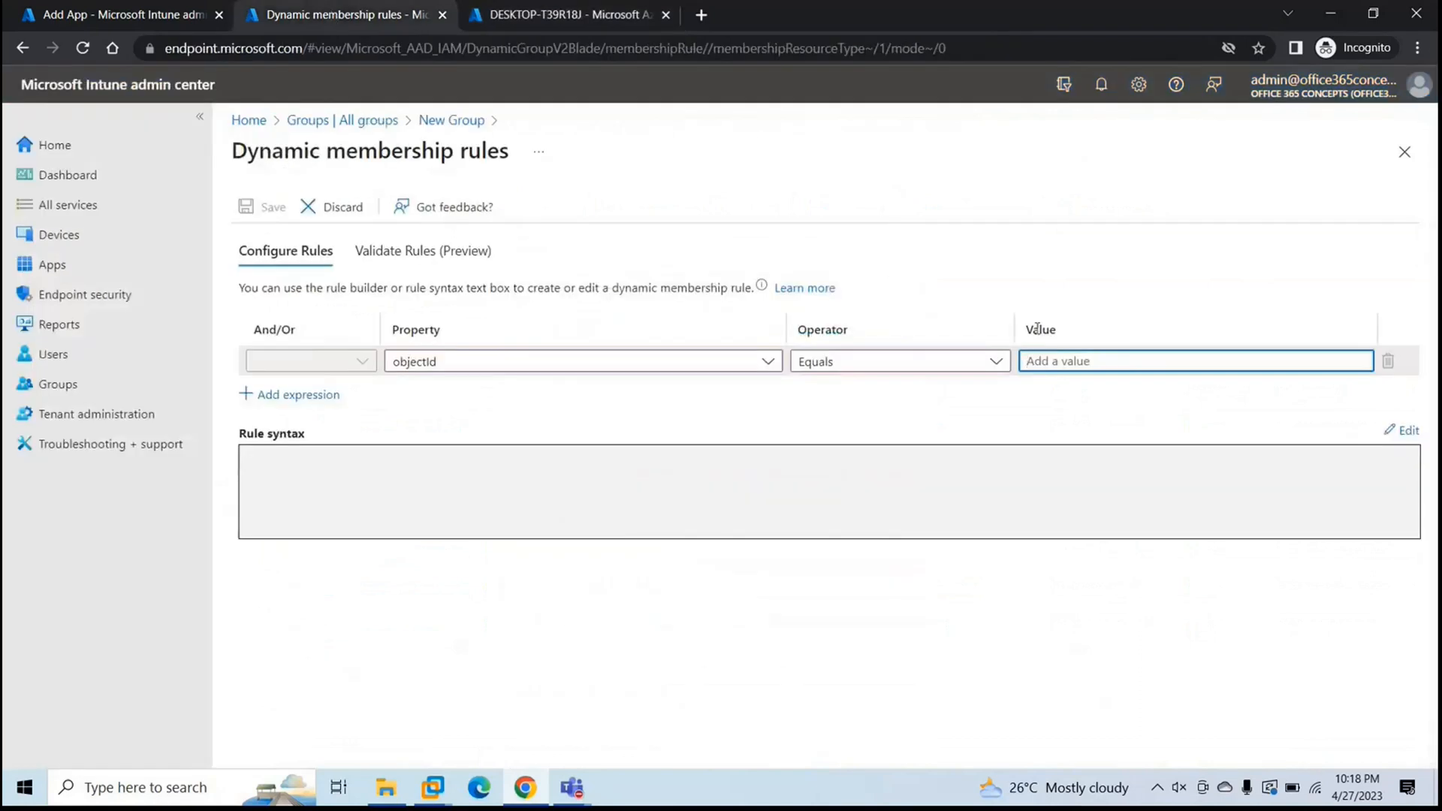
- Create the LOB APP group with membership rule value 98914c63-6a34-4a9e-b4fd-a6152cdbd60e
text(98914c63-6a34-4a9e-b4fd-a6152cdbd60e)
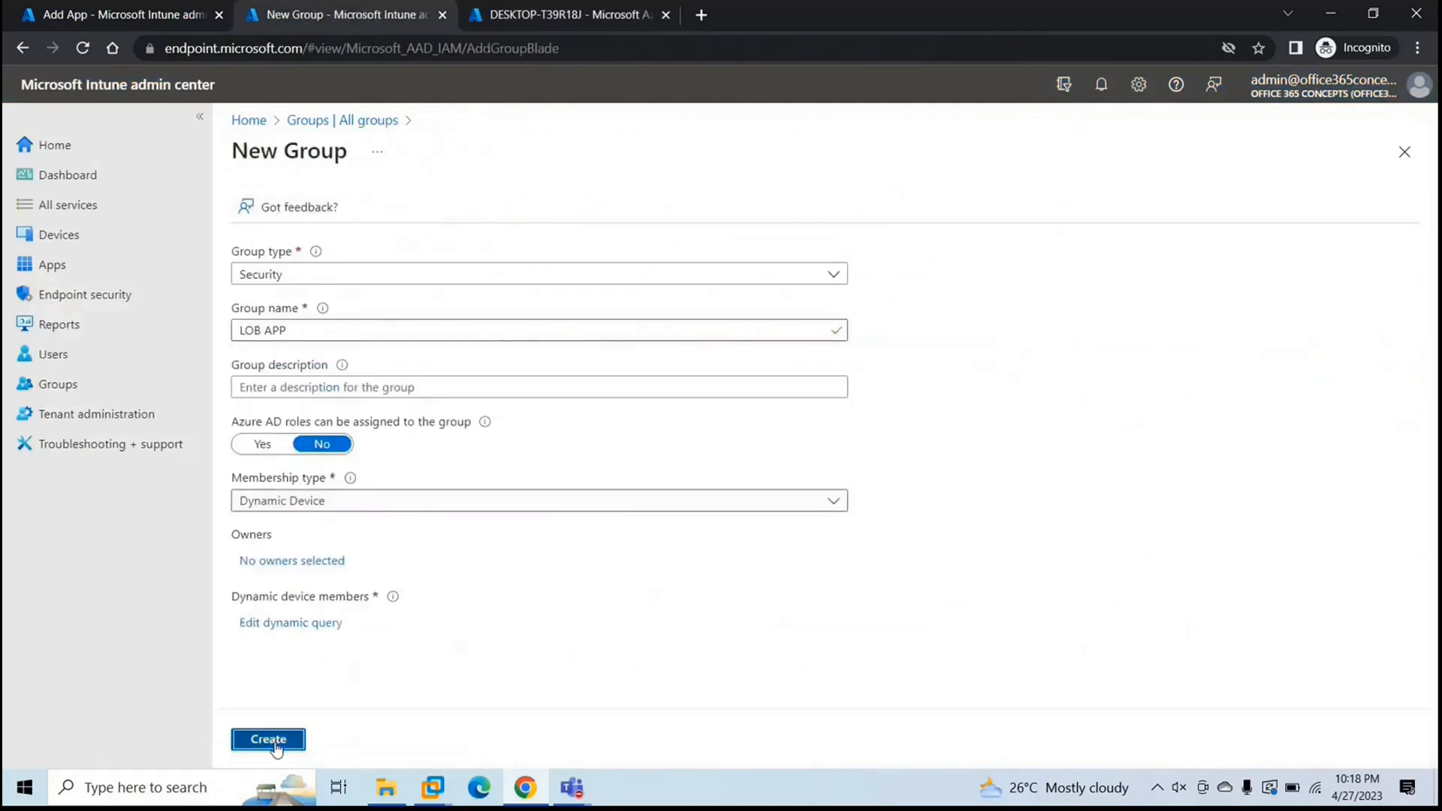
click(268, 746)
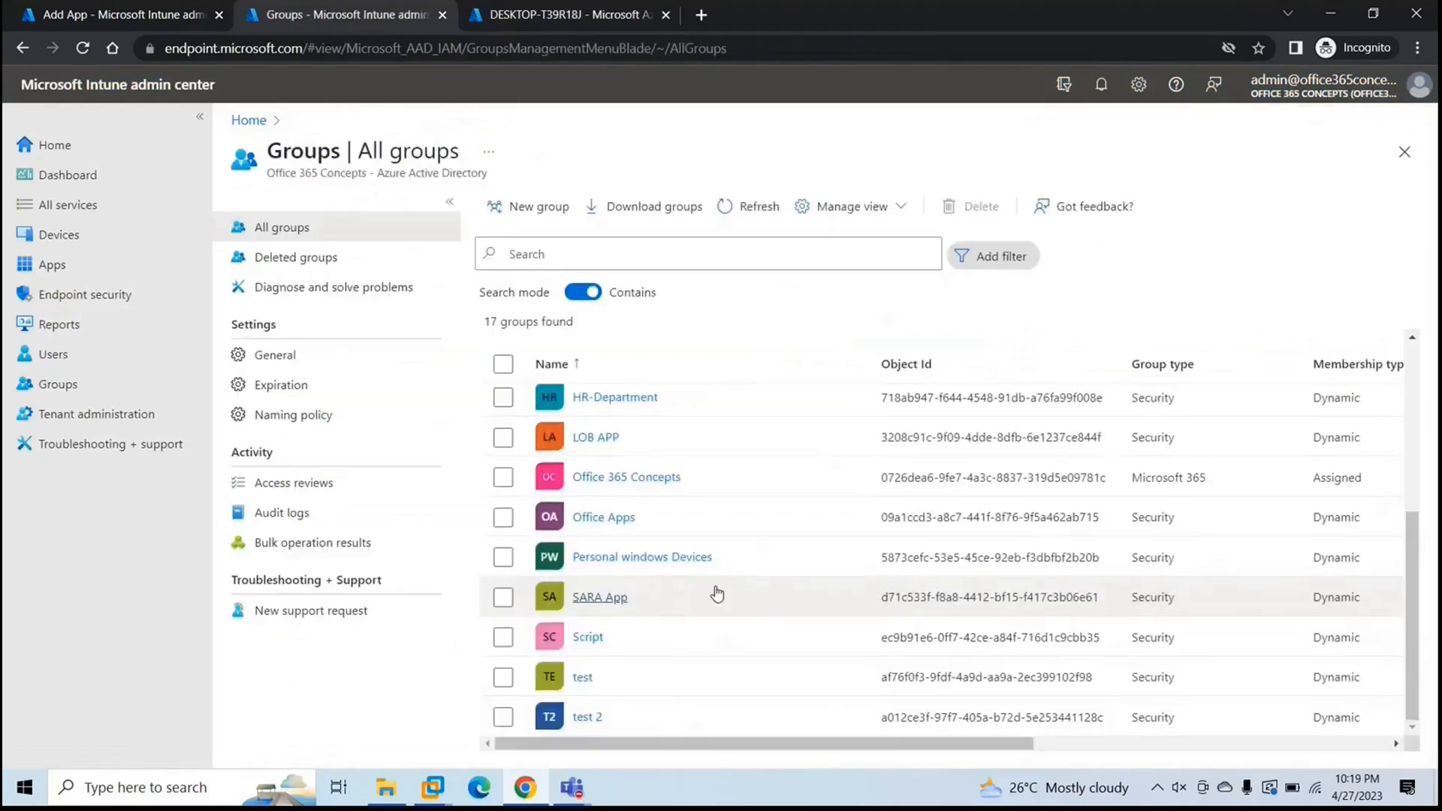
- Review the LOB APP group's members, then return to the Chrome app's Assignments step
click(595, 437)
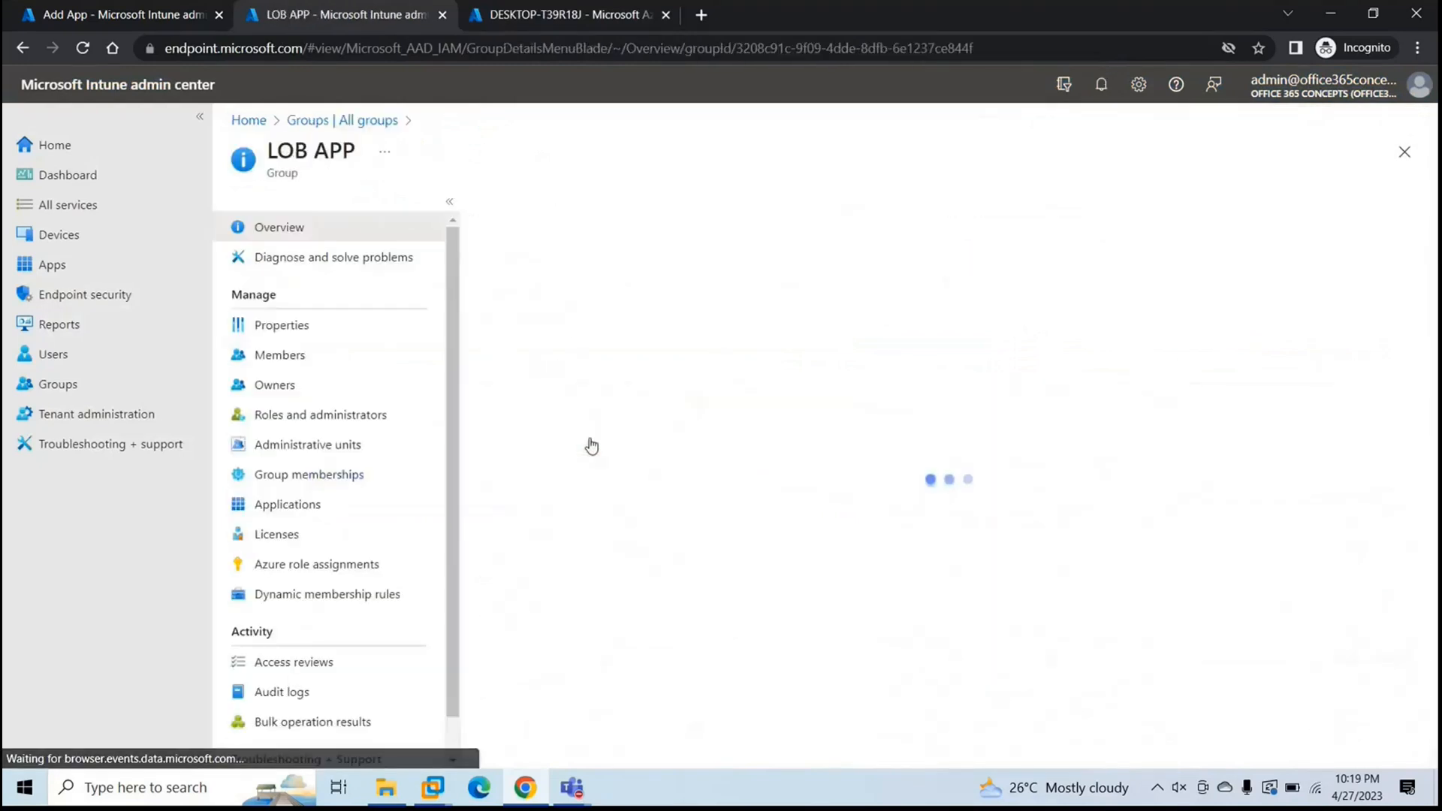
click(280, 355)
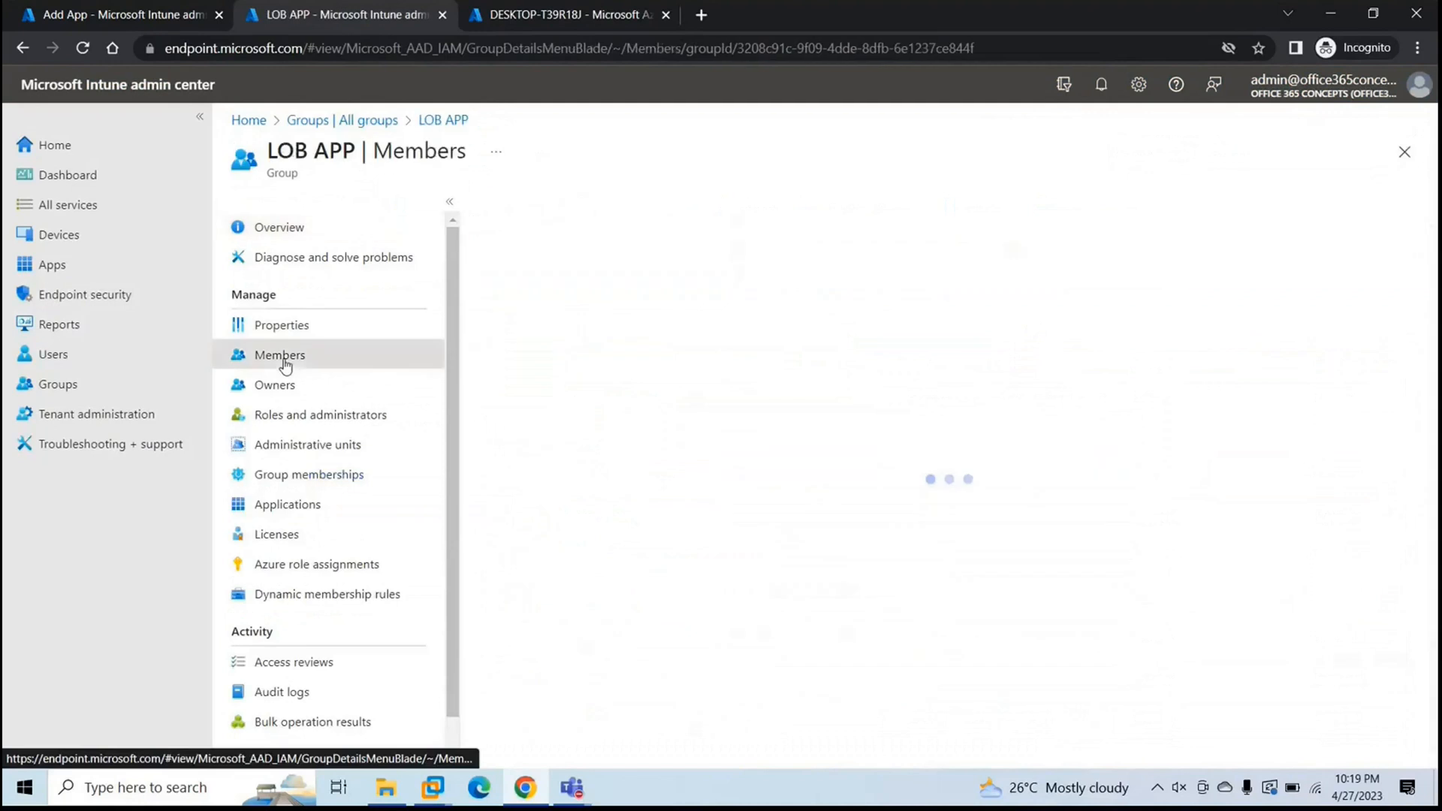
click(279, 354)
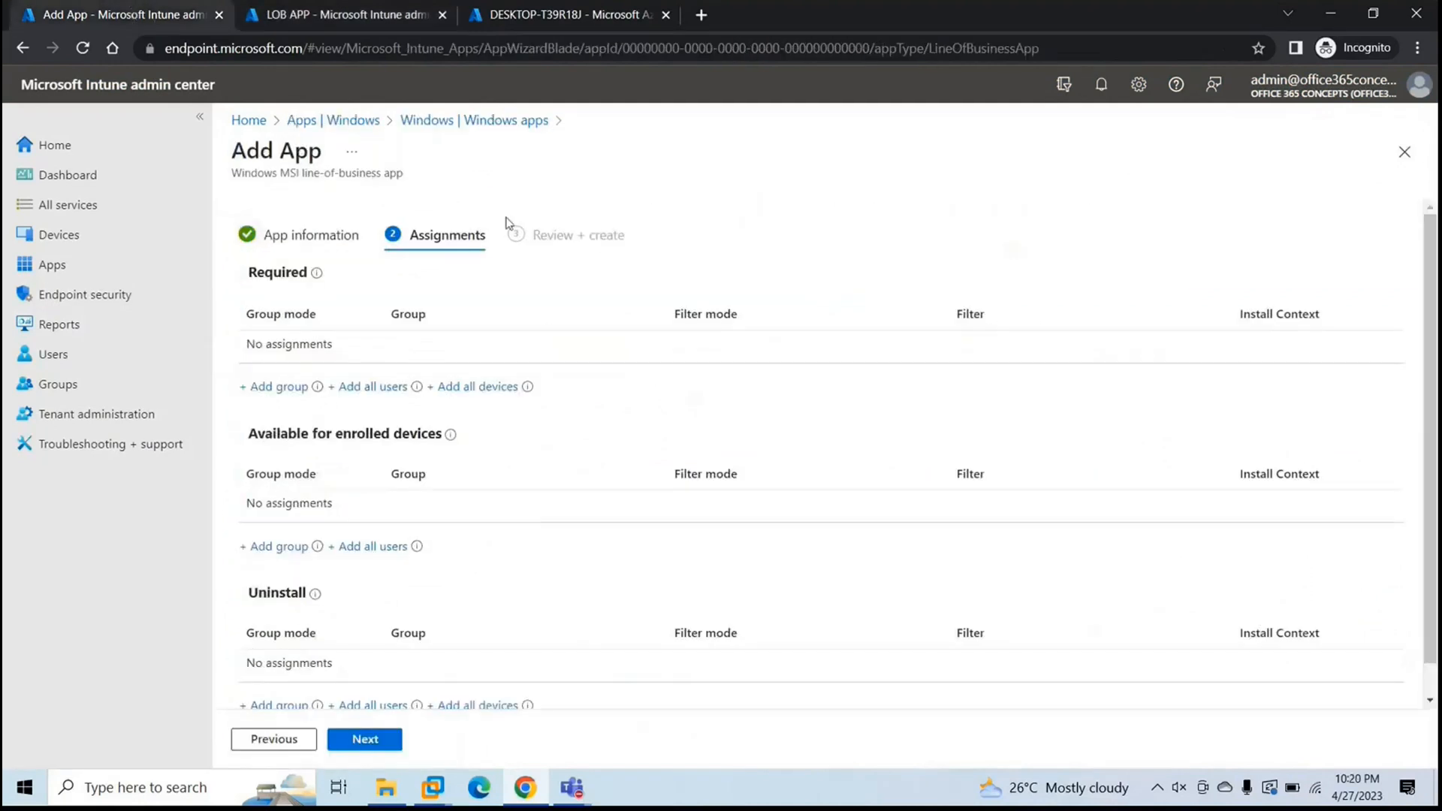
mouse_move(280, 386)
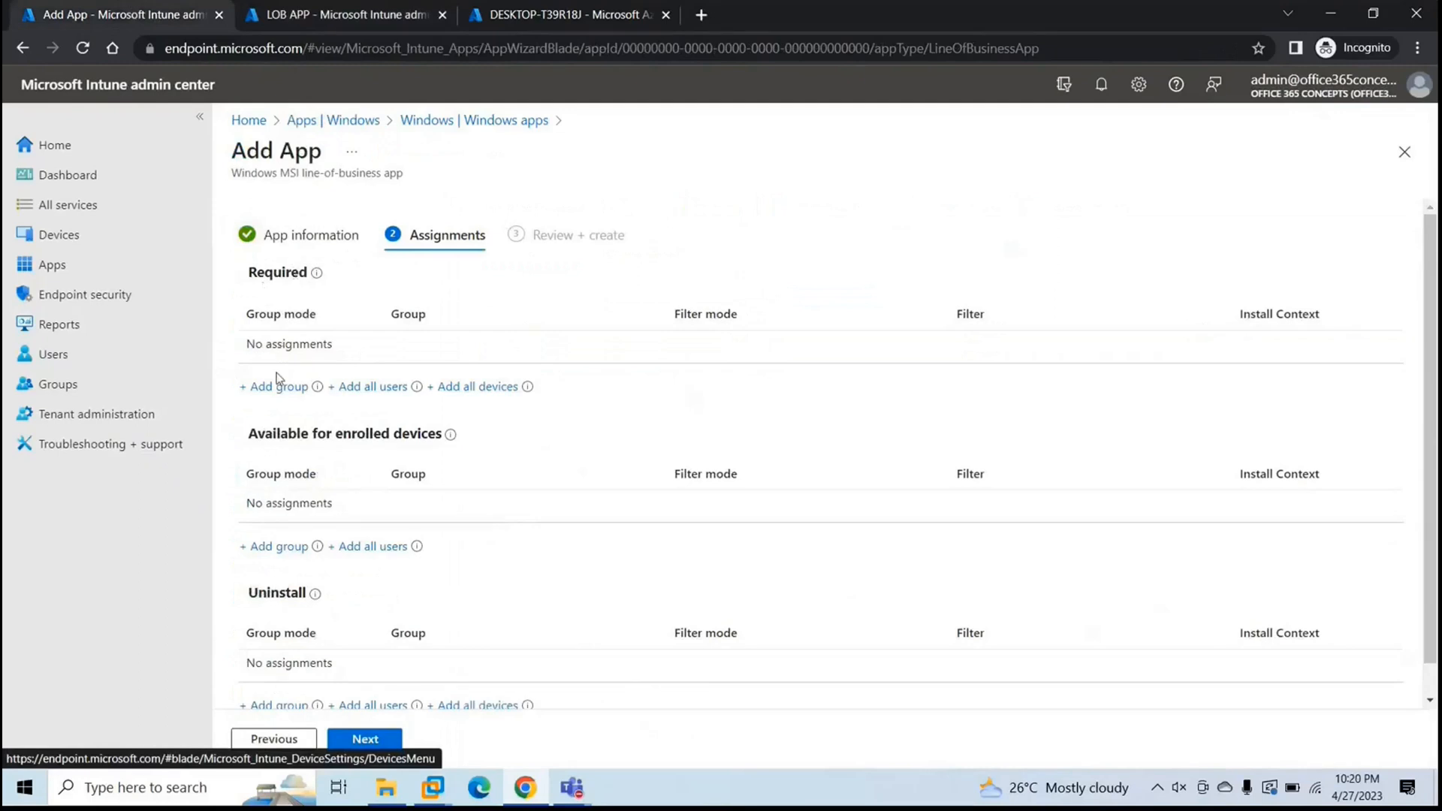
- Assign LOB APP as a Required group and create the Google Chrome app
click(273, 386)
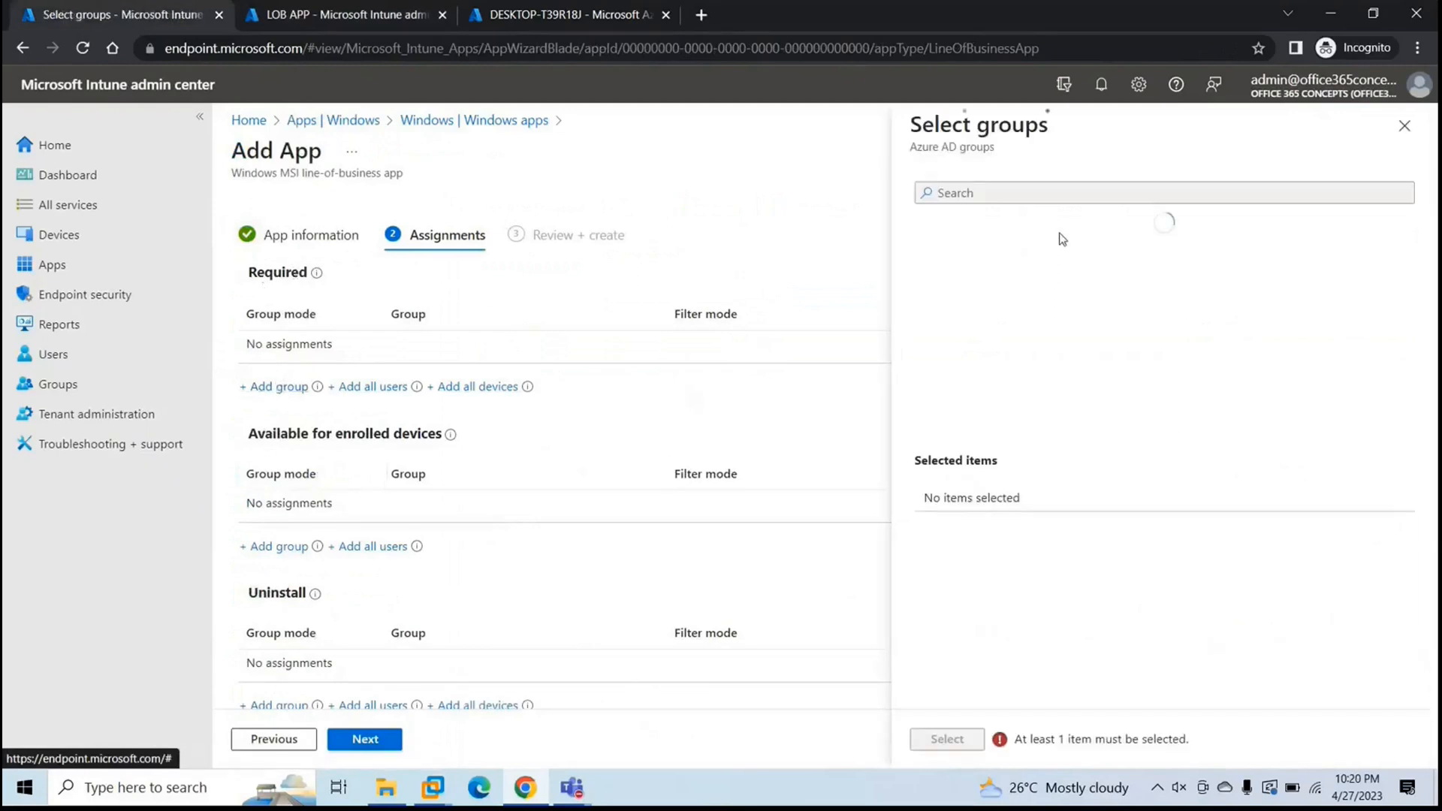
text(lob)
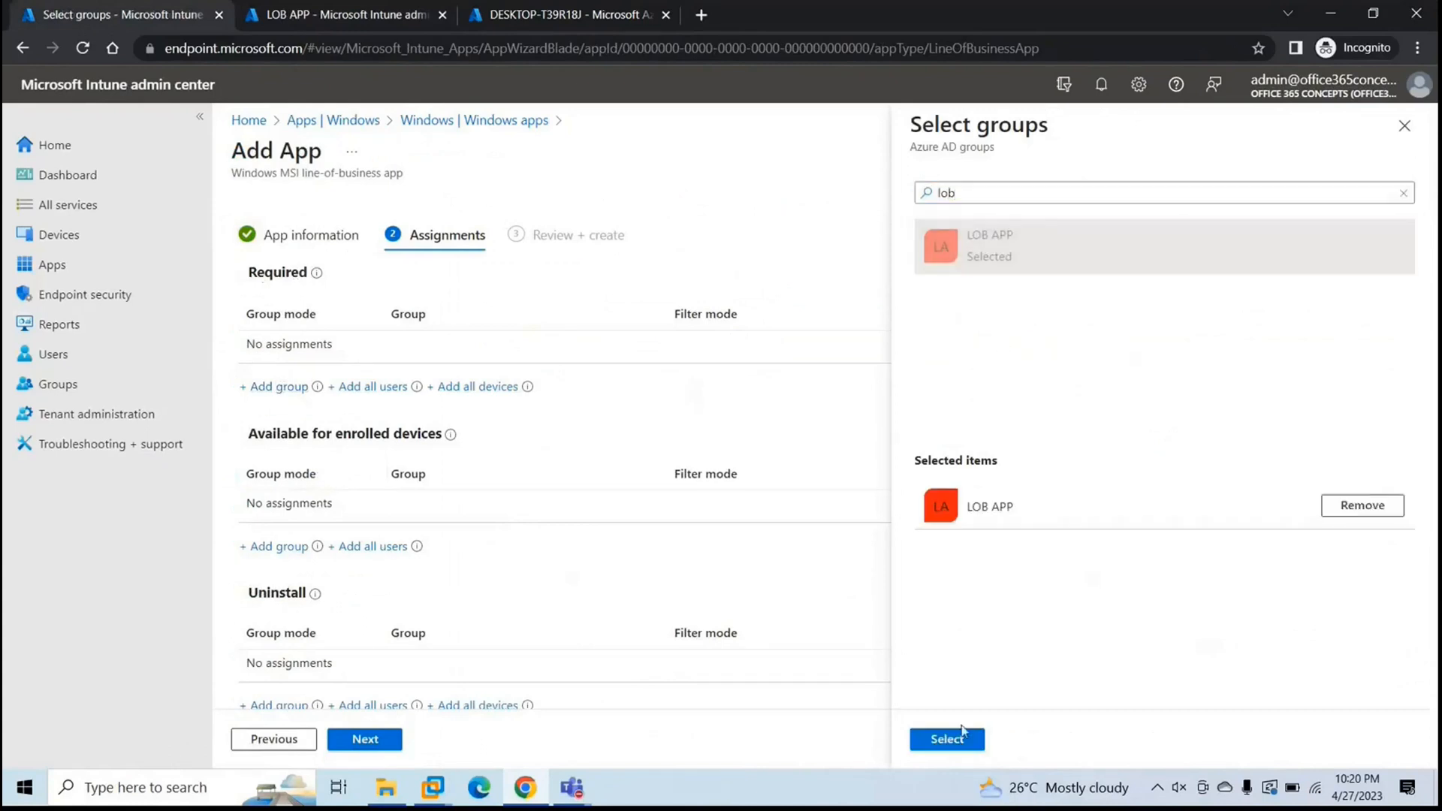
click(947, 739)
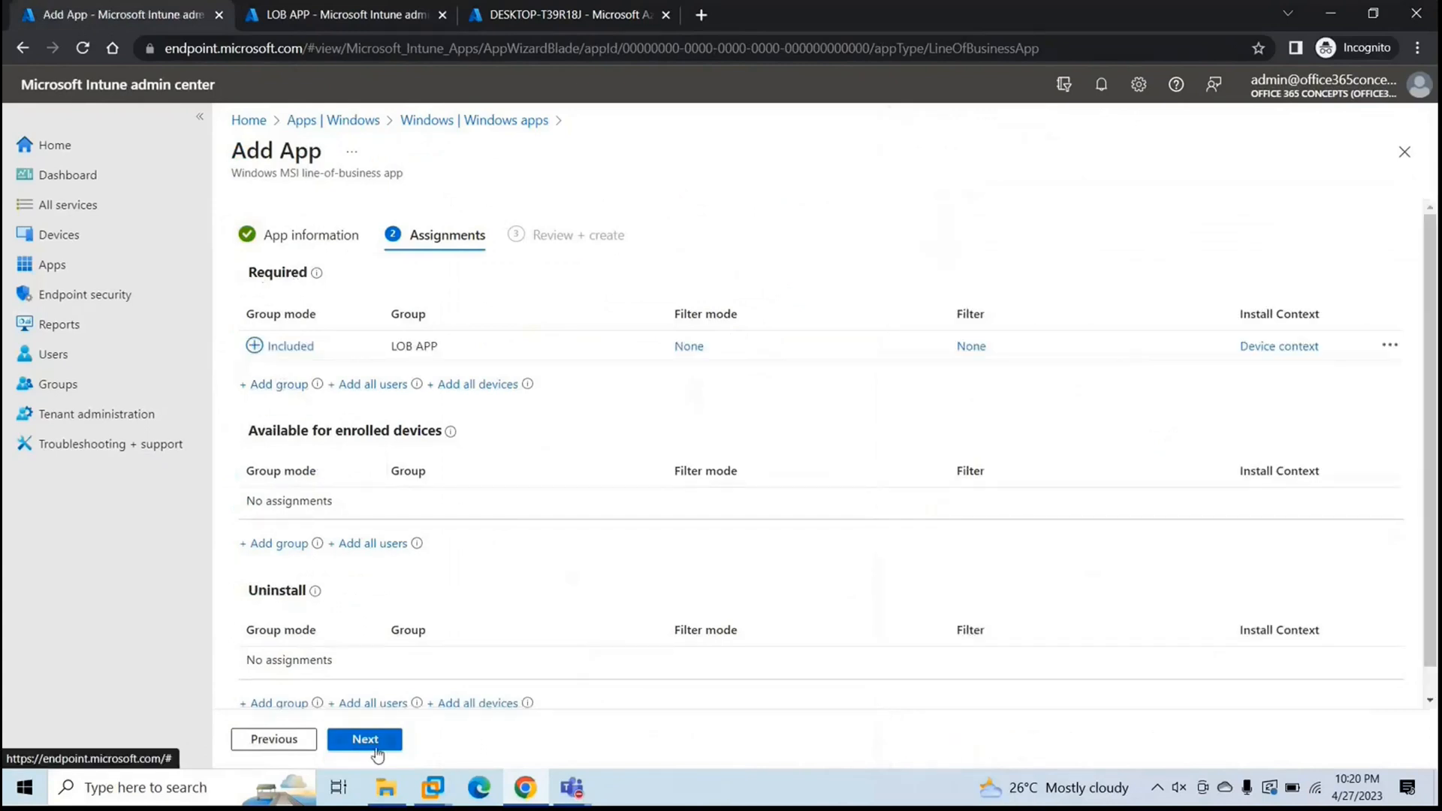
click(364, 740)
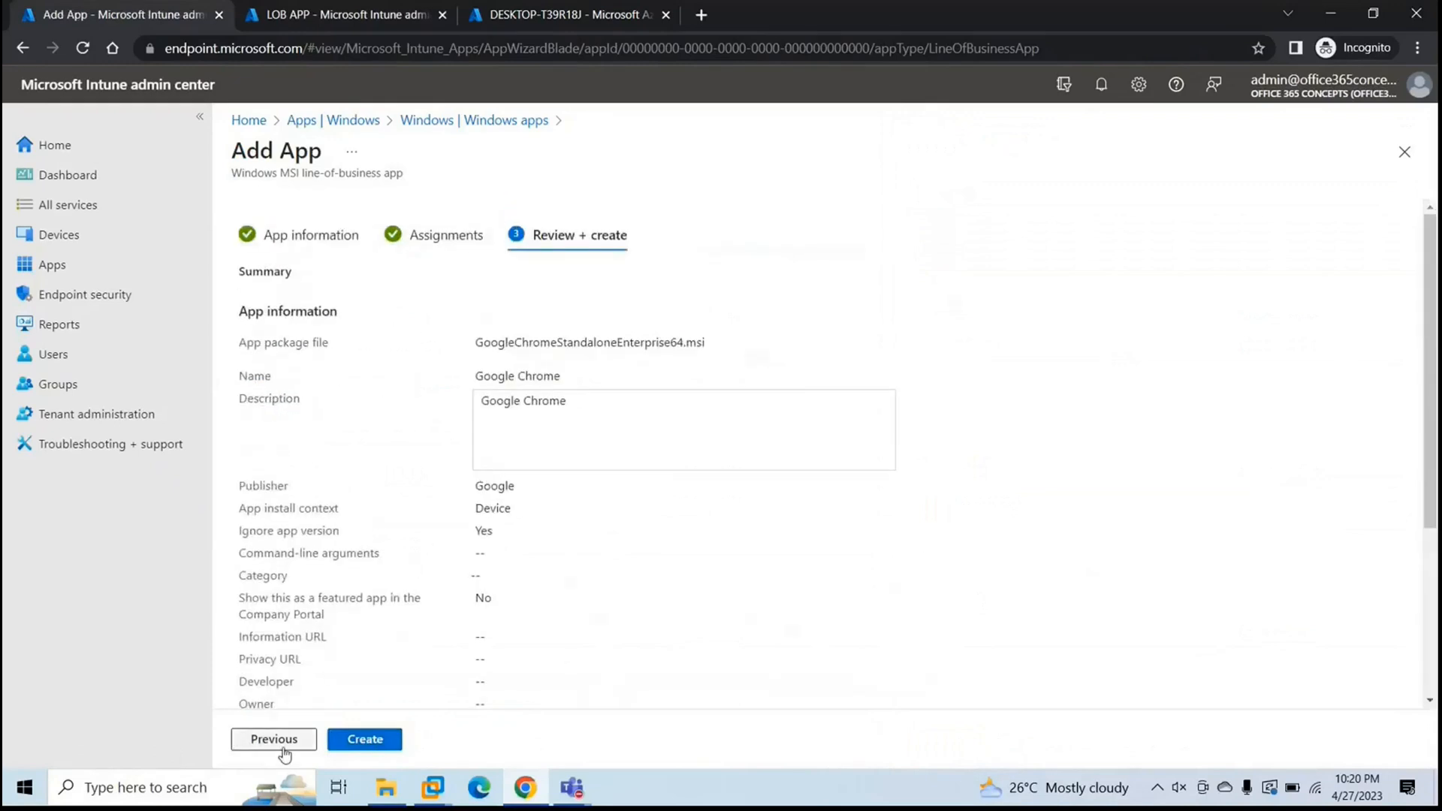
click(363, 739)
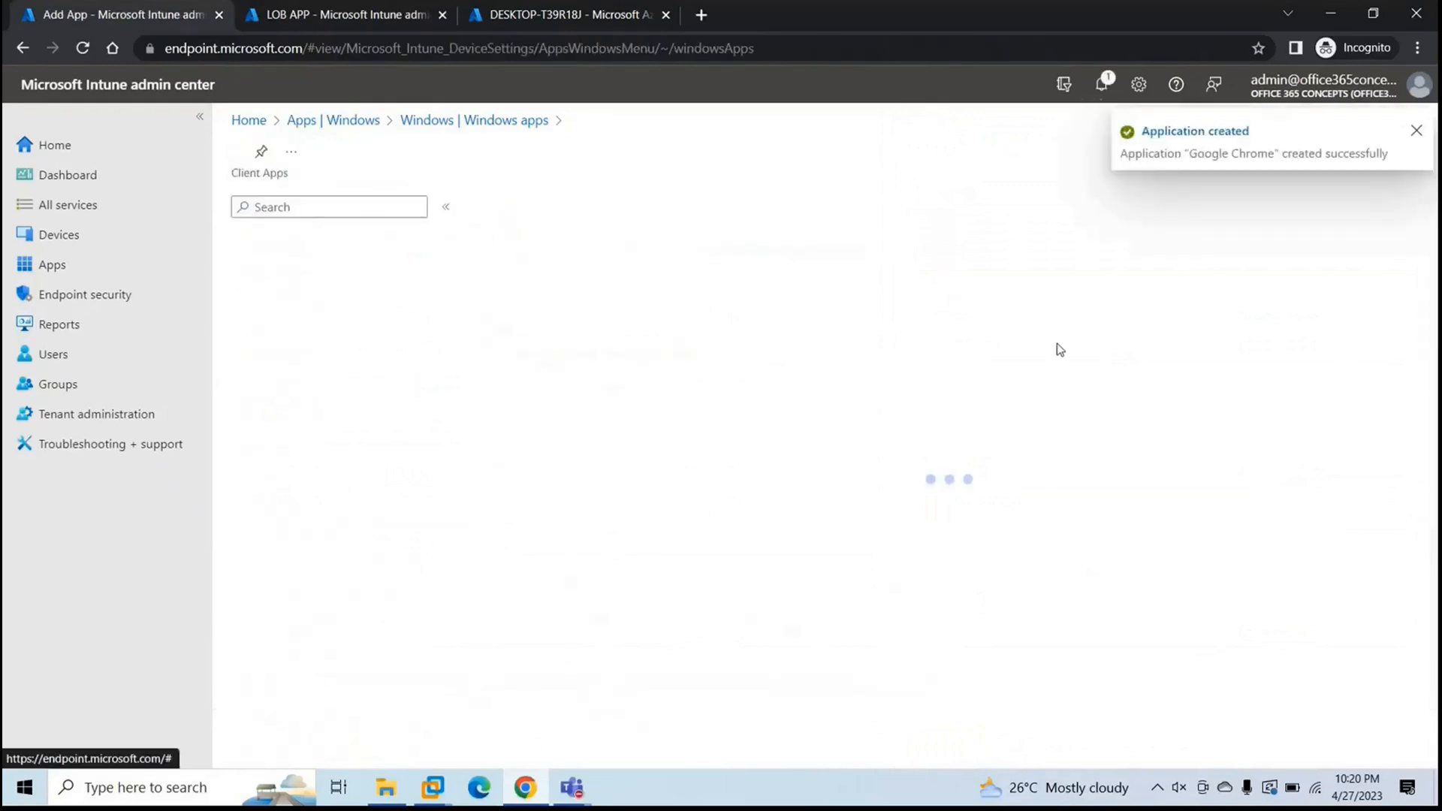
- Check the Chrome package upload progress in Notifications, reaching 9% complete
click(1102, 84)
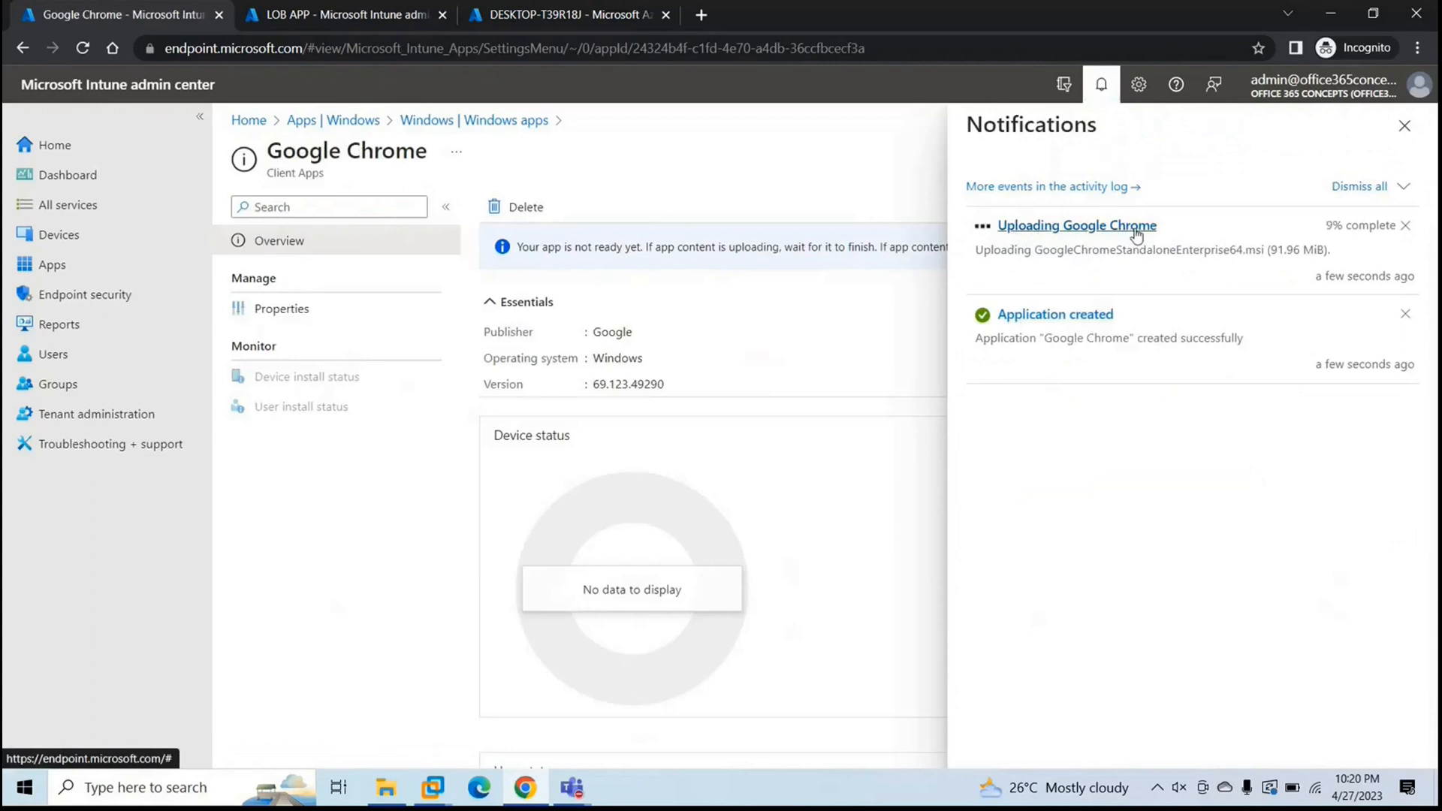
mouse_move(1229, 263)
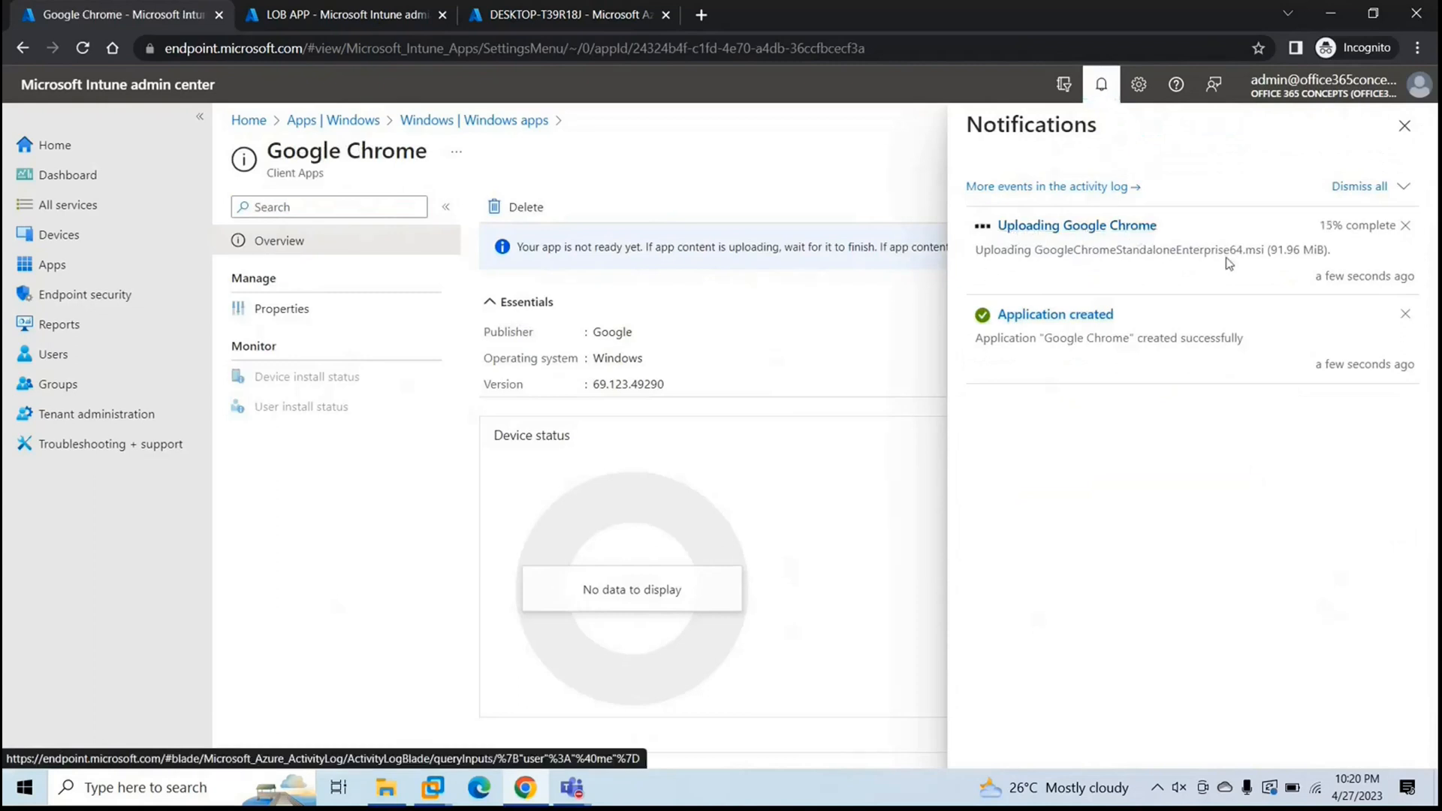
mouse_move(1295, 269)
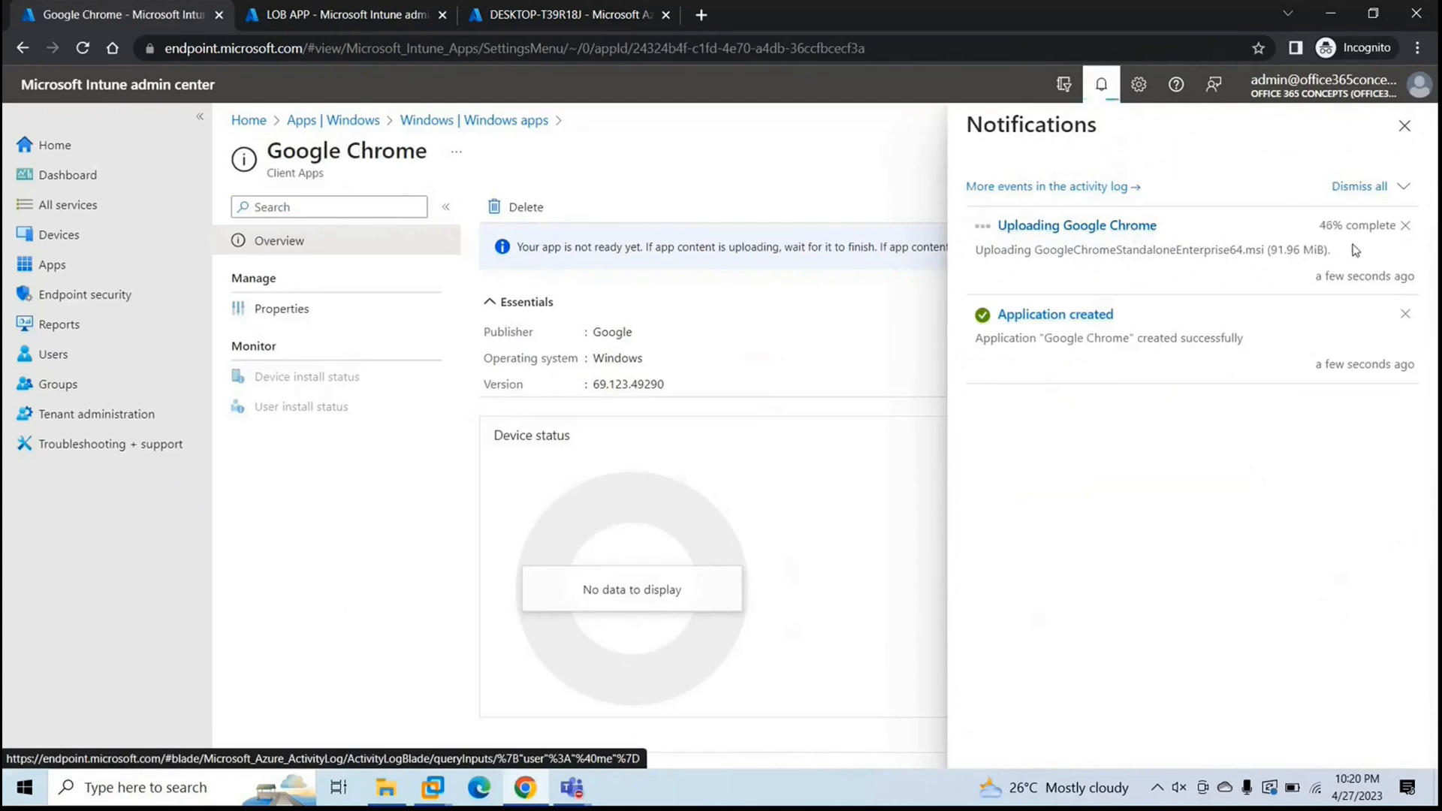
mouse_move(1294, 267)
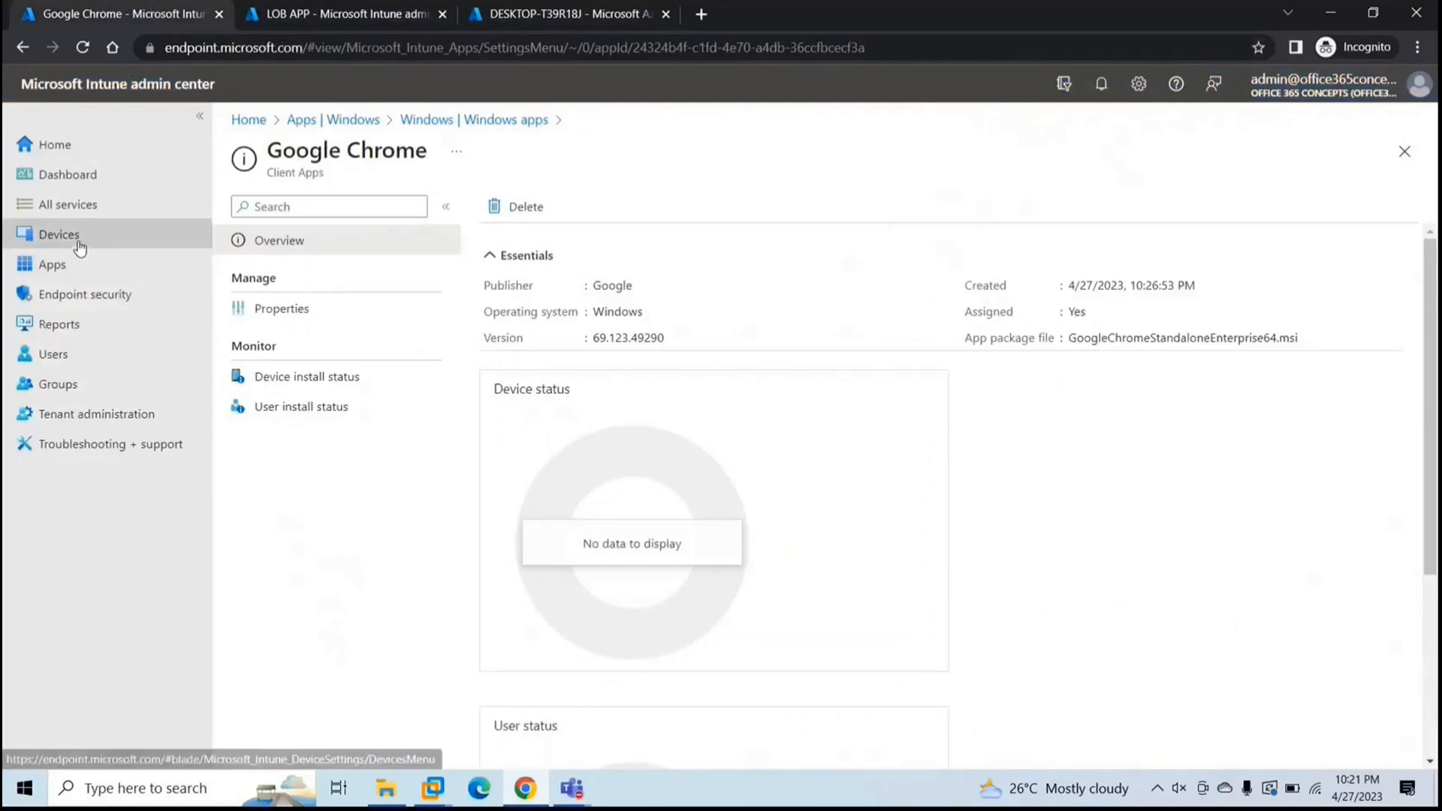
- Sync the Windows device DESKTOP-T39R18J from its Intune device page, confirming with Yes
click(58, 234)
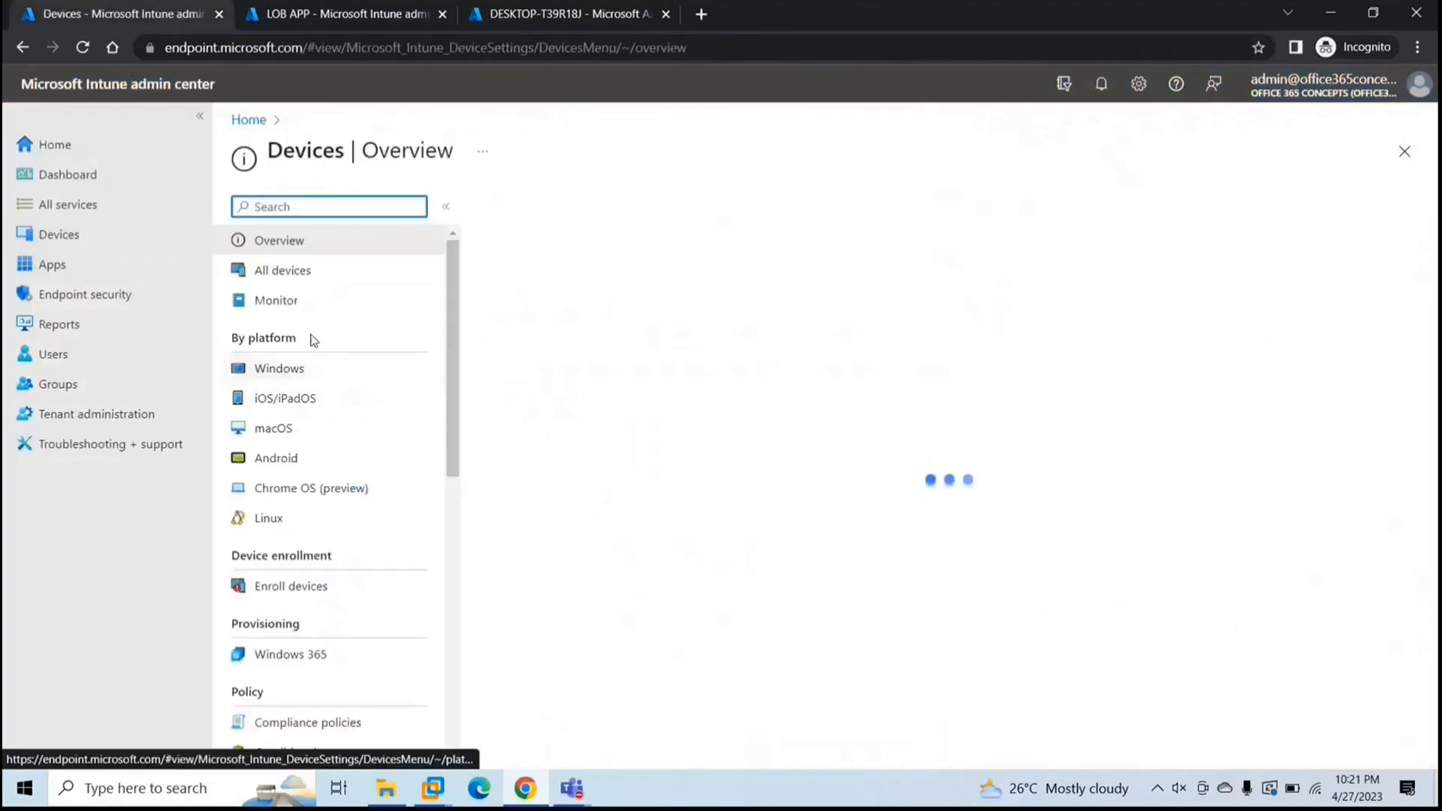
click(279, 368)
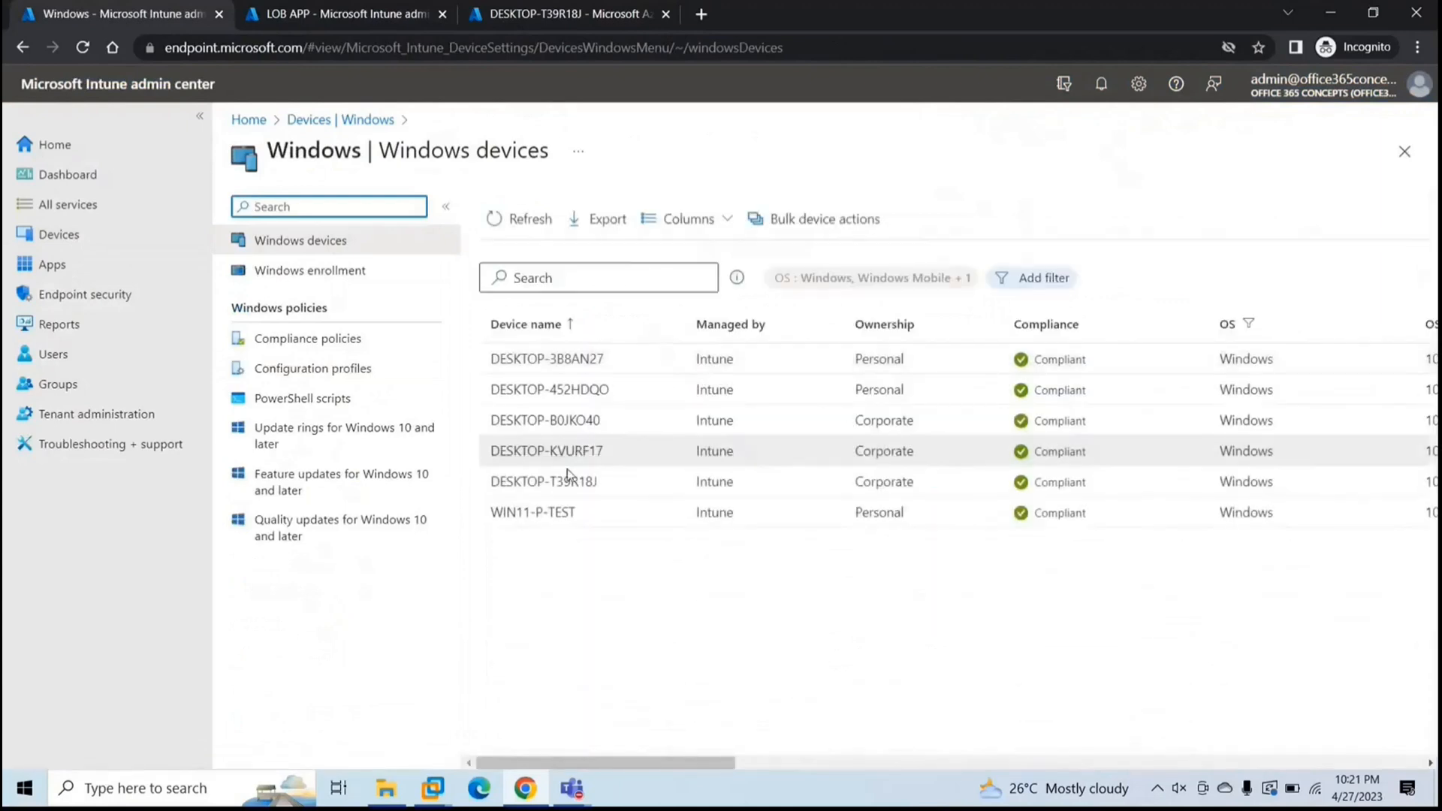
click(543, 480)
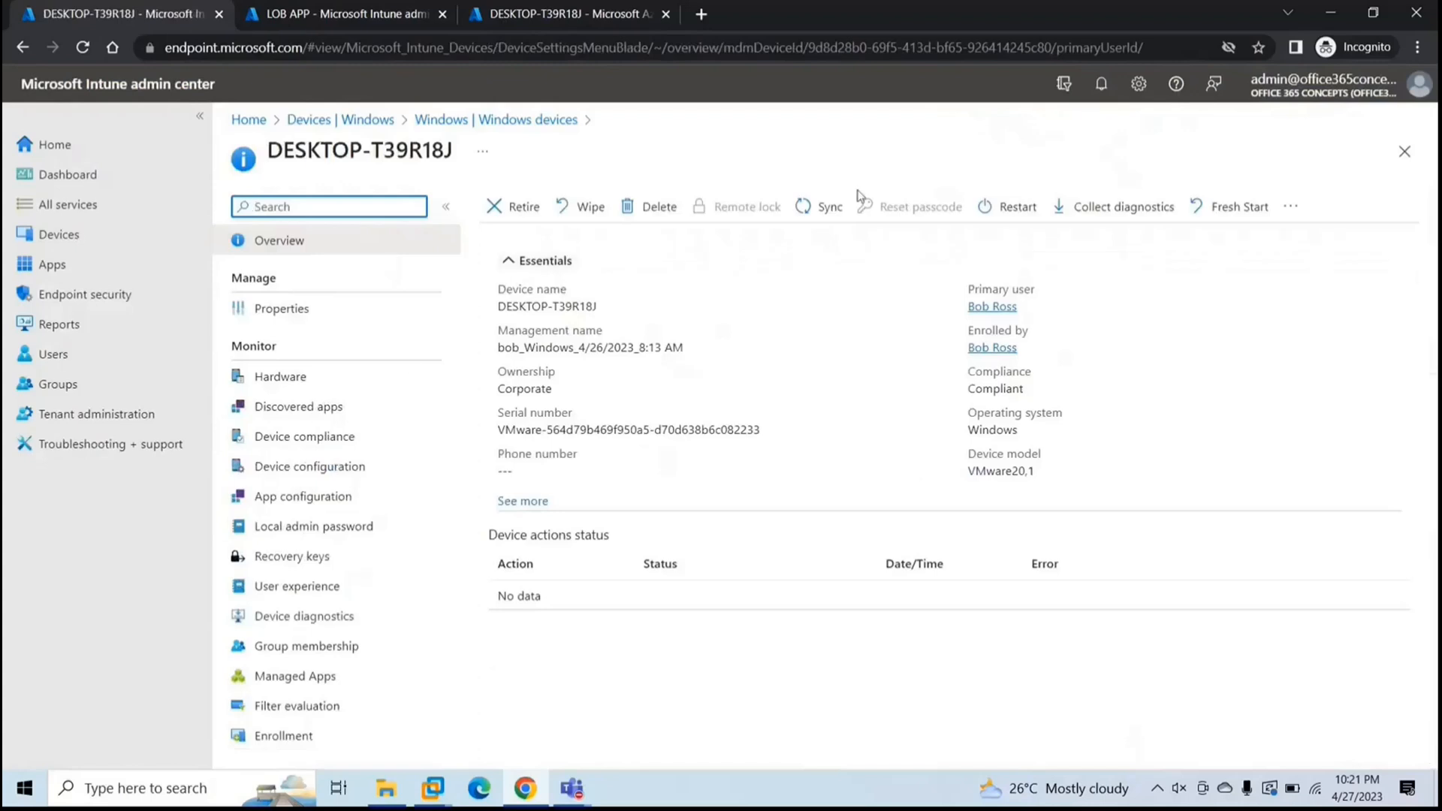
click(830, 206)
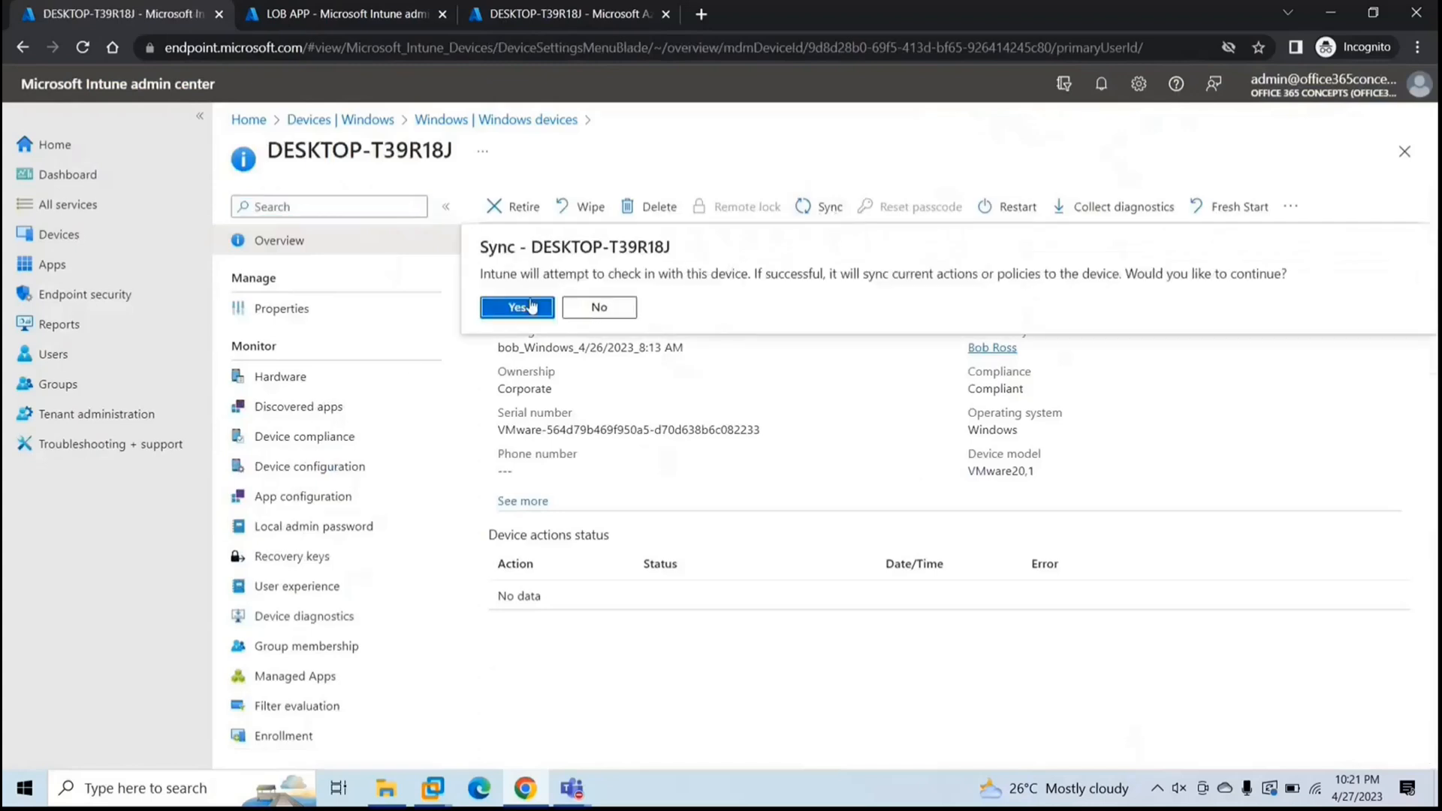
click(515, 307)
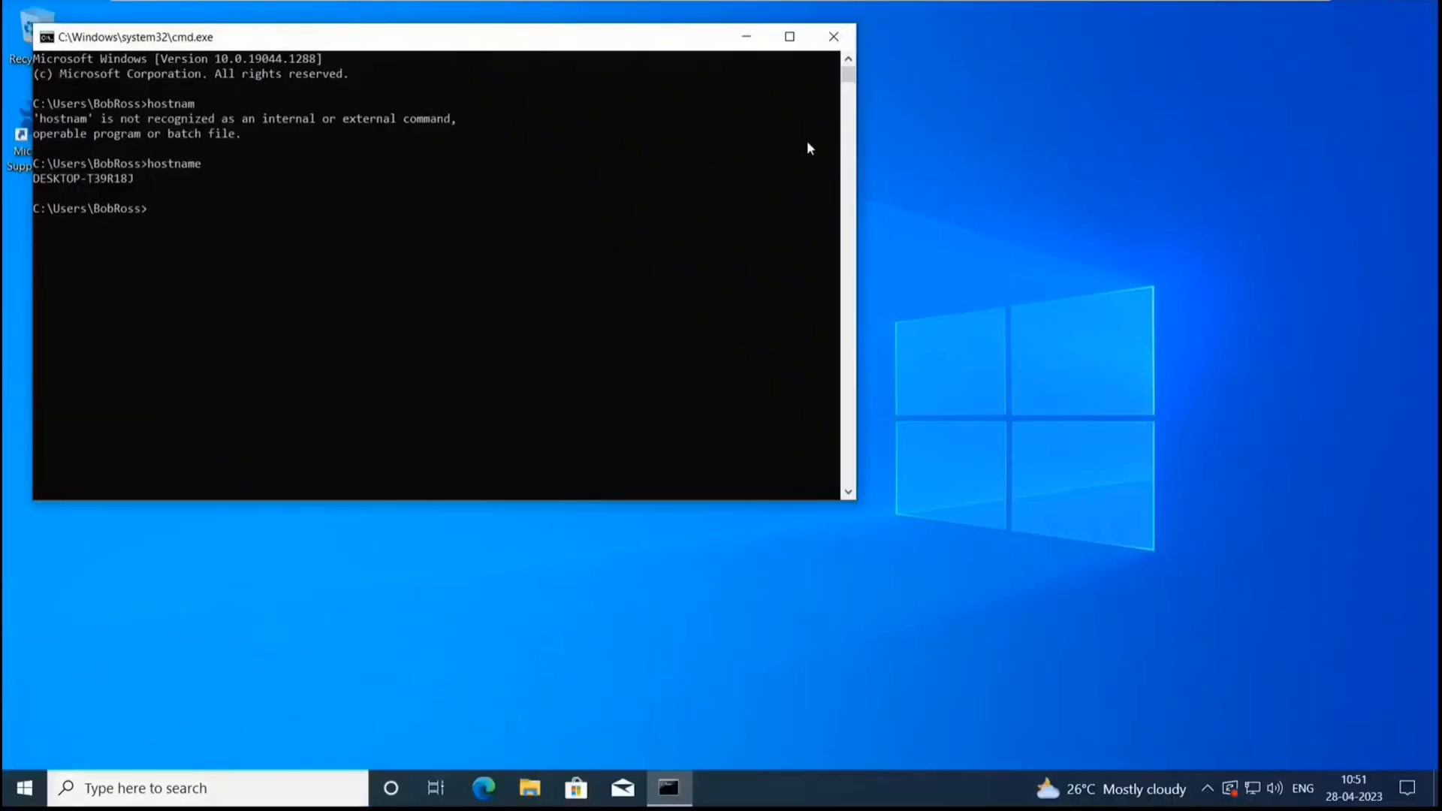
- Close the cmd.exe window, leaving the Windows 10 desktop empty
click(832, 36)
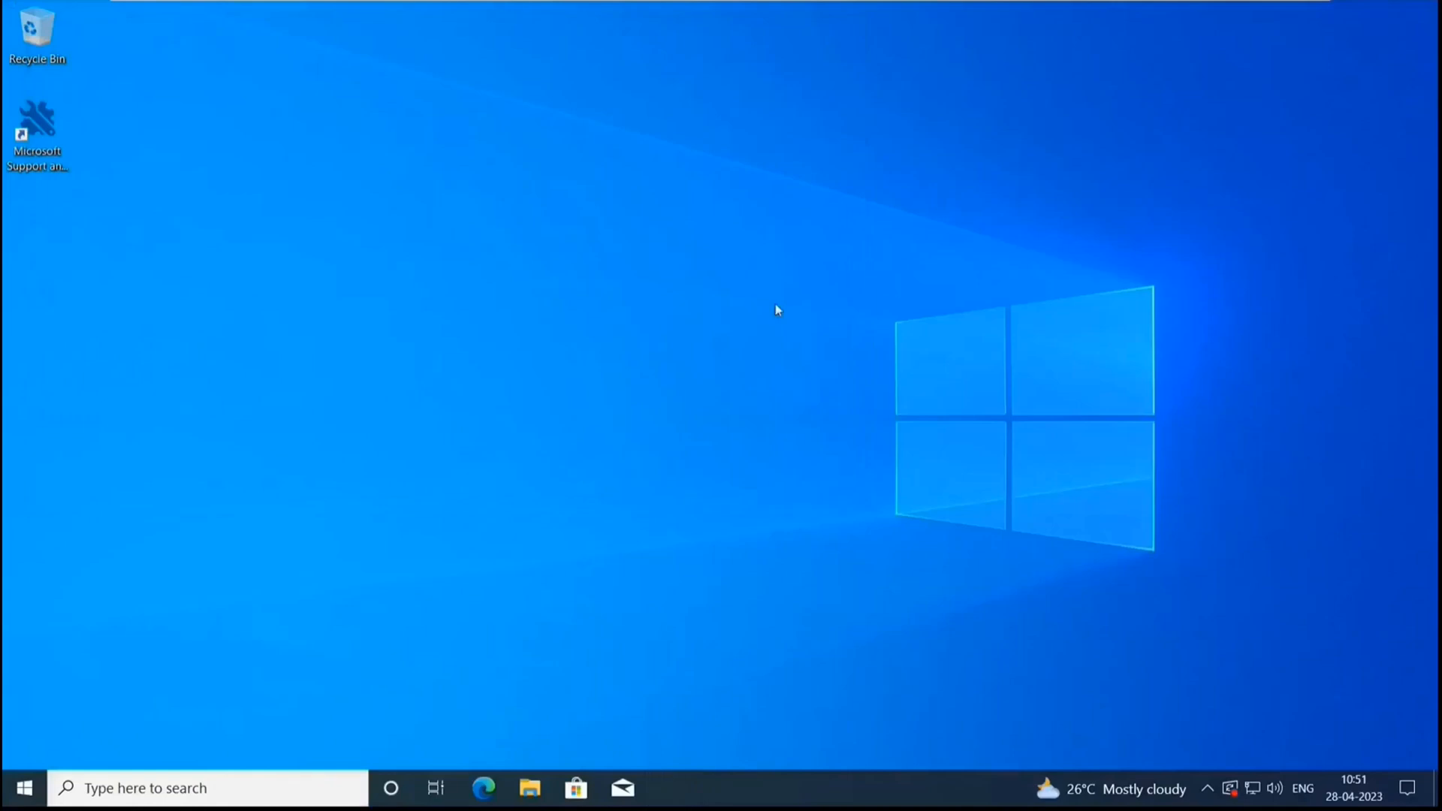
mouse_move(1327, 612)
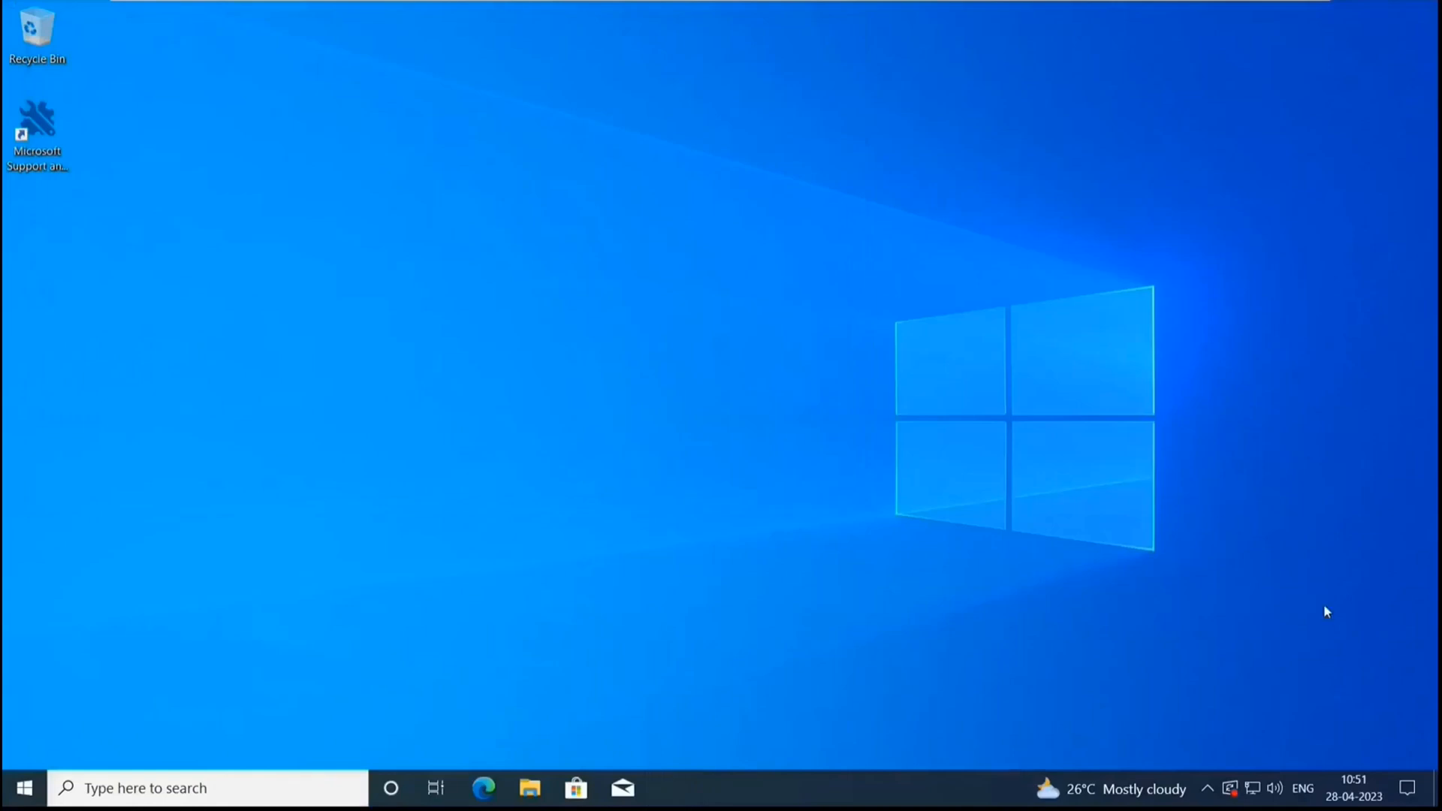
mouse_move(1407, 787)
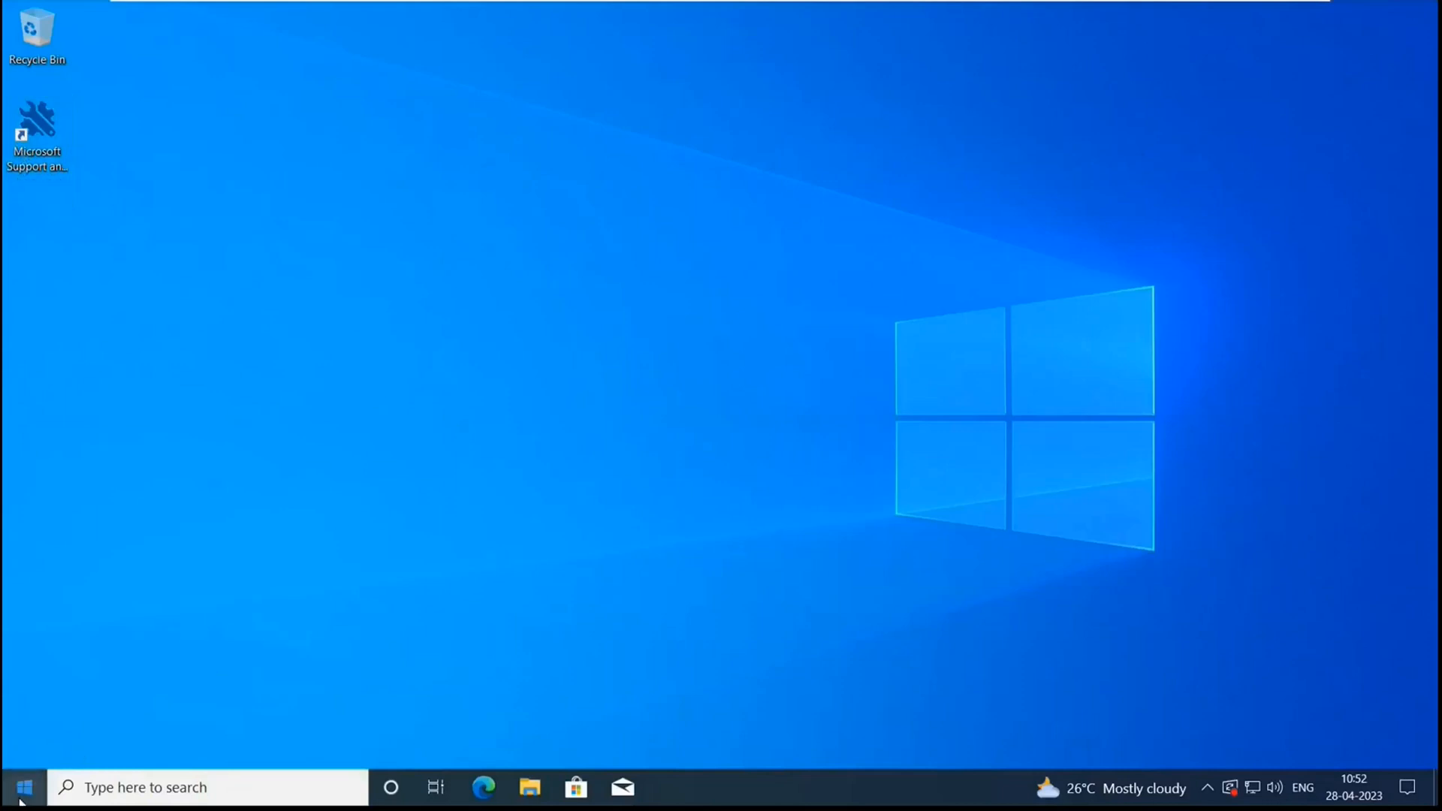
- Reach Access work or school in Windows Settings > Accounts
click(22, 787)
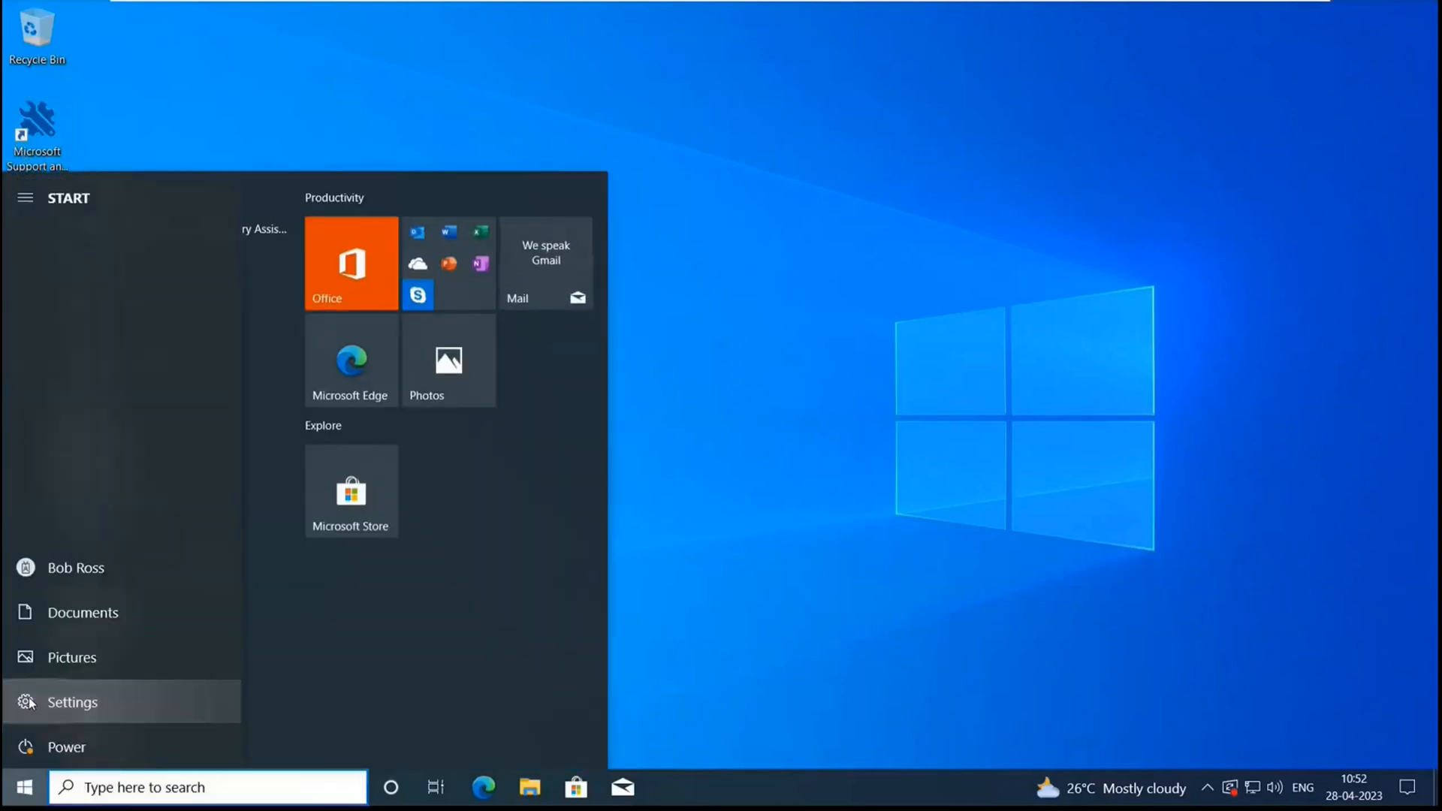
click(72, 702)
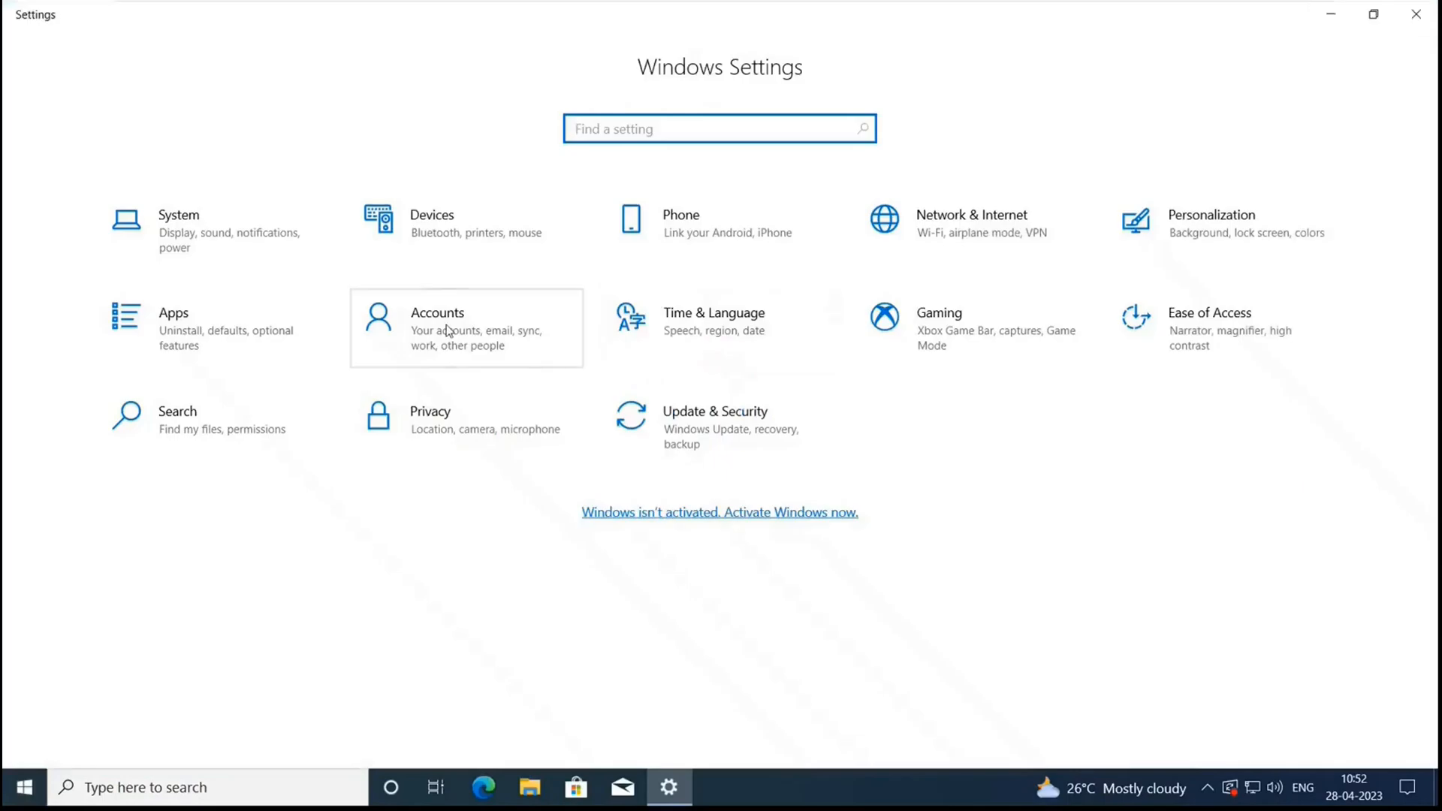
click(437, 329)
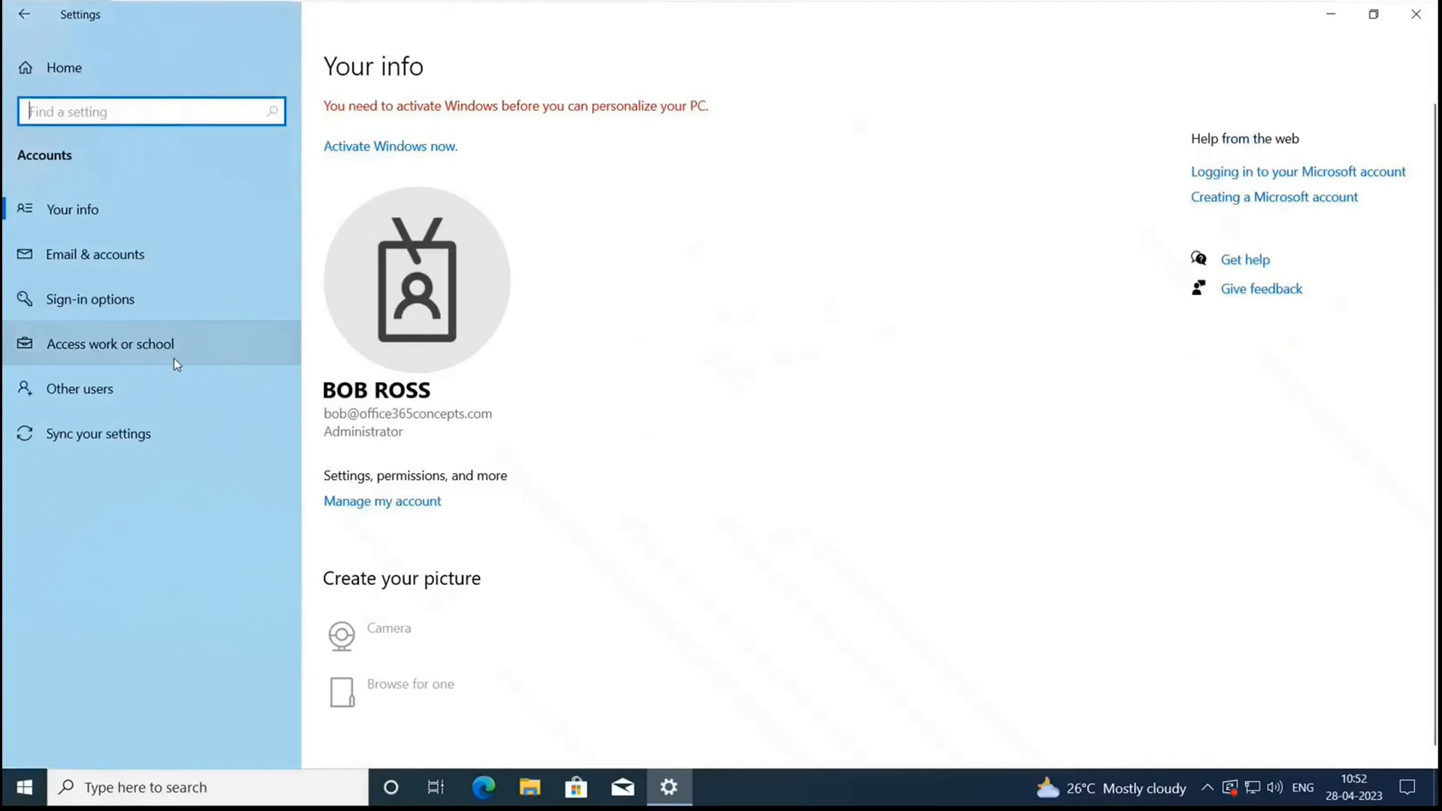
click(110, 343)
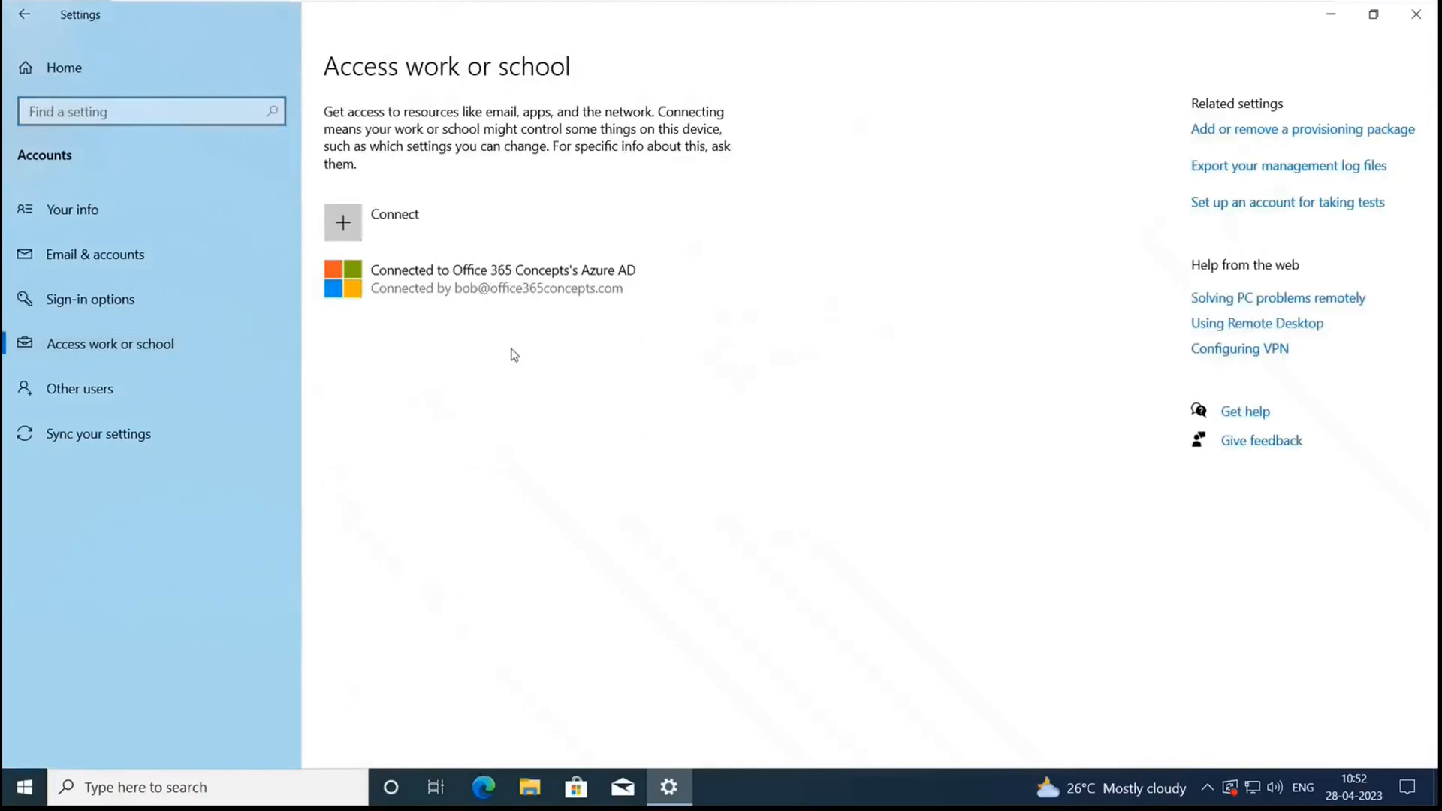
- Sync the Office 365 Concepts Azure AD connection from its Info page, then search 'chrome'
click(502, 278)
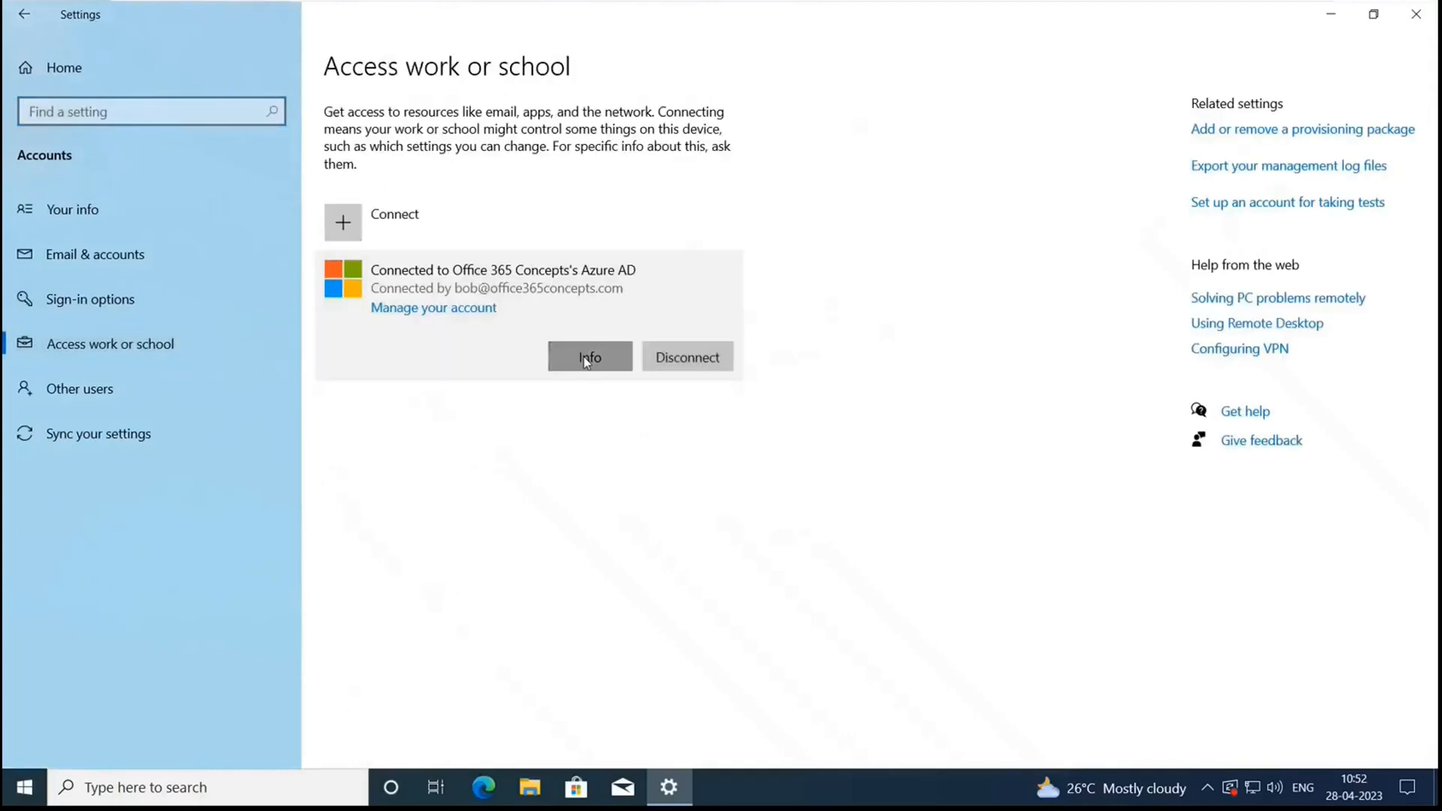
click(589, 357)
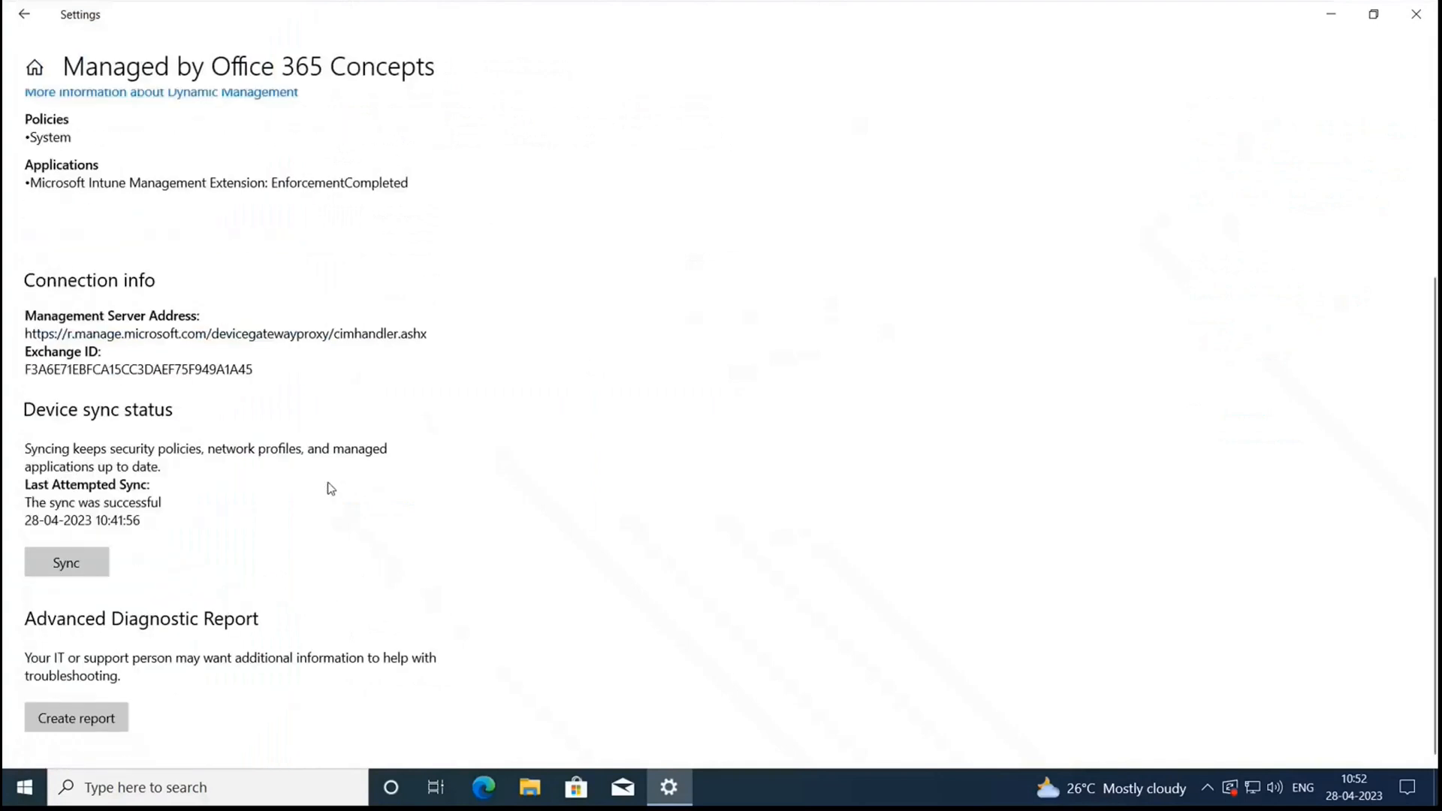
click(66, 562)
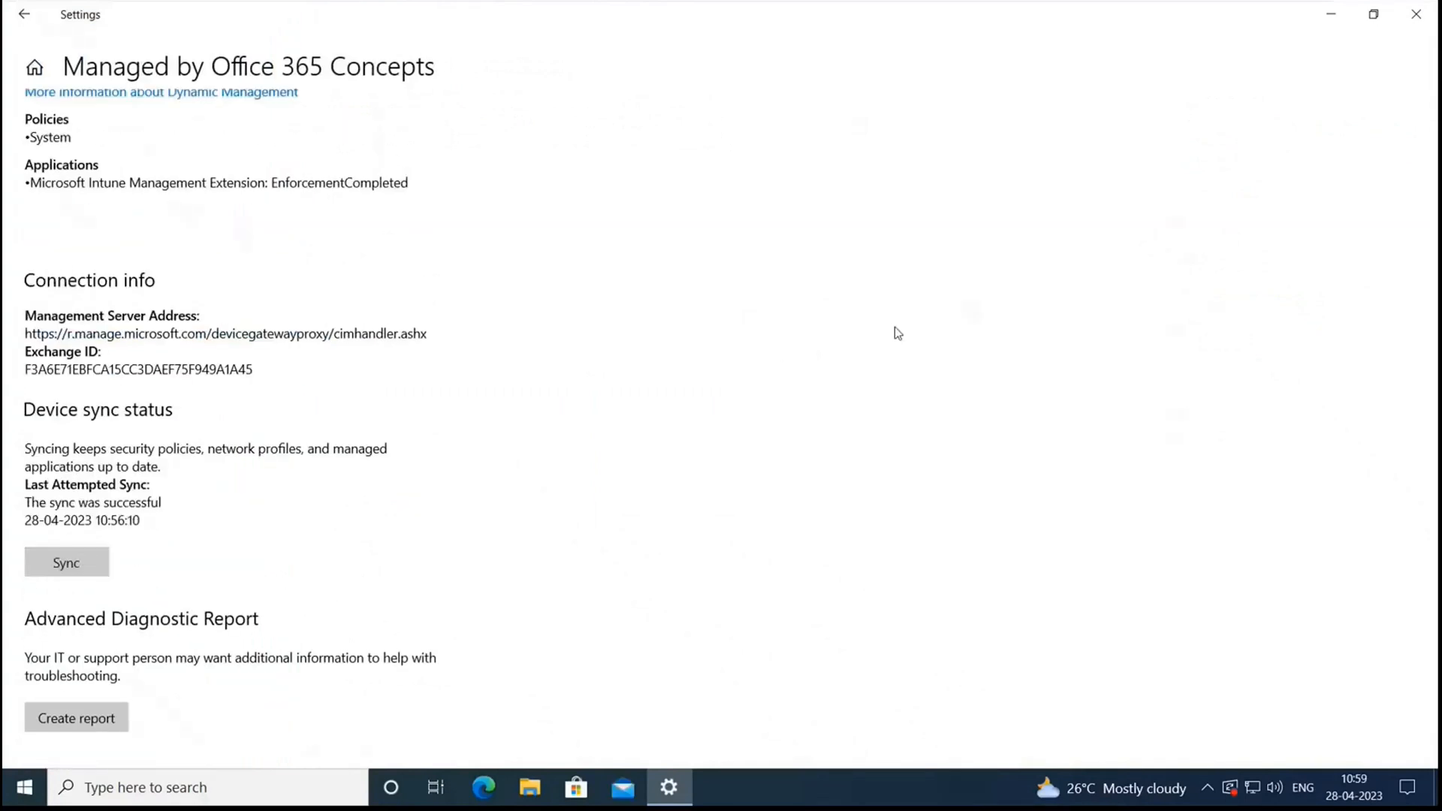
text(chrome)
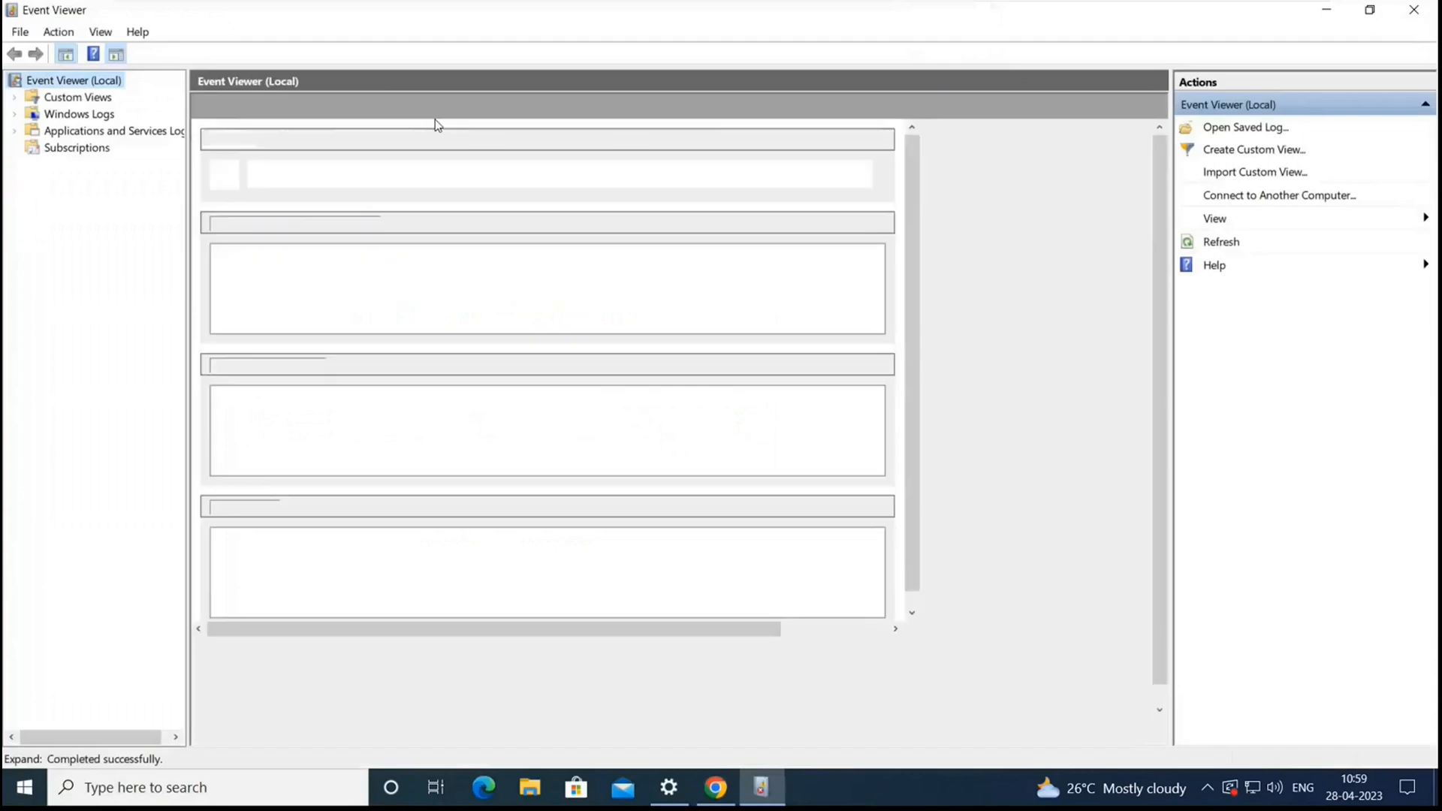
- Show the newest events in Event Viewer's Windows Logs > Application log
click(15, 112)
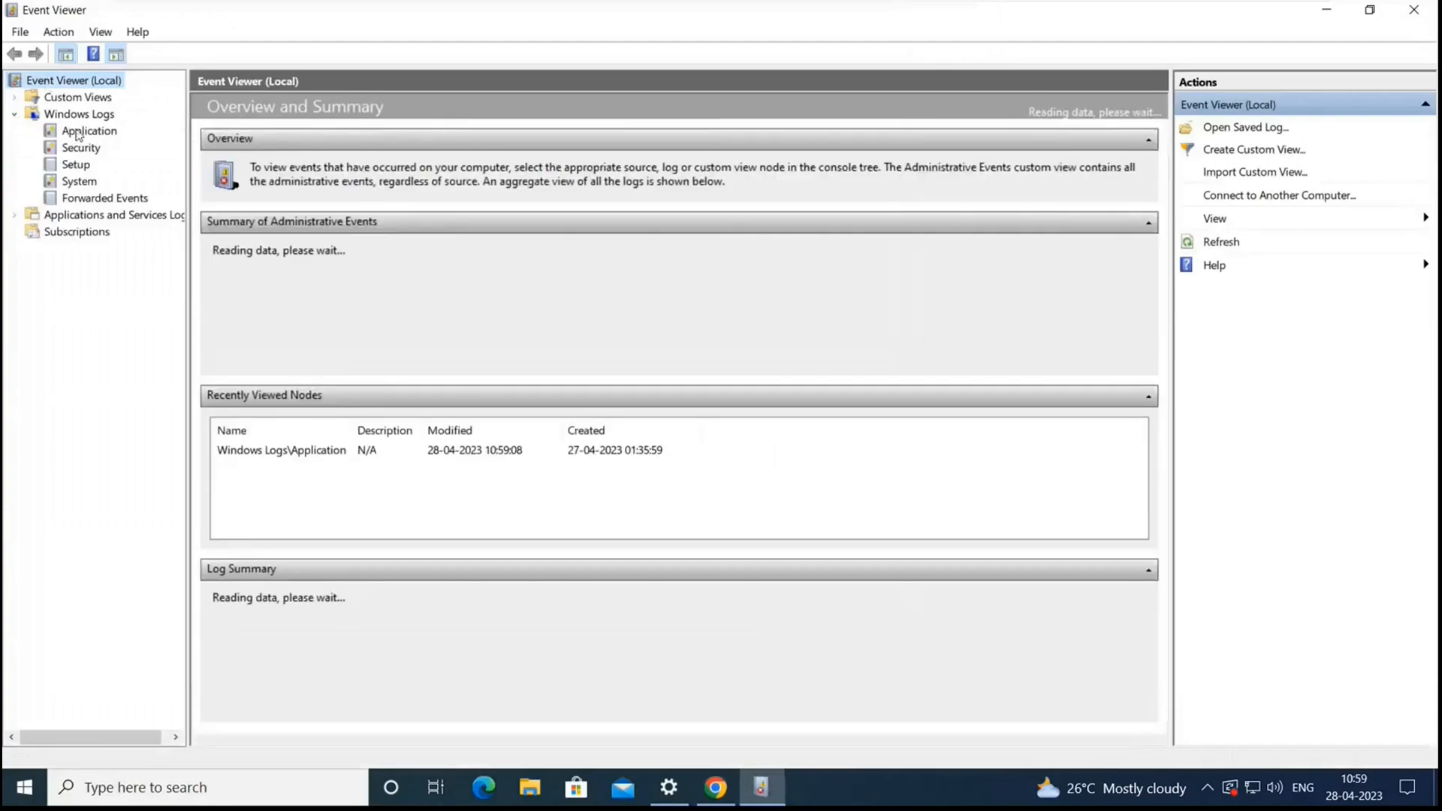
click(89, 130)
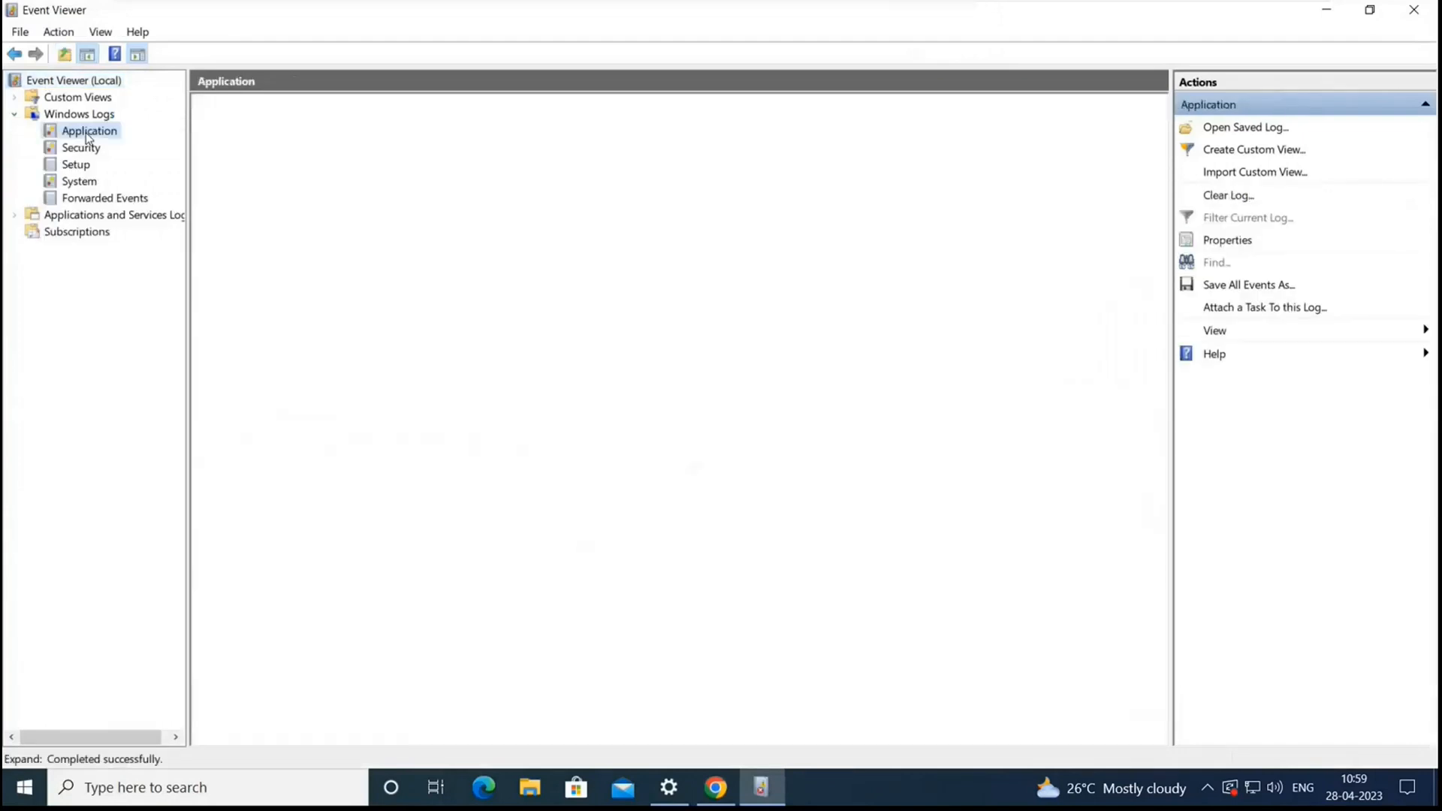
click(89, 131)
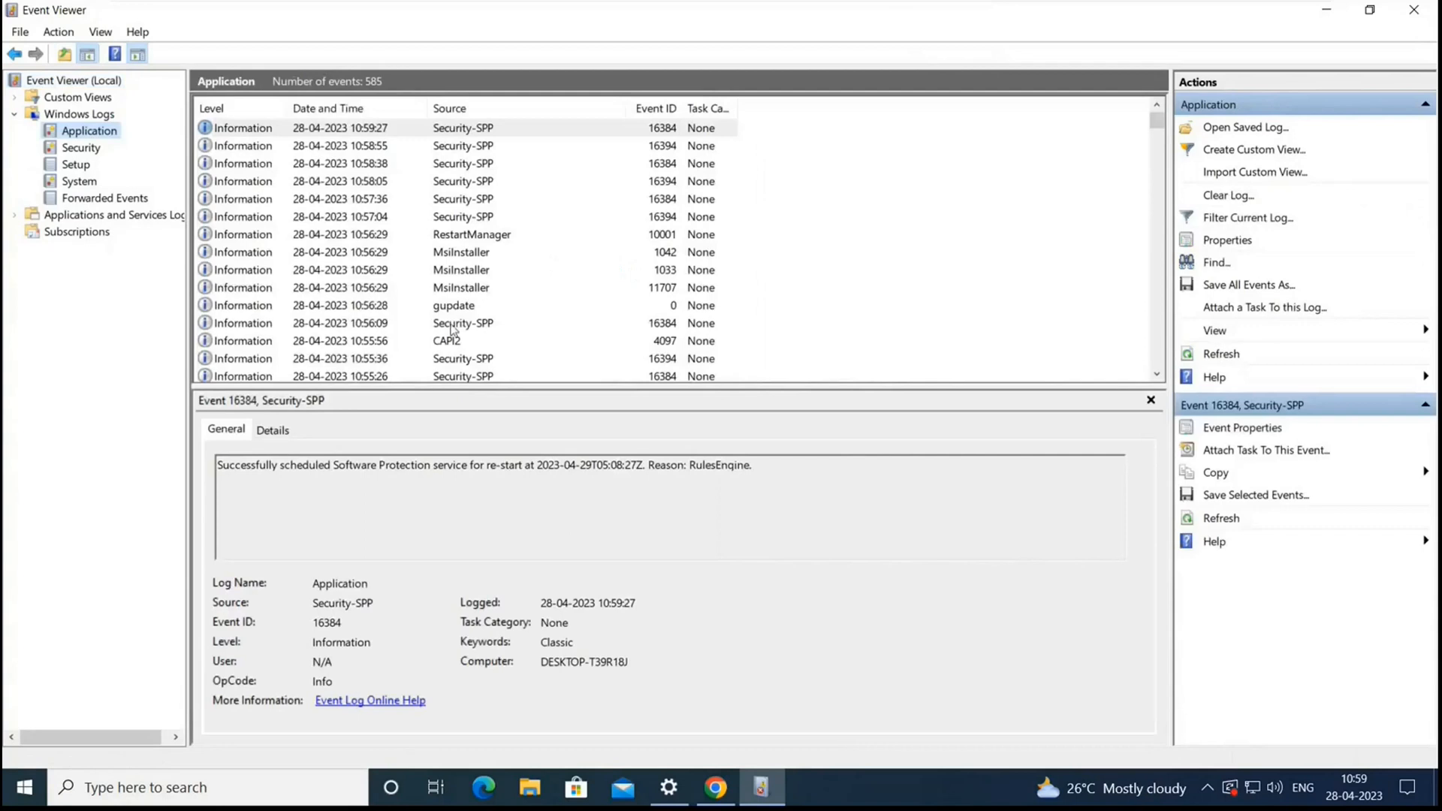
- Read MsiInstaller events 11707 and 1033 confirming Google Chrome installed, then return to Intune
click(459, 287)
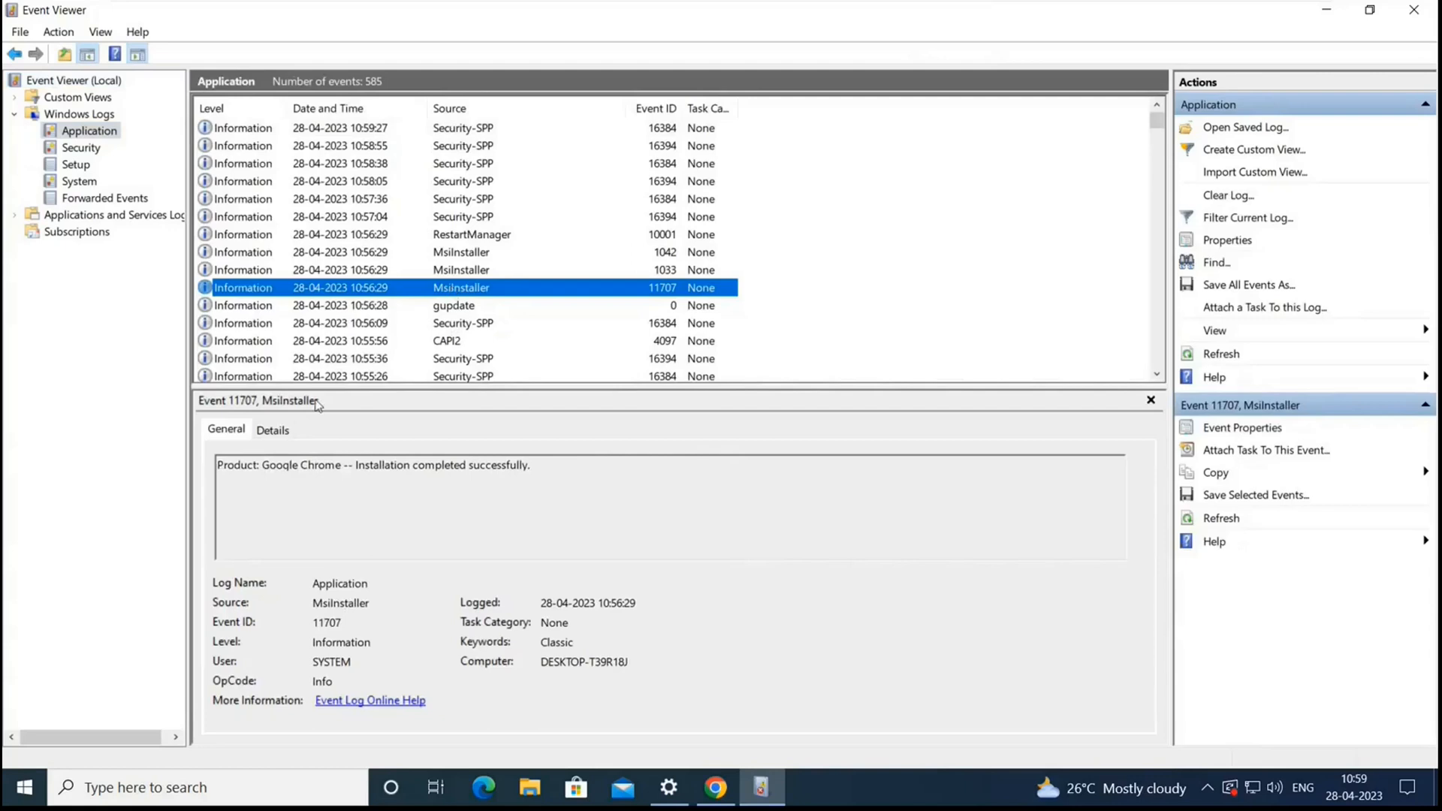
mouse_move(495, 329)
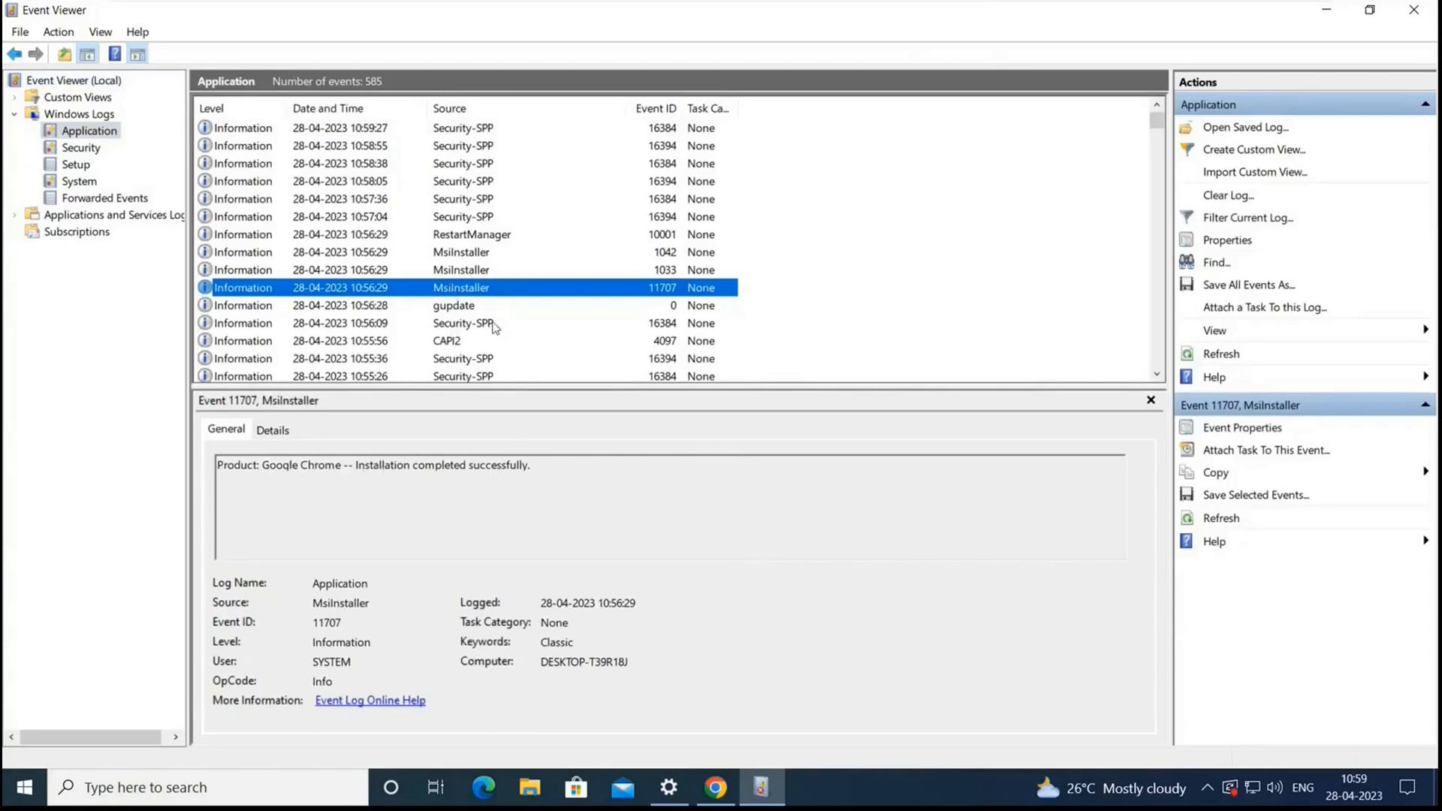
click(460, 269)
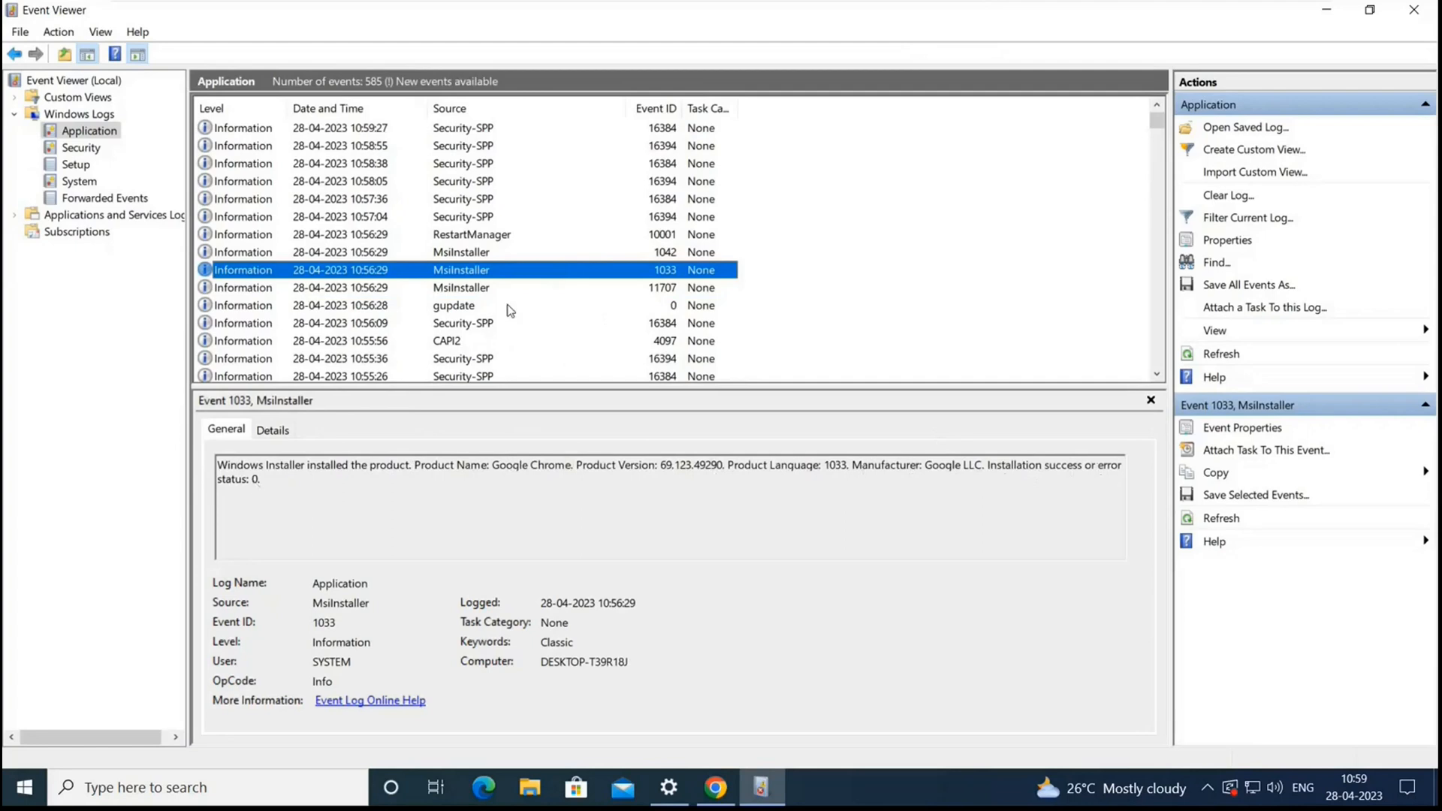
click(460, 253)
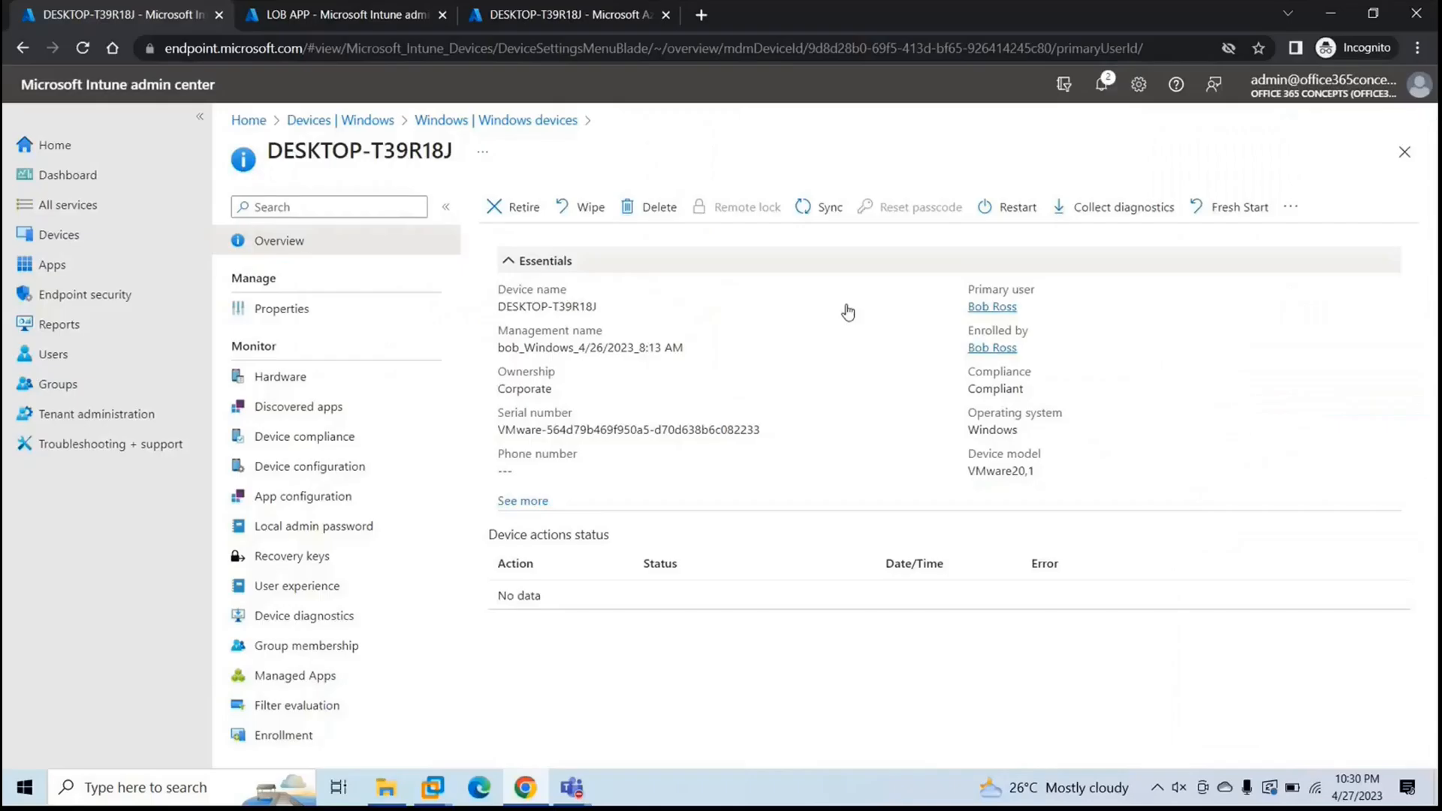
- Locate the Google Chrome app under Apps > Windows
click(51, 264)
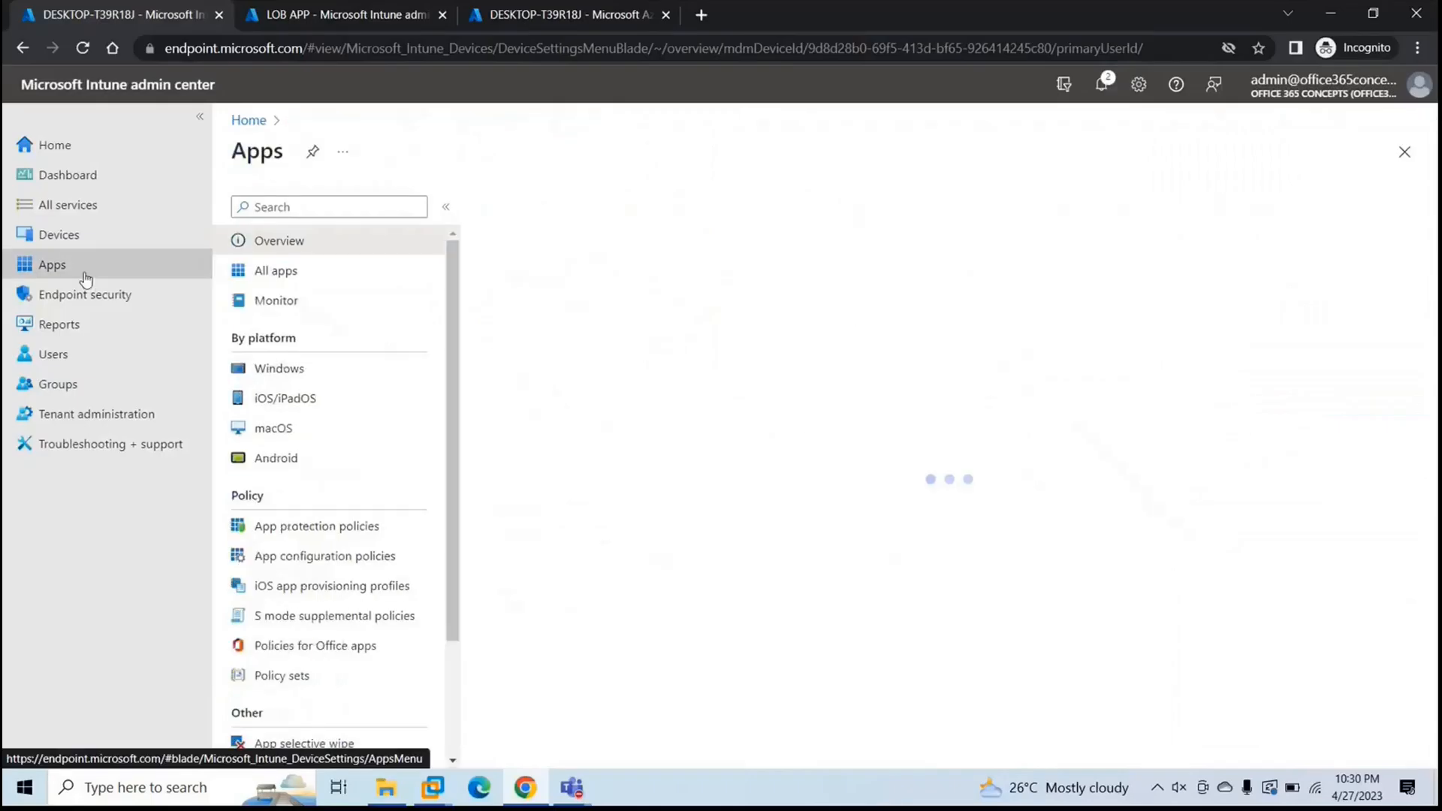
click(51, 265)
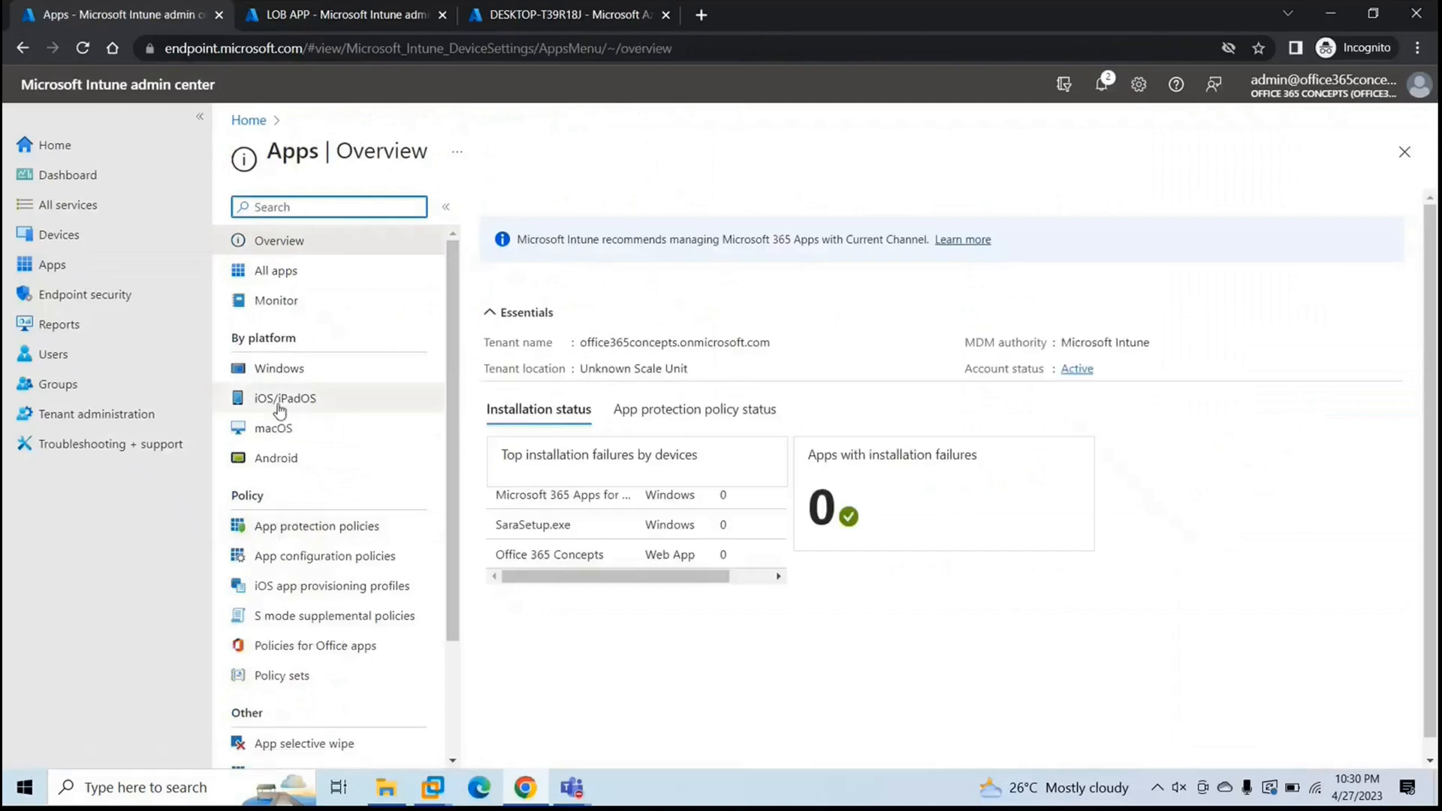
click(280, 368)
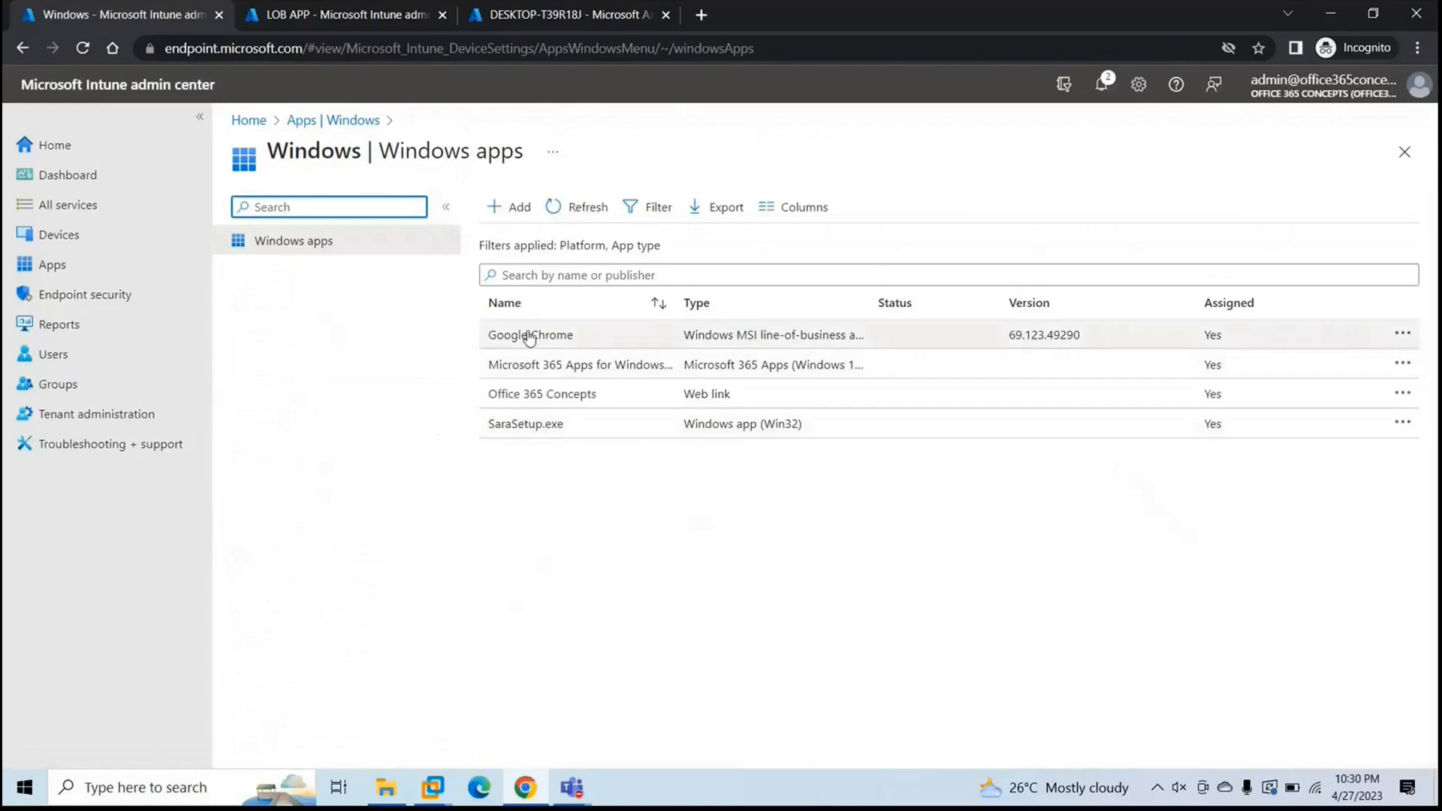
click(530, 334)
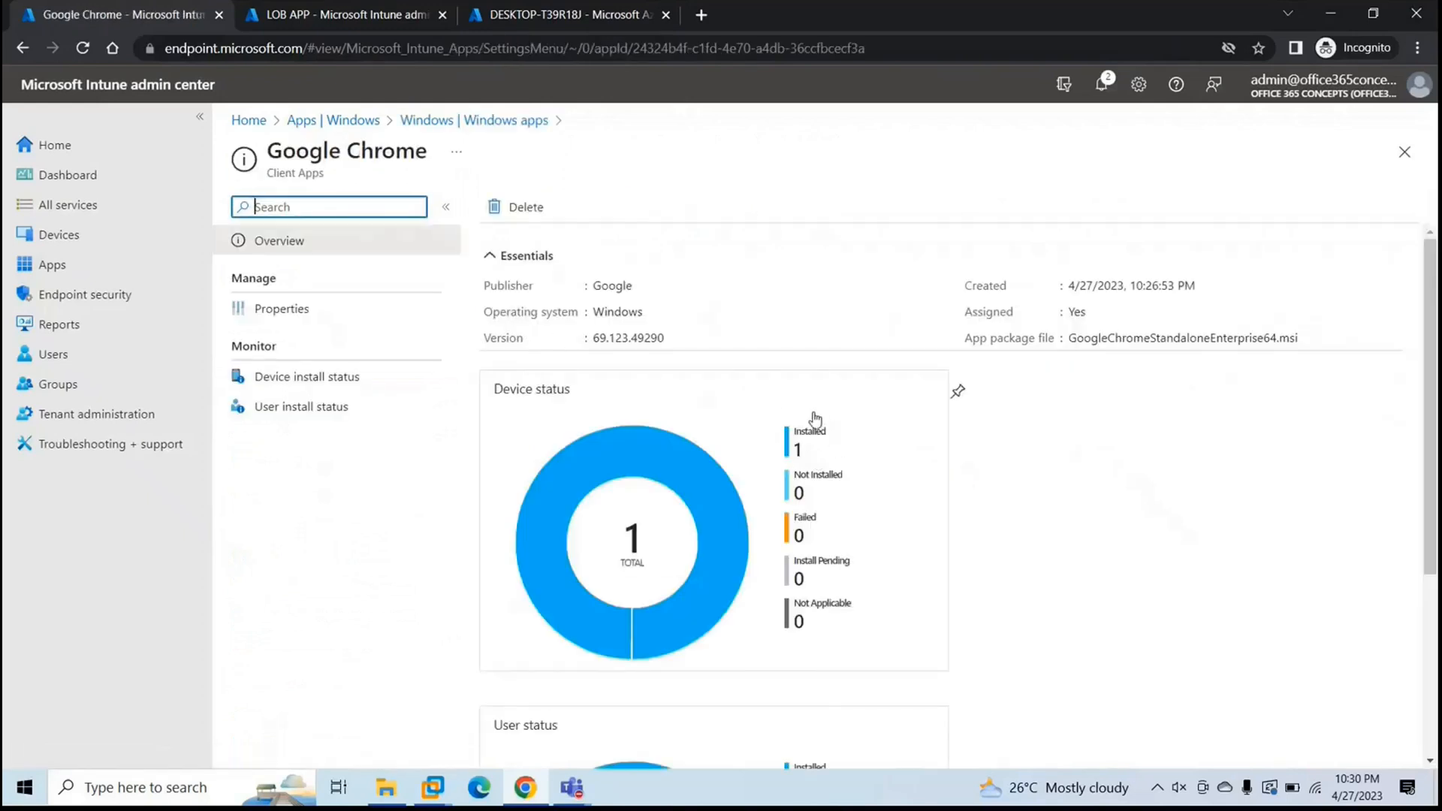
- View Chrome's Device install status showing Installed on DESKTOP-T39R18J
click(306, 376)
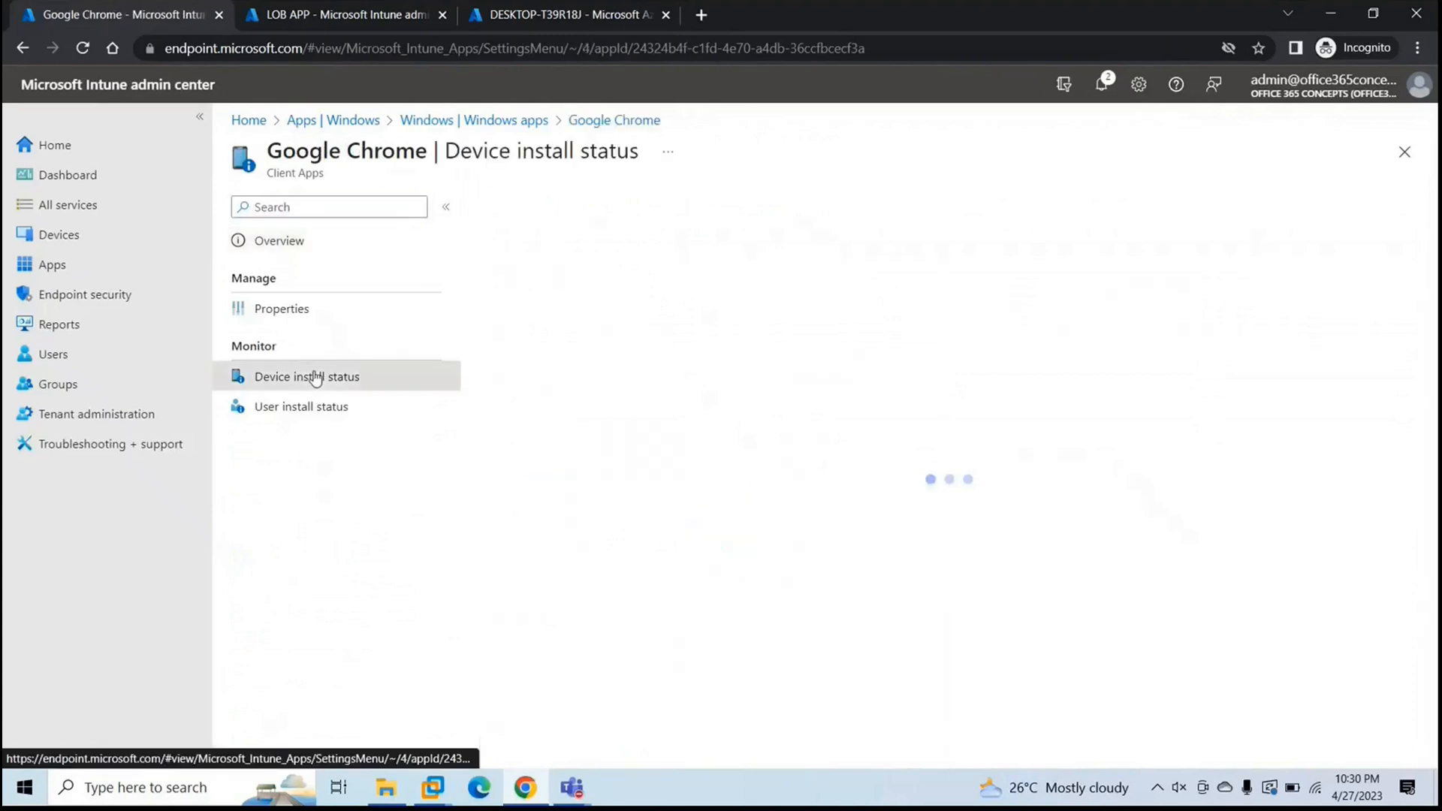
click(307, 375)
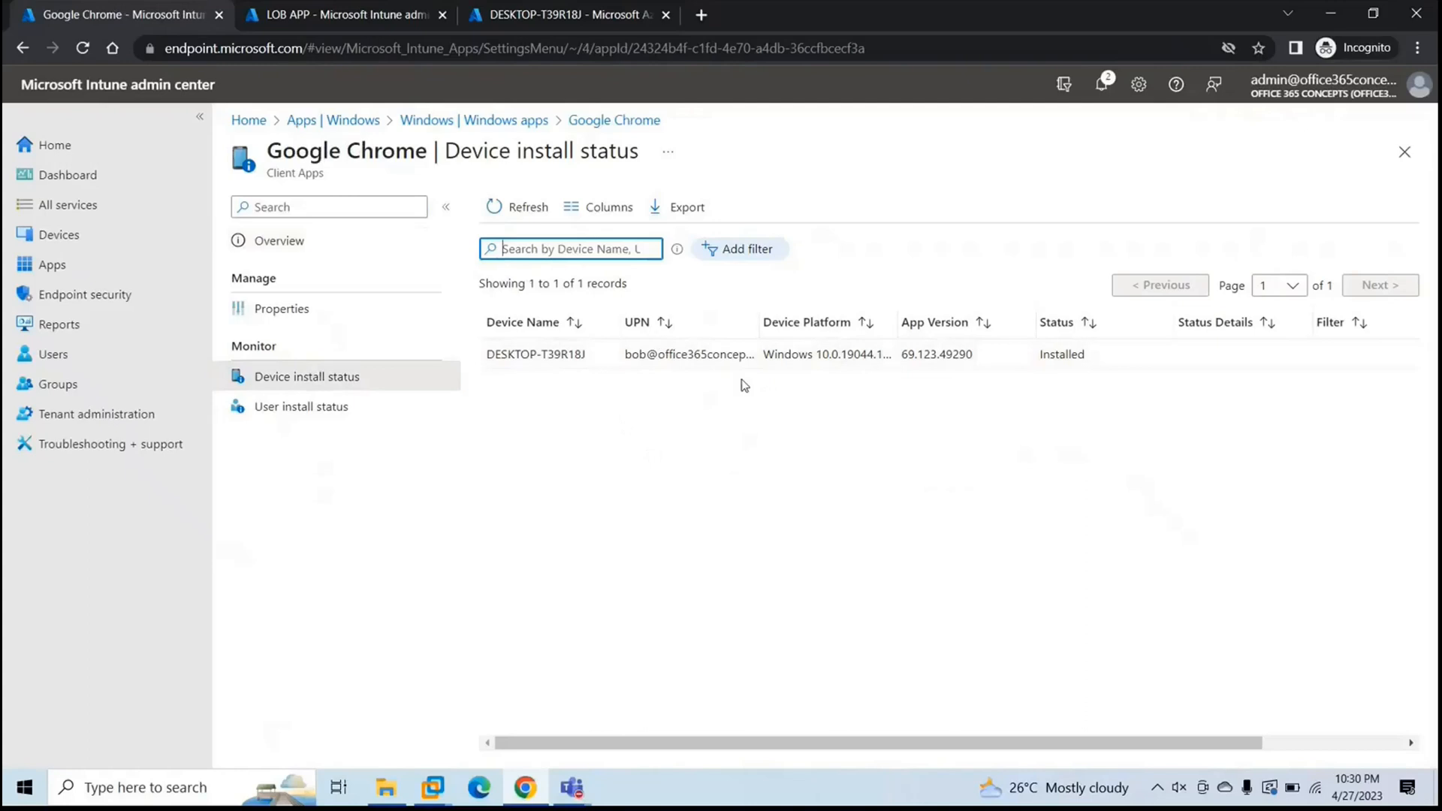
mouse_move(702, 390)
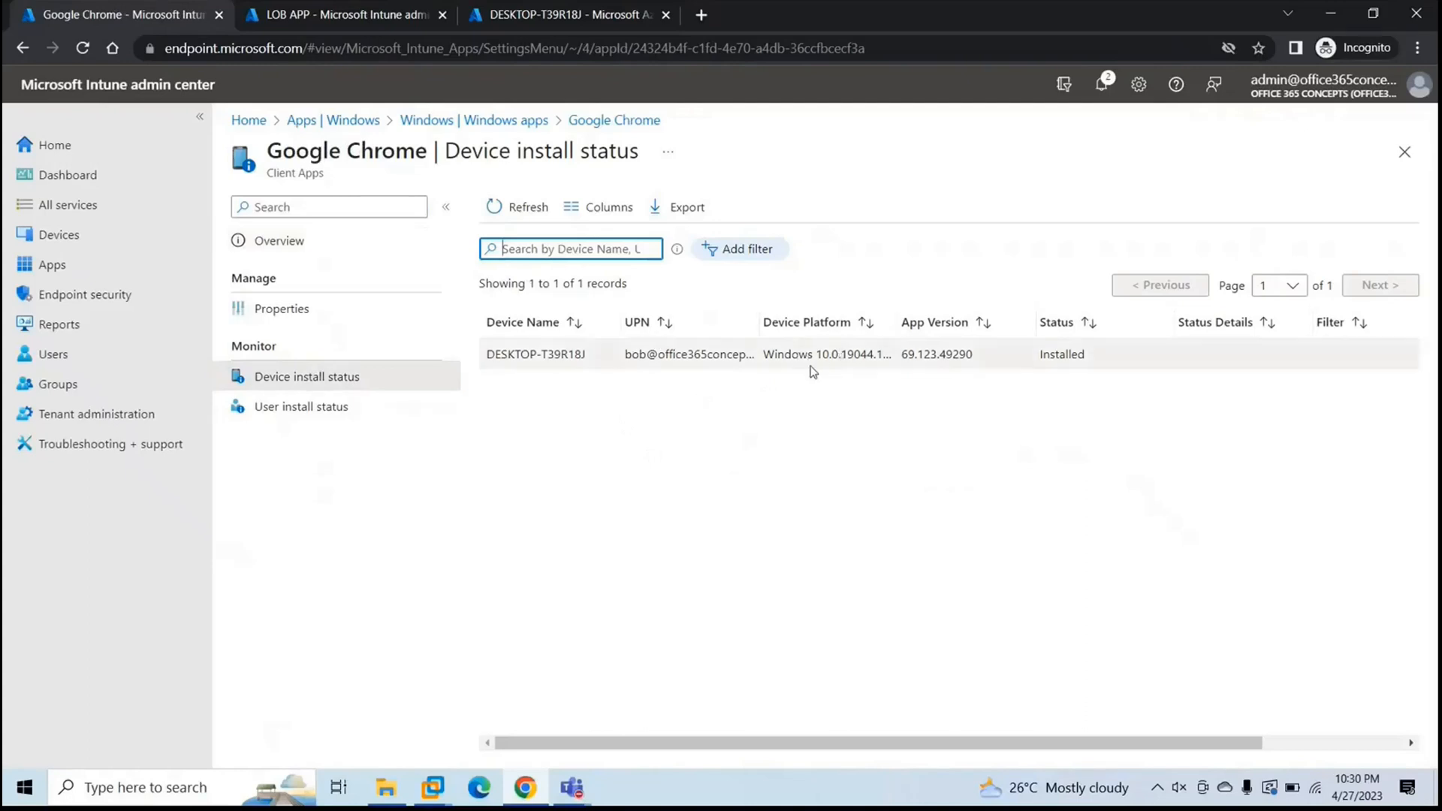
mouse_move(1080, 384)
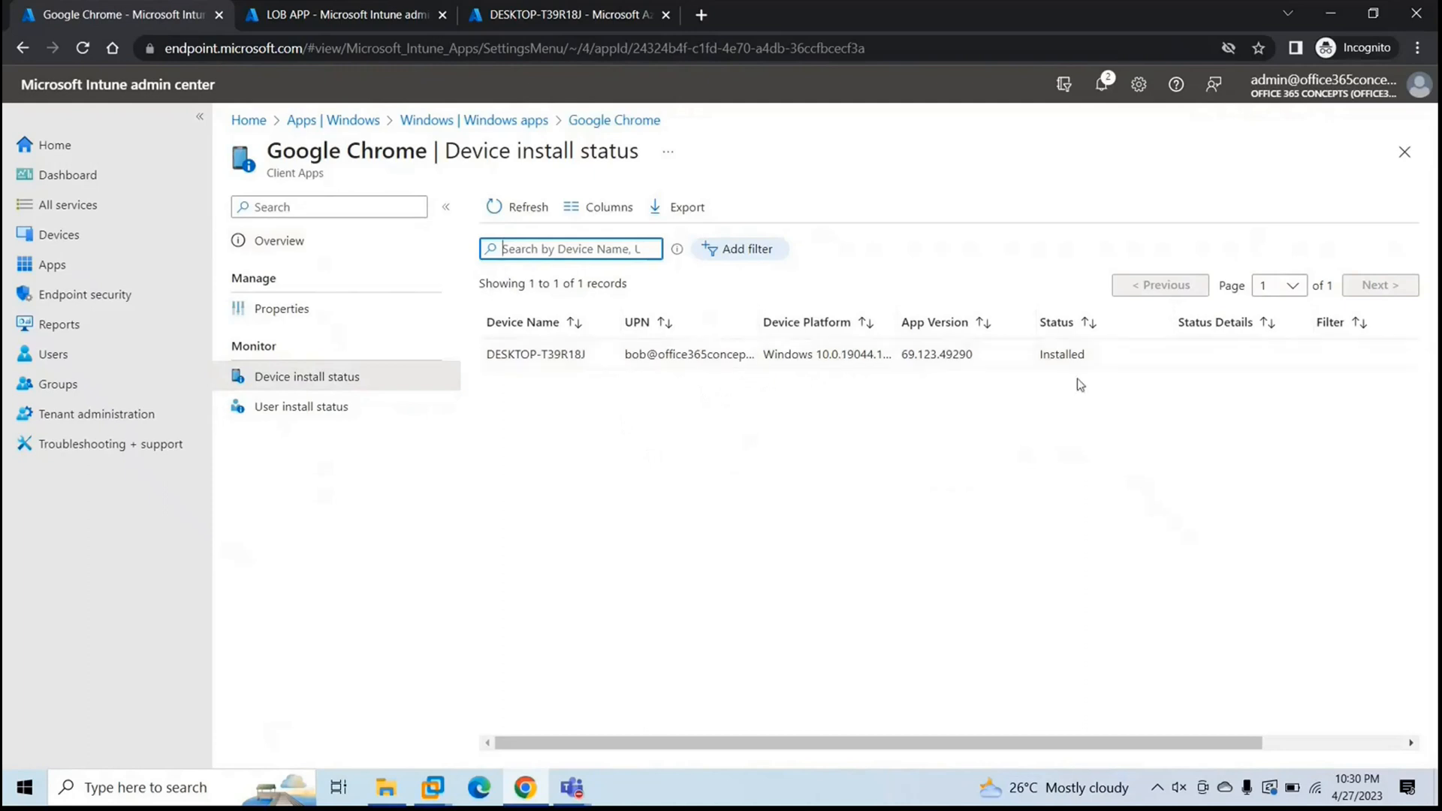
mouse_move(1043, 400)
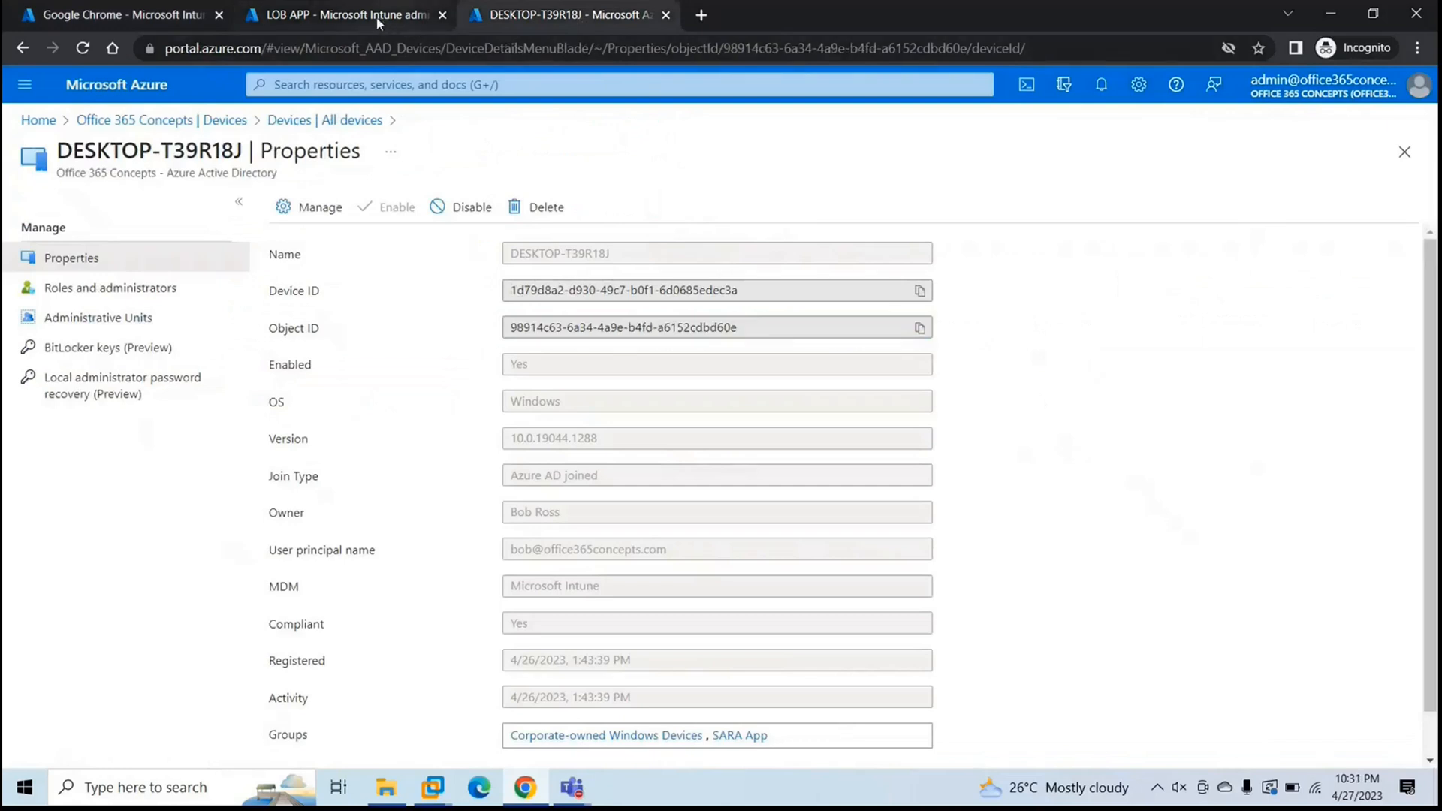
click(346, 15)
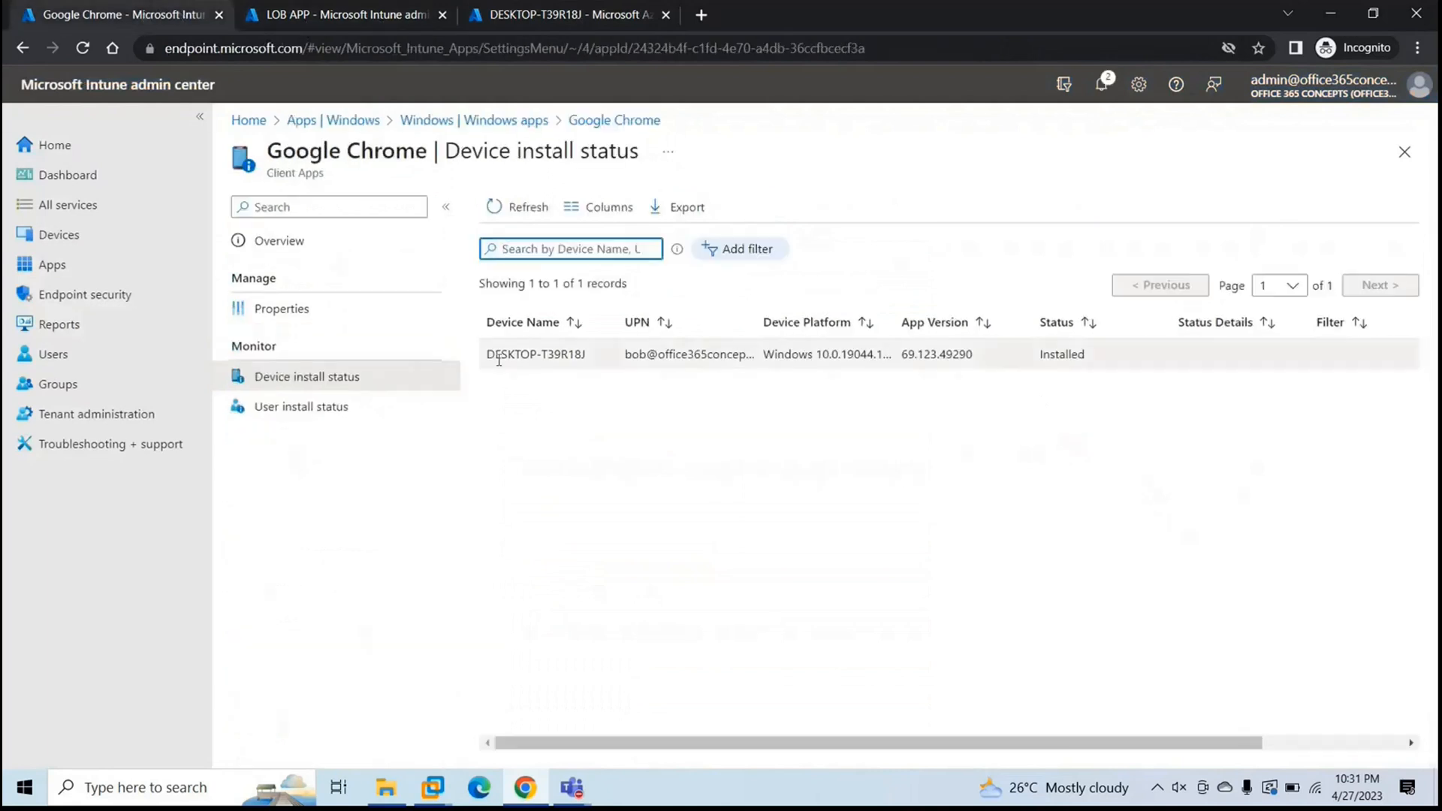
- Locate DESKTOP-T39R18J under Devices > Windows
click(59, 235)
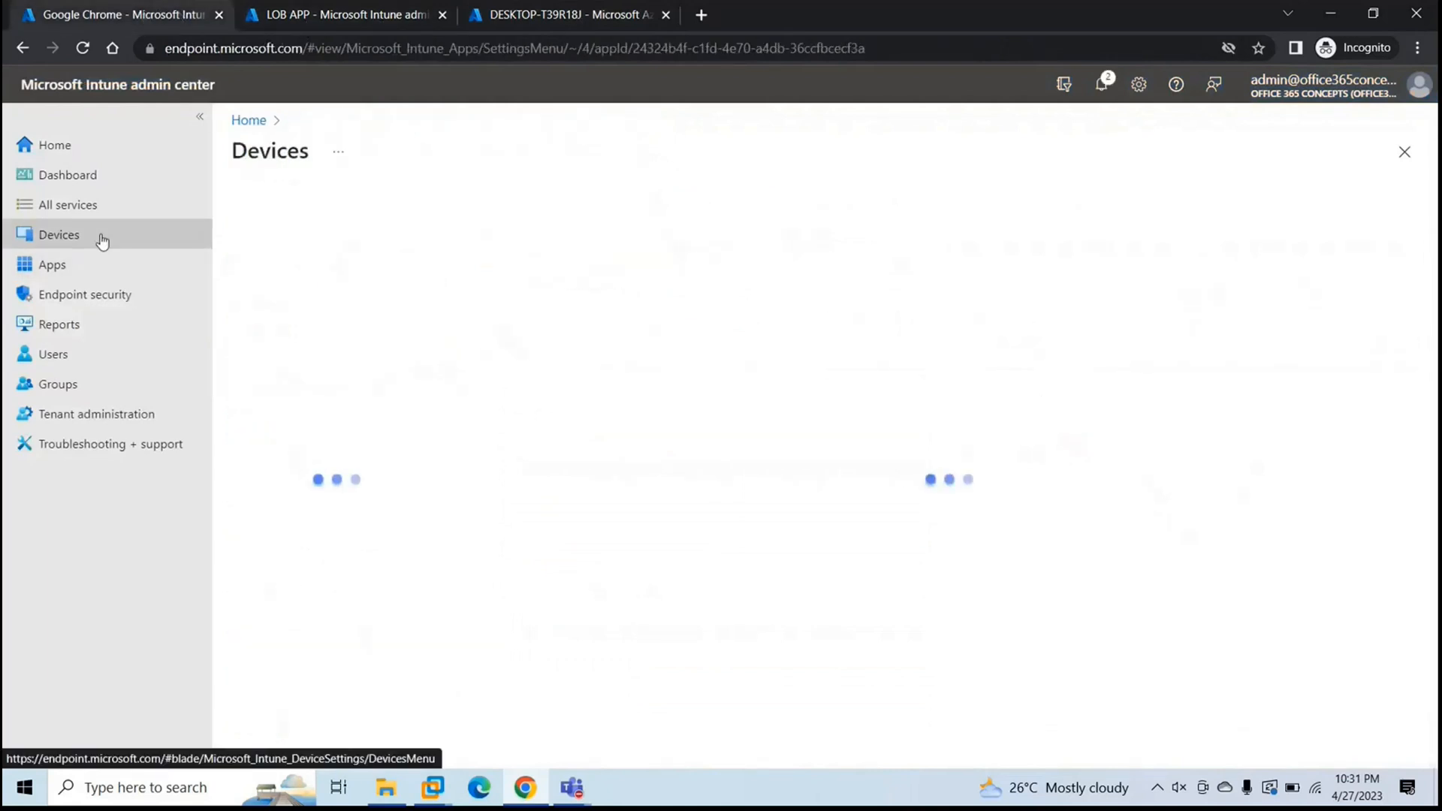
click(58, 234)
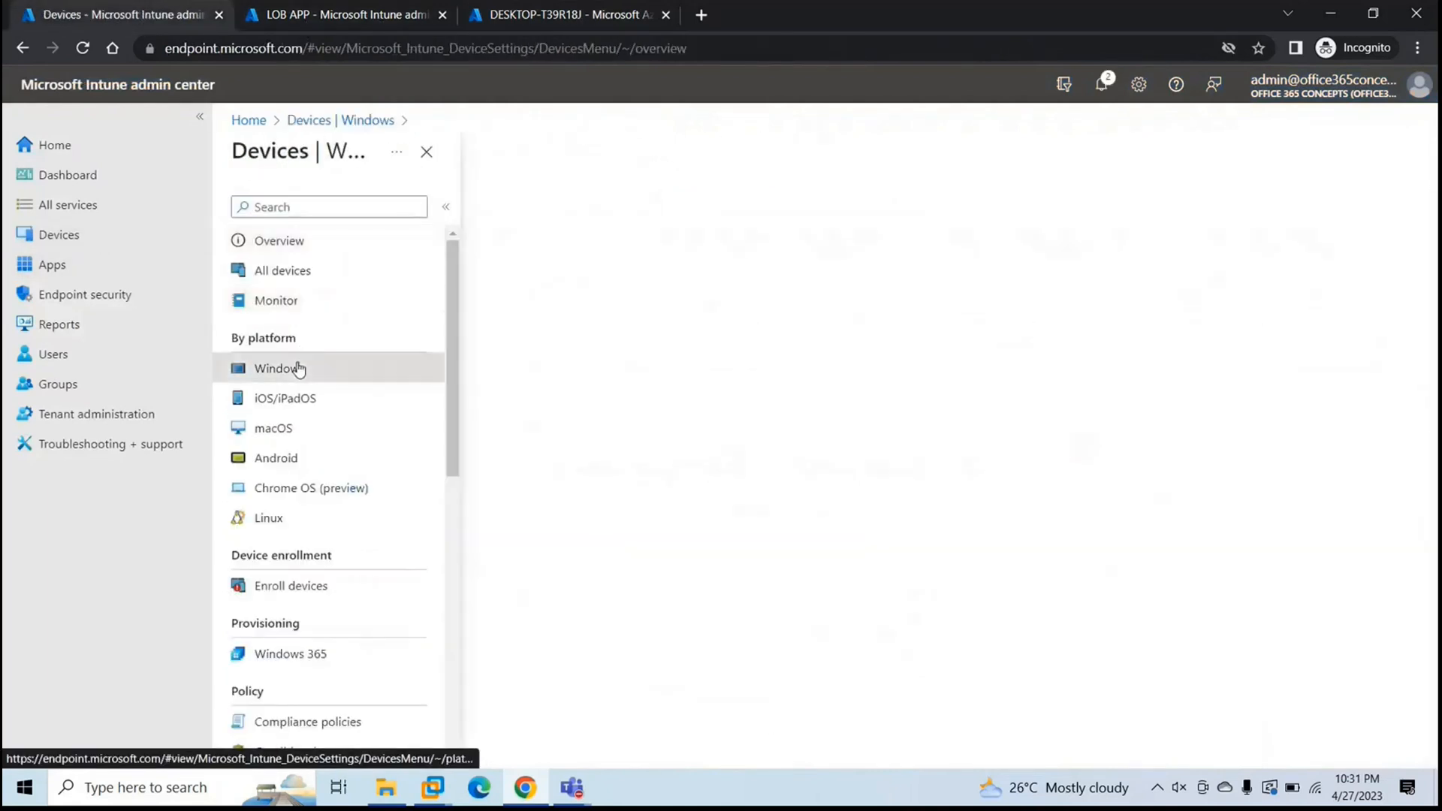
click(280, 368)
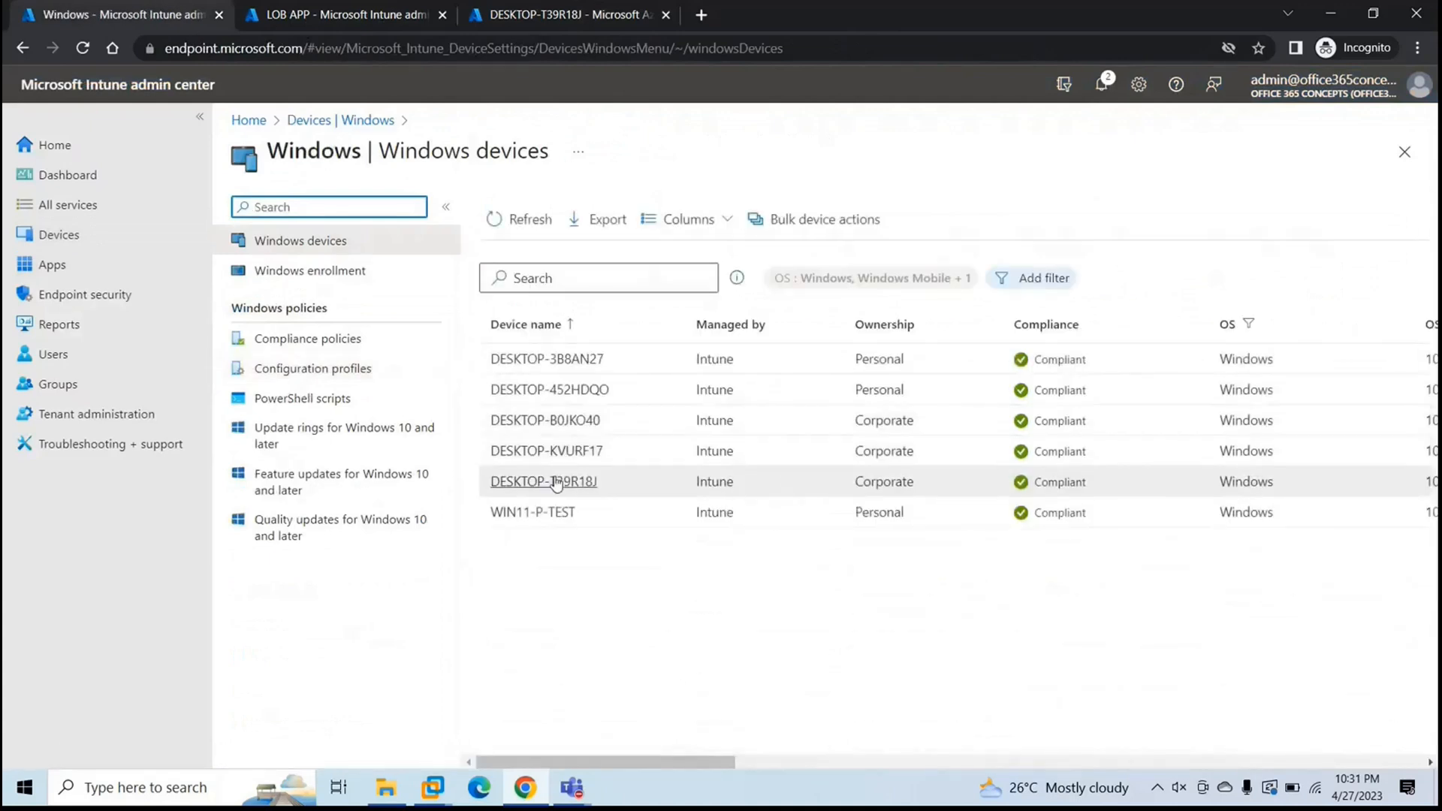
click(544, 481)
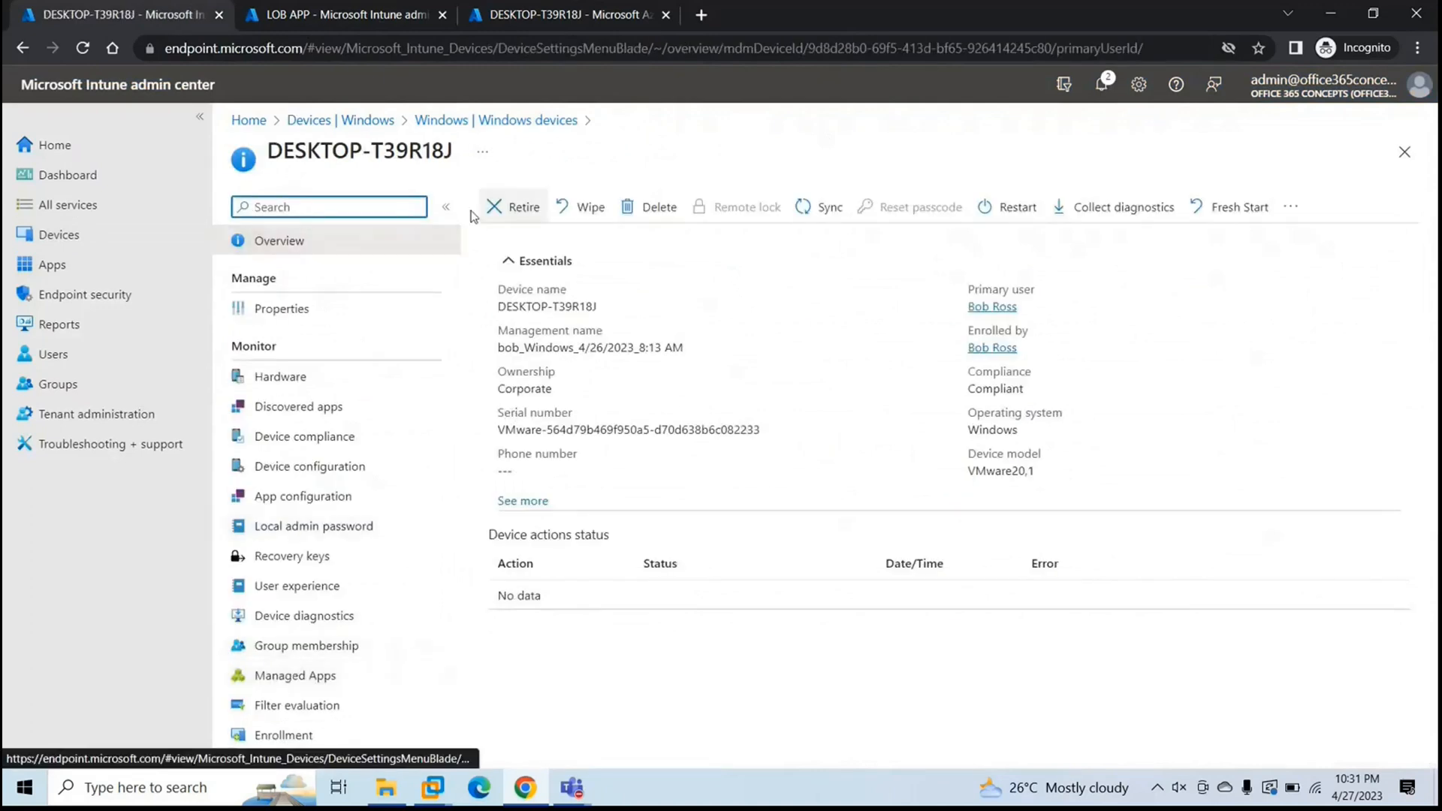
mouse_move(295, 675)
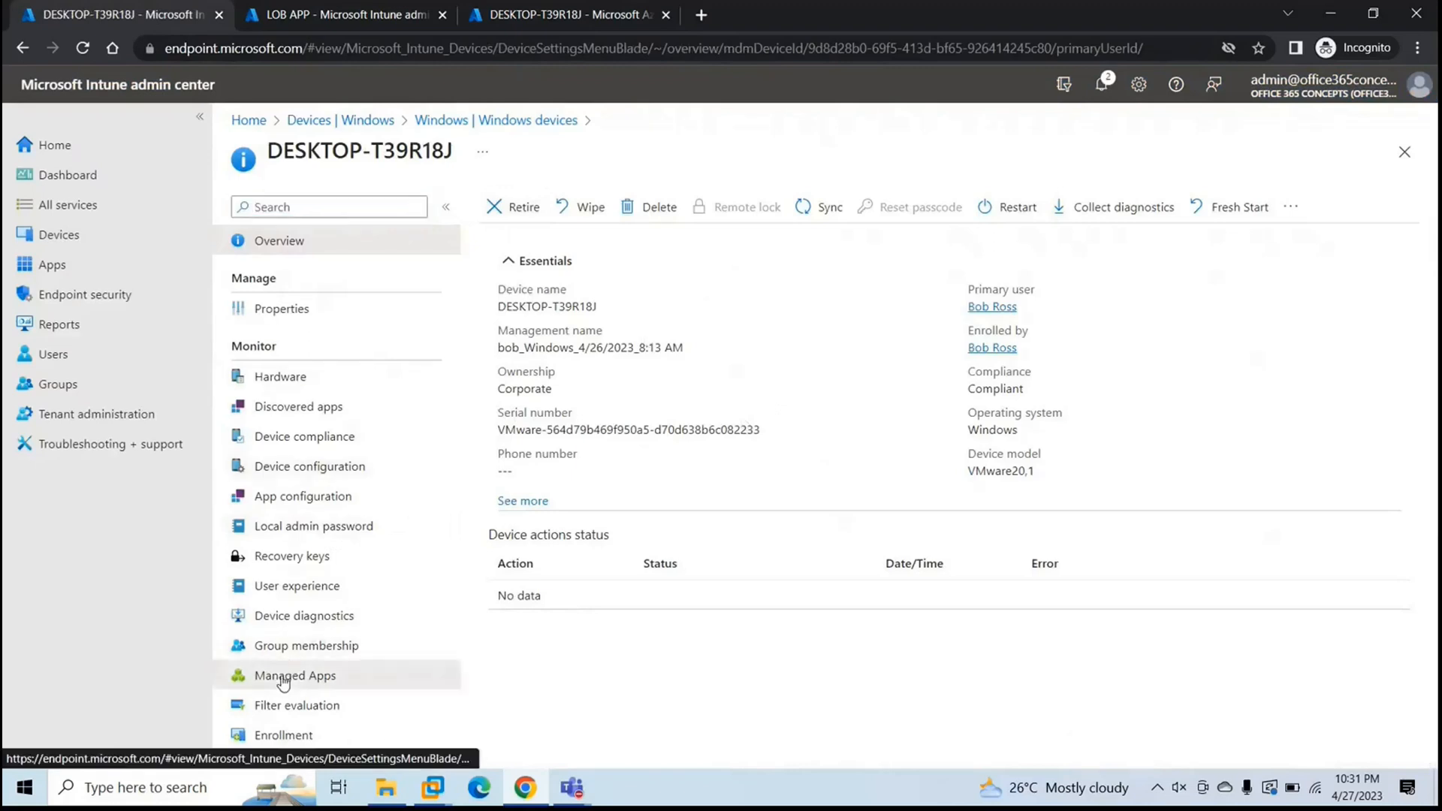
- Confirm its Managed Apps list Google Chrome as Installed, then go to the Apps overview
click(296, 675)
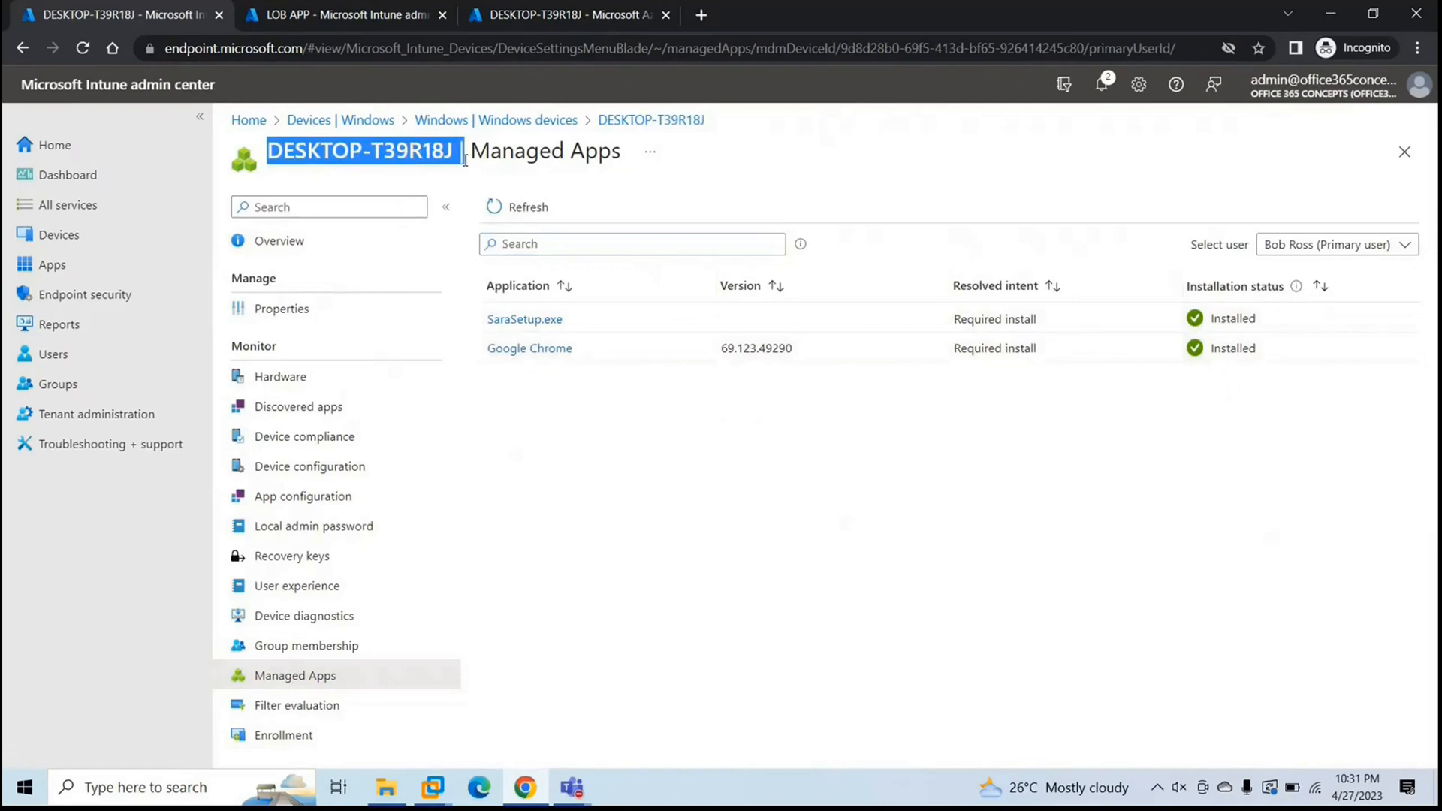
mouse_move(731, 440)
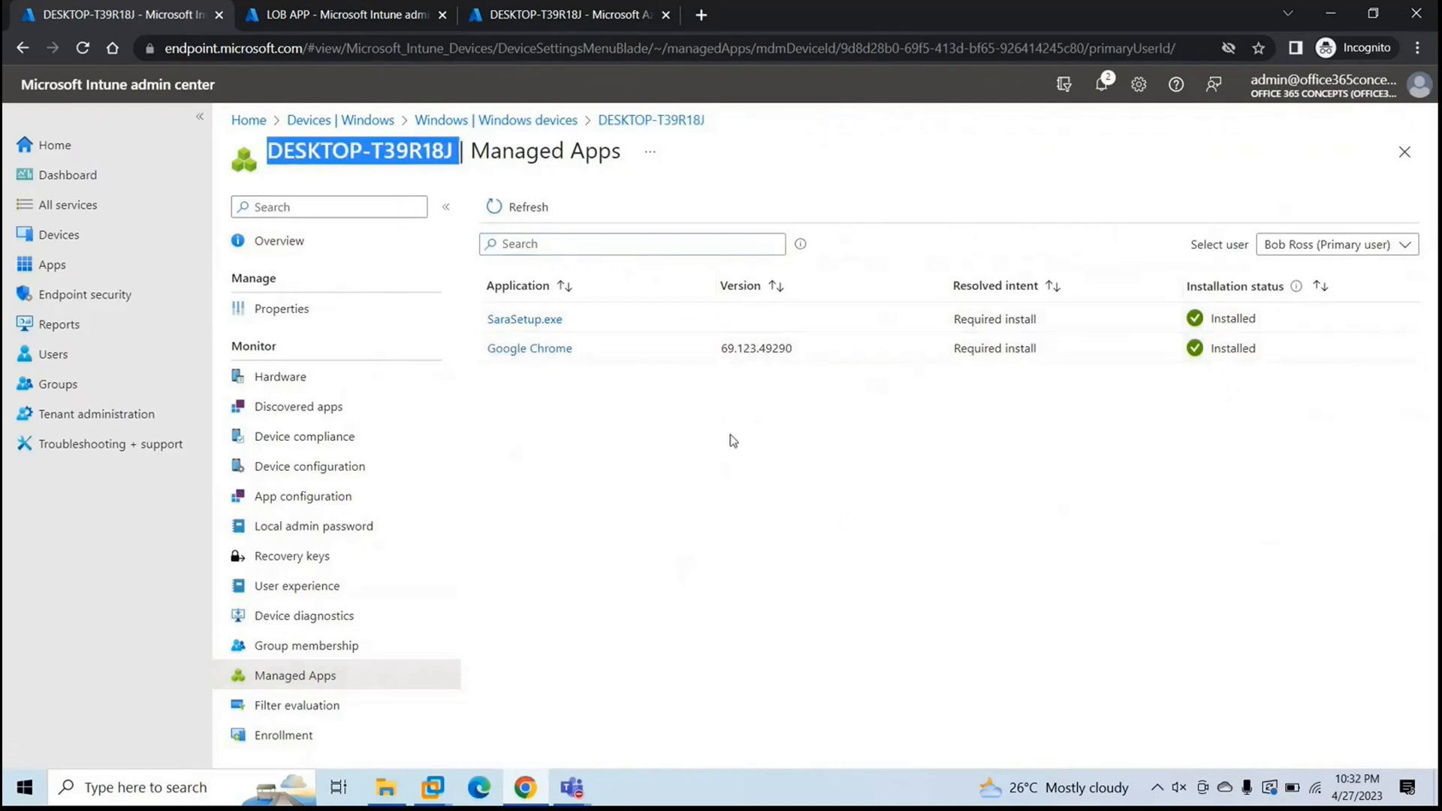
click(51, 265)
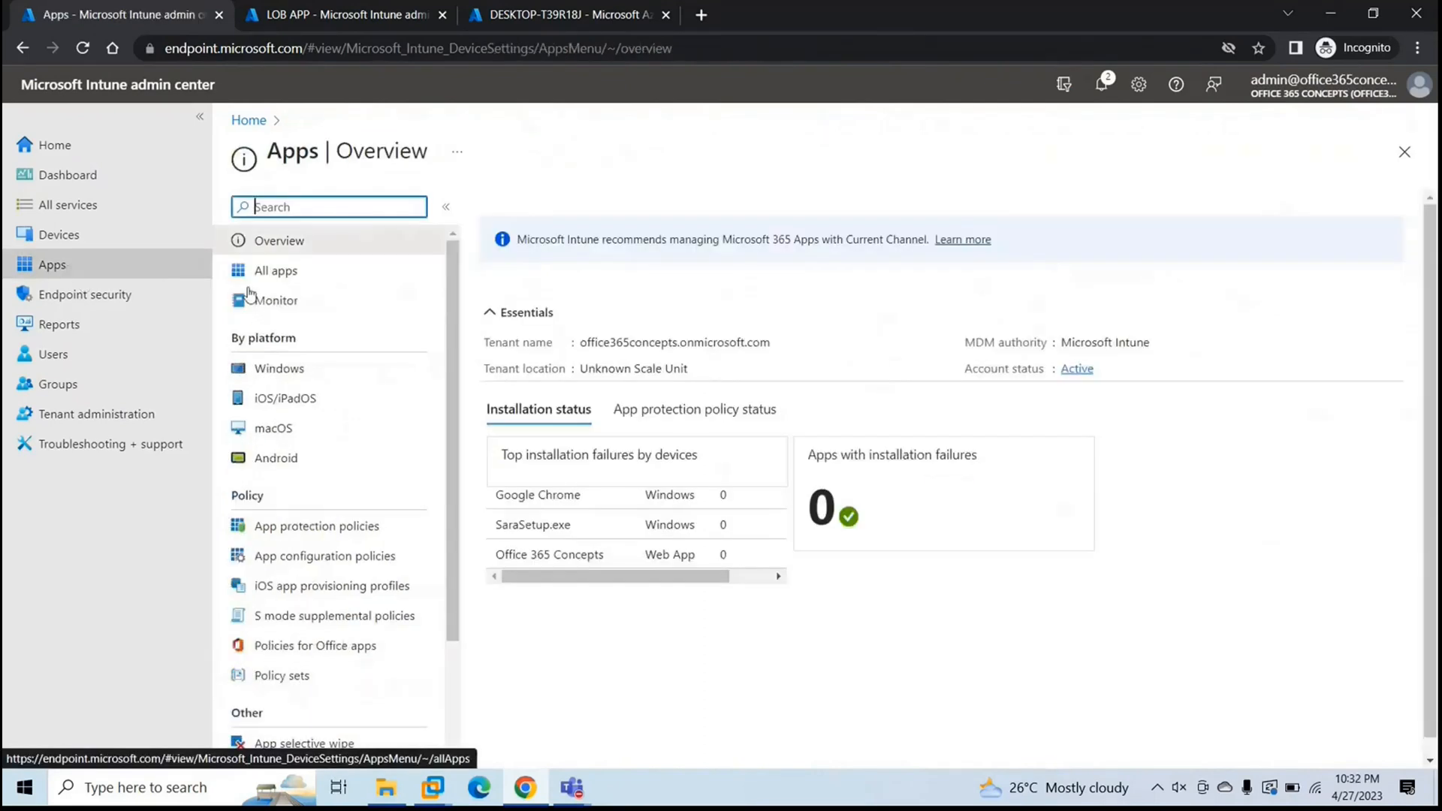
- Start adding a new Windows app, then cancel it
click(280, 368)
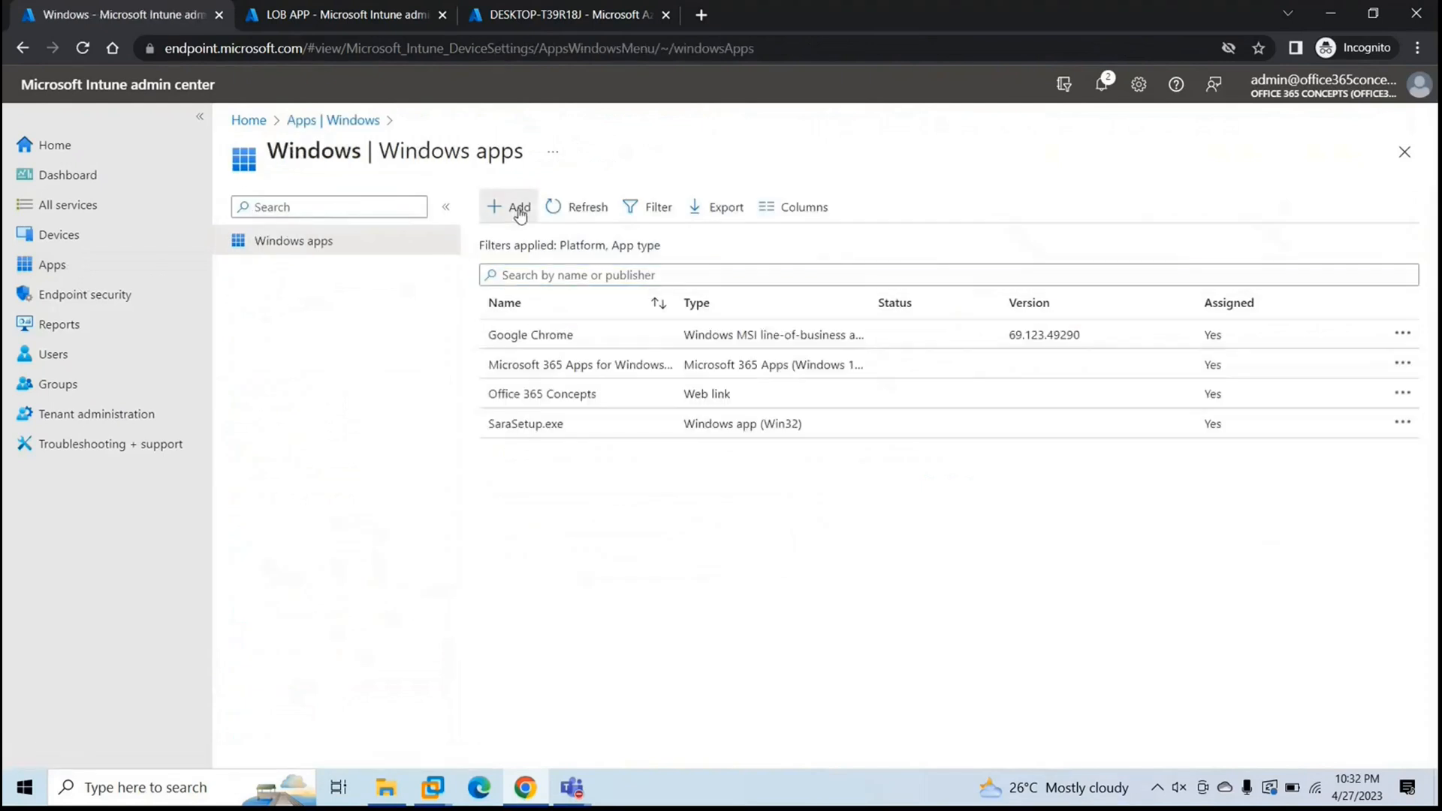
click(510, 206)
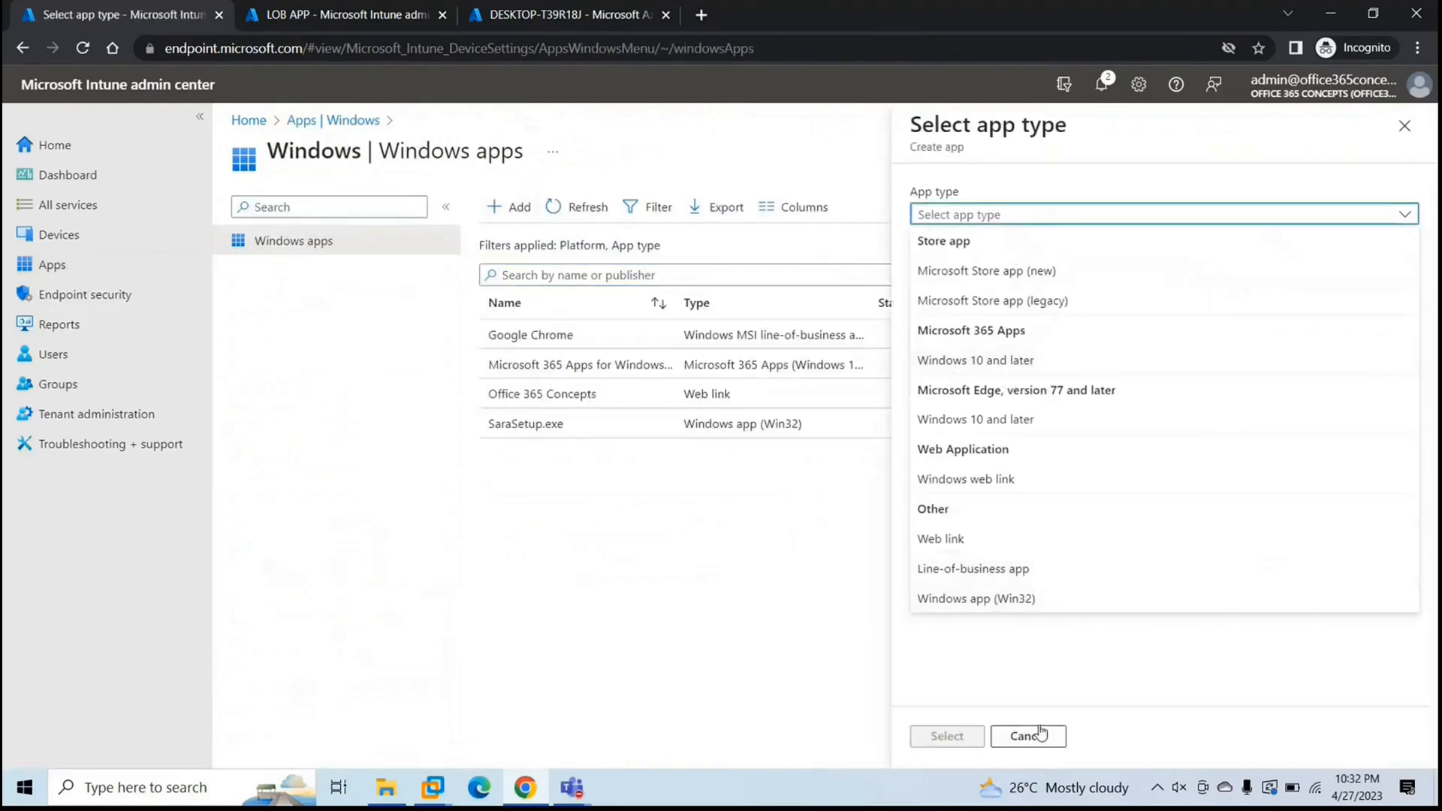
click(1023, 737)
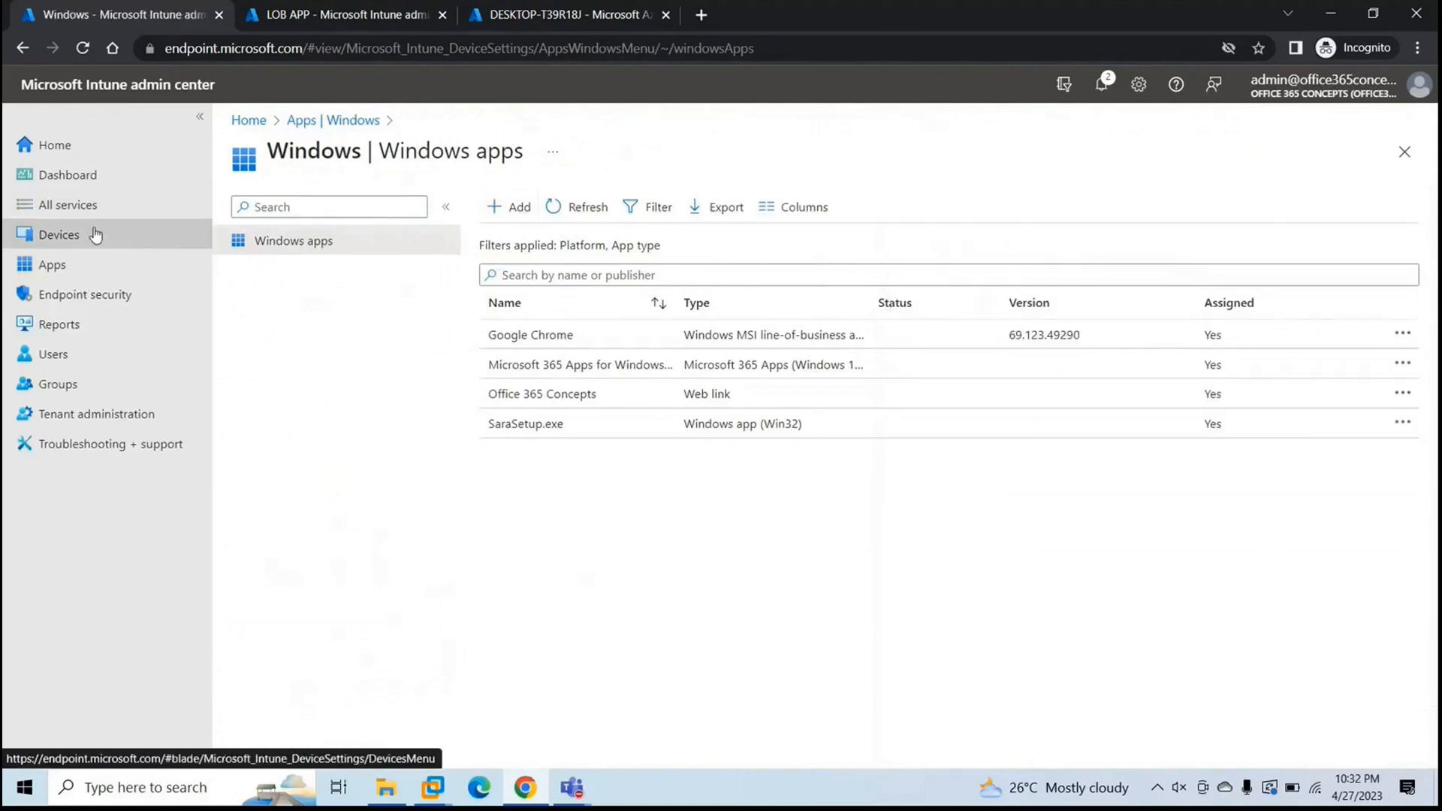
- Bring up Devices > Windows > Windows enrollment listing automatic enrollment and Autopilot options
click(59, 234)
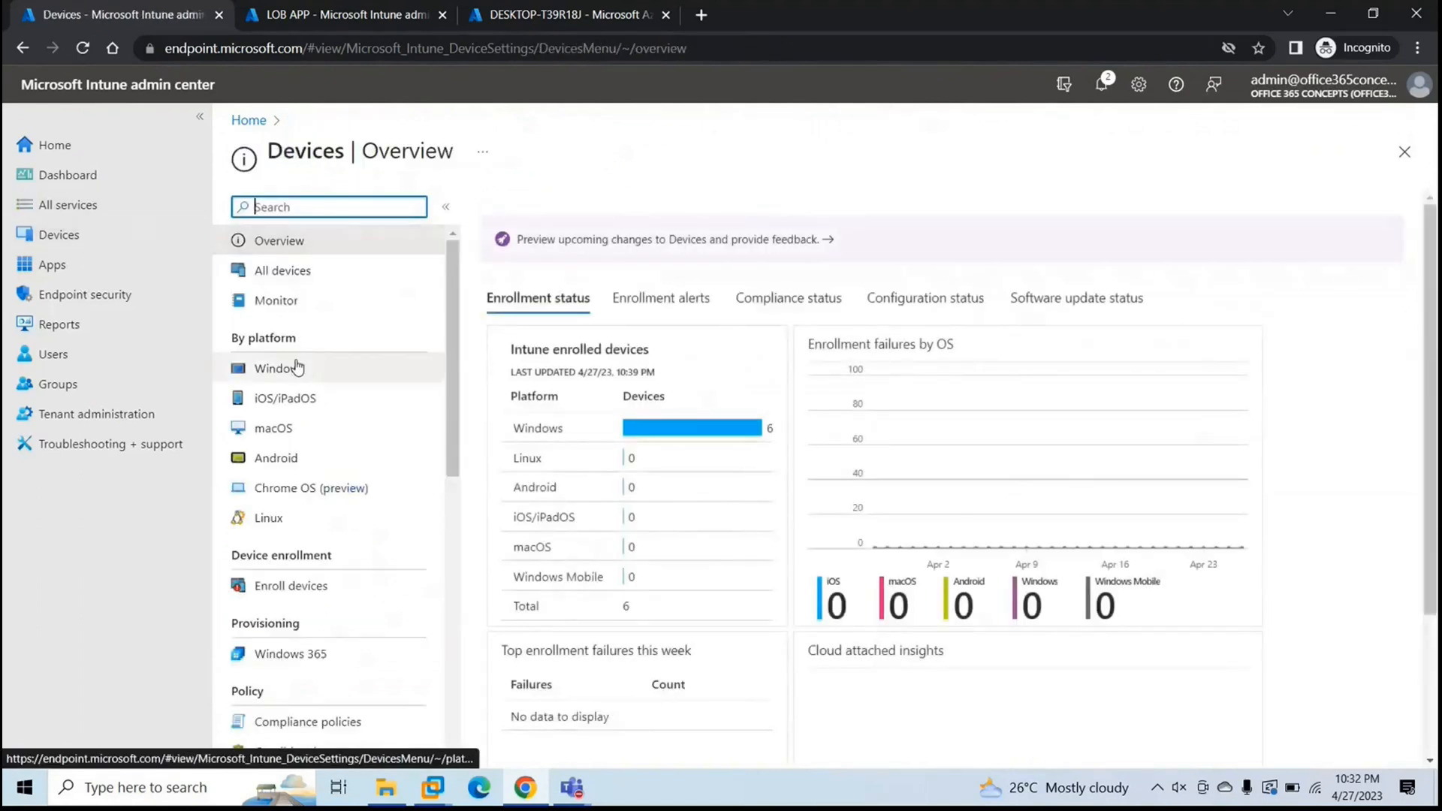
click(278, 368)
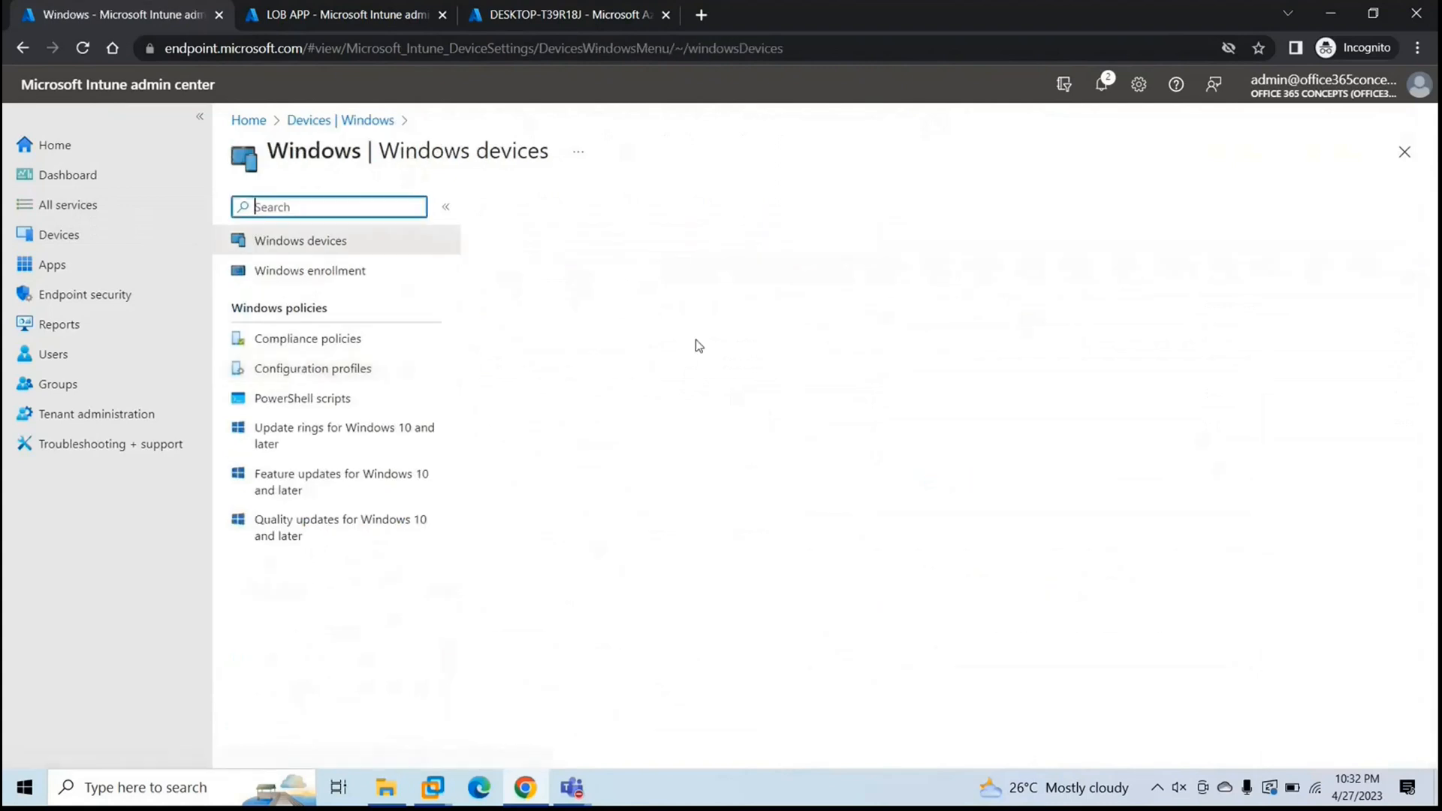
click(309, 269)
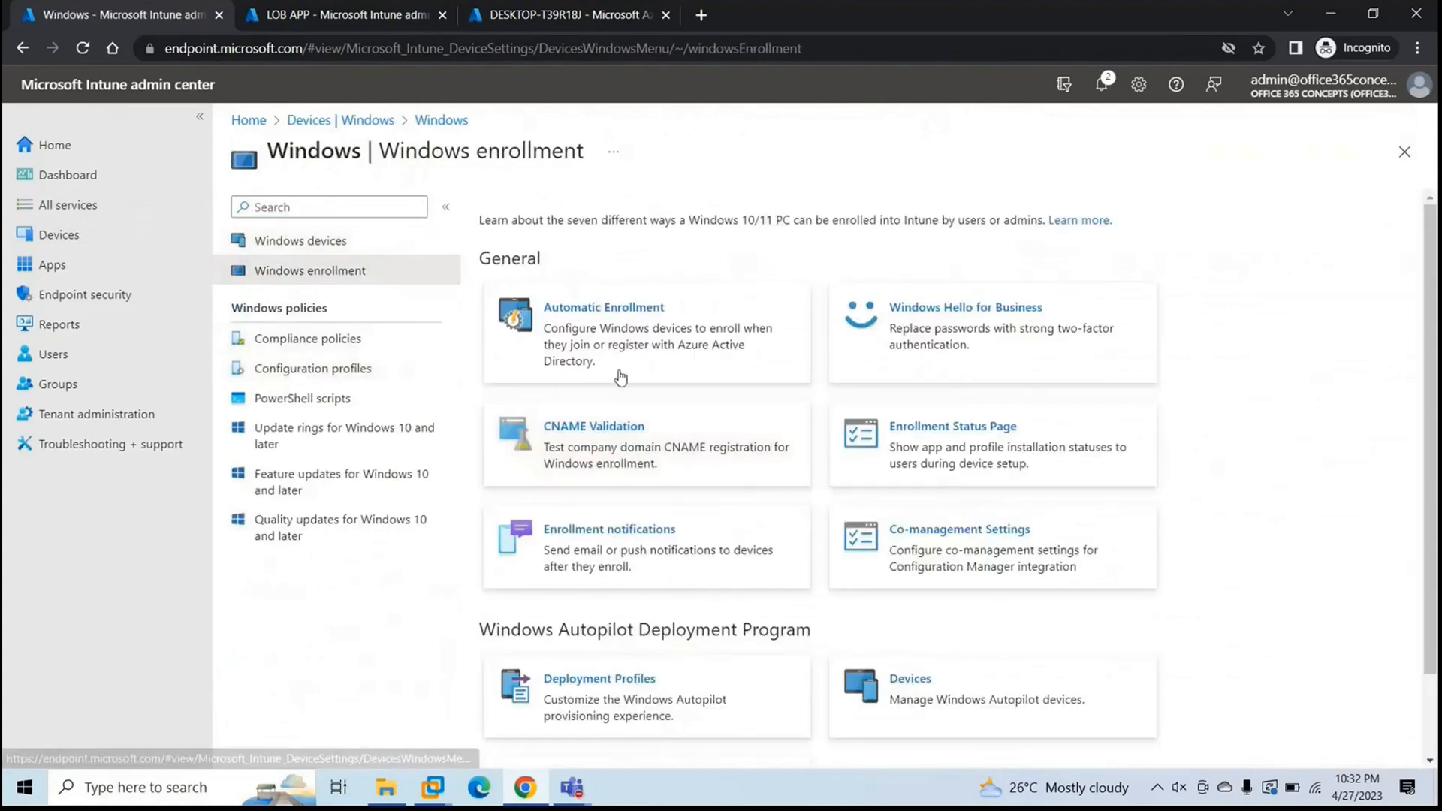
mouse_move(614, 449)
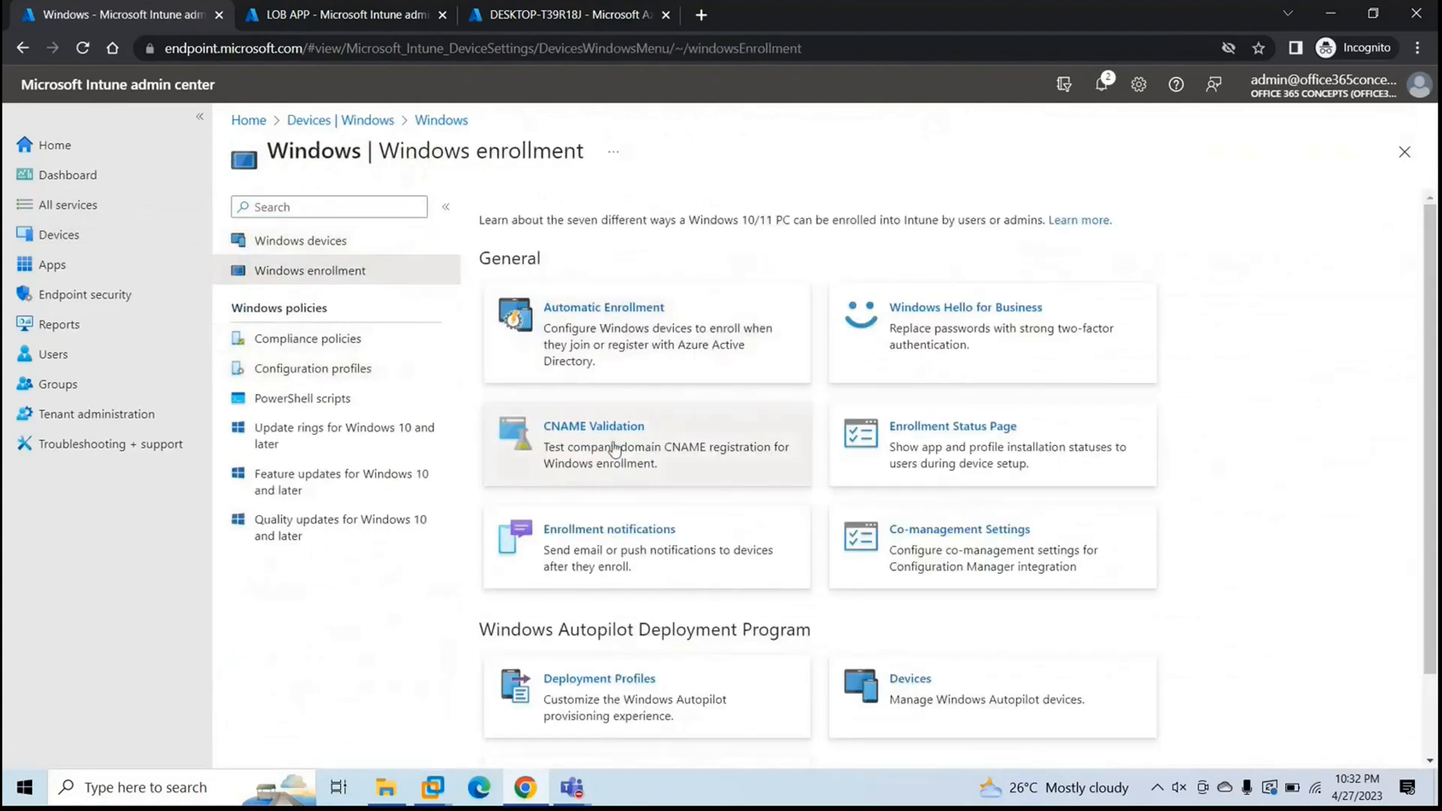
mouse_move(618, 460)
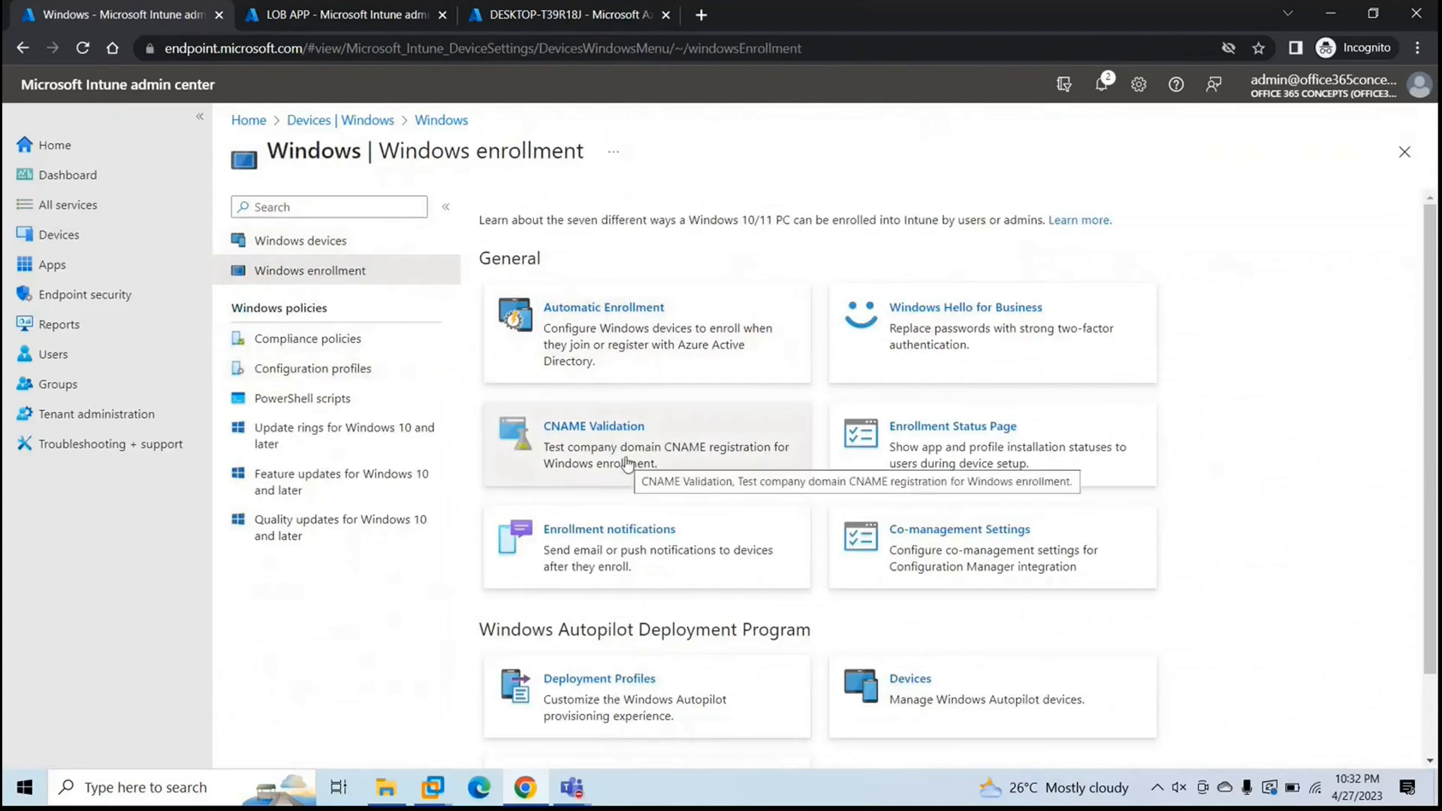
mouse_move(961, 527)
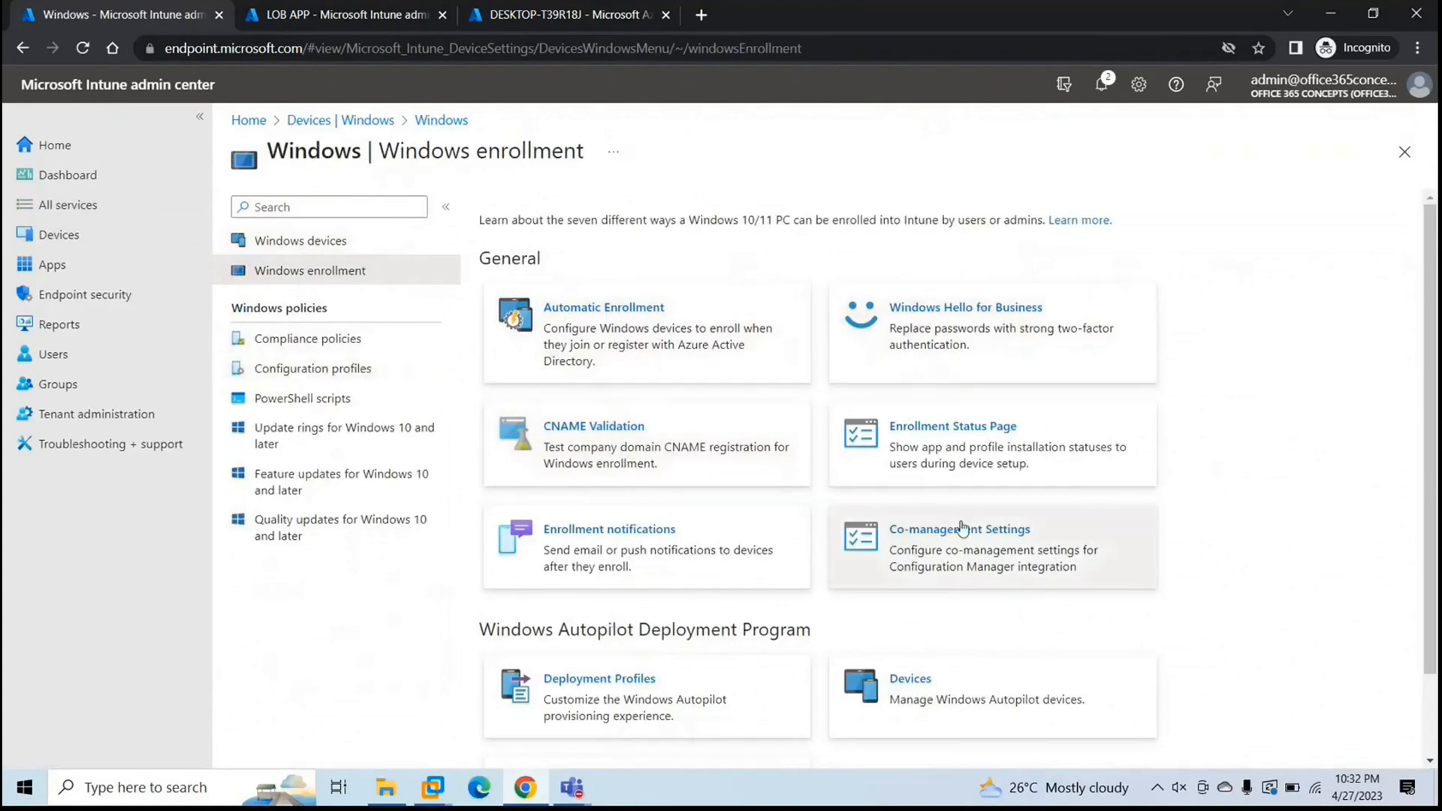
mouse_move(306, 338)
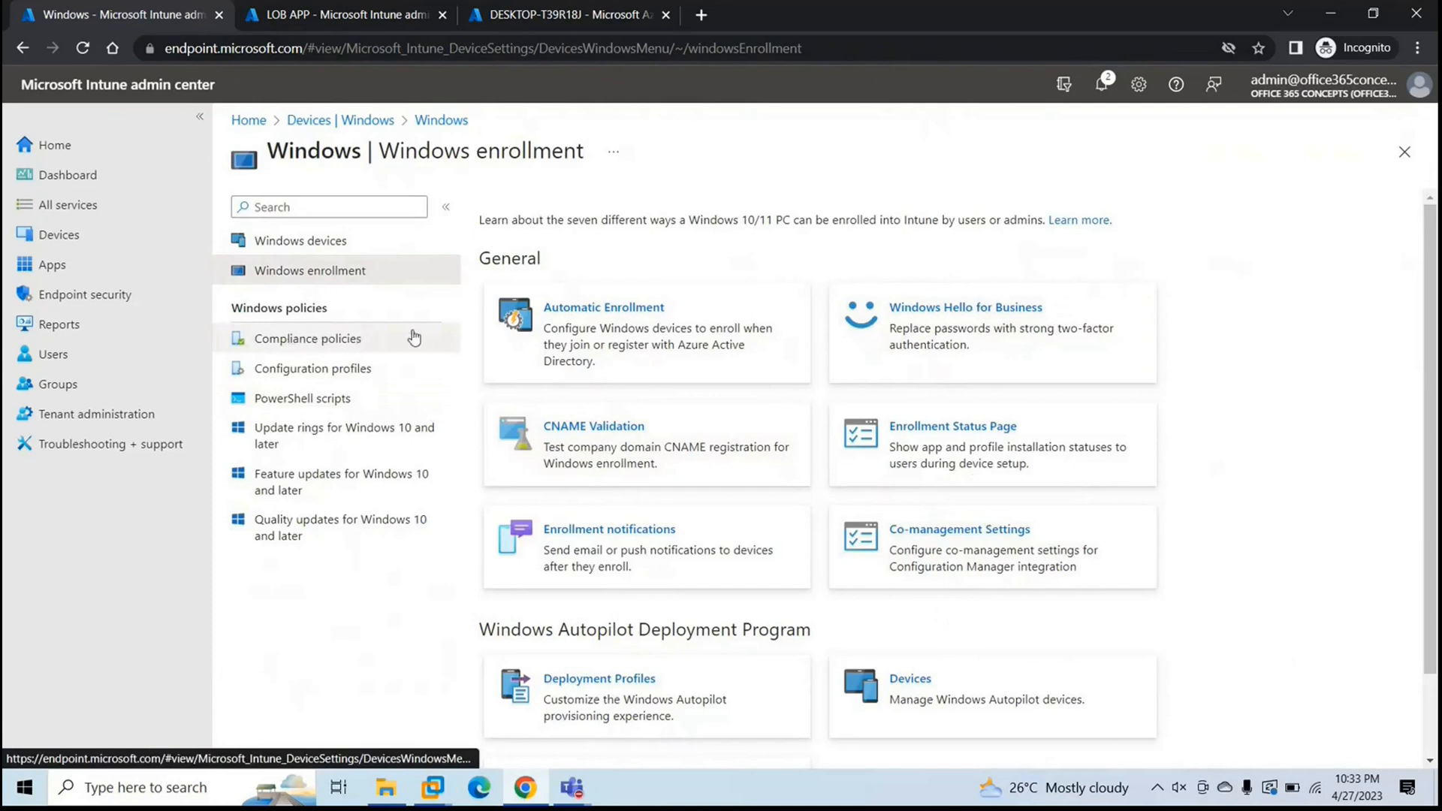
mouse_move(392, 371)
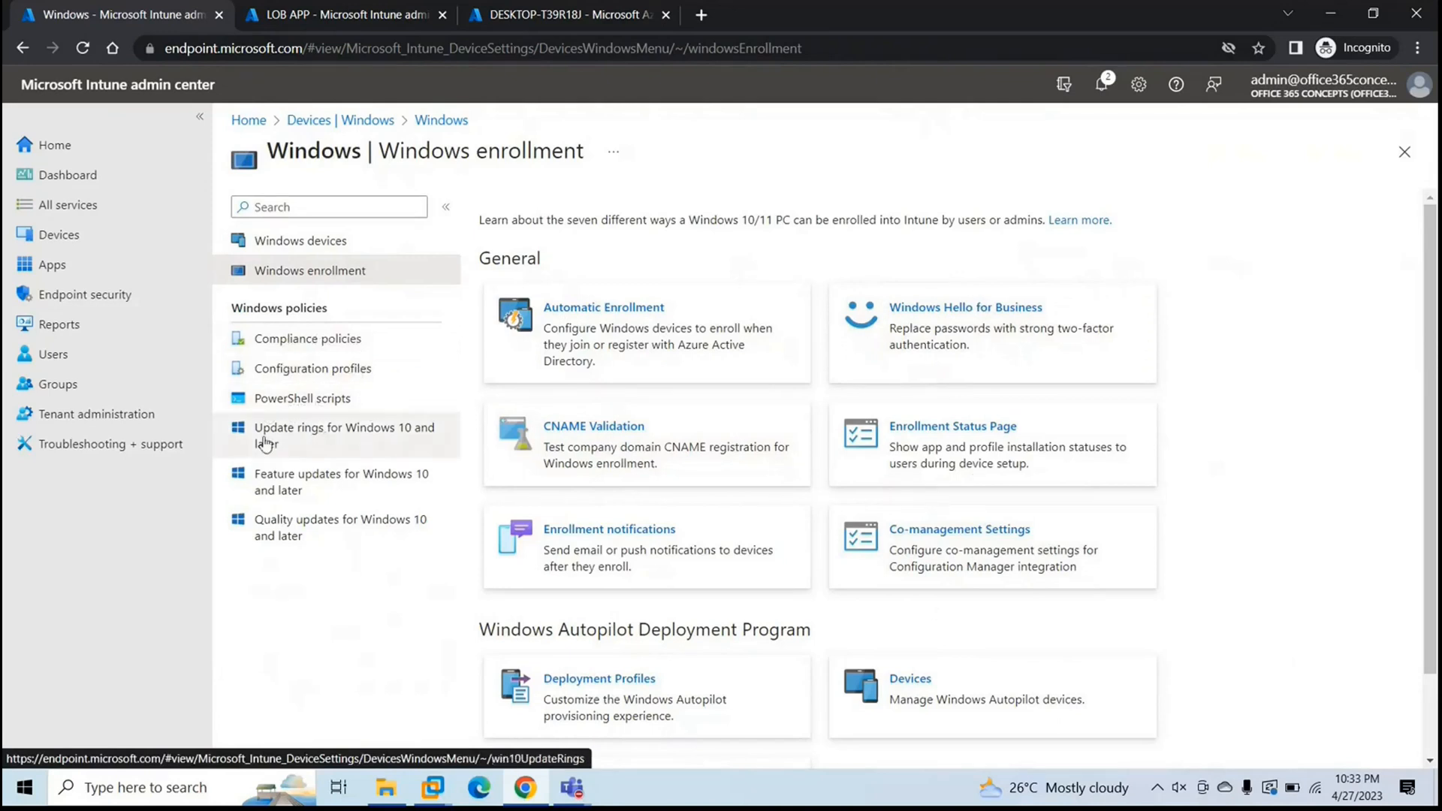
mouse_move(286, 448)
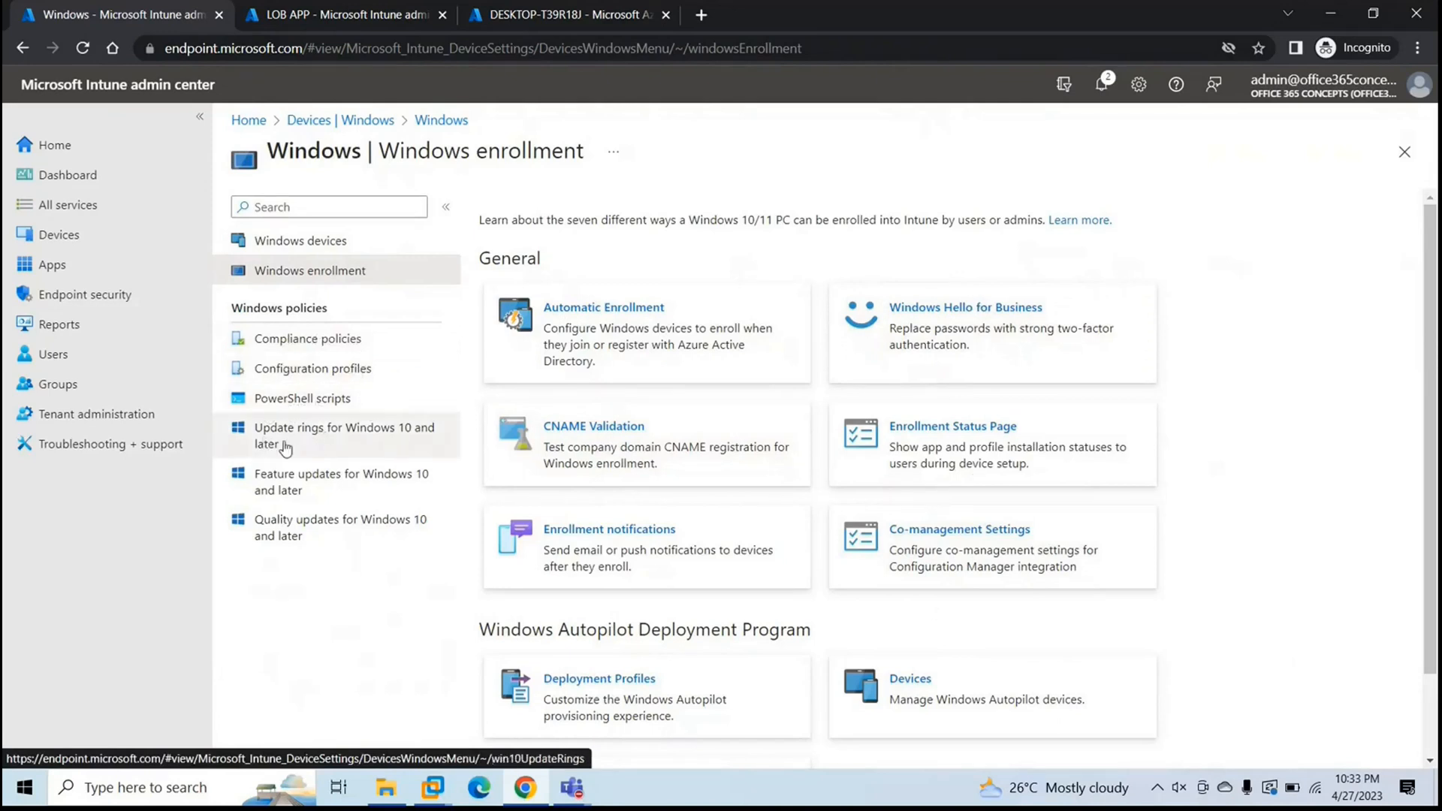
mouse_move(349, 573)
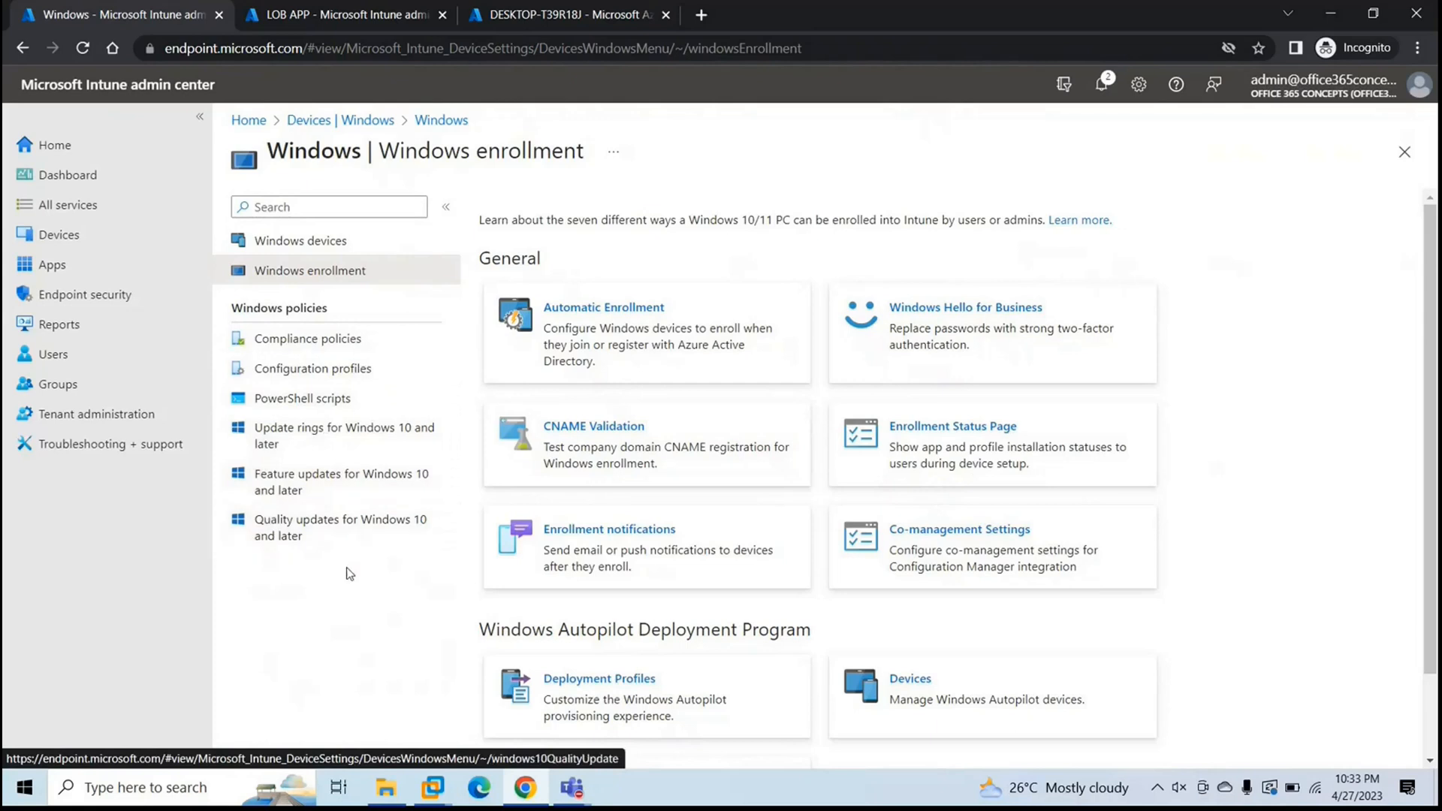
mouse_move(310, 419)
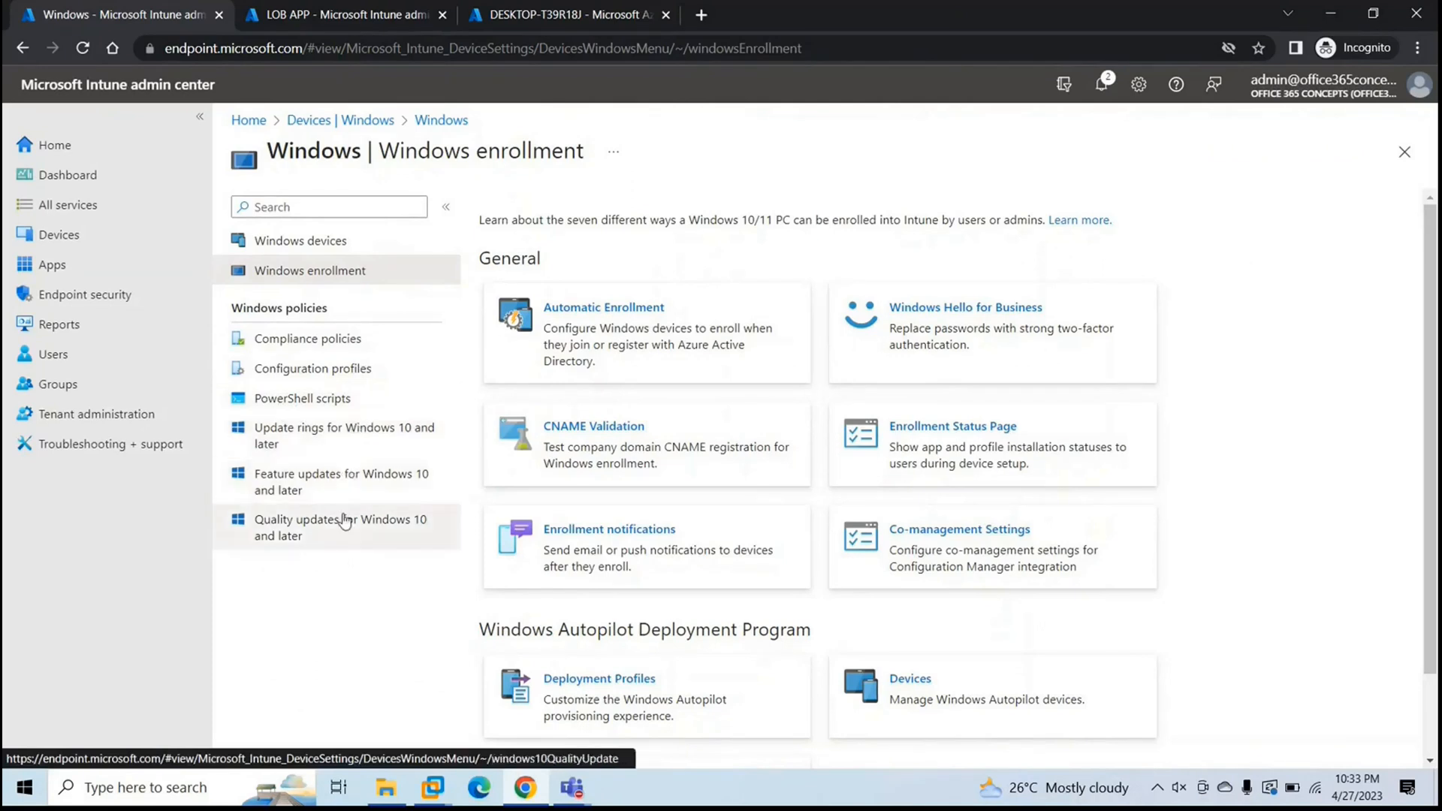
mouse_move(355, 556)
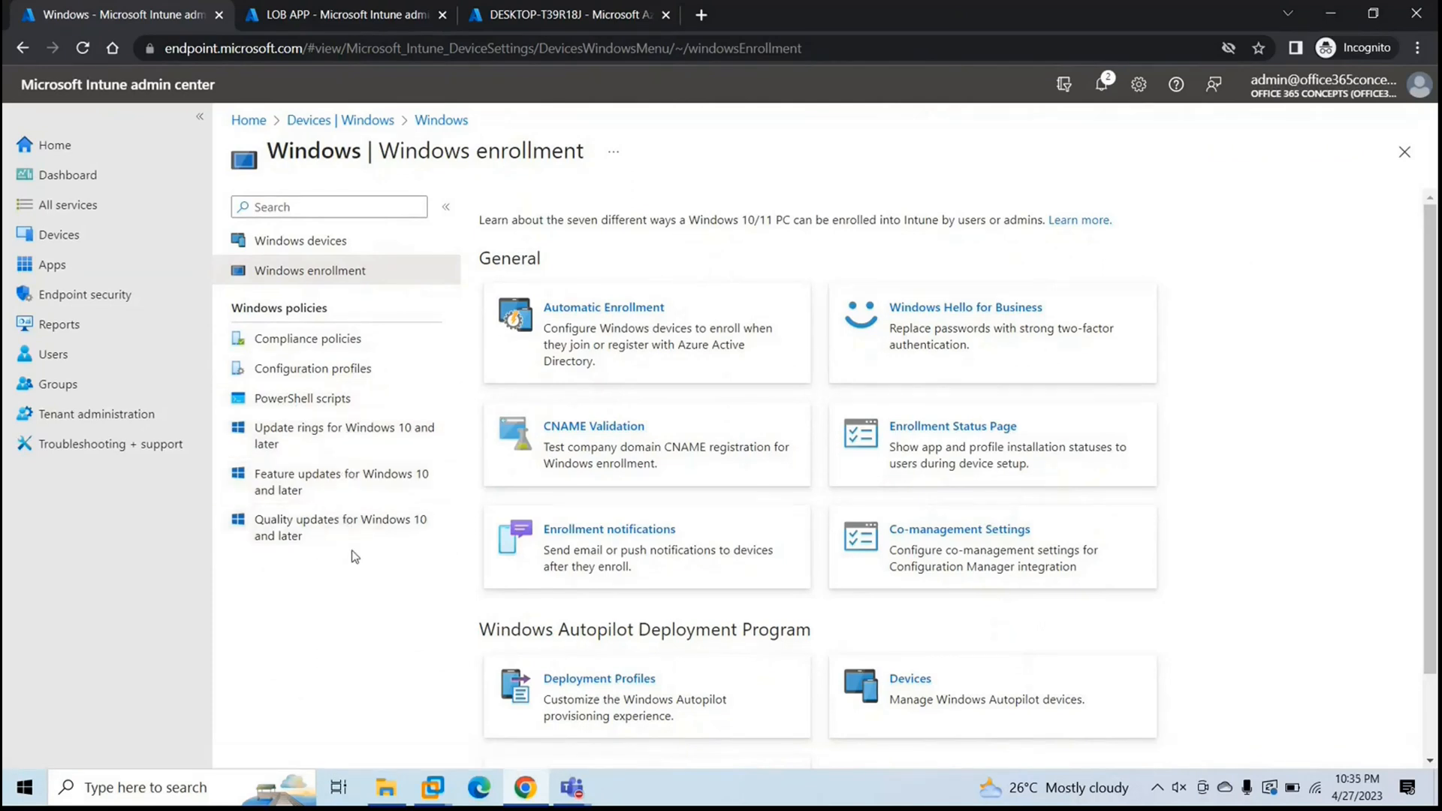